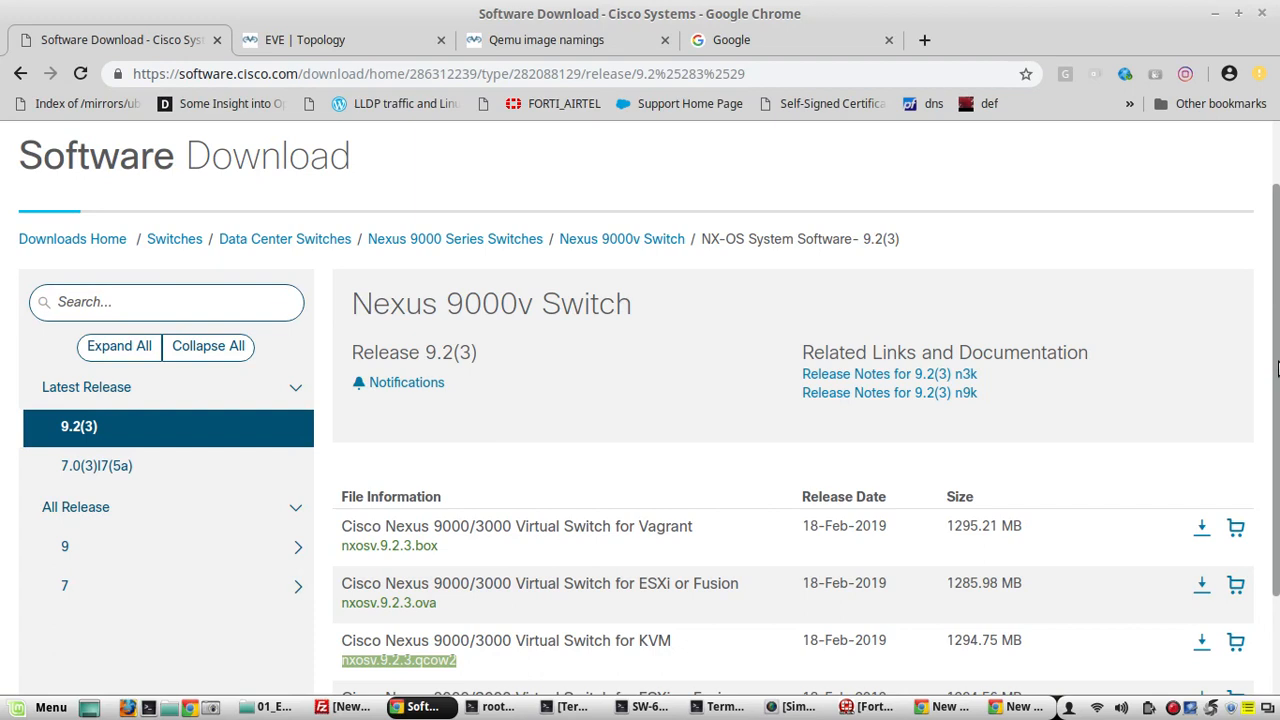
Step: Scroll the Nexus 9000v 9.2(3) download page to the nxosv.9.2.3.qcow2 KVM image entry
{"action": "scroll", "scroll_direction": "down", "scroll_amount": 3}
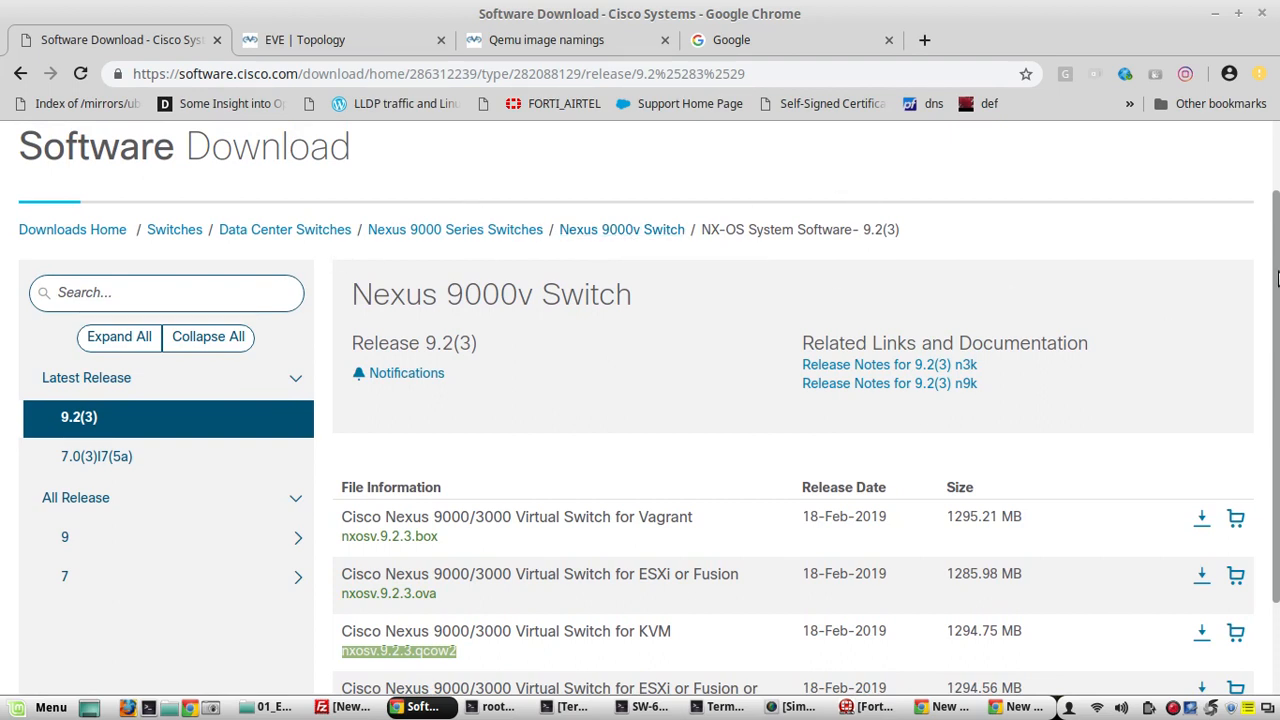
{"action": "scroll", "scroll_direction": "down", "scroll_amount": 3}
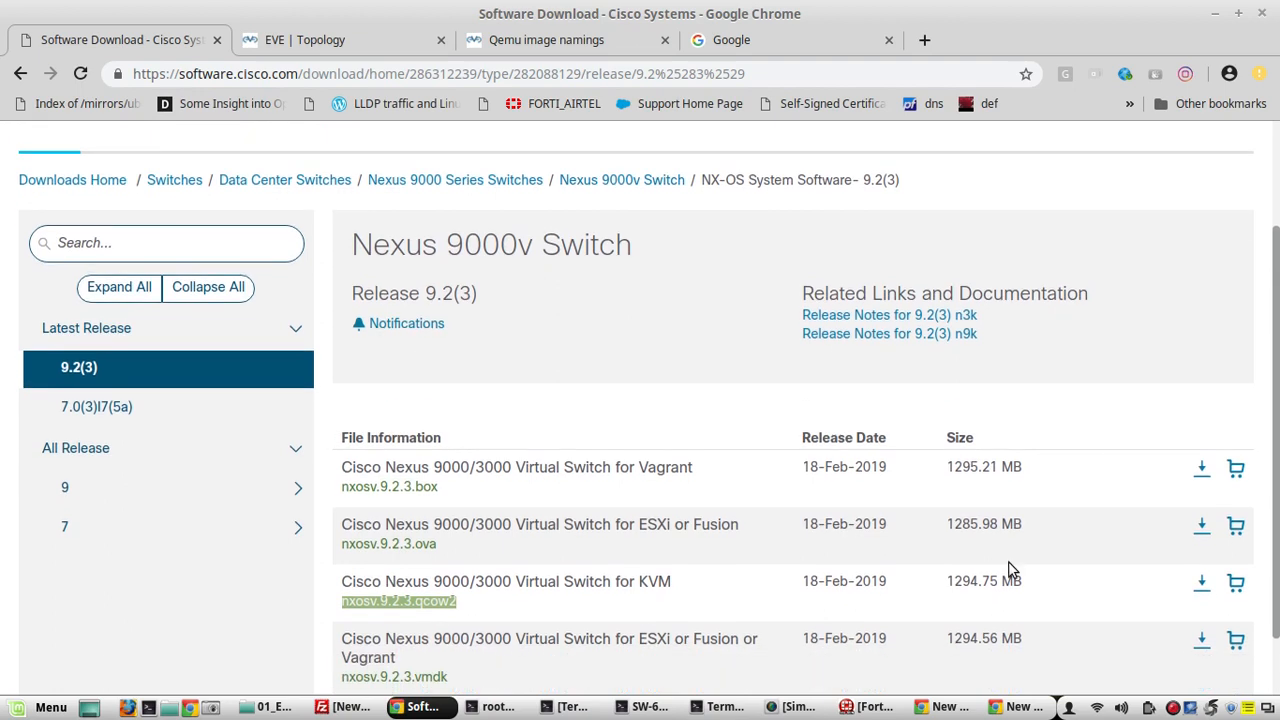
{"action": "mouse_move", "coordinate": [1202, 583]}
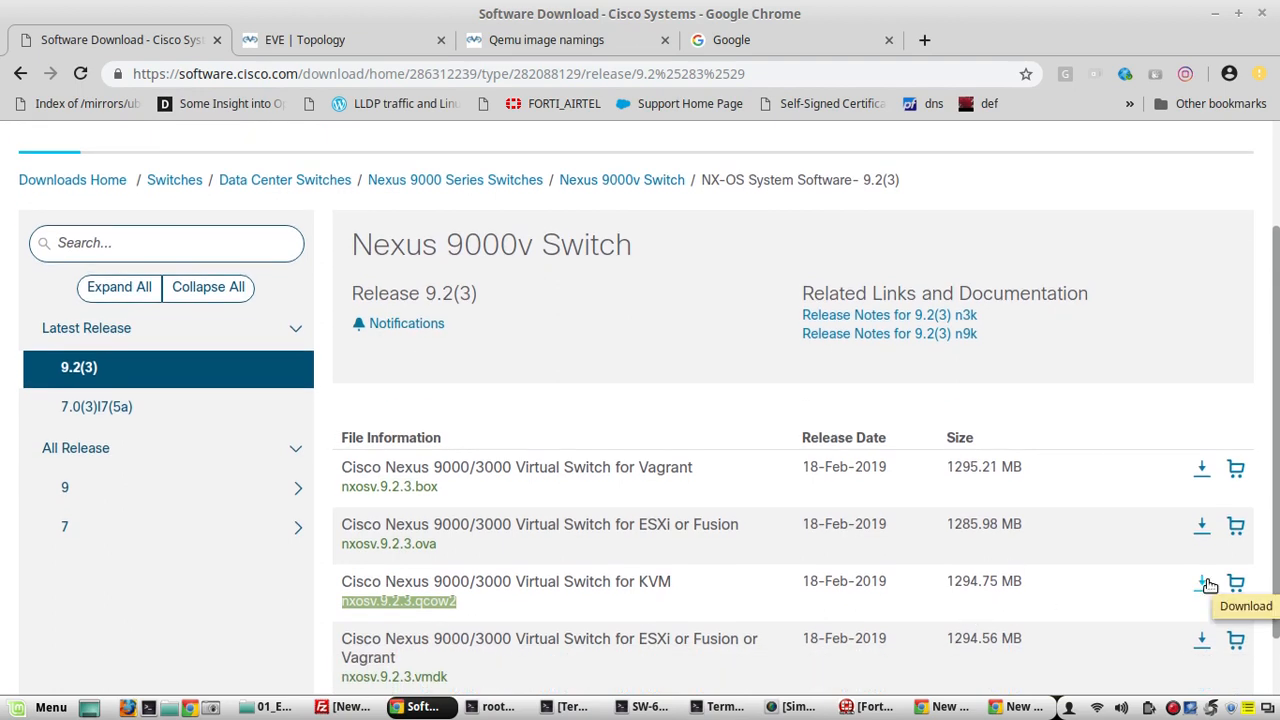
{"action": "scroll", "scroll_direction": "down", "scroll_amount": 3}
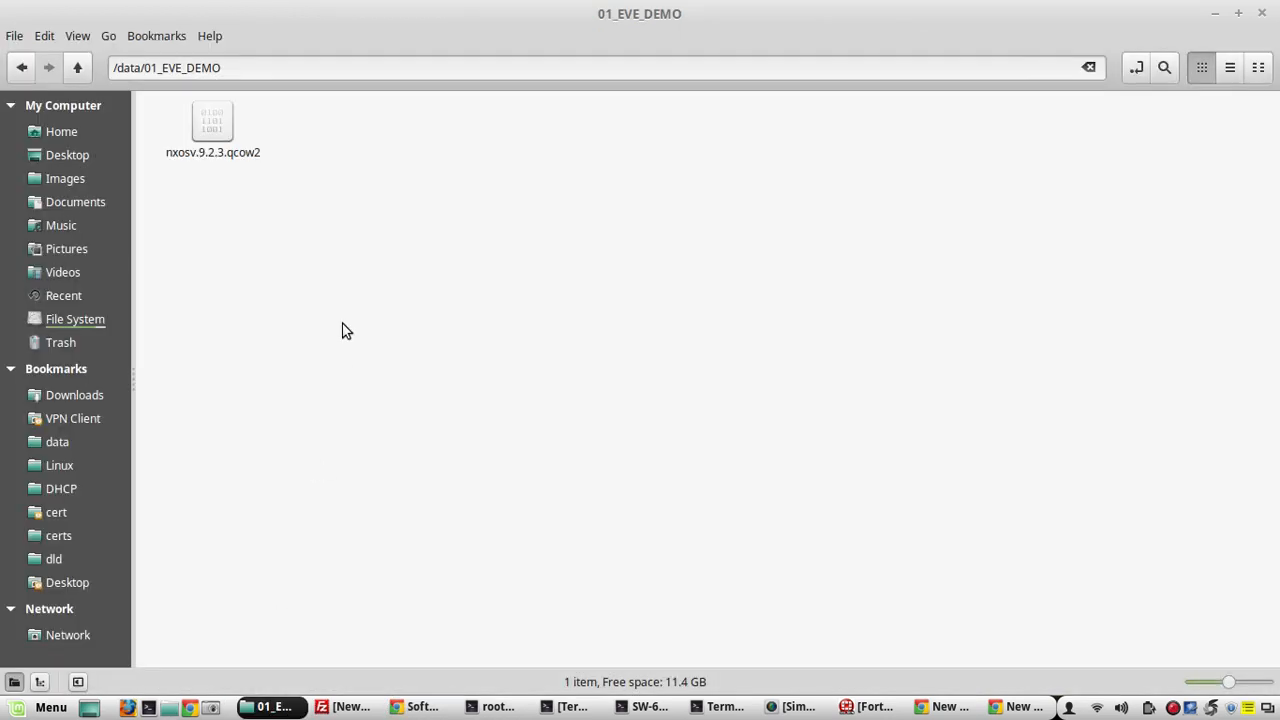
Step: Leave Nemo and bring the Cisco Nexus 9000v download page back to the front
{"action": "left_click", "coordinate": [212, 120]}
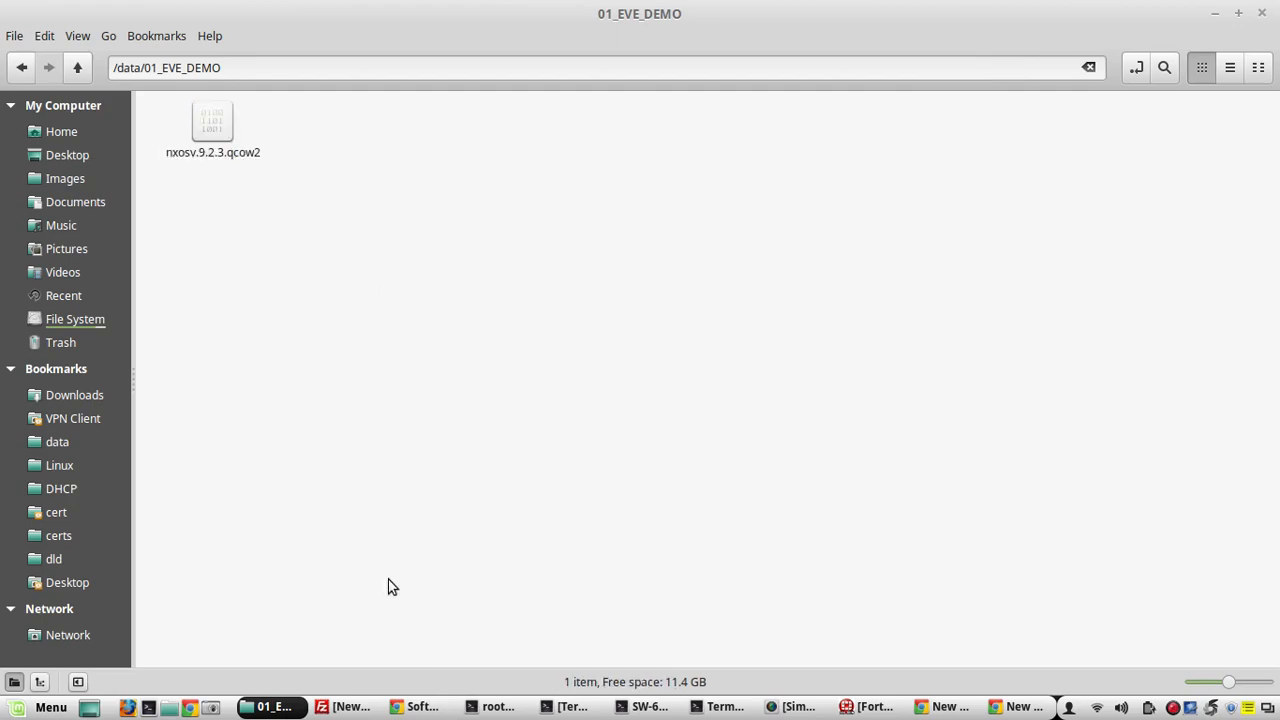
{"action": "left_click", "coordinate": [421, 706]}
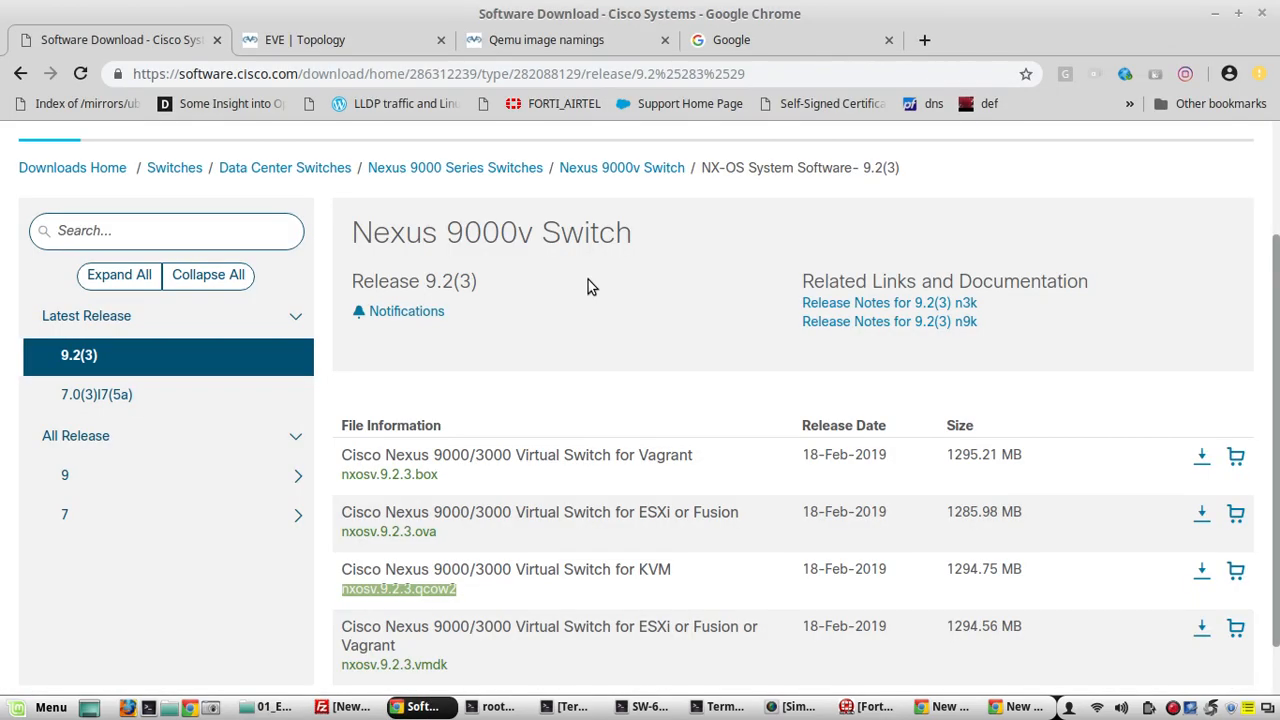
{"action": "mouse_move", "coordinate": [546, 40]}
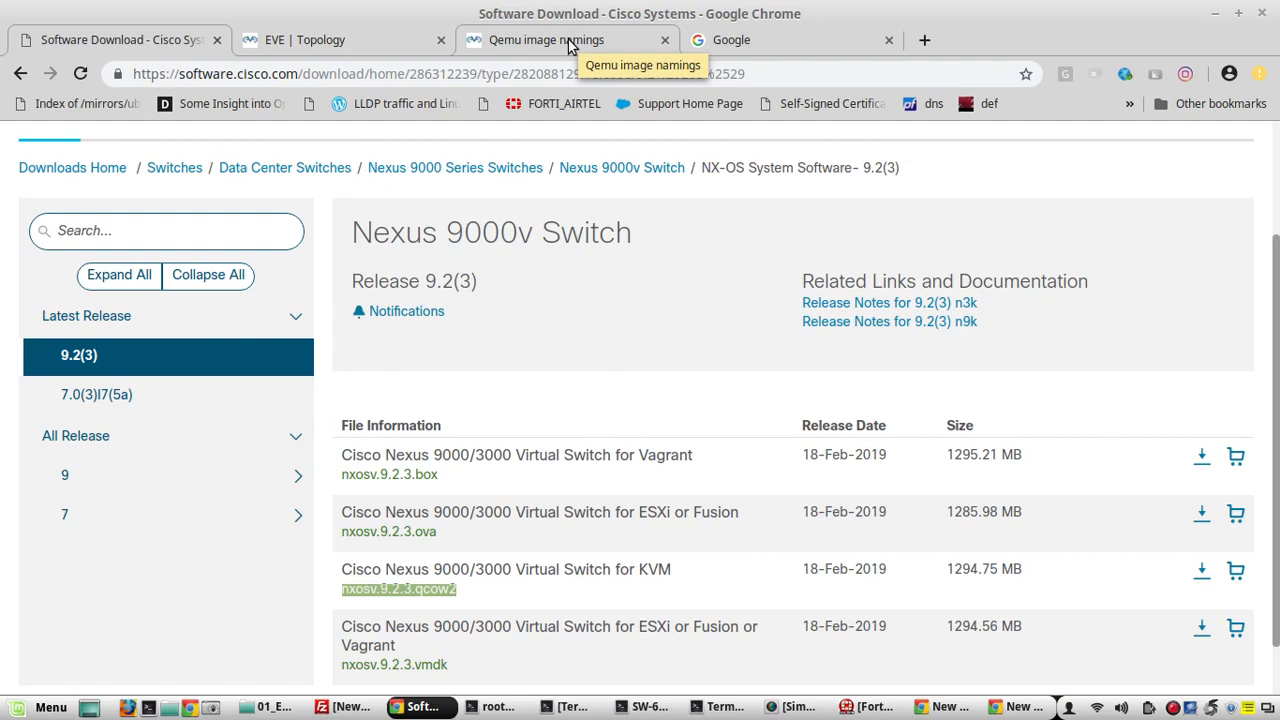
Step: Open the EVE-NG Qemu image naming table and select the Nexus 9K prefix nxosv9k-
{"action": "left_click", "coordinate": [545, 40]}
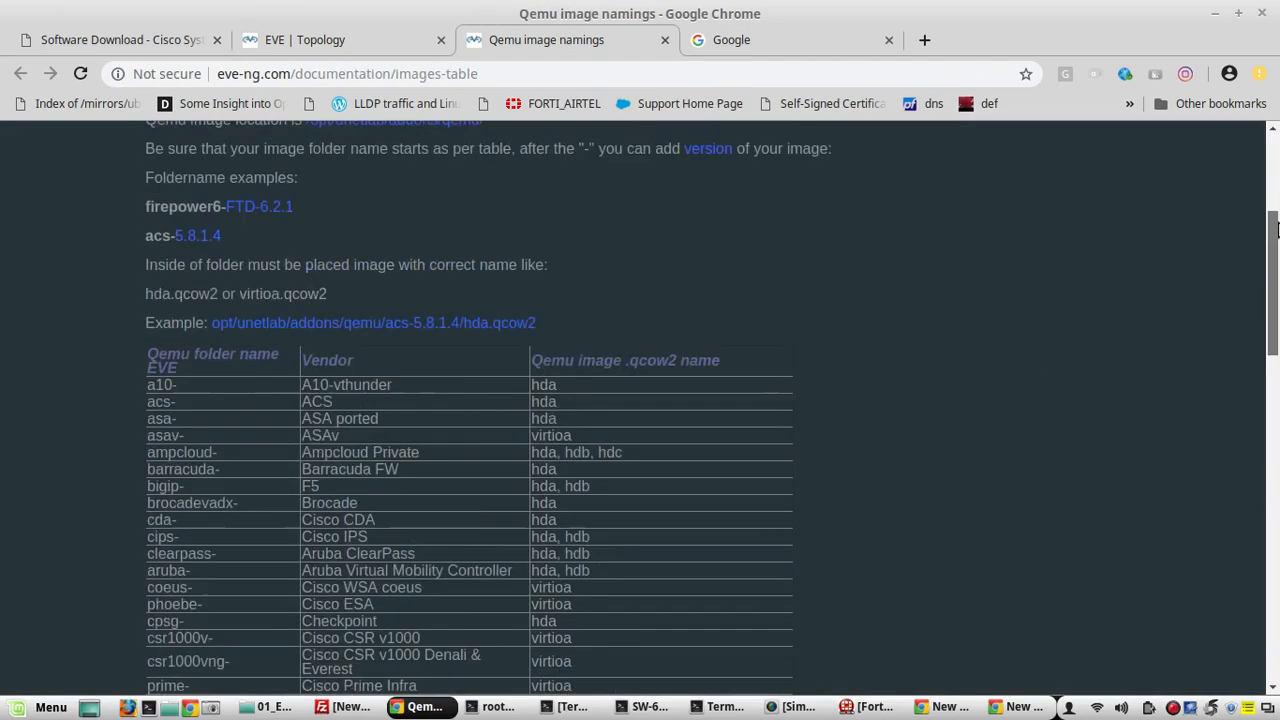
{"action": "left_click", "coordinate": [510, 265]}
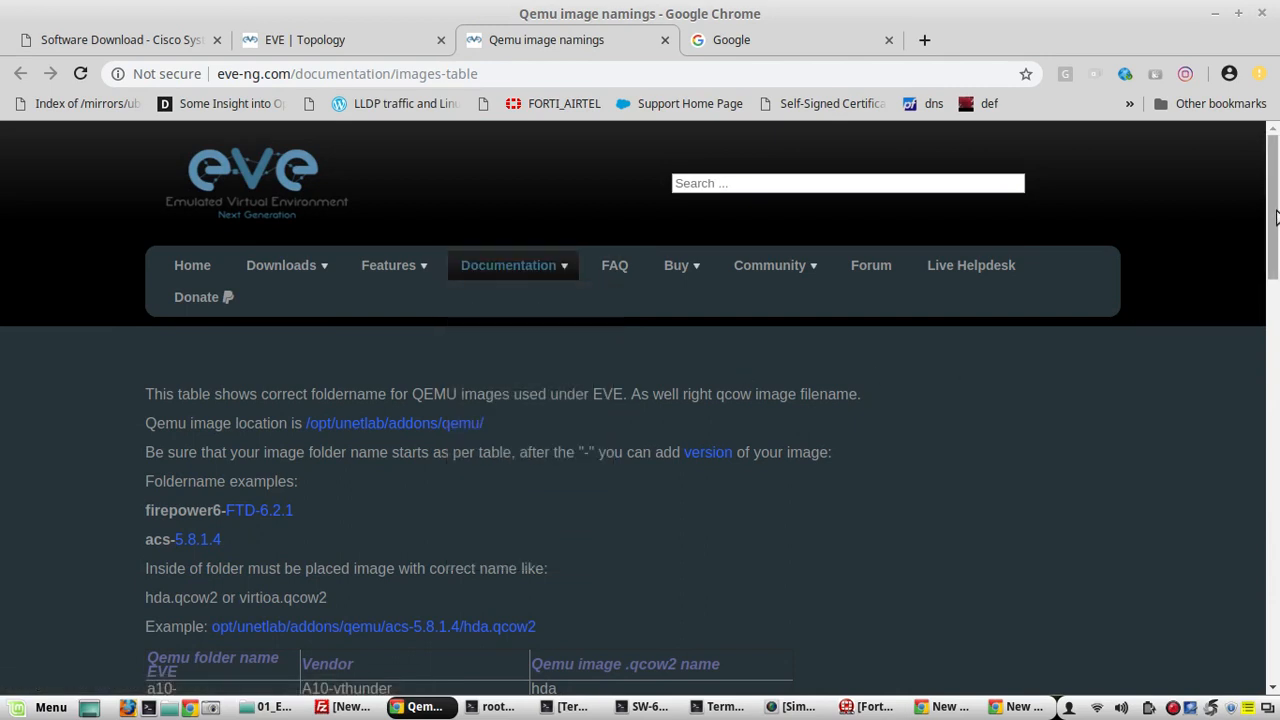
{"action": "scroll", "scroll_direction": "down", "scroll_amount": 3}
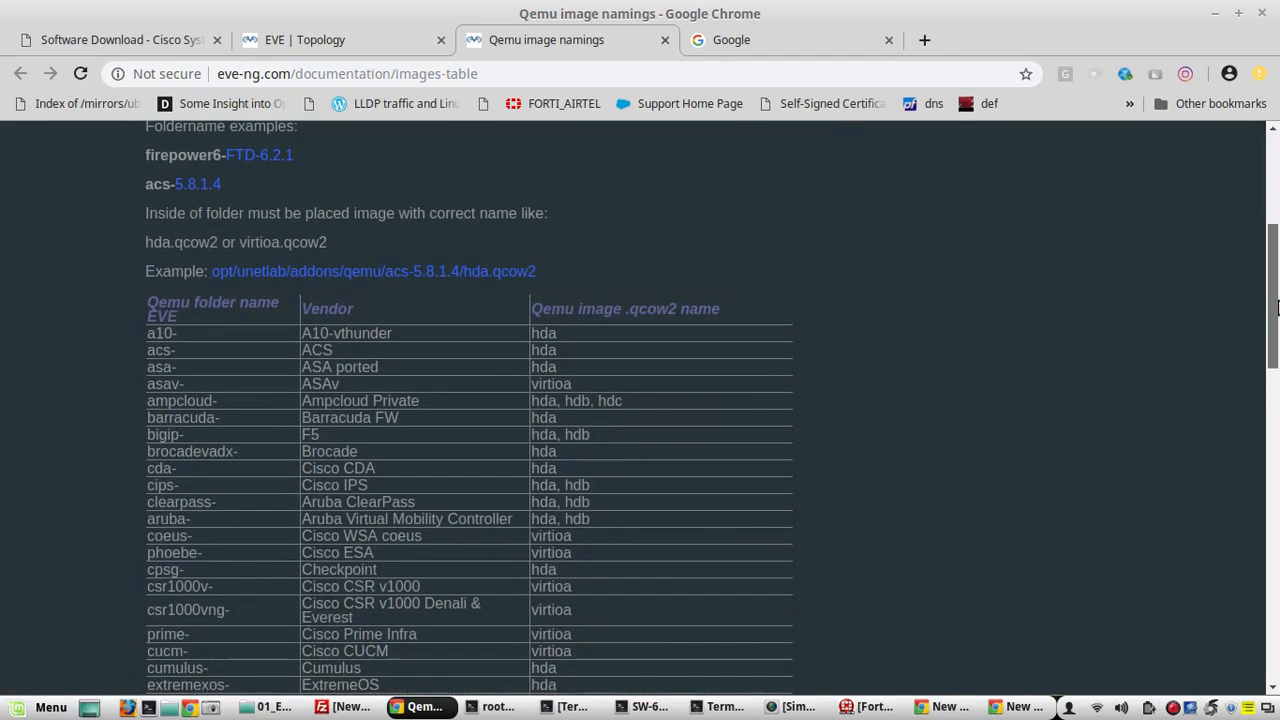
{"action": "scroll", "scroll_direction": "down", "scroll_amount": 3}
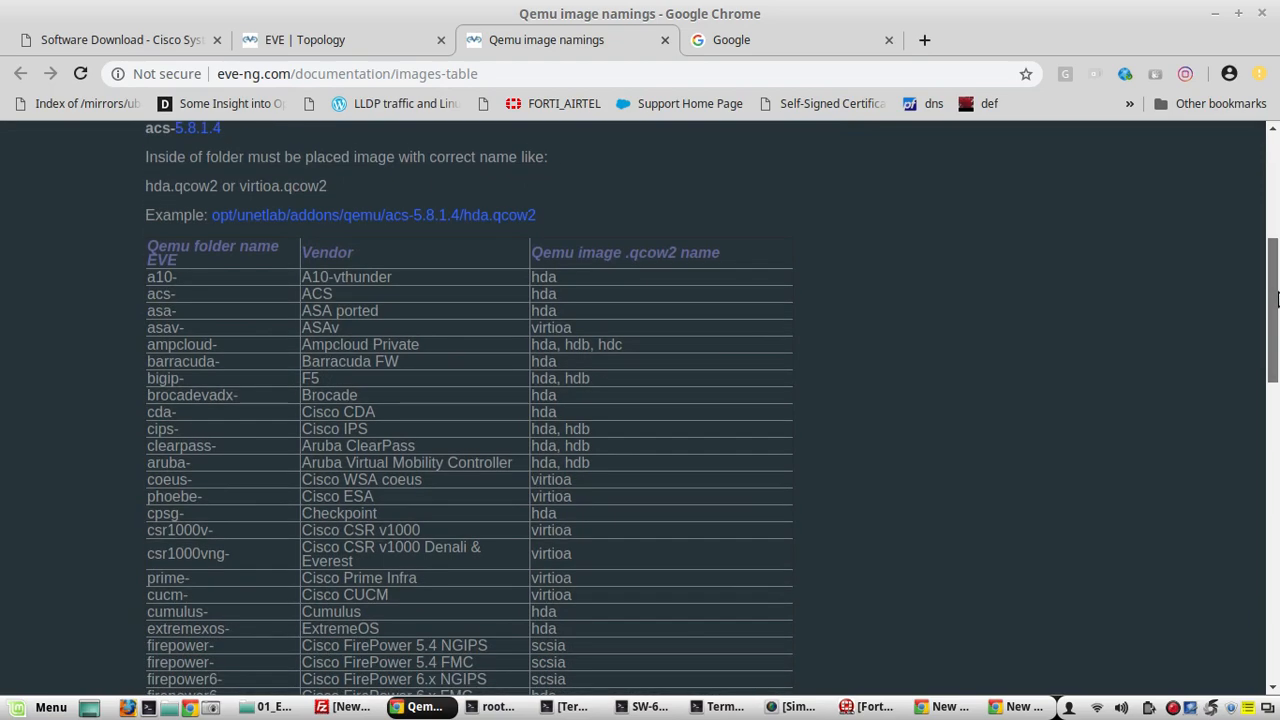
{"action": "scroll", "scroll_direction": "down", "scroll_amount": 3}
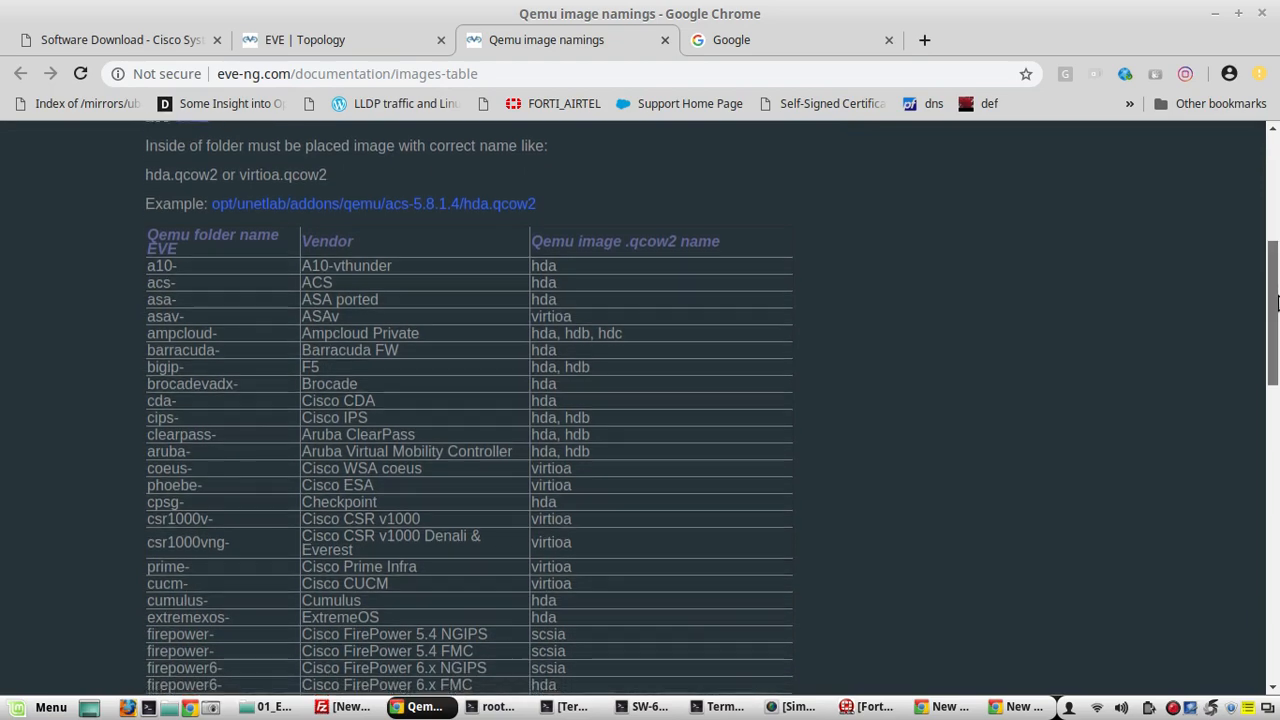
{"action": "scroll", "scroll_direction": "down", "scroll_amount": 3}
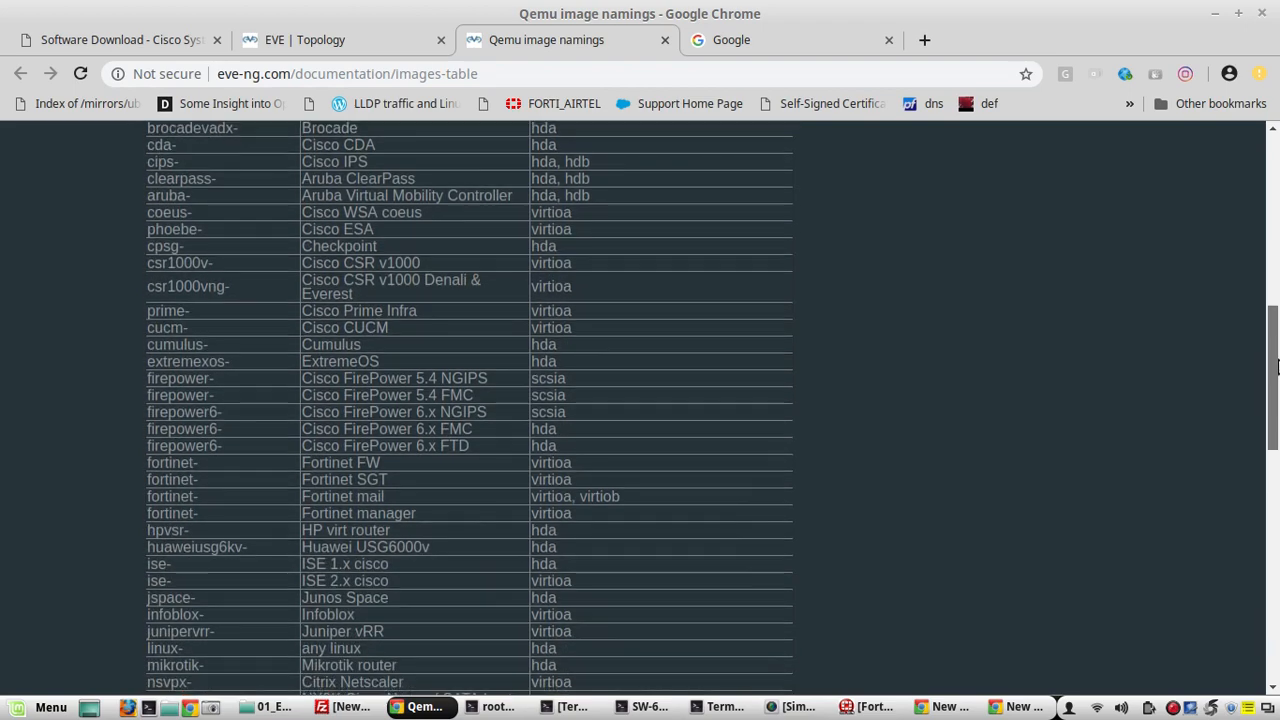
{"action": "scroll", "scroll_direction": "down", "scroll_amount": 3}
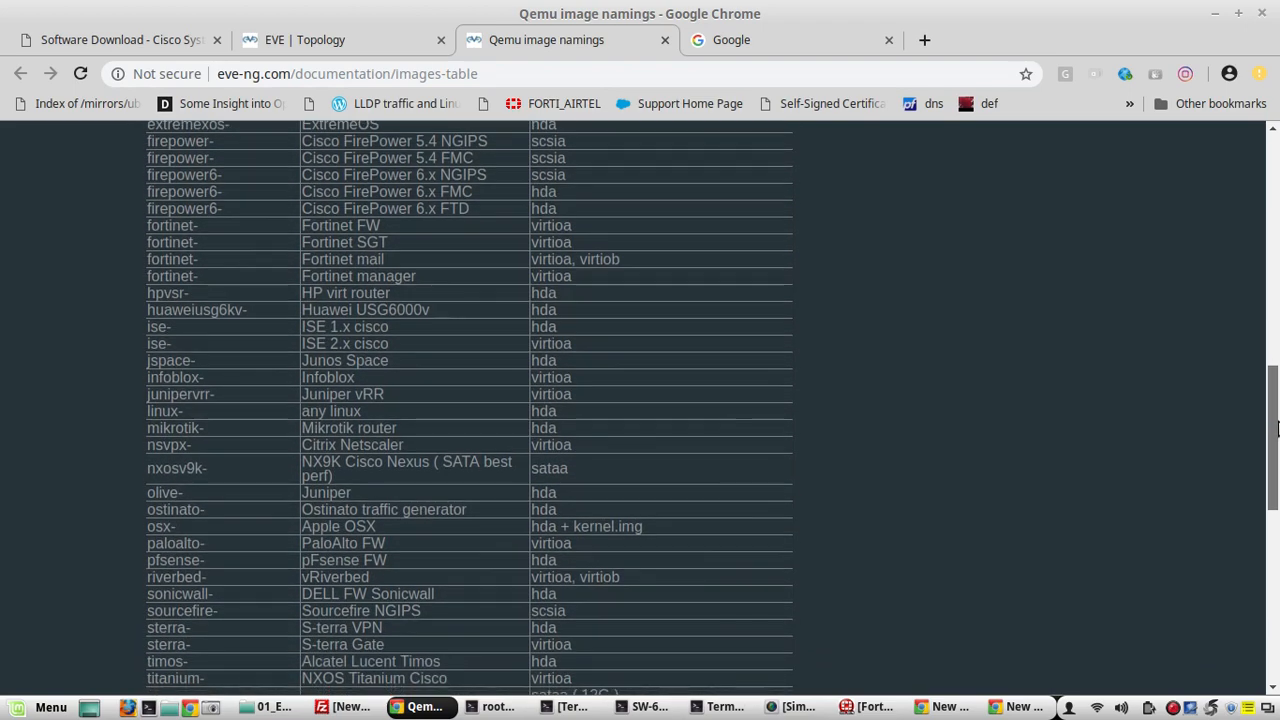
{"action": "scroll", "scroll_direction": "down", "scroll_amount": 3}
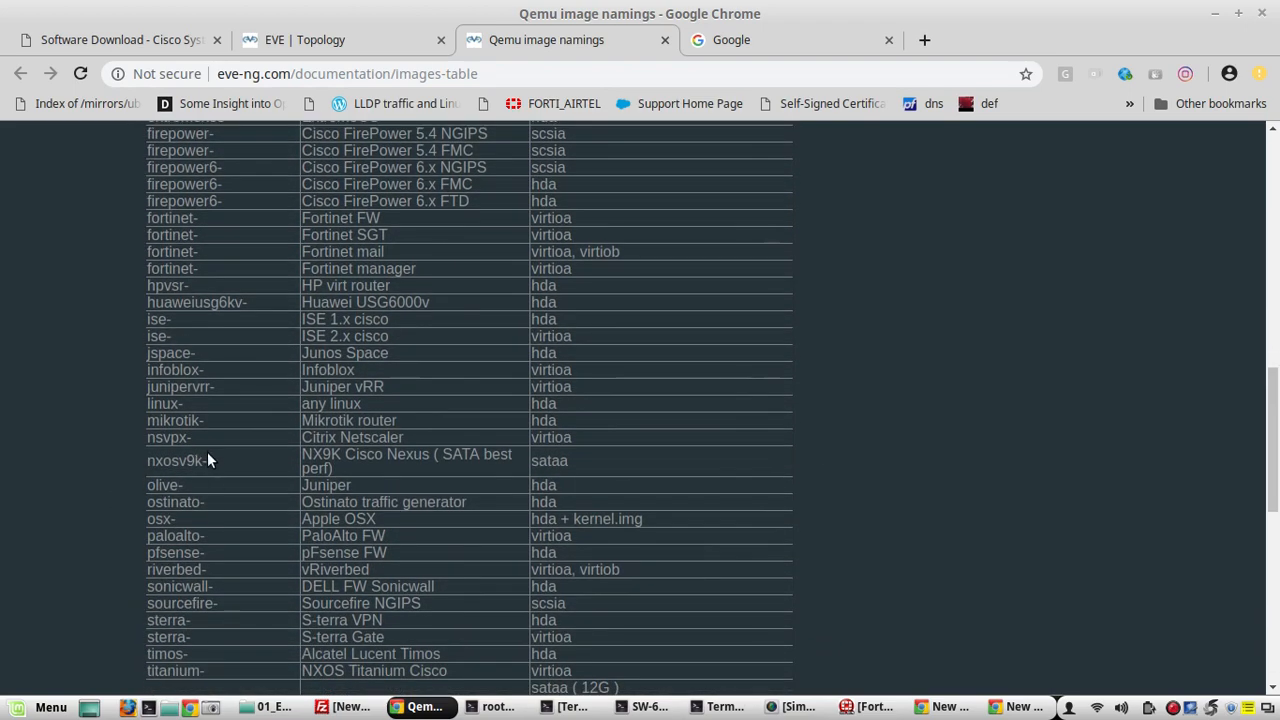
{"action": "double_click", "coordinate": [176, 460]}
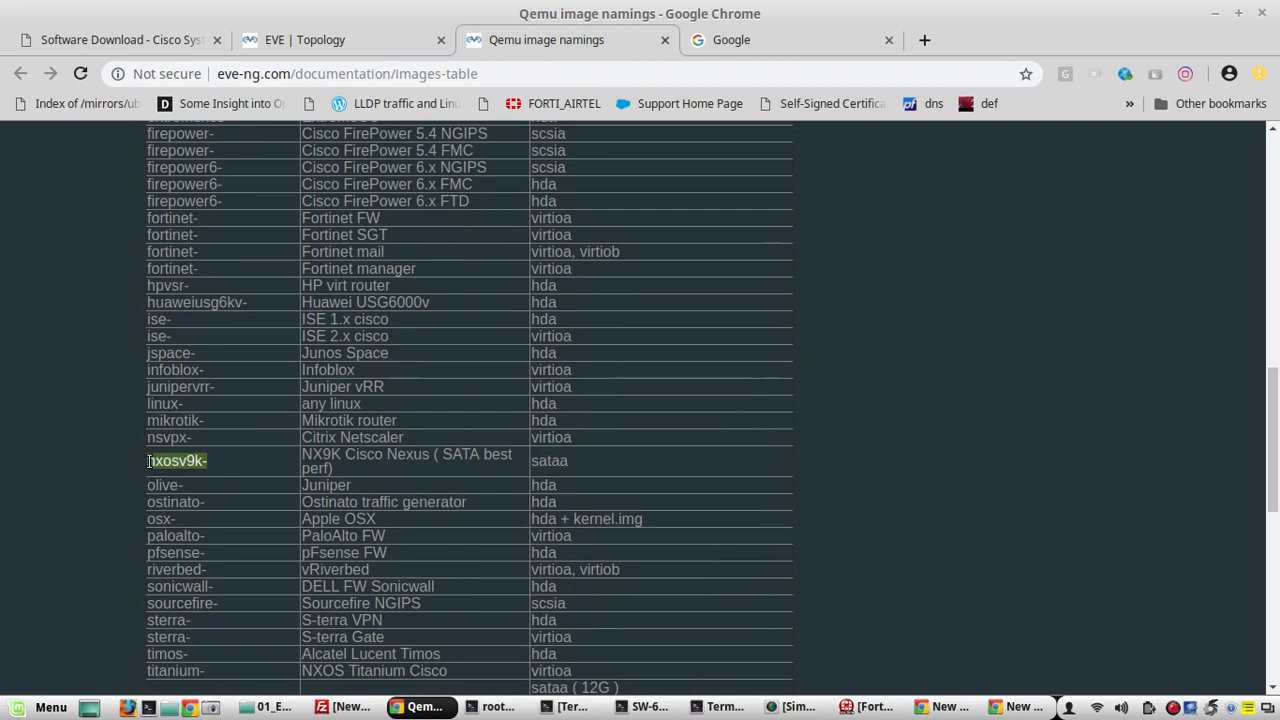
{"action": "mouse_move", "coordinate": [185, 456]}
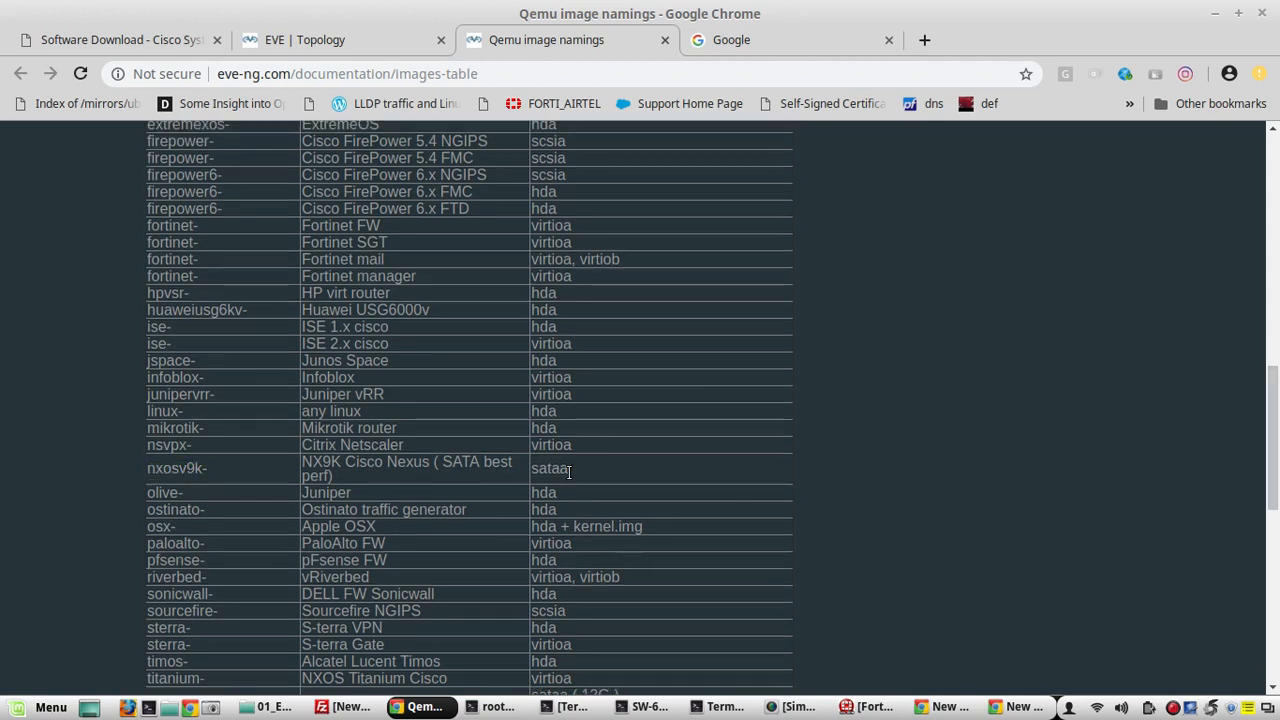
Step: Select the sataa image name, then reselect the nxosv9k- folder prefix
{"action": "double_click", "coordinate": [549, 468]}
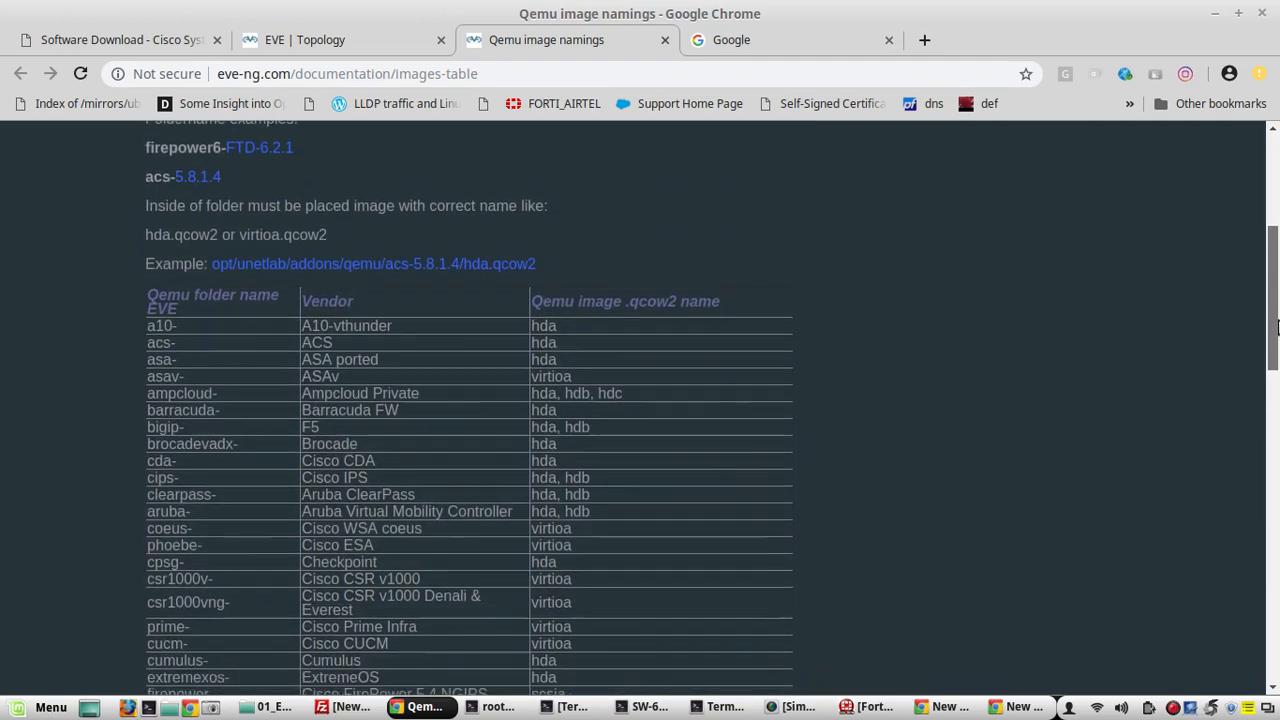
{"action": "scroll", "scroll_direction": "down", "scroll_amount": 3}
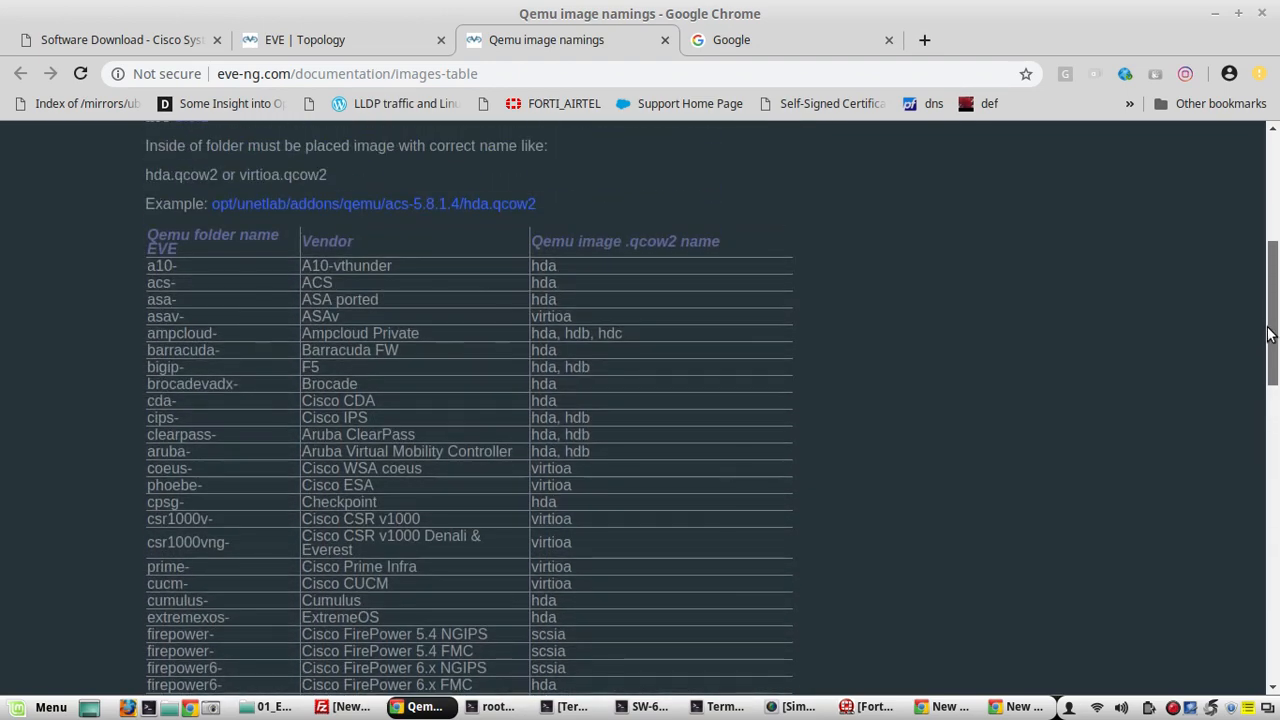
{"action": "mouse_move", "coordinate": [248, 484]}
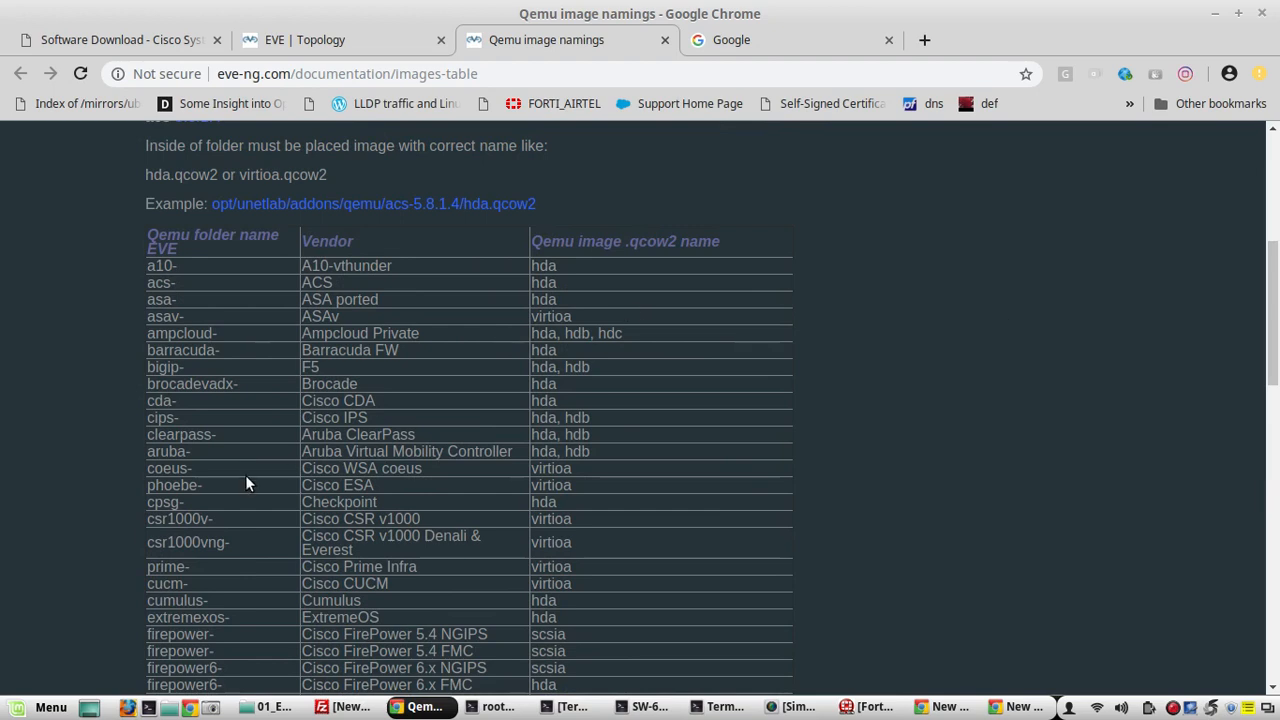
{"action": "mouse_move", "coordinate": [680, 441]}
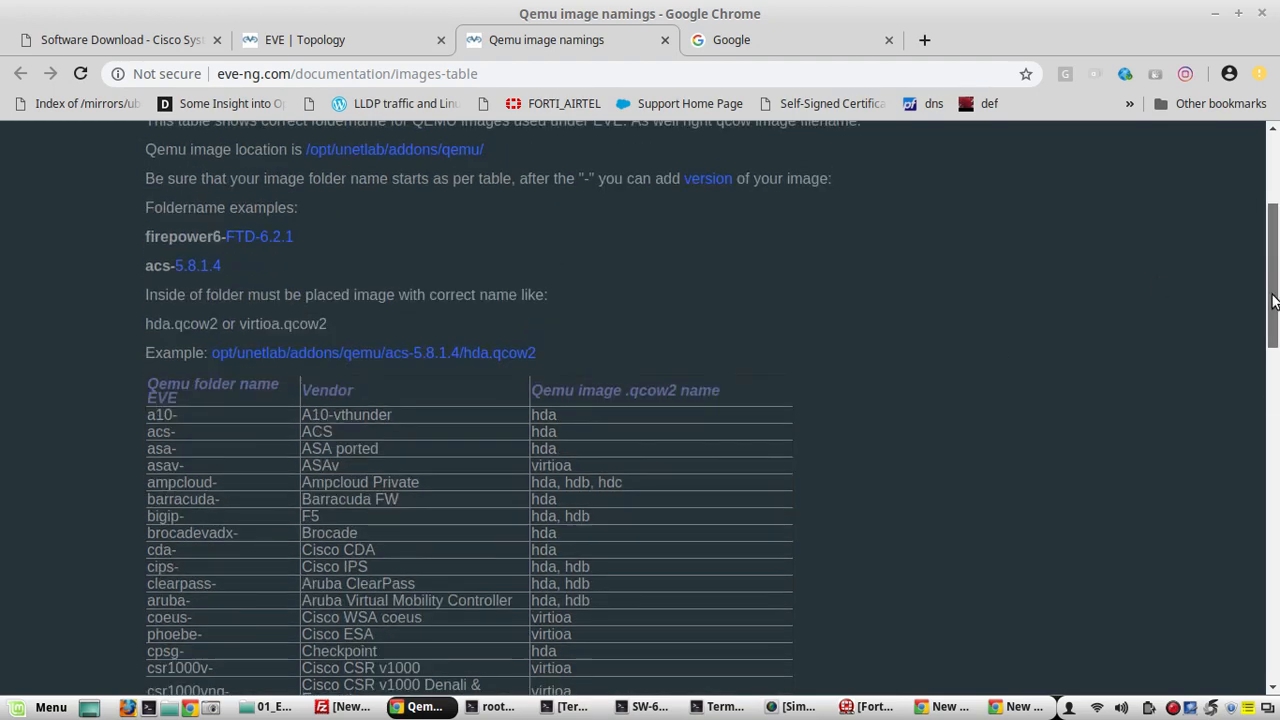
{"action": "scroll", "scroll_direction": "up", "scroll_amount": 3}
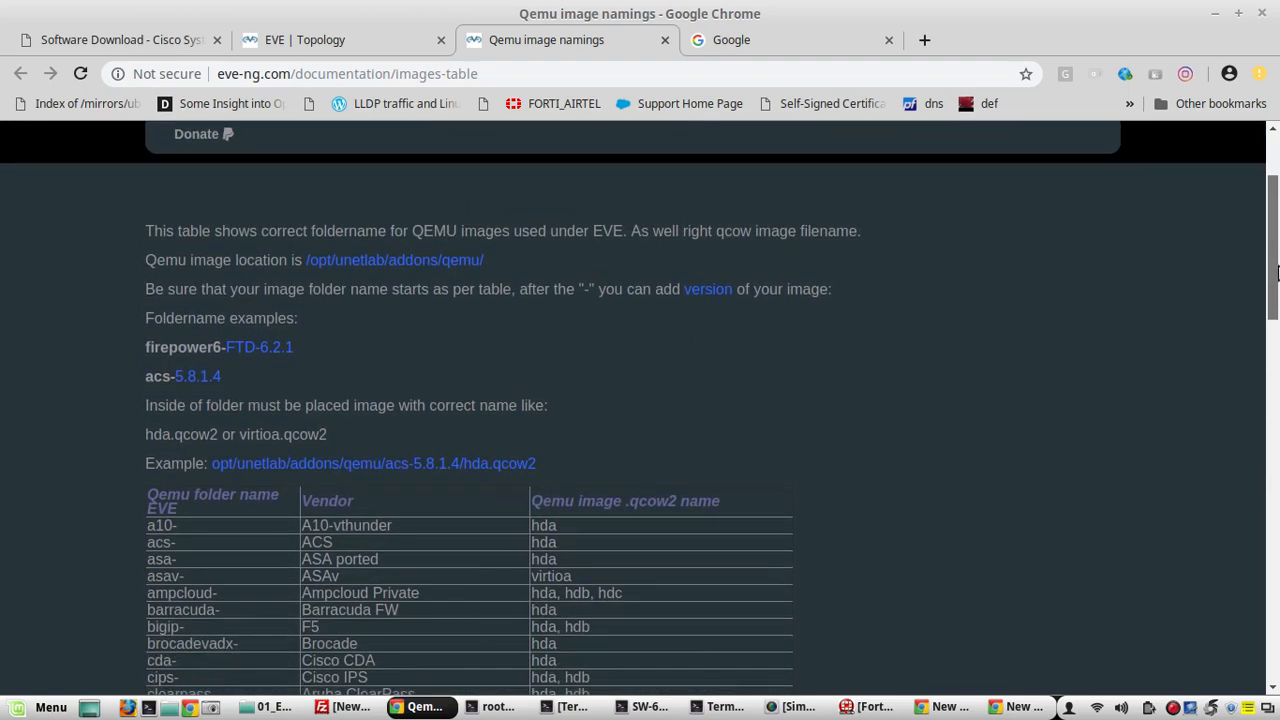
{"action": "scroll", "scroll_direction": "down", "scroll_amount": 3}
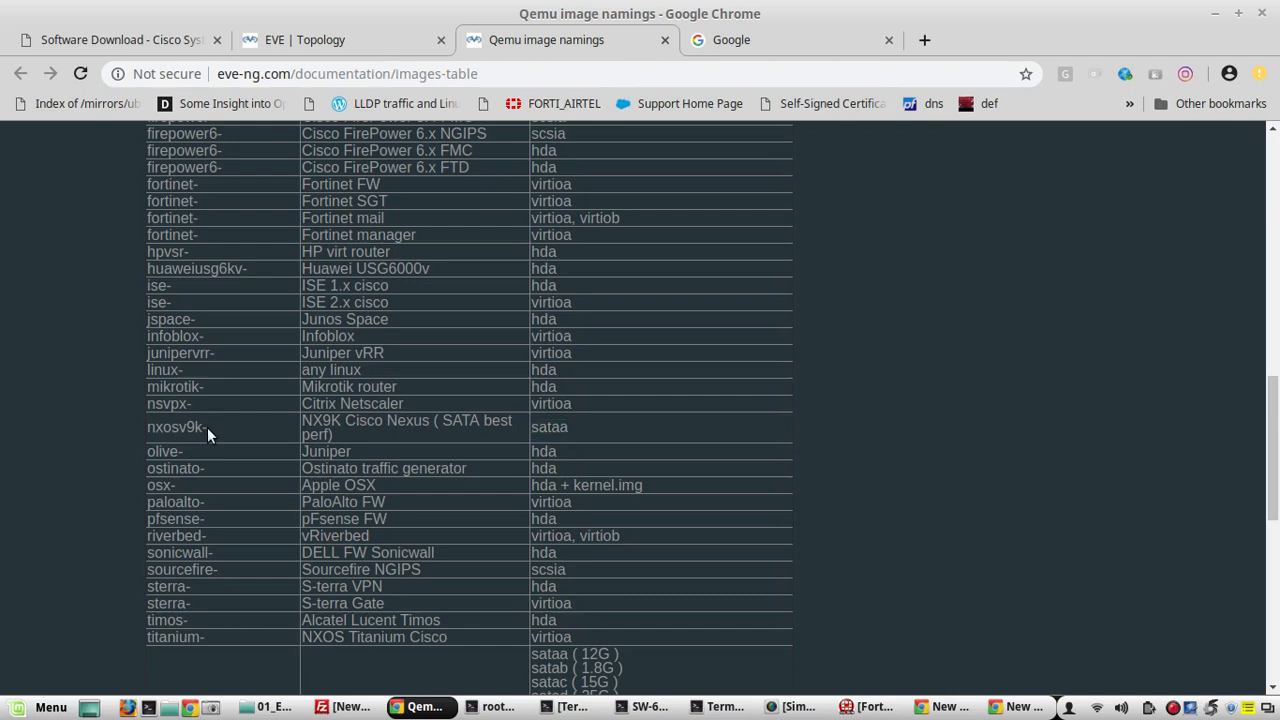
{"action": "double_click", "coordinate": [176, 427]}
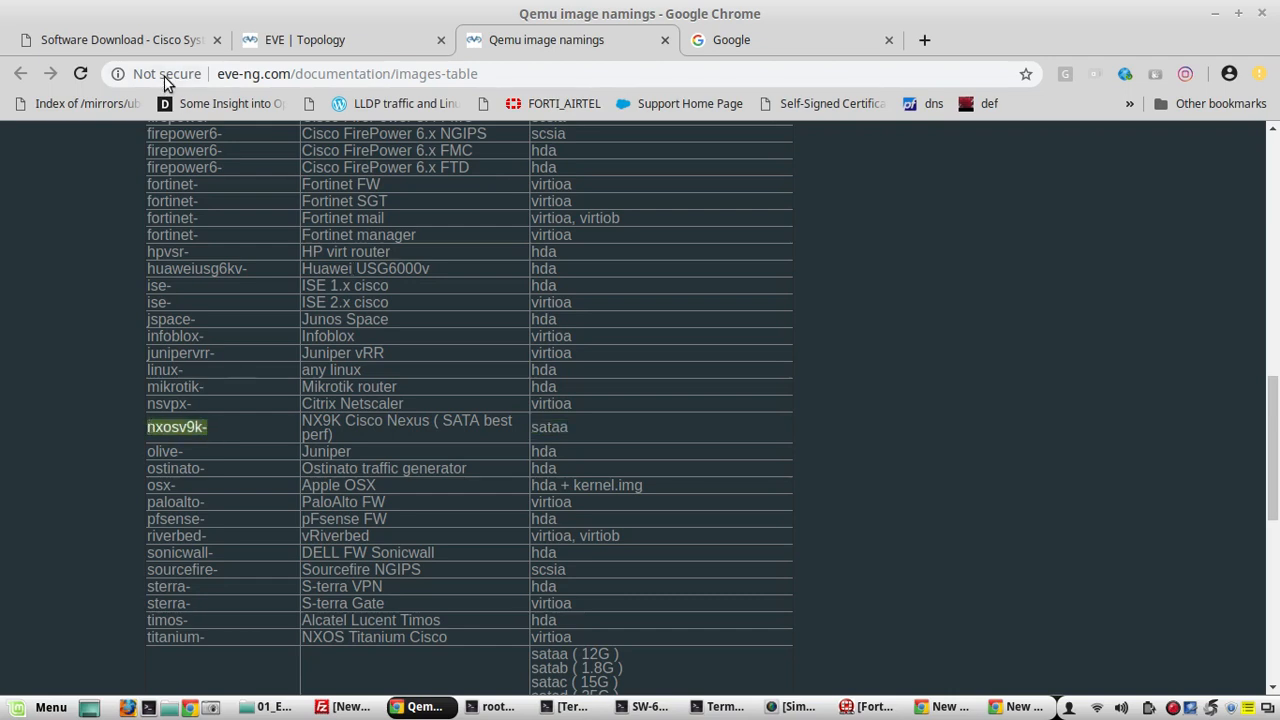
Step: Switch to the Software Download - Cisco Systems tab for Nexus 9000v 9.2(3)
{"action": "left_click", "coordinate": [120, 39]}
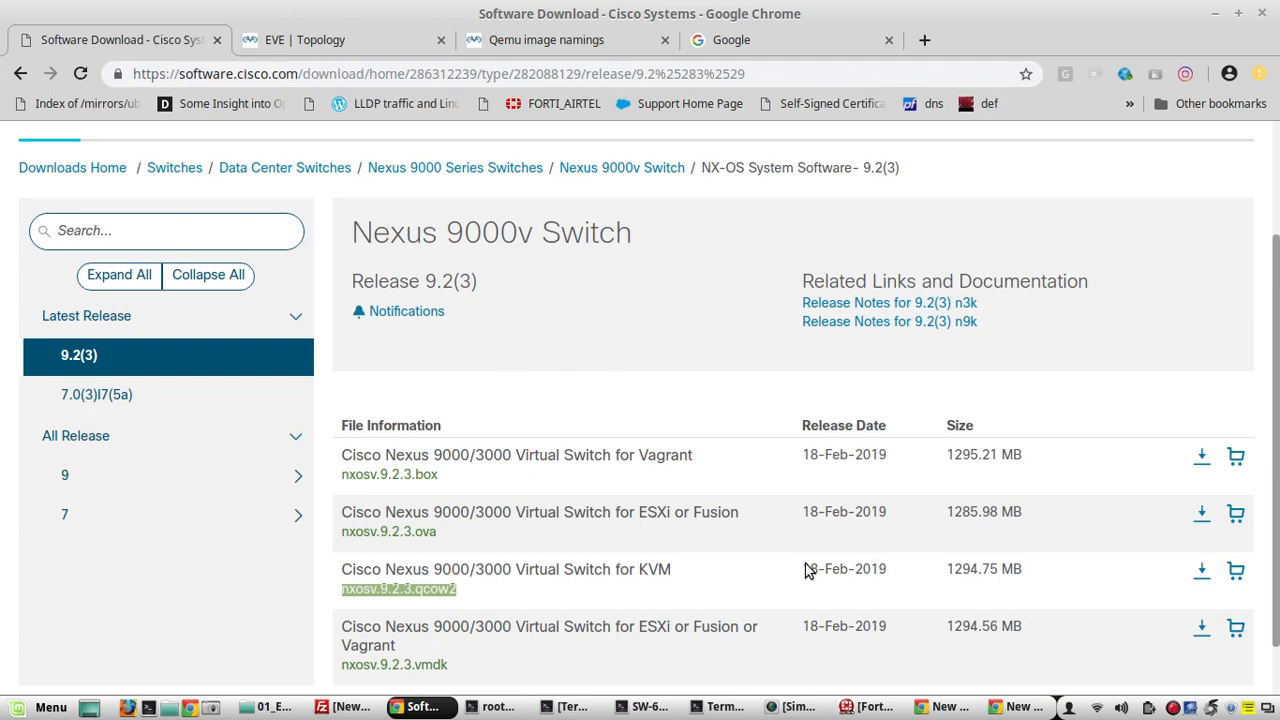
{"action": "mouse_move", "coordinate": [472, 600]}
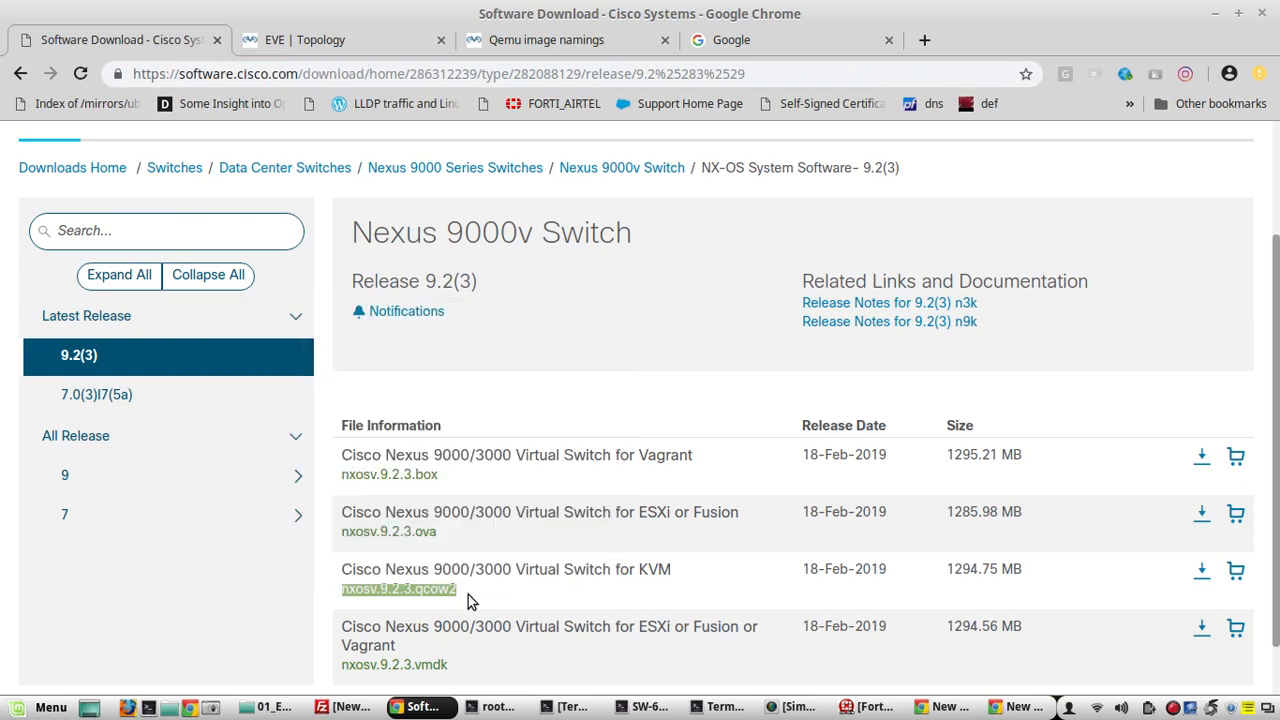
{"action": "mouse_move", "coordinate": [676, 248]}
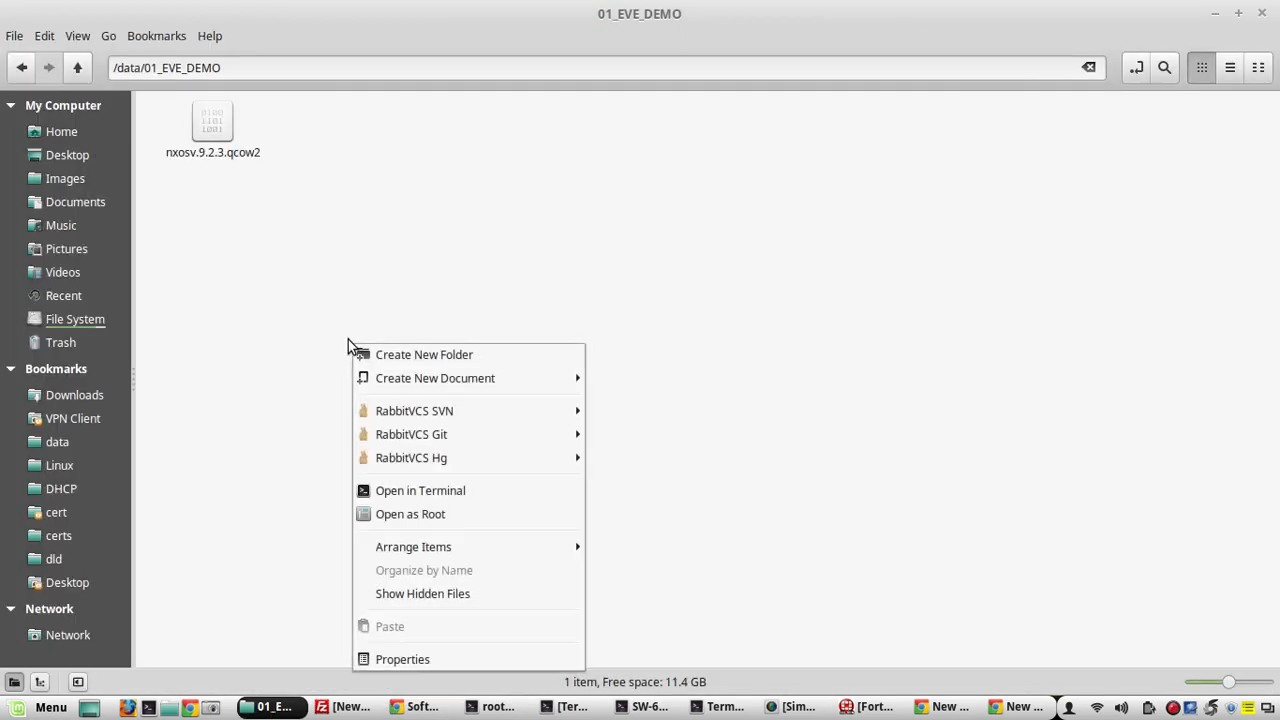
Step: Create a folder named nxosv9k-9.2.3 in /data/01_EVE_DEMO
{"action": "left_click", "coordinate": [423, 354]}
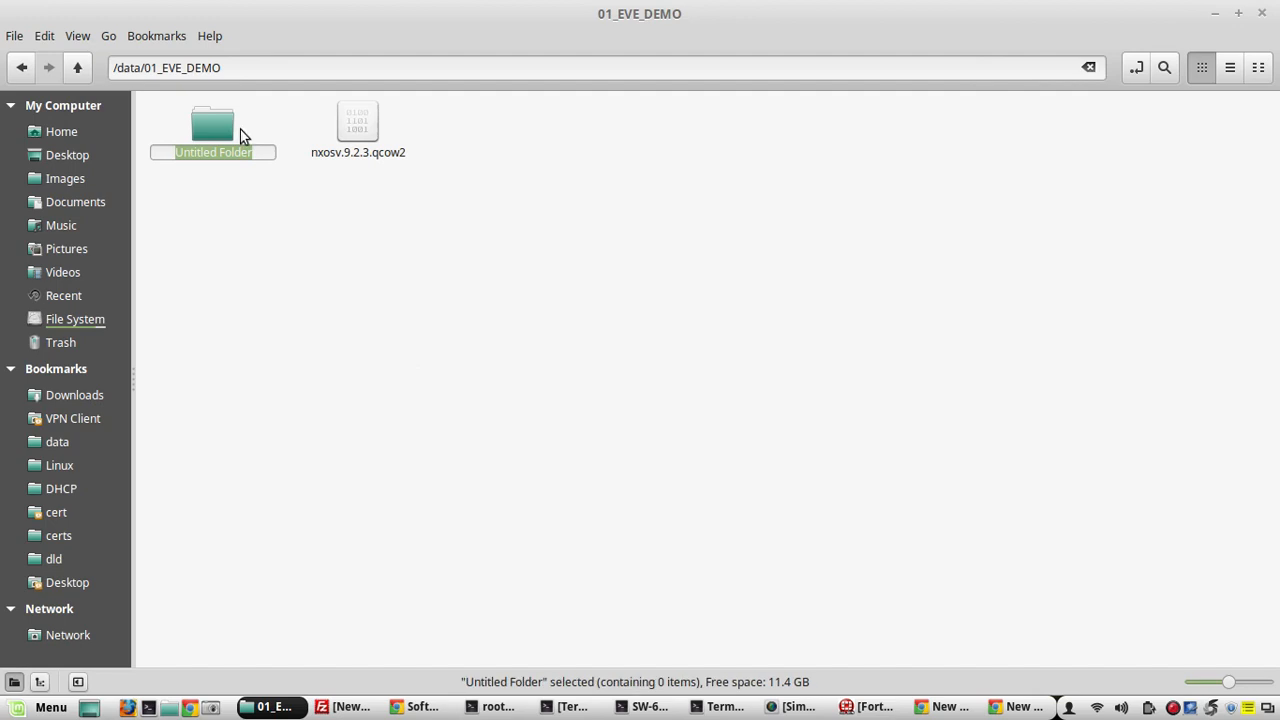
{"action": "mouse_move", "coordinate": [261, 150]}
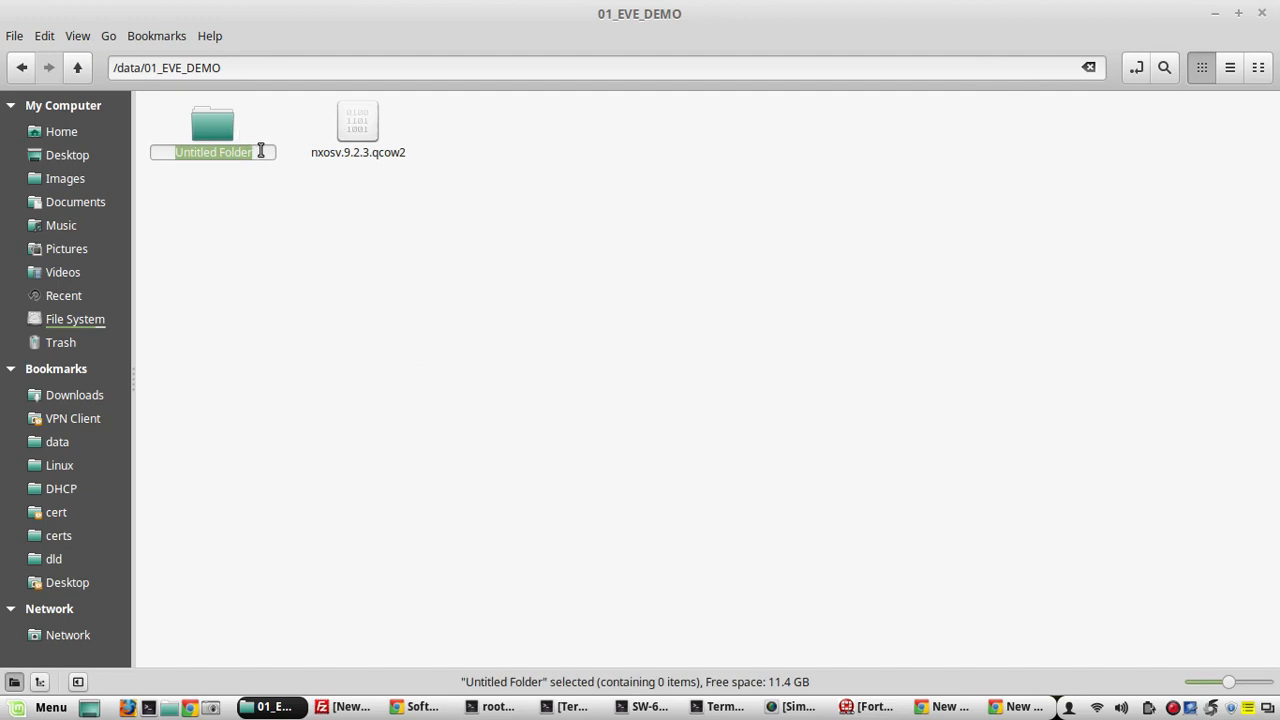
{"action": "type", "text": "nxosv9k-9.2.3"}
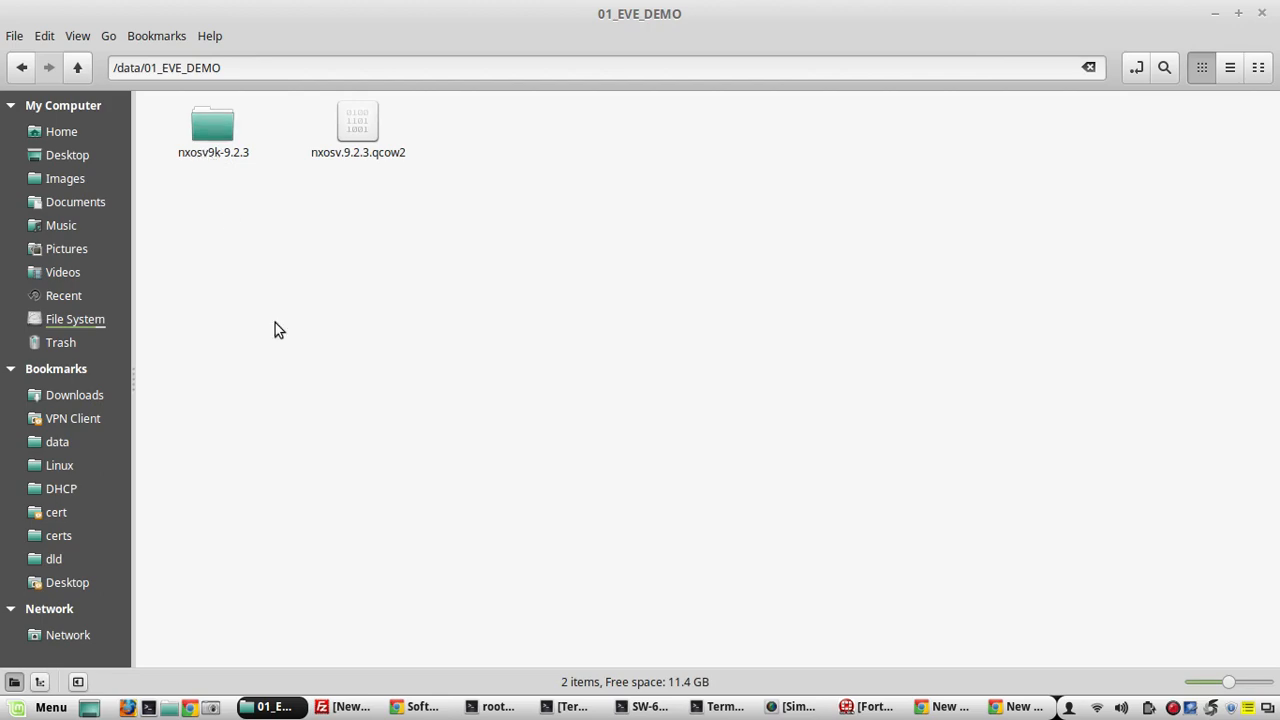
Step: Rename the image to sataa.qcow2 and move it into the nxosv9k-9.2.3 folder
{"action": "left_click", "coordinate": [421, 706]}
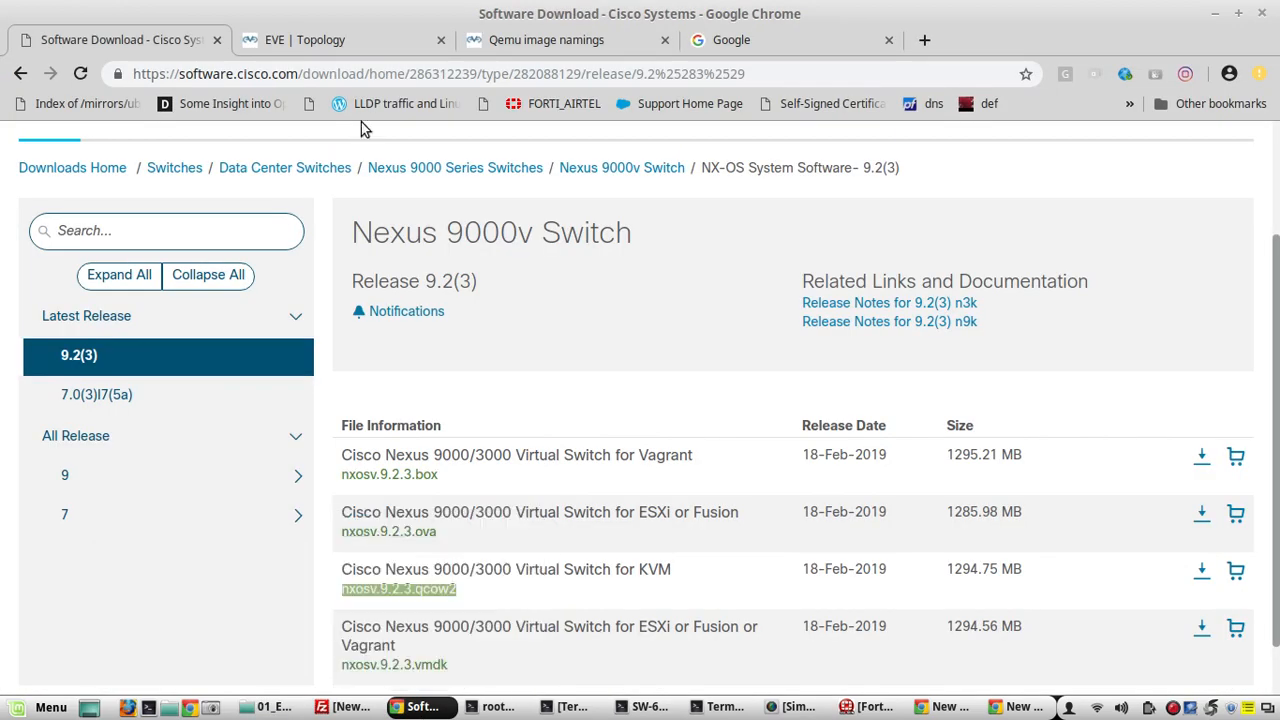
{"action": "left_click", "coordinate": [545, 40]}
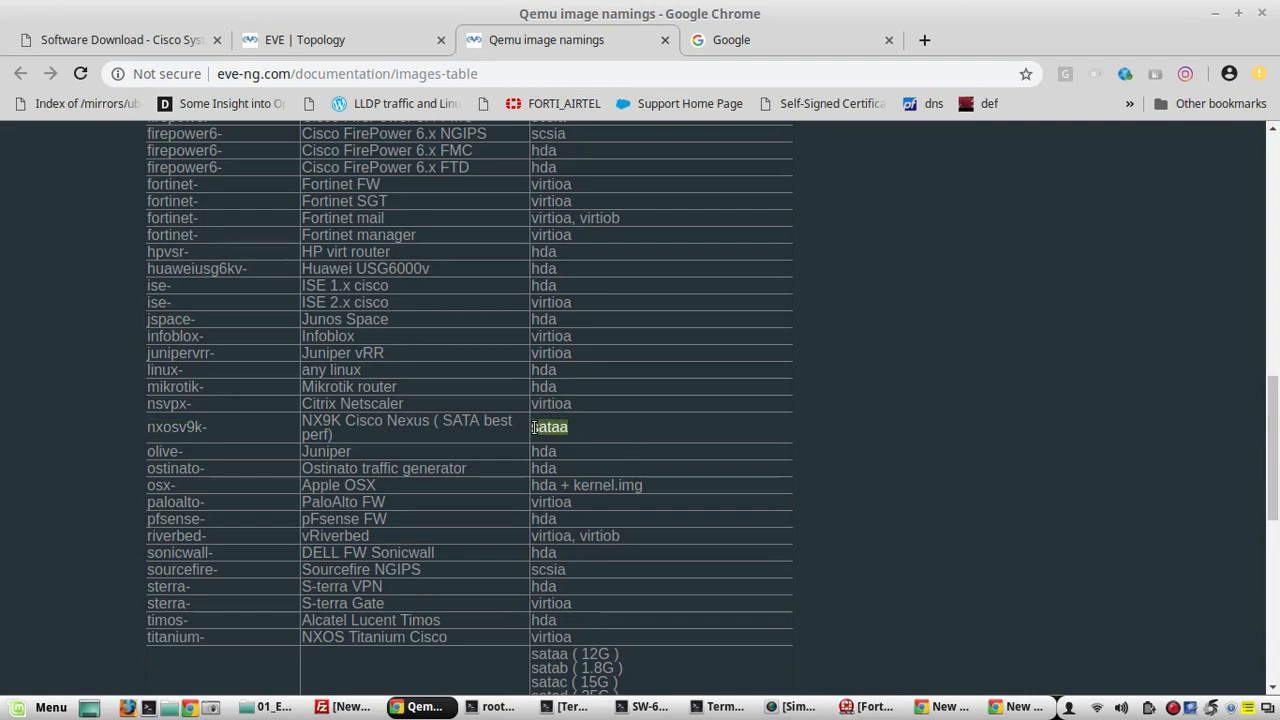
{"action": "double_click", "coordinate": [549, 427]}
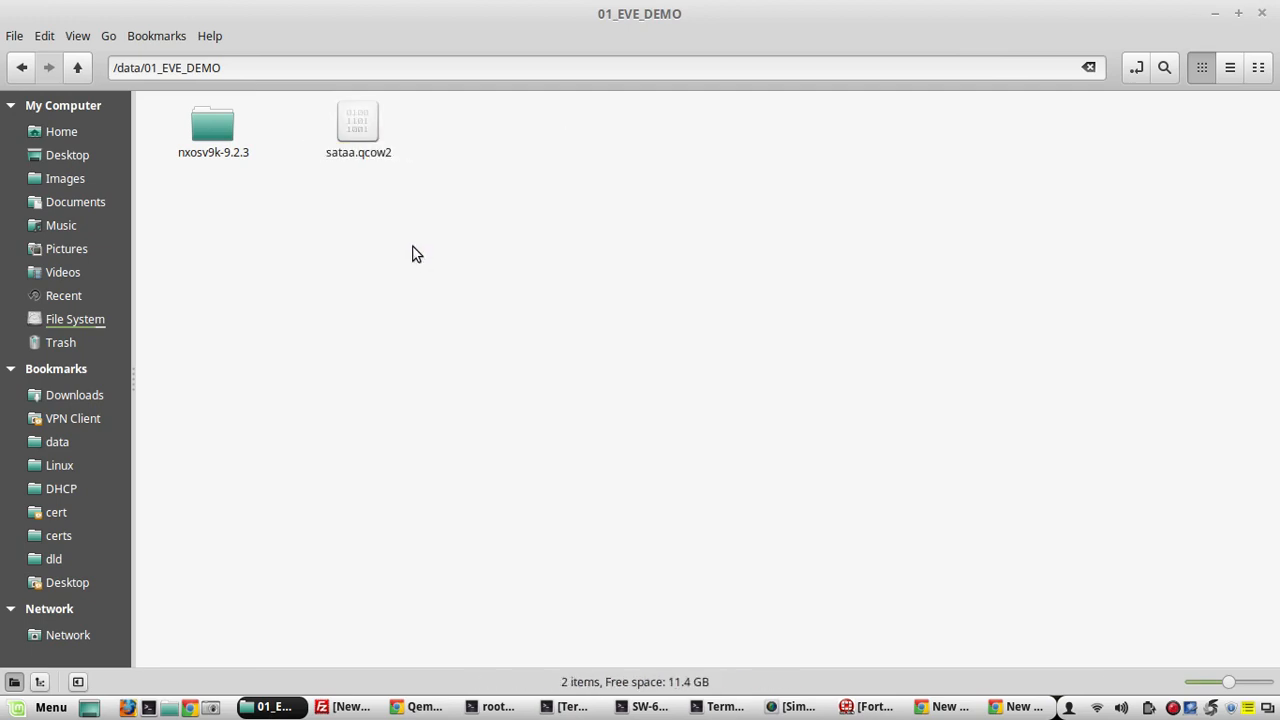
{"action": "left_click", "coordinate": [358, 125]}
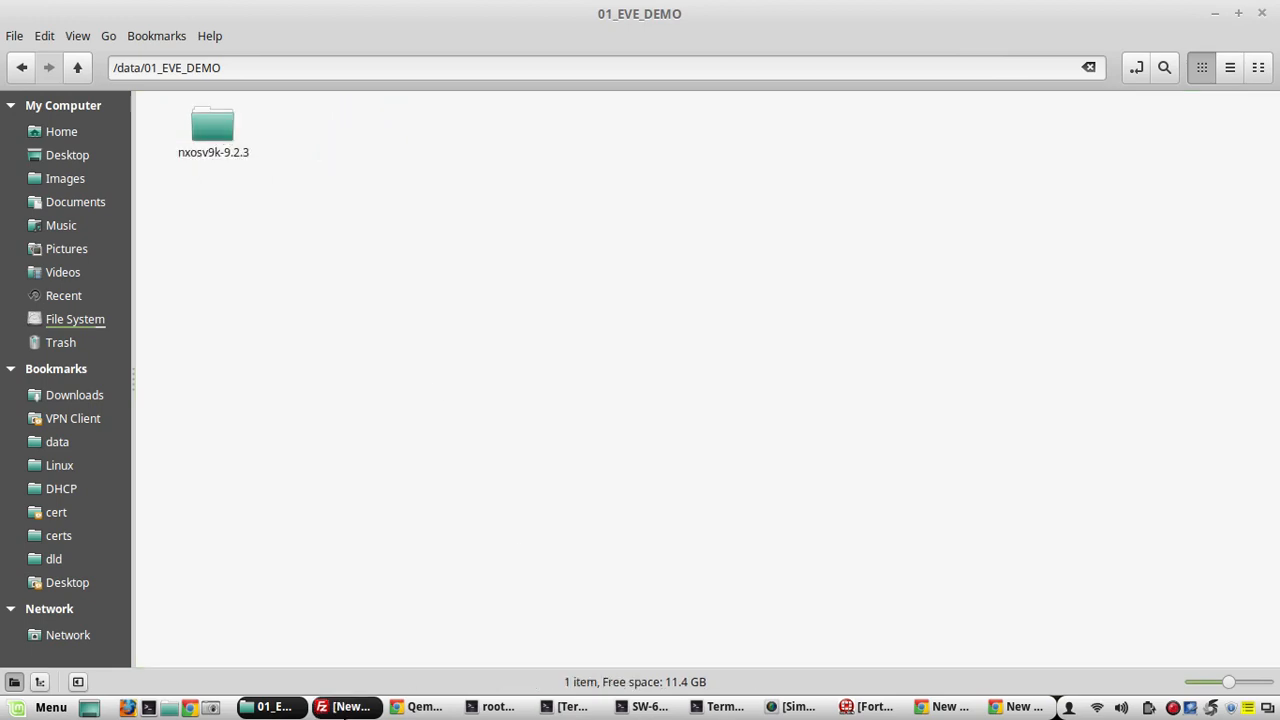
{"action": "left_click", "coordinate": [347, 707]}
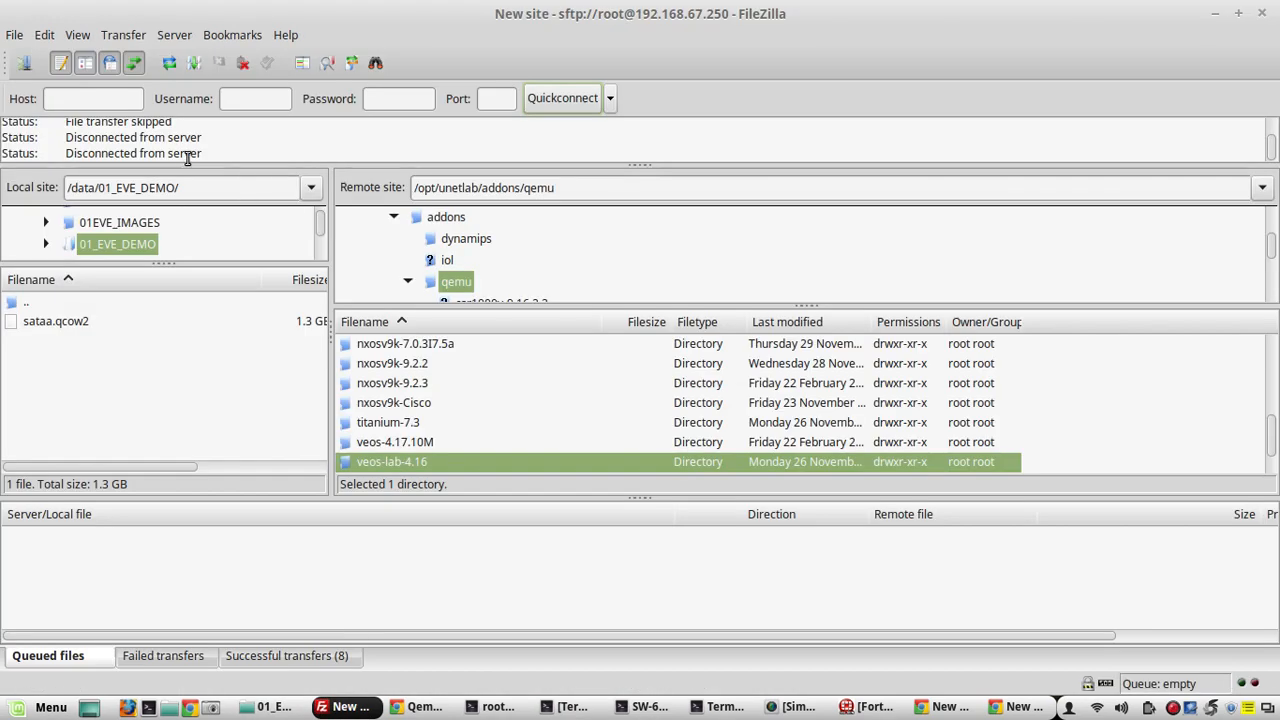
Step: Refresh the local 01_EVE_DEMO listing and browse the server to /opt/unetlab/addons/qemu
{"action": "left_click", "coordinate": [119, 222]}
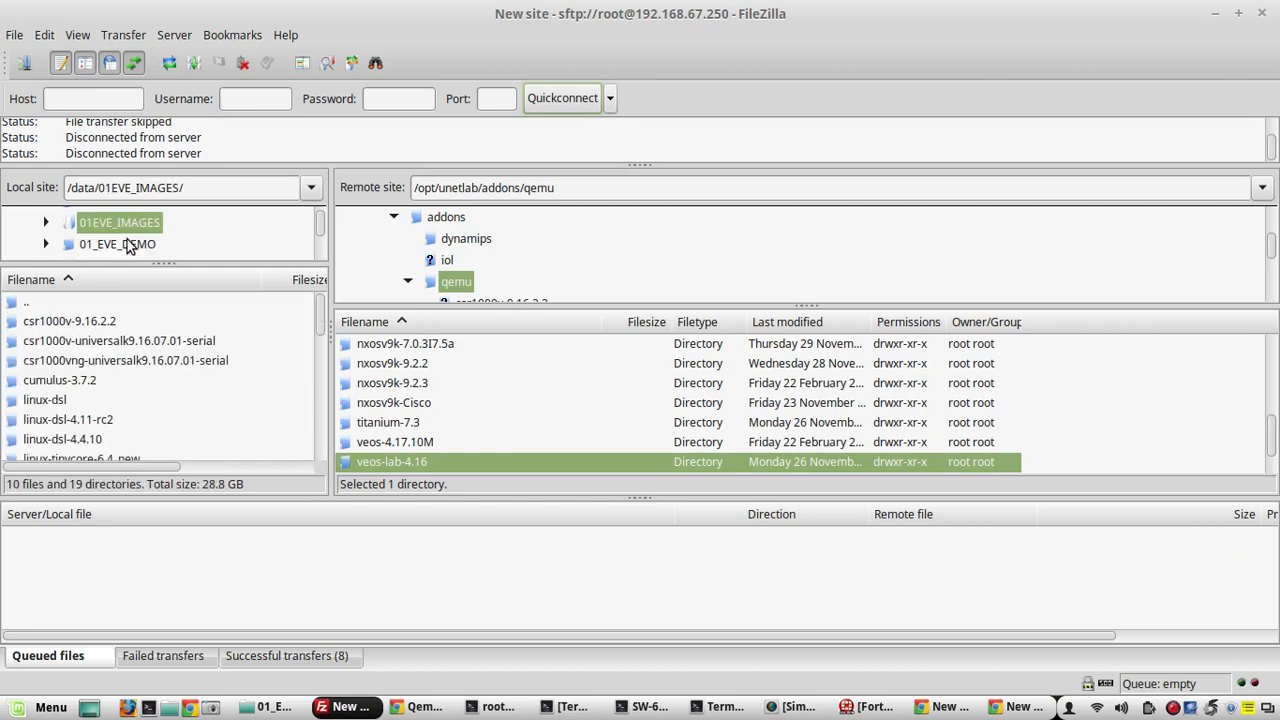
{"action": "left_click", "coordinate": [117, 244]}
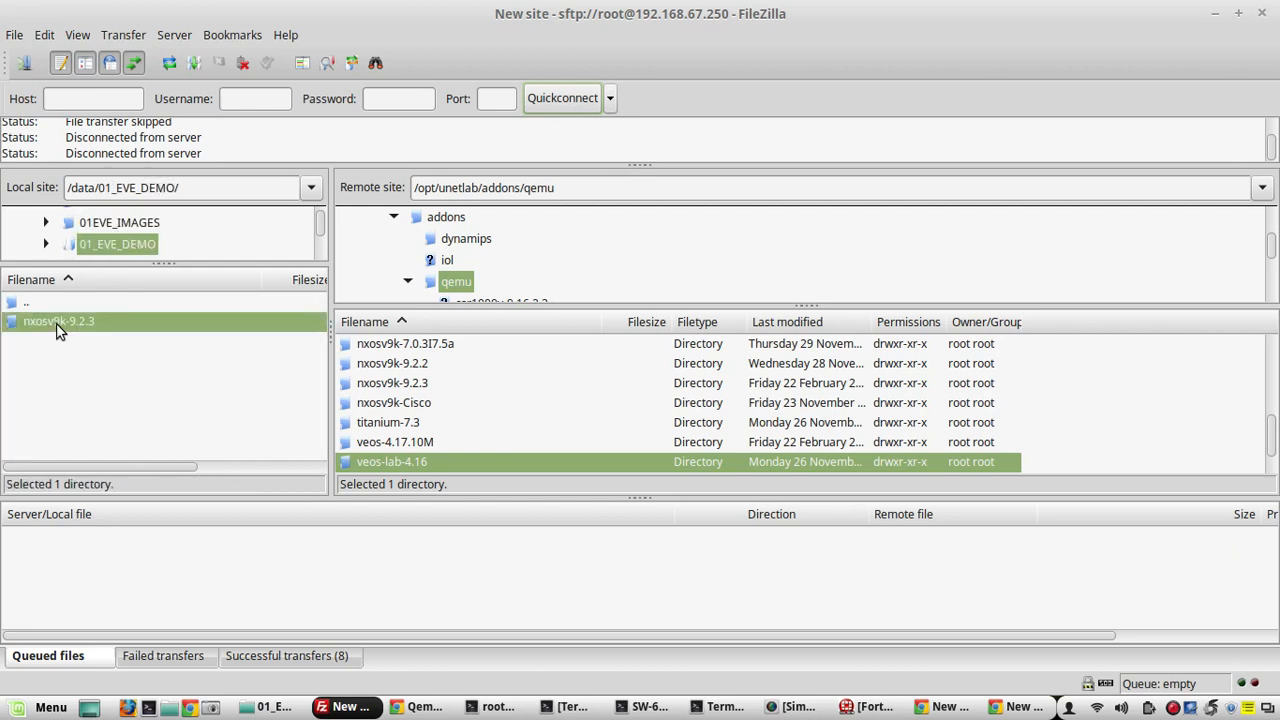
{"action": "mouse_move", "coordinate": [44, 330]}
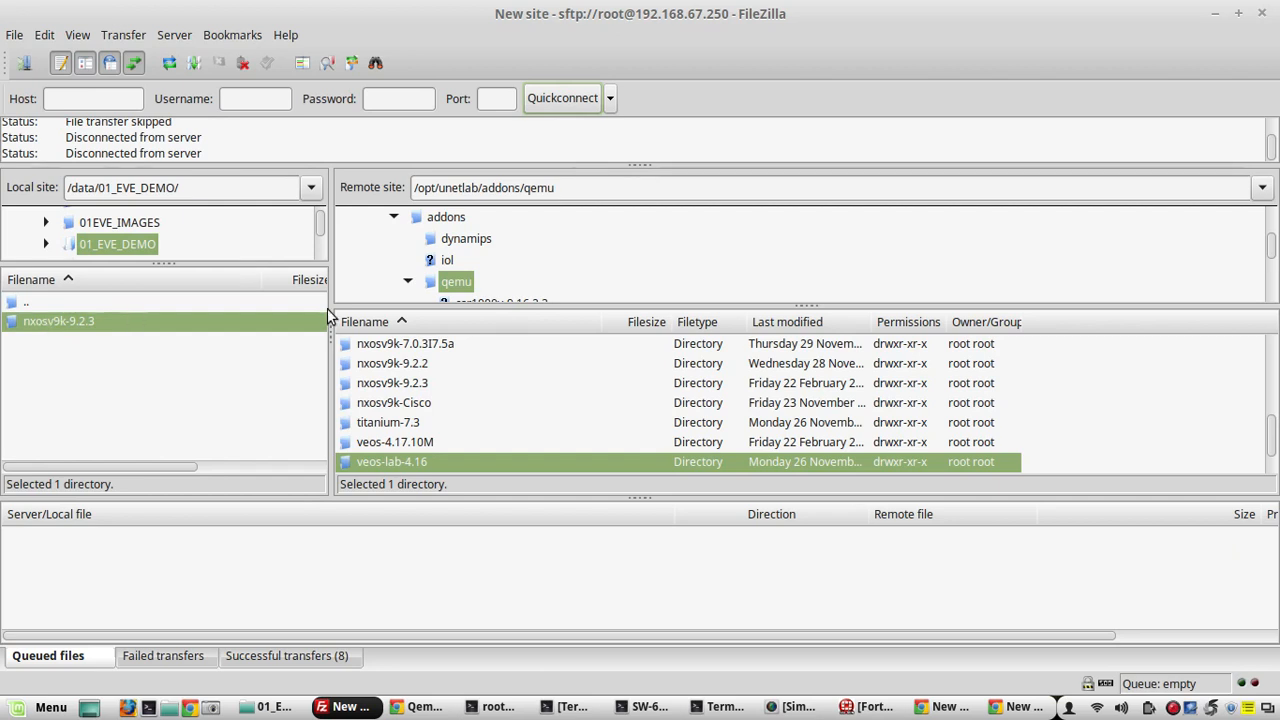
{"action": "scroll", "scroll_direction": "down", "scroll_amount": 3}
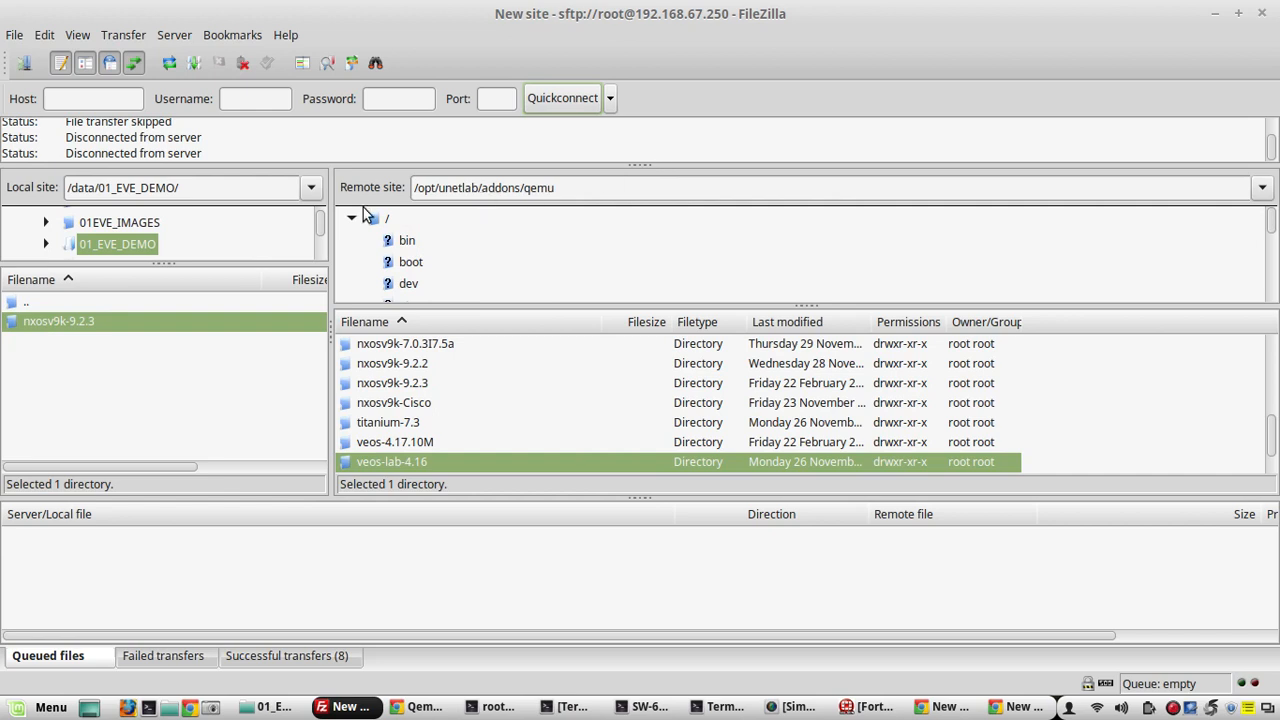
{"action": "left_click", "coordinate": [386, 218]}
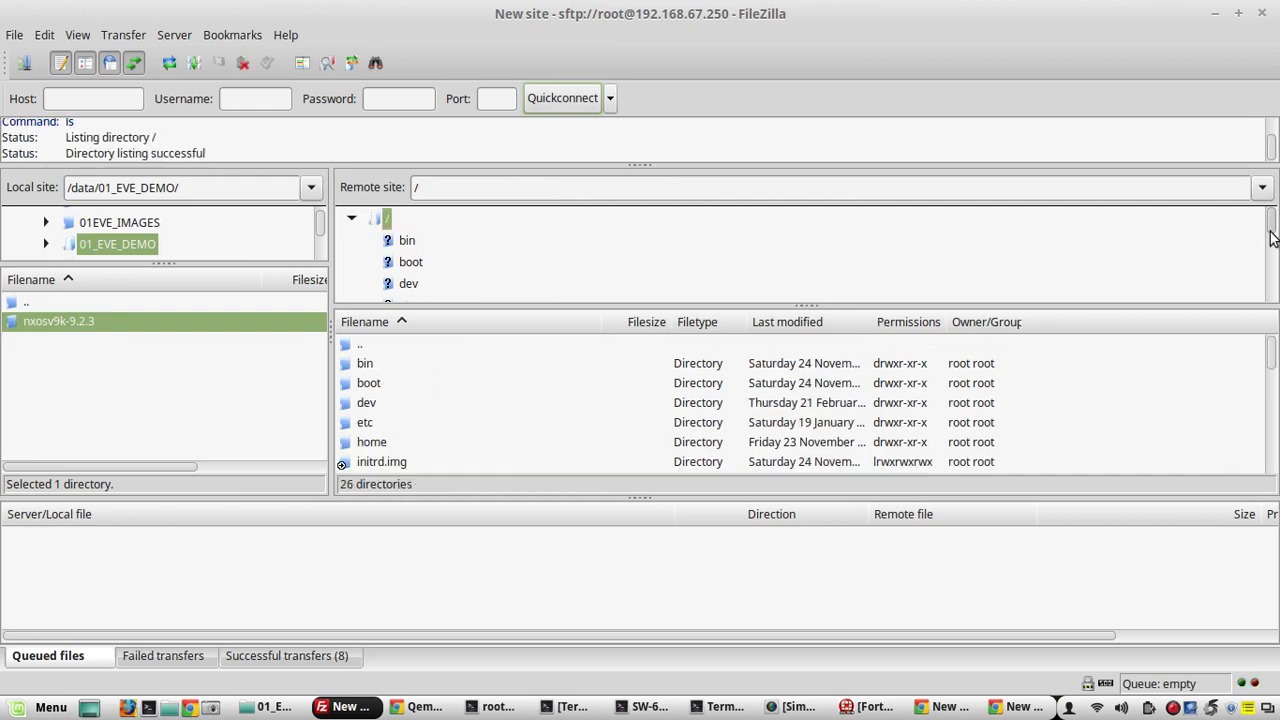
{"action": "scroll", "scroll_direction": "down", "scroll_amount": 3}
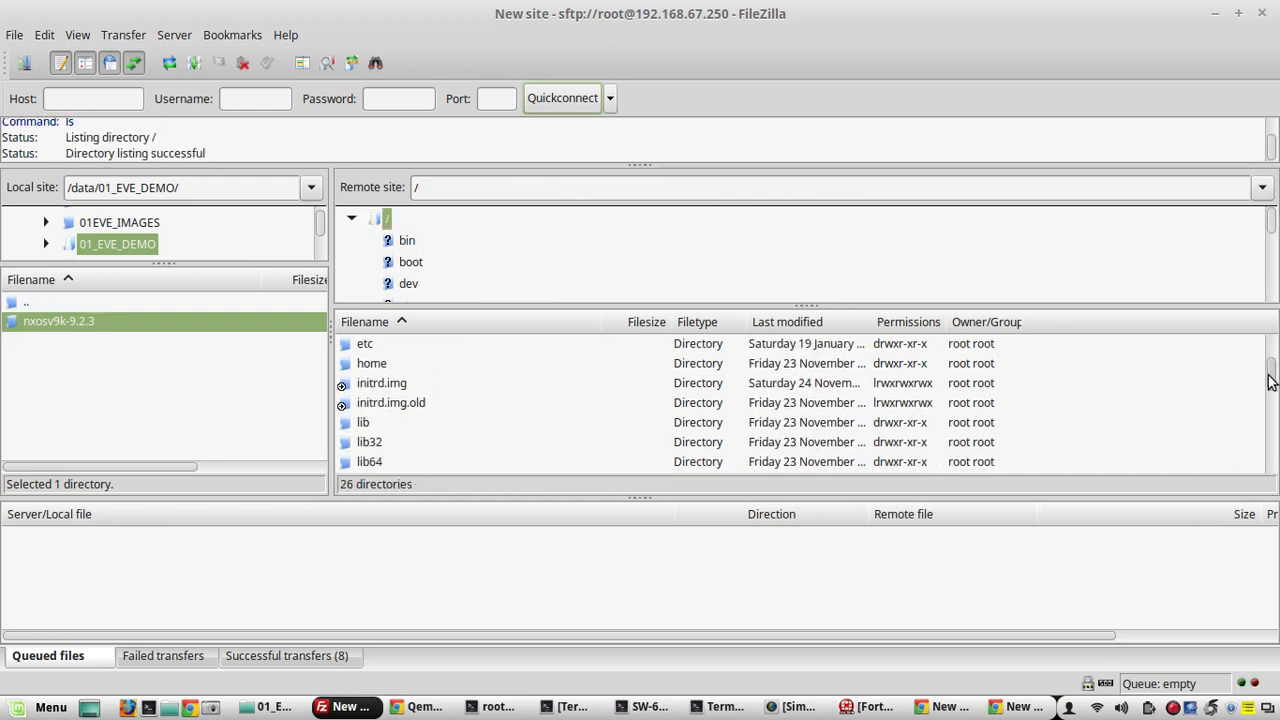
{"action": "scroll", "scroll_direction": "down", "scroll_amount": 3}
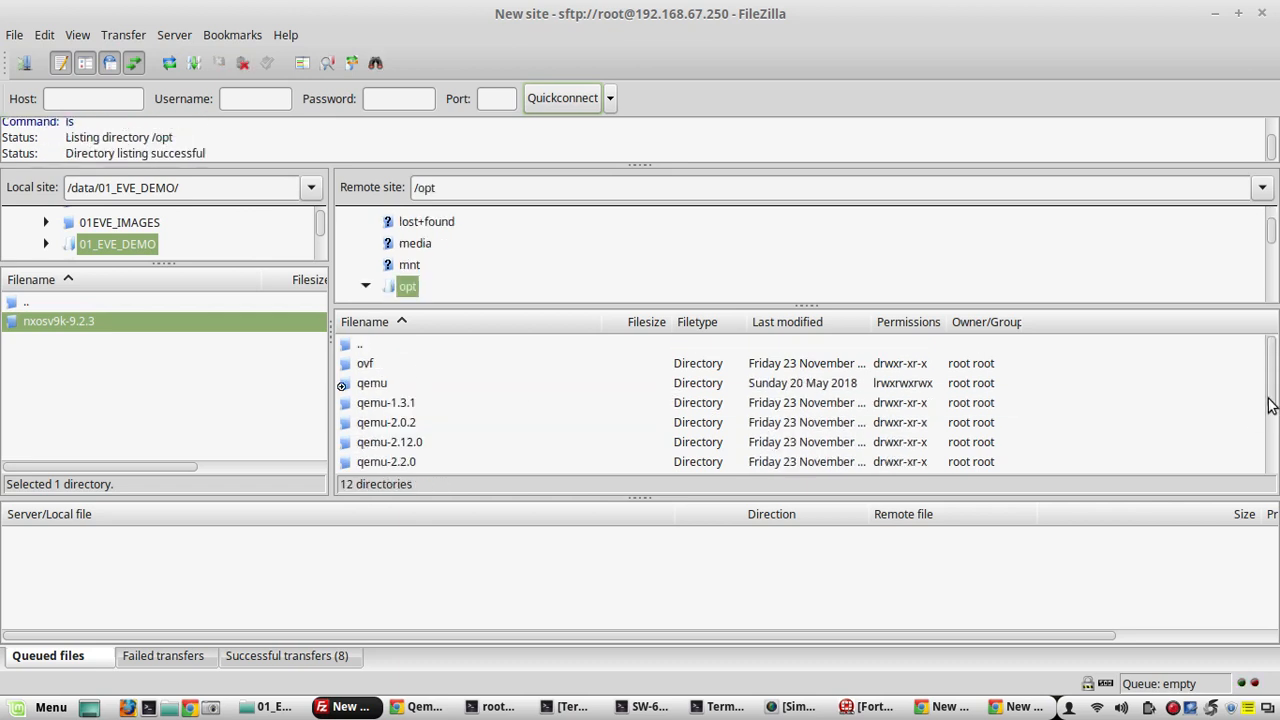
{"action": "scroll", "scroll_direction": "down", "scroll_amount": 3}
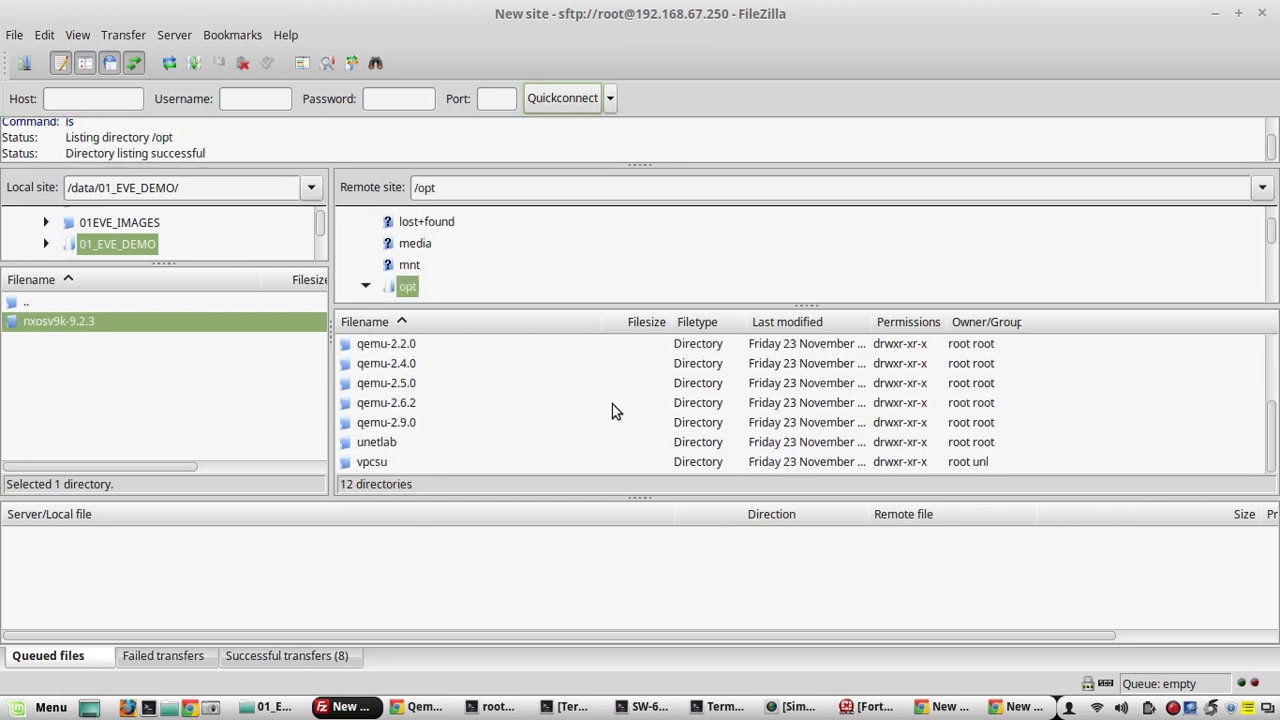
{"action": "double_click", "coordinate": [376, 442]}
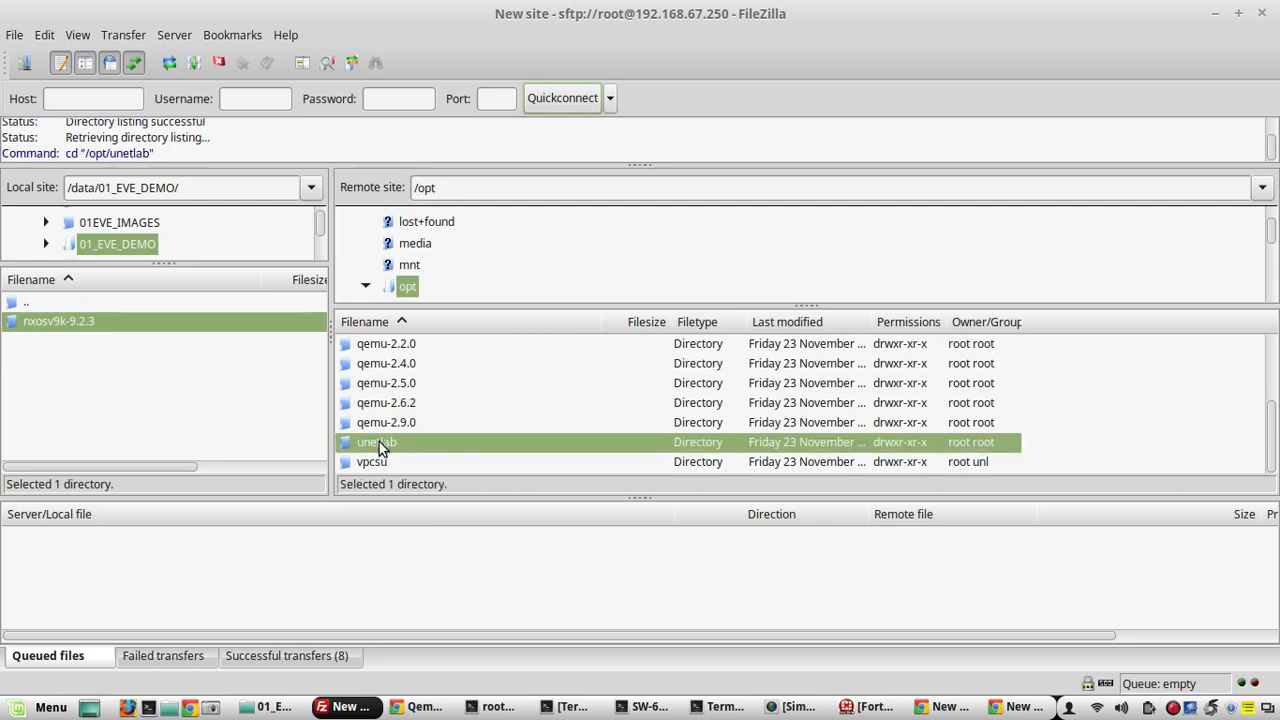
{"action": "double_click", "coordinate": [377, 441]}
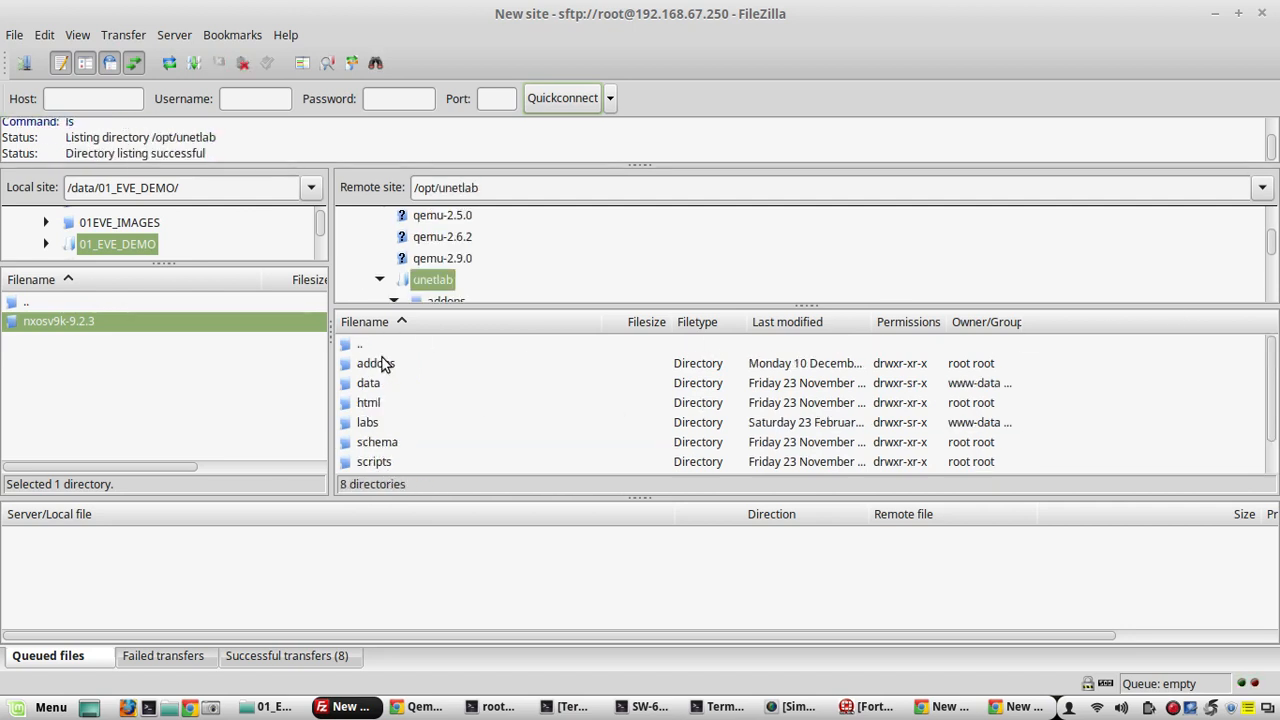
{"action": "double_click", "coordinate": [376, 363]}
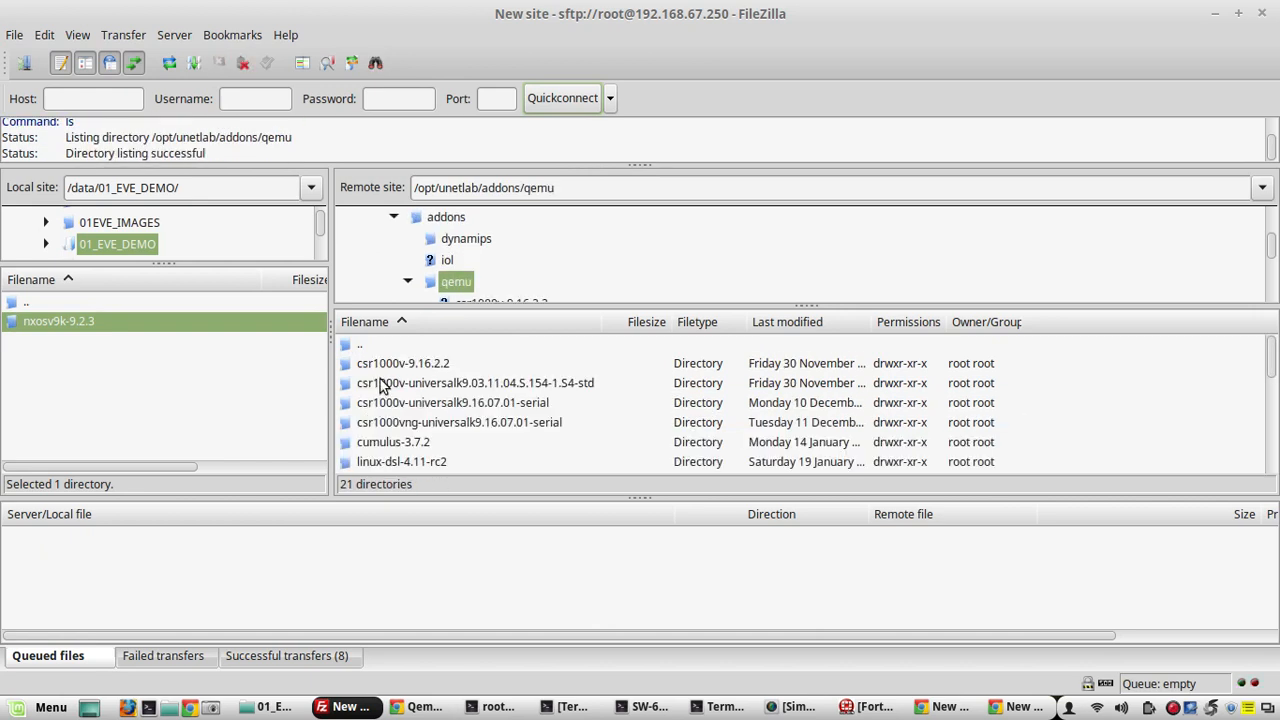
Step: Upload the nxosv9k-9.2.3 folder into the remote qemu directory
{"action": "scroll", "scroll_direction": "down", "scroll_amount": 3}
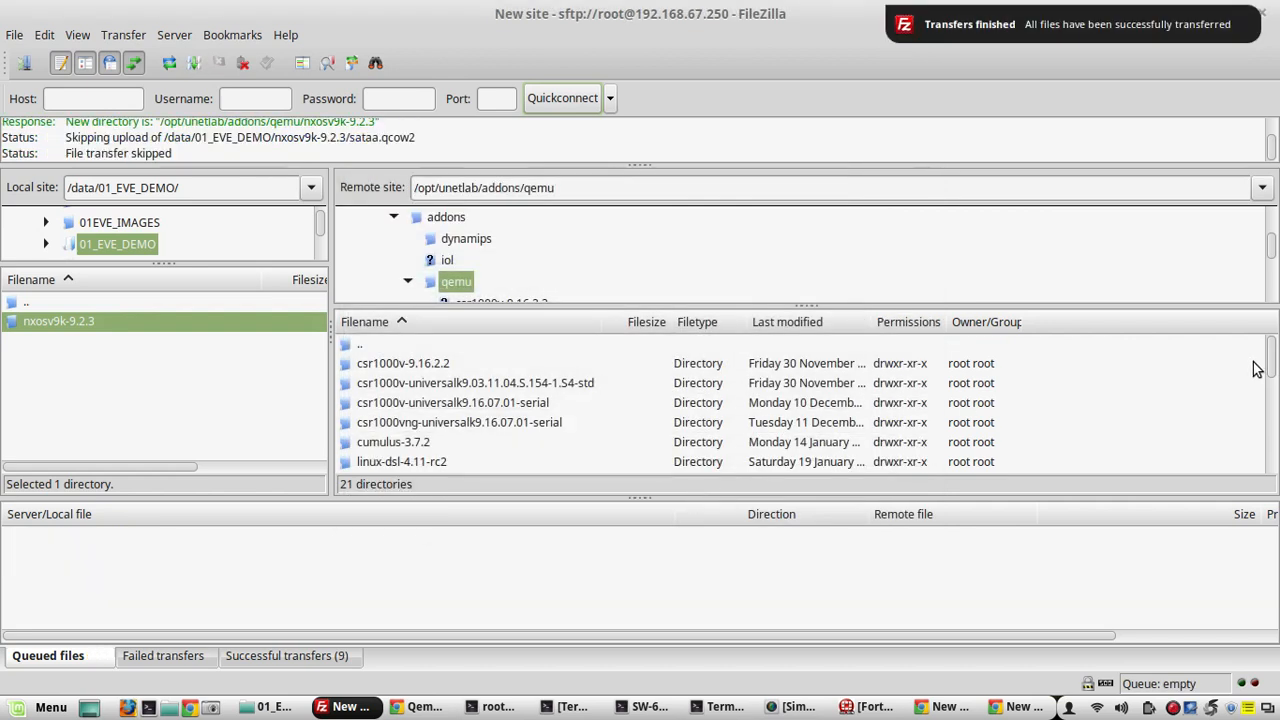
{"action": "scroll", "scroll_direction": "down", "scroll_amount": 3}
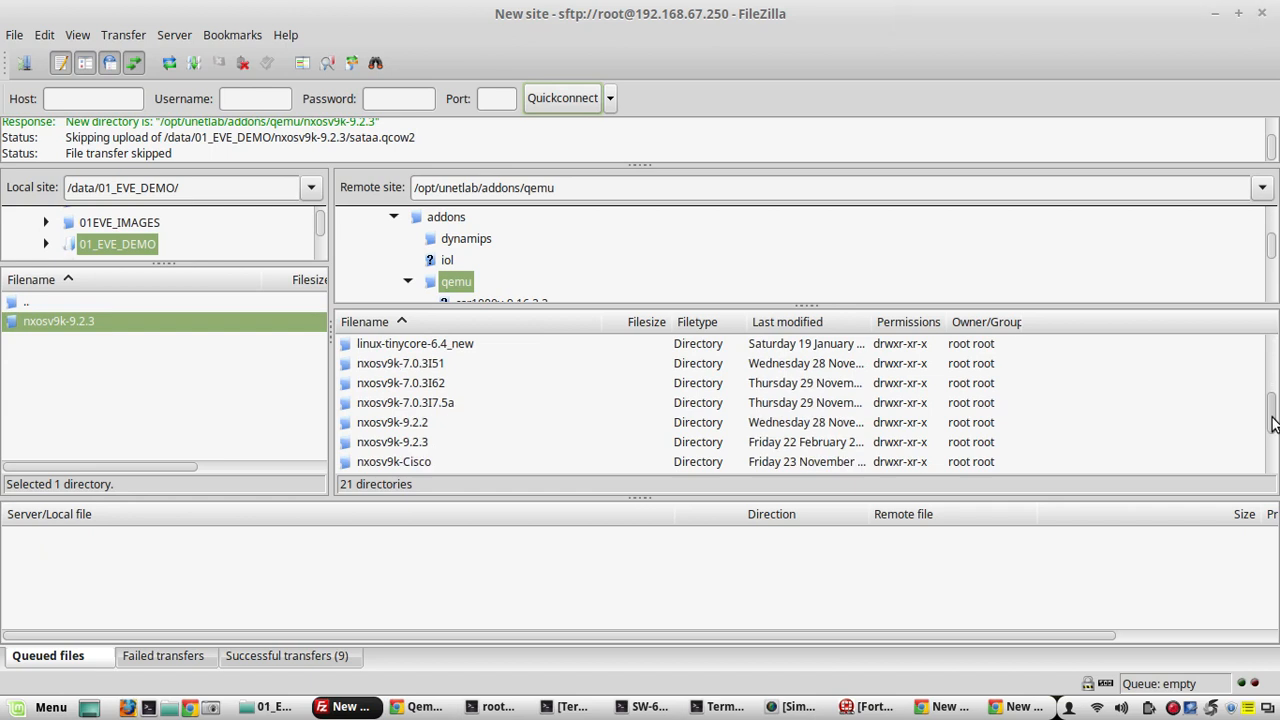
{"action": "scroll", "scroll_direction": "down", "scroll_amount": 3}
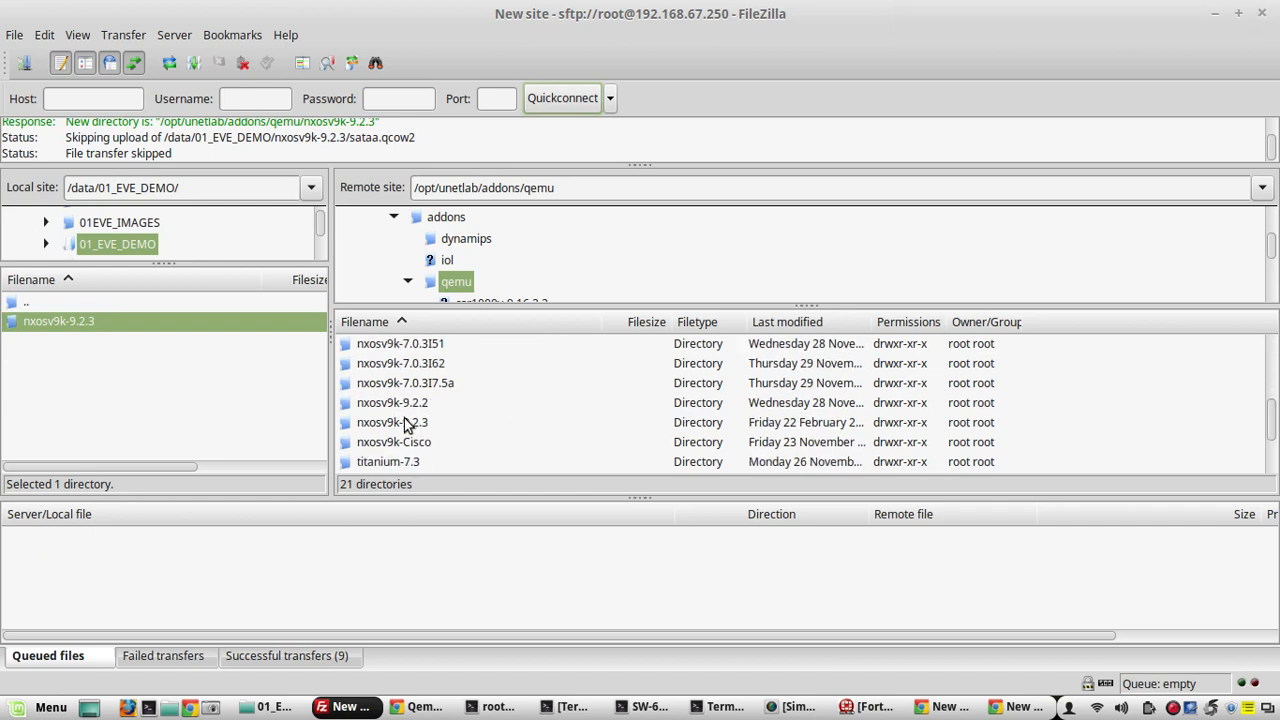
{"action": "left_click", "coordinate": [400, 343]}
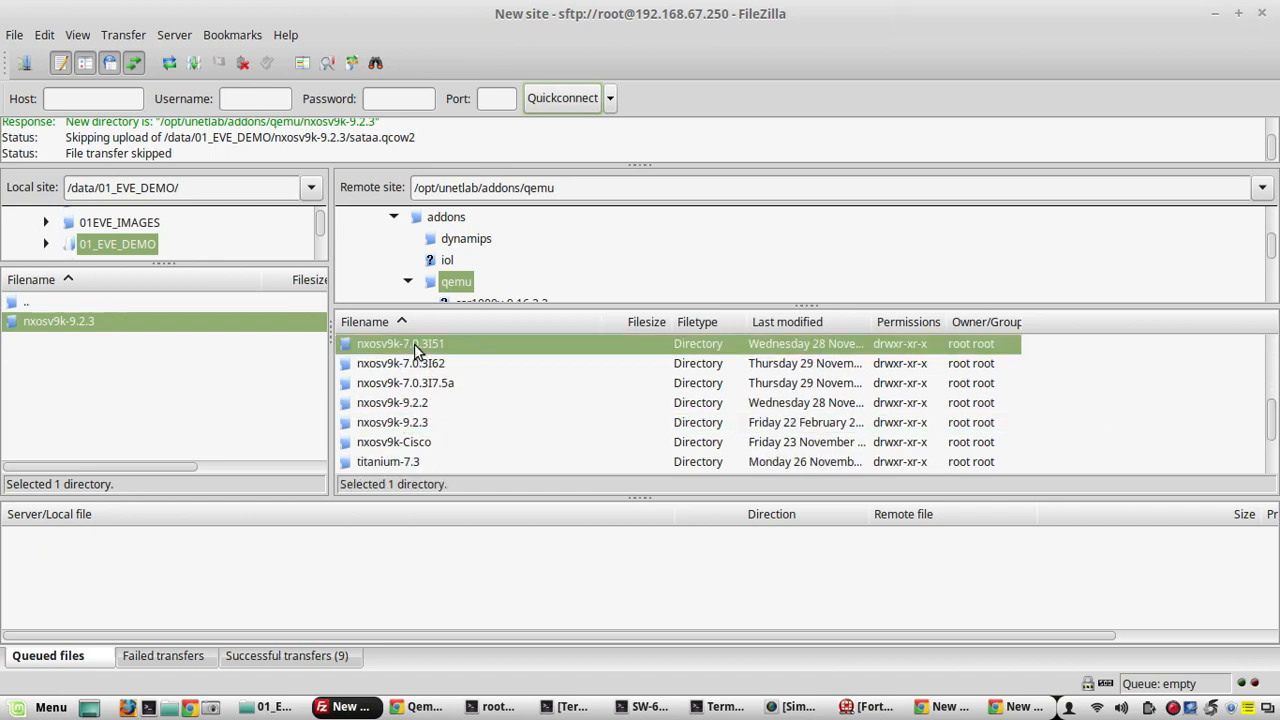
{"action": "left_click", "coordinate": [392, 422]}
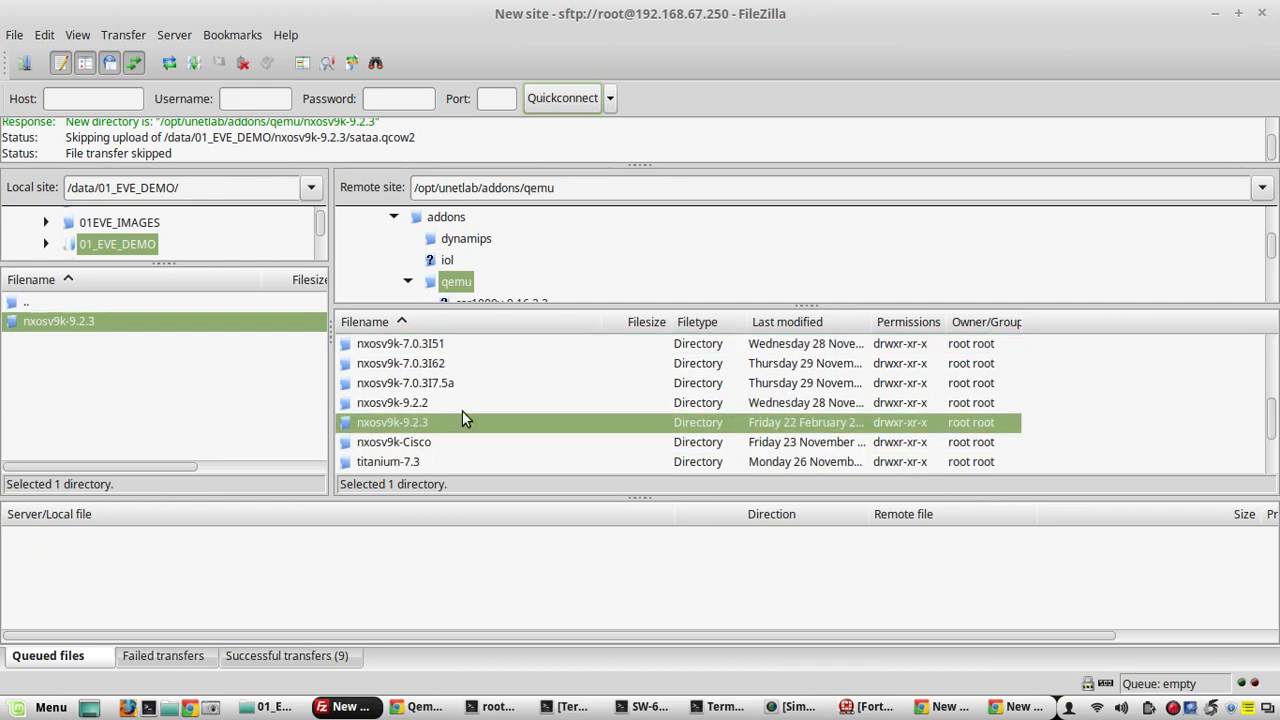
{"action": "mouse_move", "coordinate": [447, 421]}
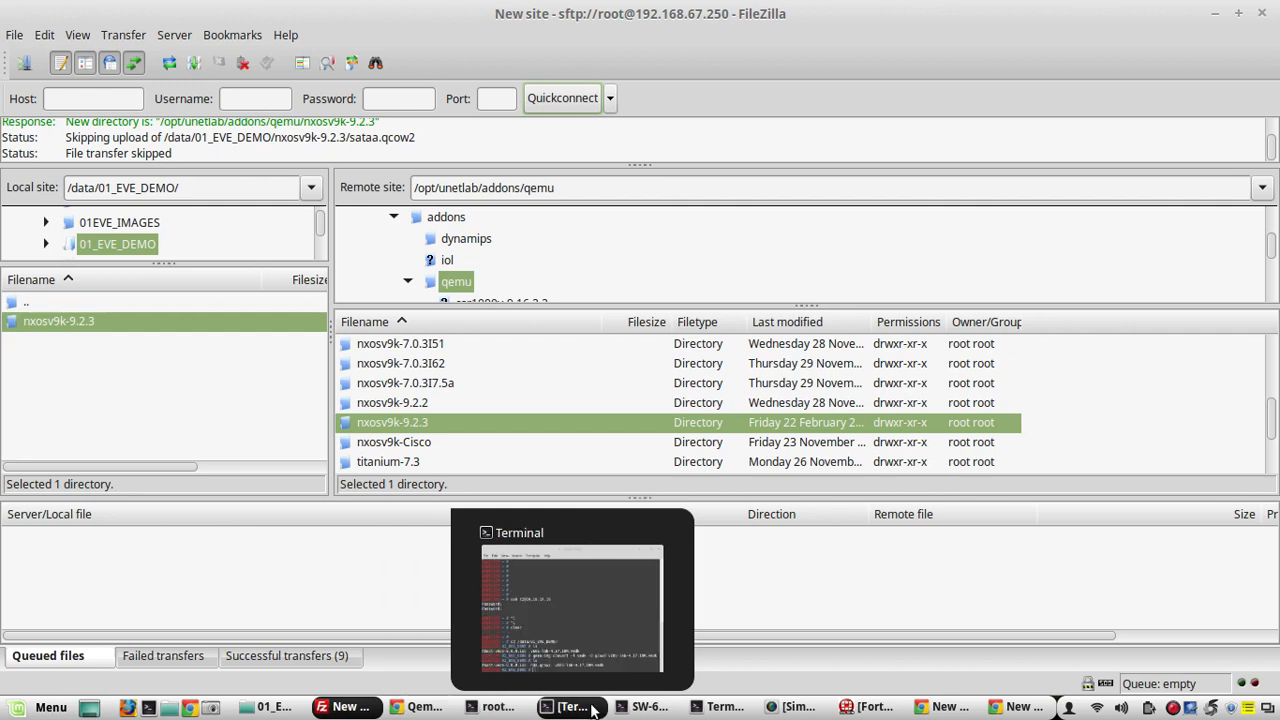
{"action": "mouse_move", "coordinate": [490, 700]}
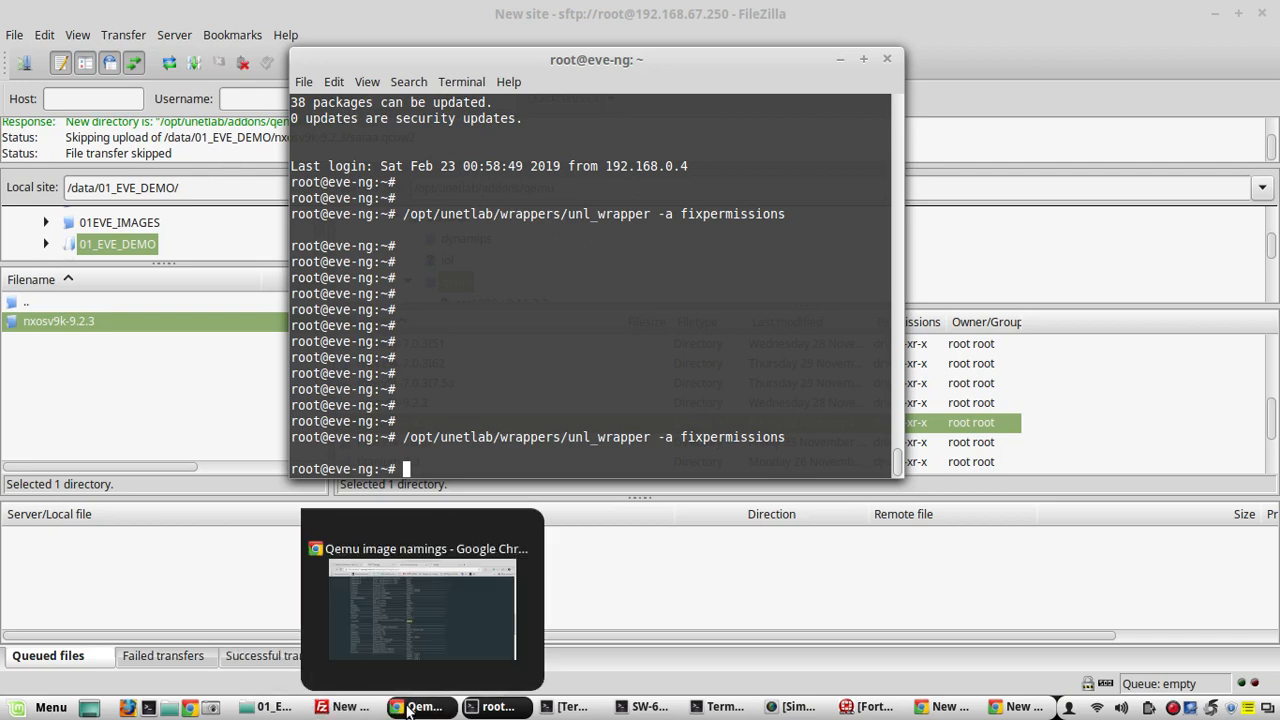
Step: Add a Cisco NX-OSv 9K node using image nxosv9k-9.2.3
{"action": "left_click", "coordinate": [420, 707]}
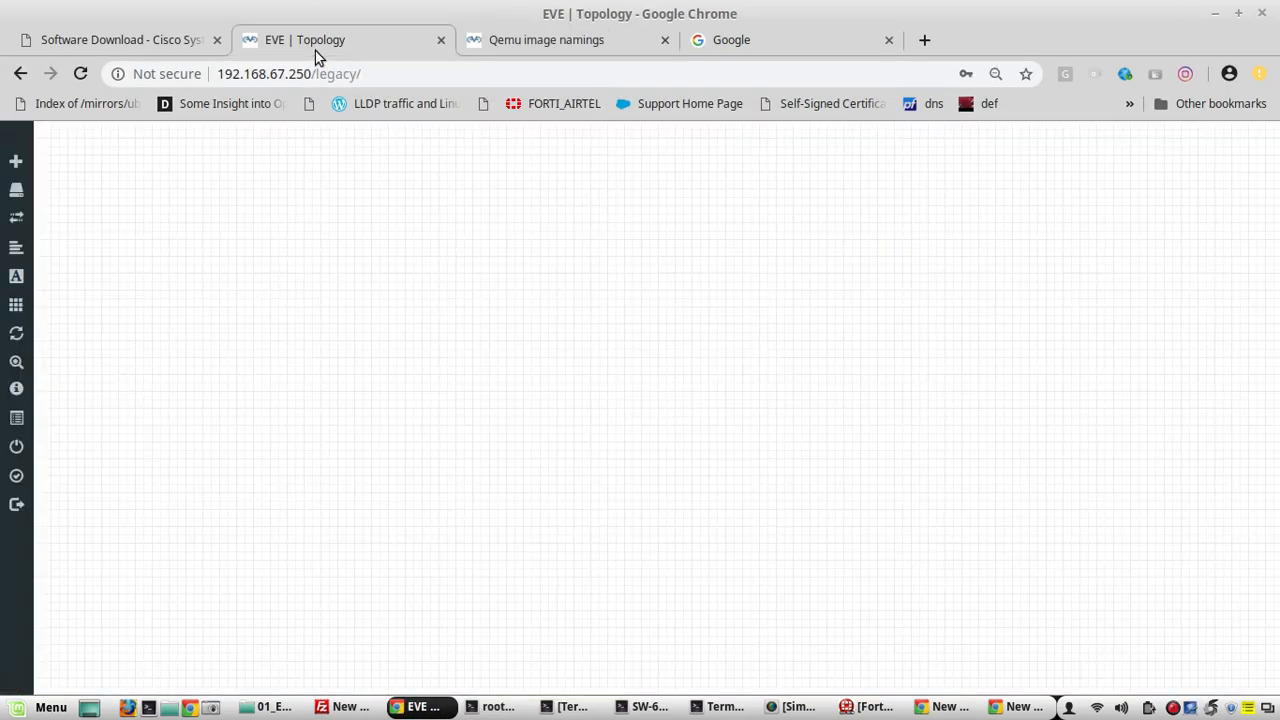
{"action": "left_click", "coordinate": [16, 161]}
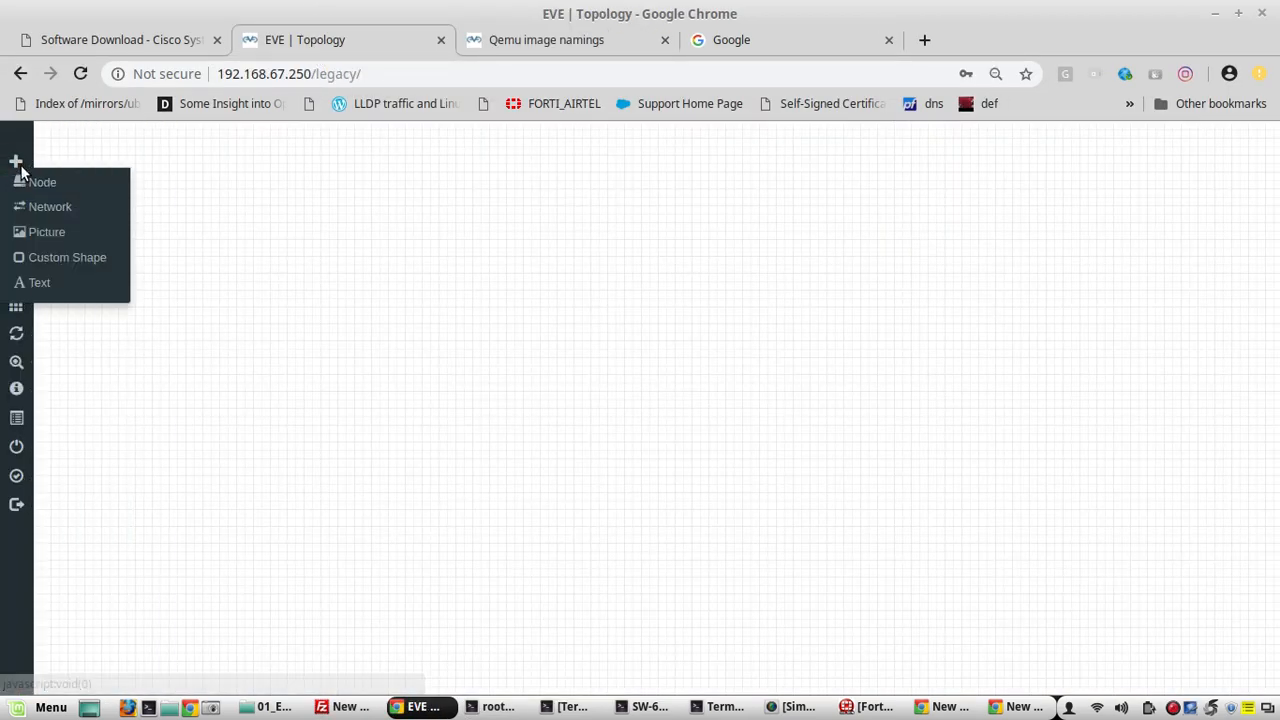
{"action": "left_click", "coordinate": [42, 182]}
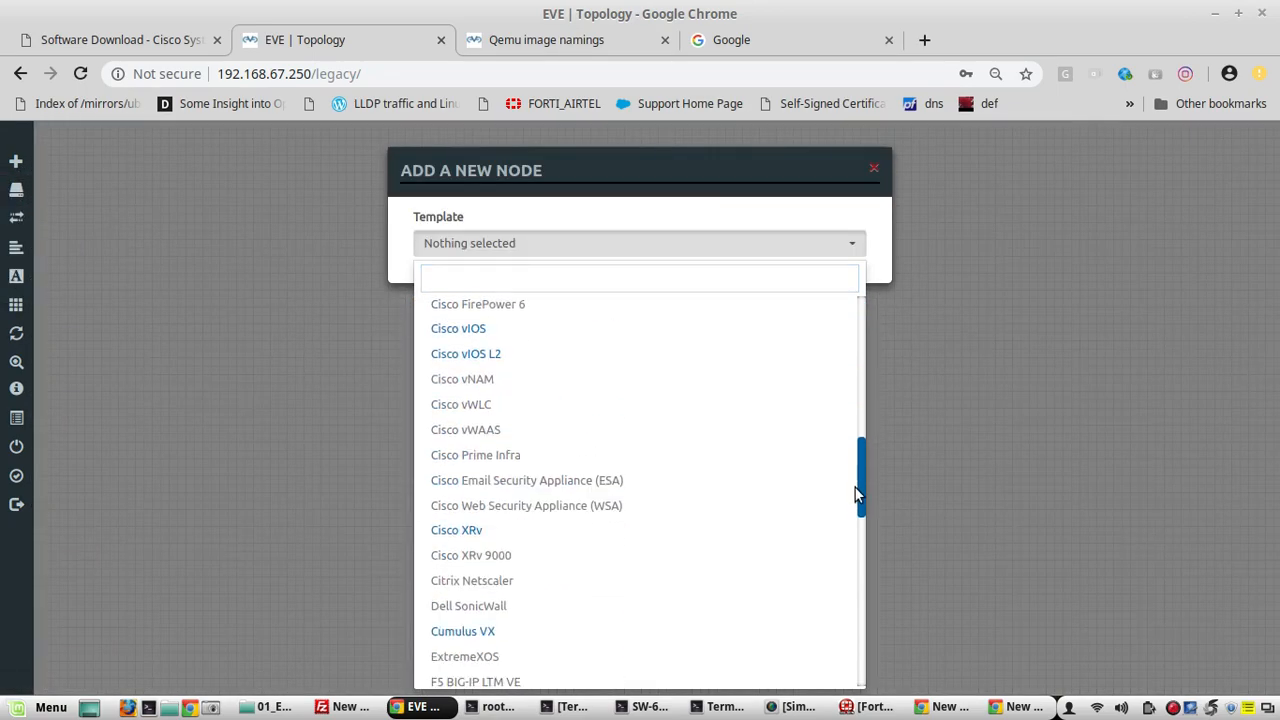
{"action": "scroll", "scroll_direction": "down", "scroll_amount": 3}
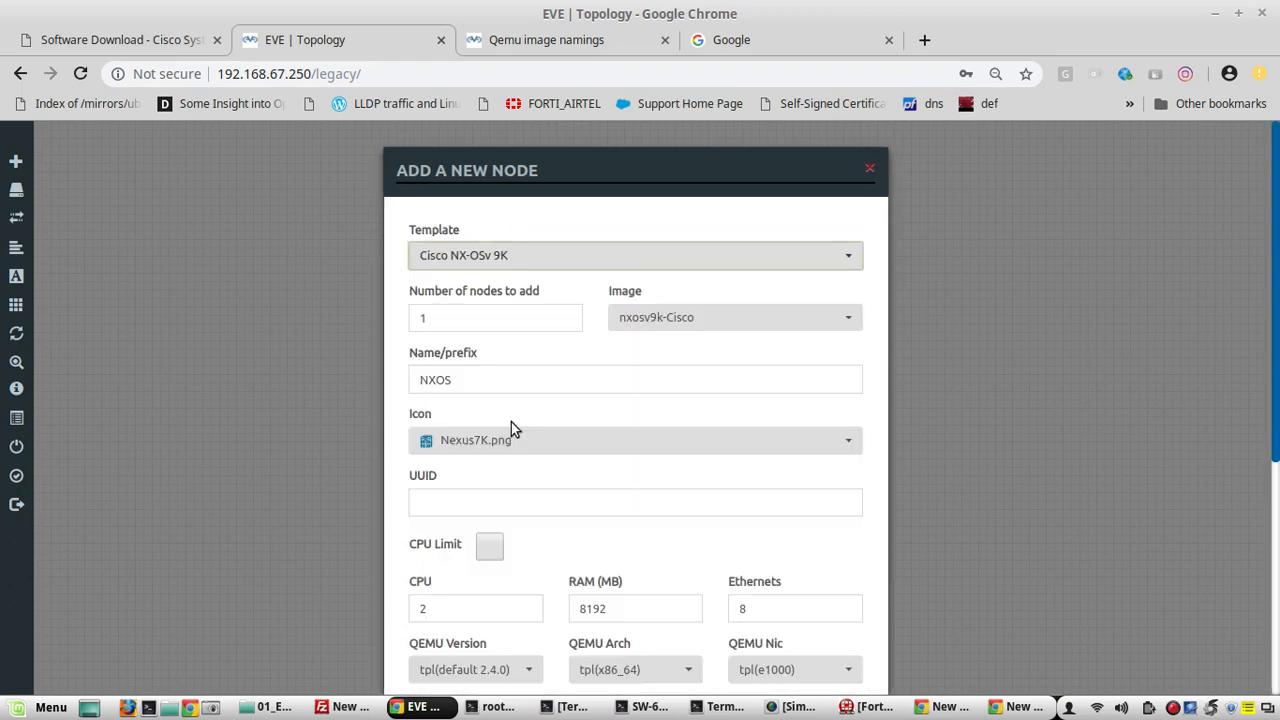
{"action": "left_click", "coordinate": [734, 317]}
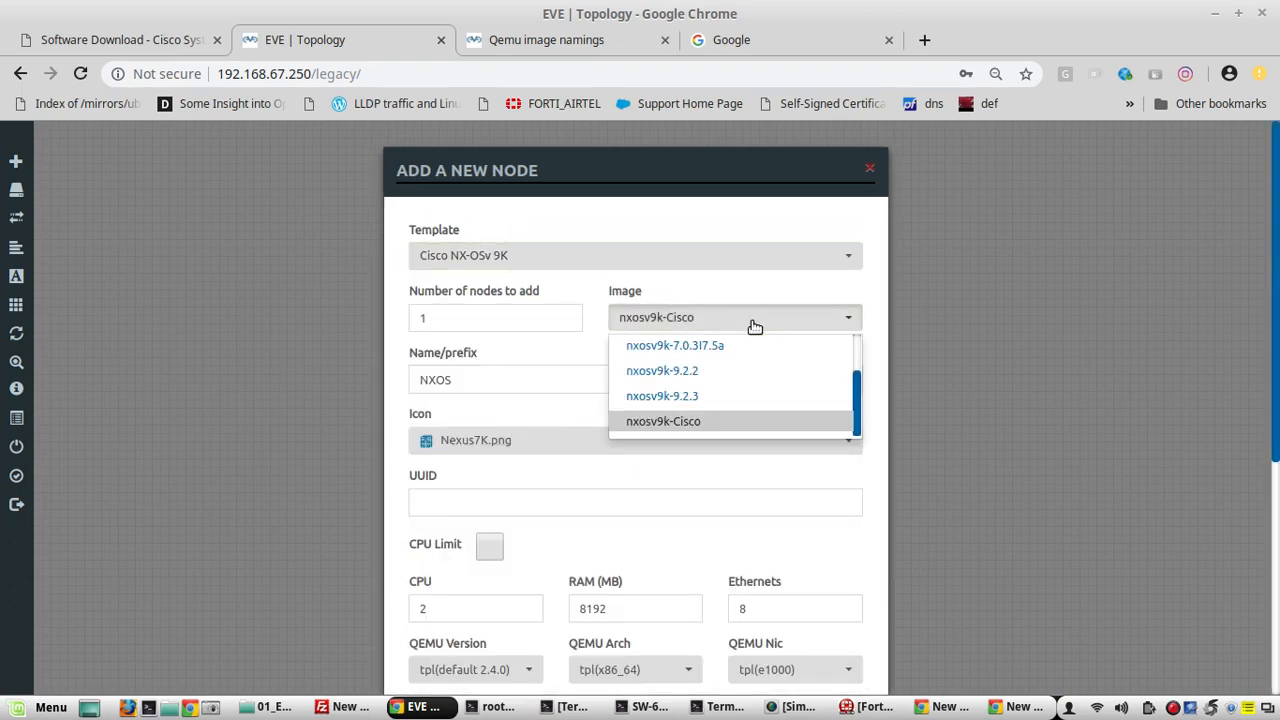
{"action": "mouse_move", "coordinate": [858, 418]}
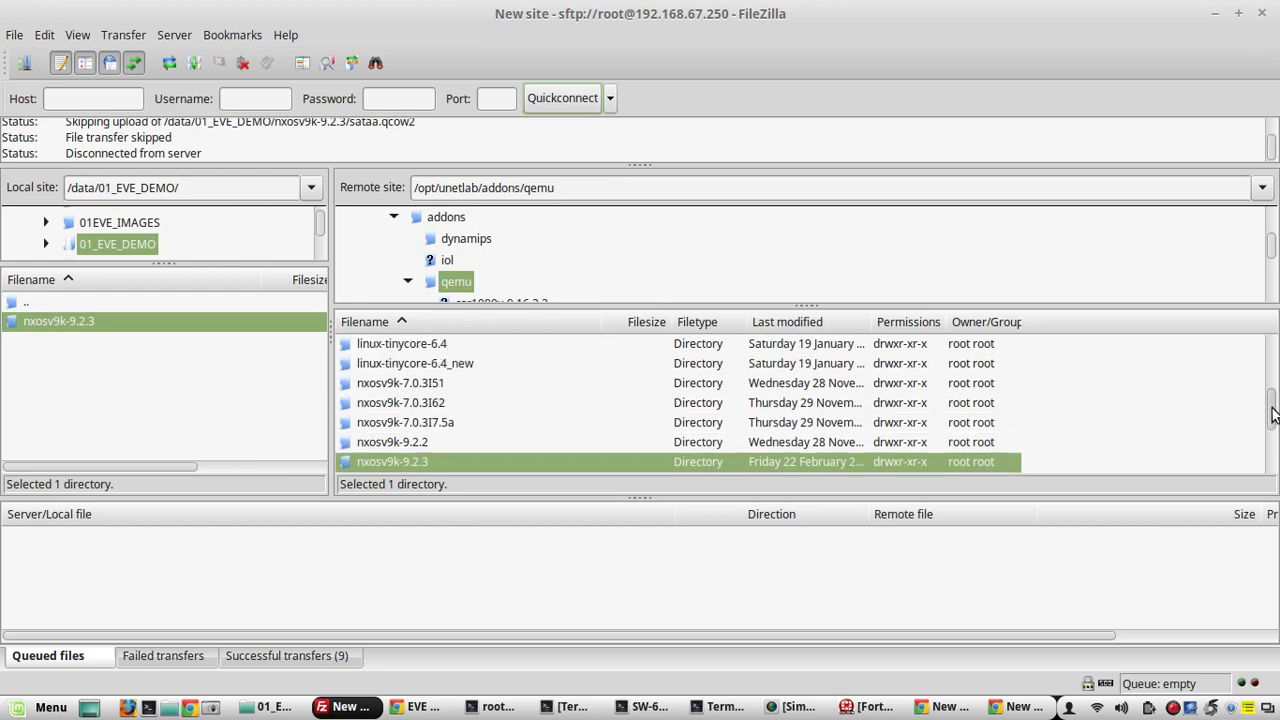
{"action": "scroll", "scroll_direction": "down", "scroll_amount": 3}
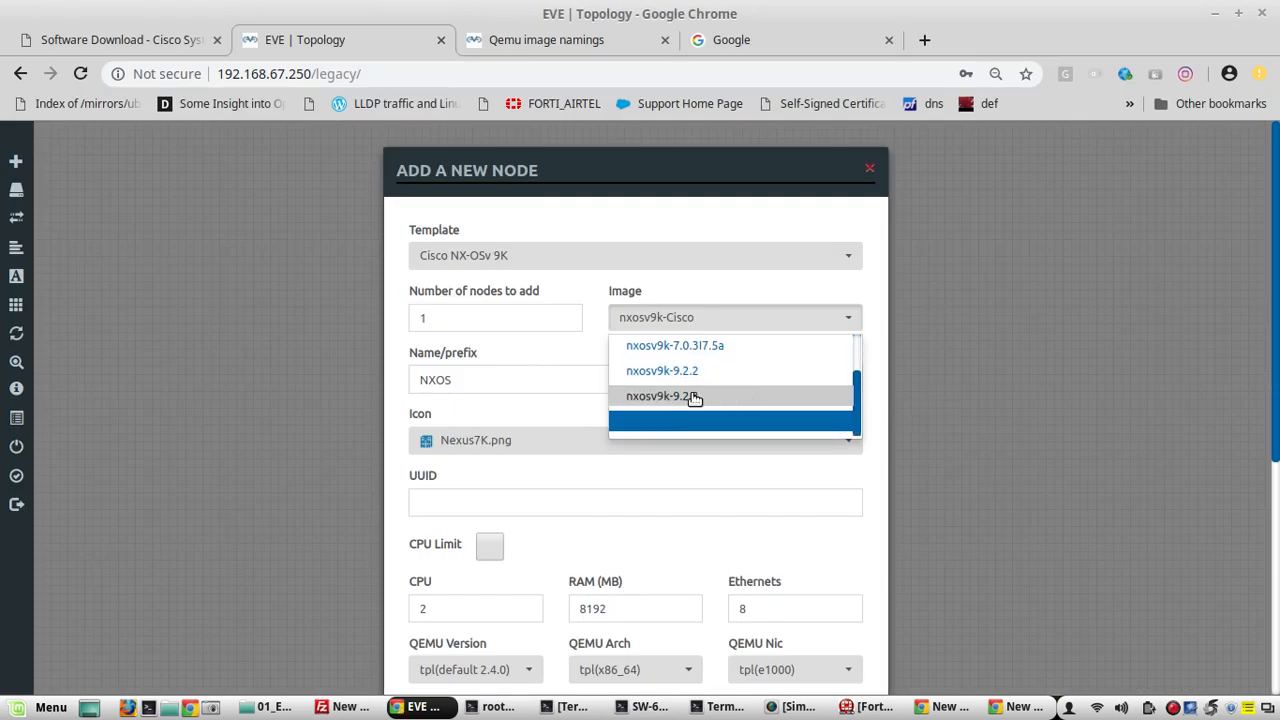
{"action": "left_click", "coordinate": [663, 396]}
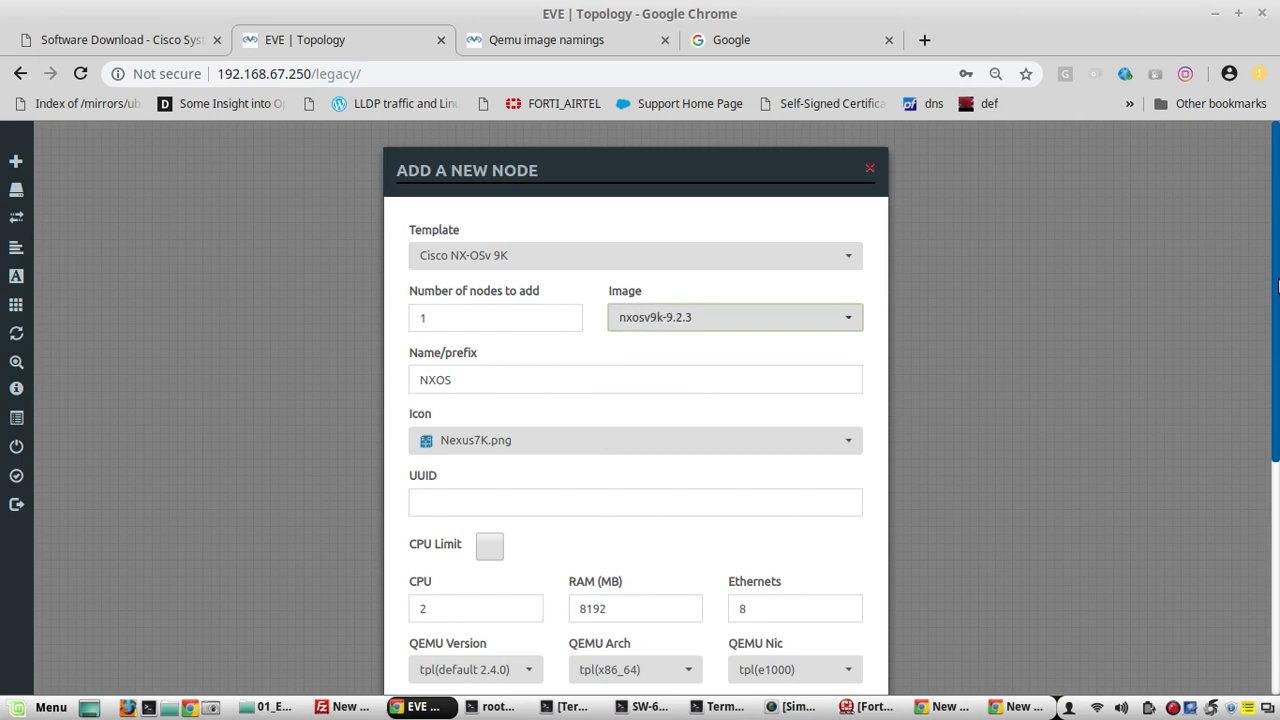
Step: Give the node 16384 MB RAM and 4 CPUs, and save it to the lab
{"action": "scroll", "scroll_direction": "down", "scroll_amount": 3}
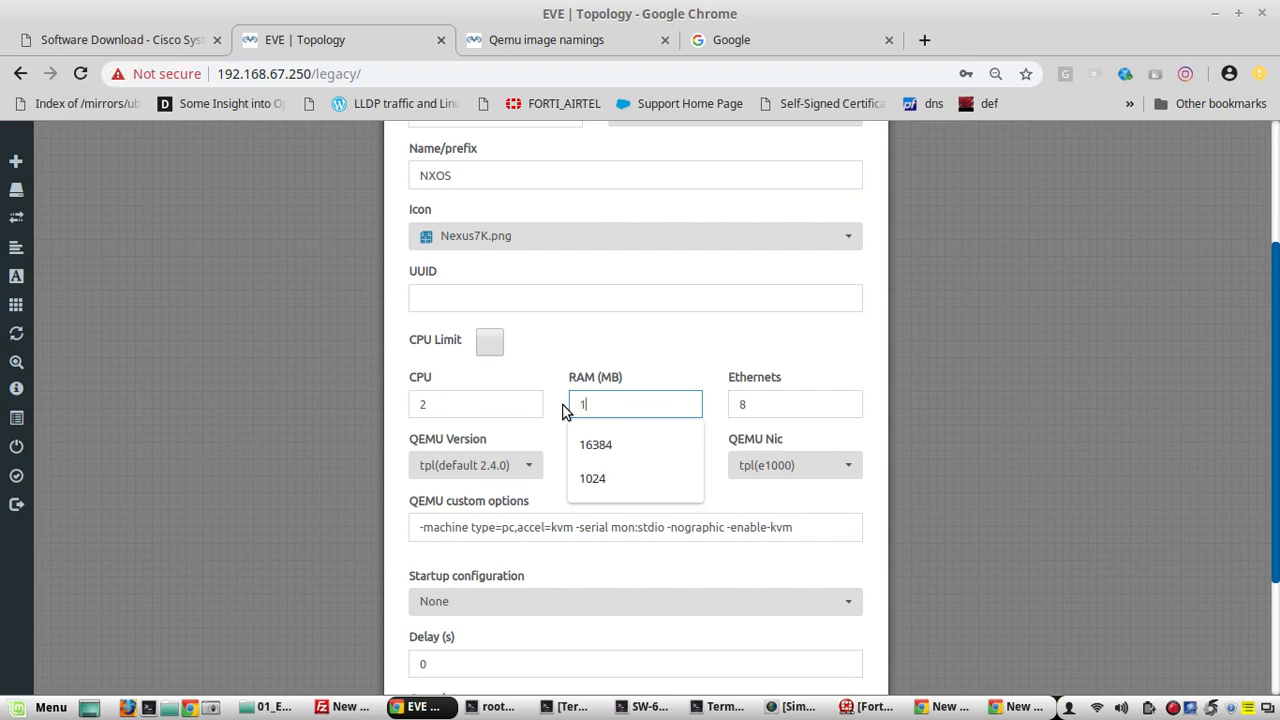
{"action": "left_click", "coordinate": [595, 444]}
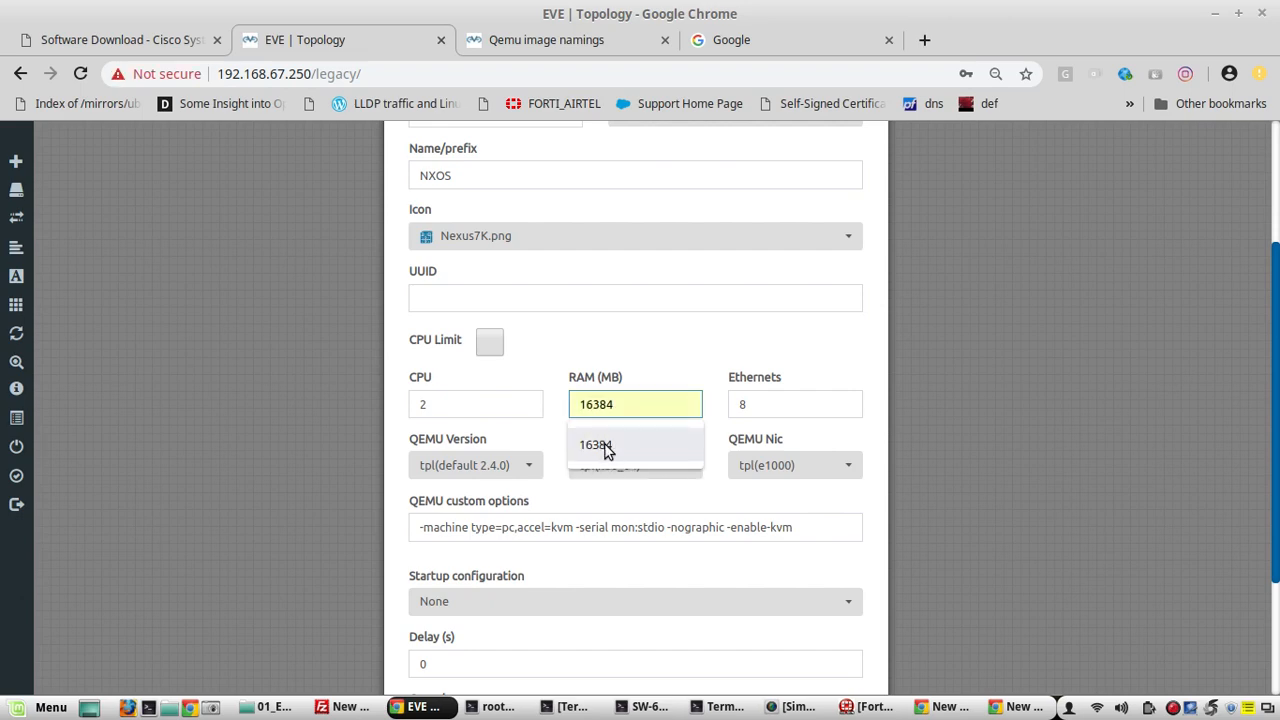
{"action": "left_click", "coordinate": [475, 404]}
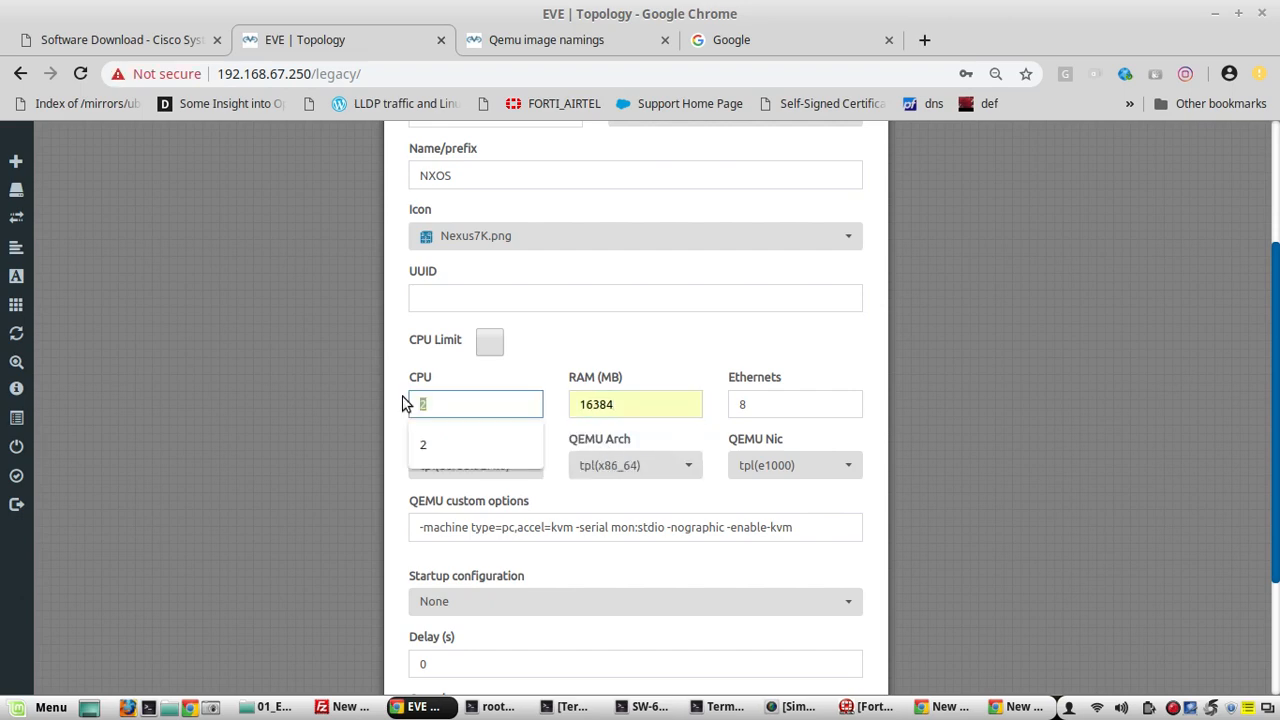
{"action": "type", "text": "4"}
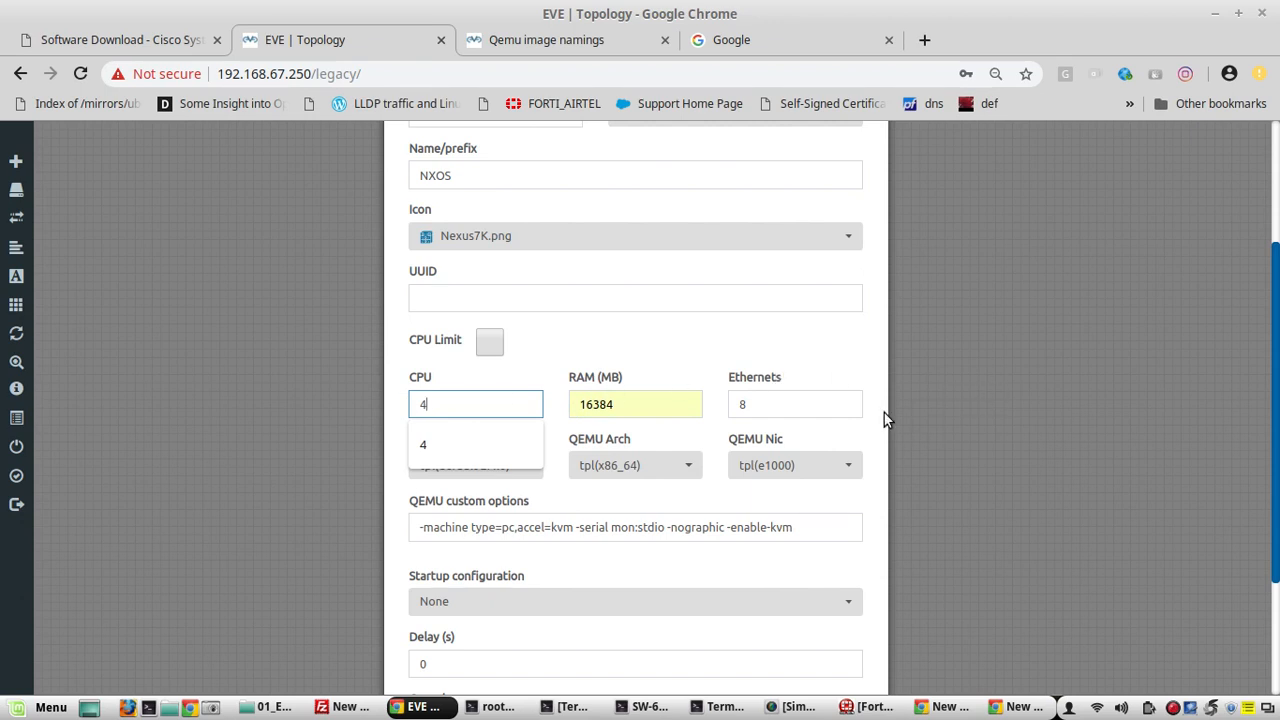
{"action": "left_click", "coordinate": [794, 404]}
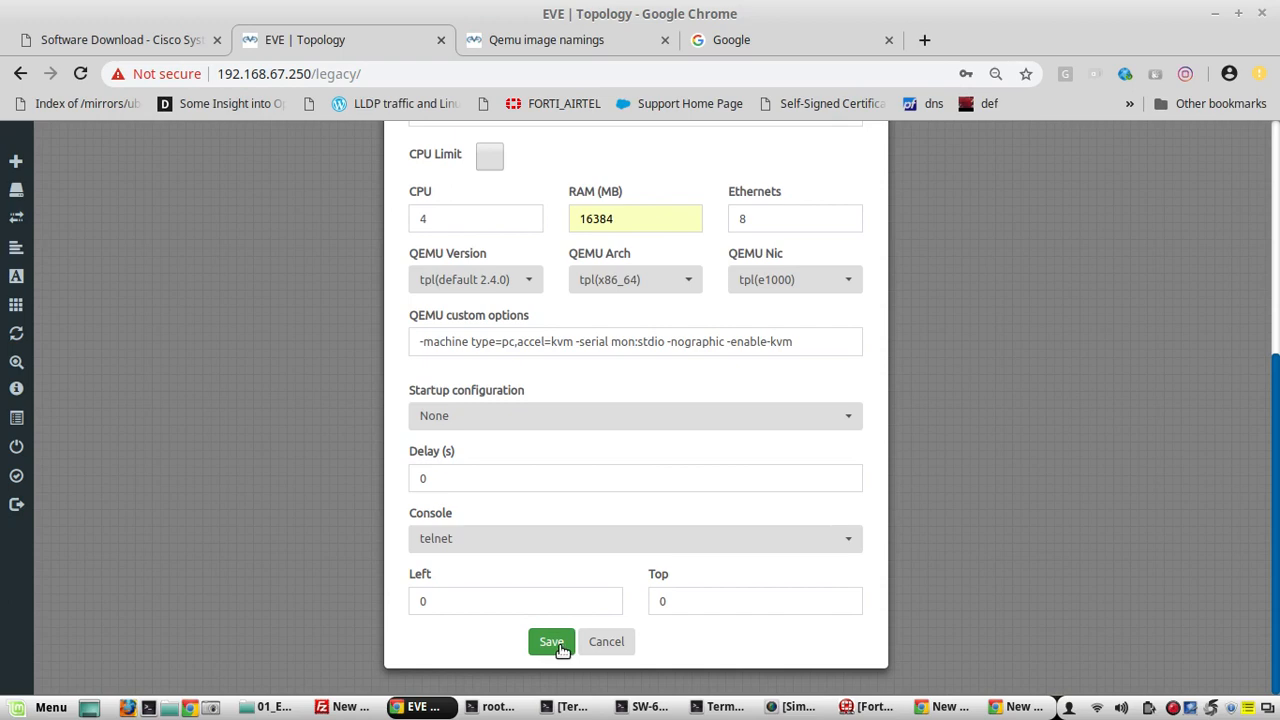
{"action": "left_click", "coordinate": [794, 218]}
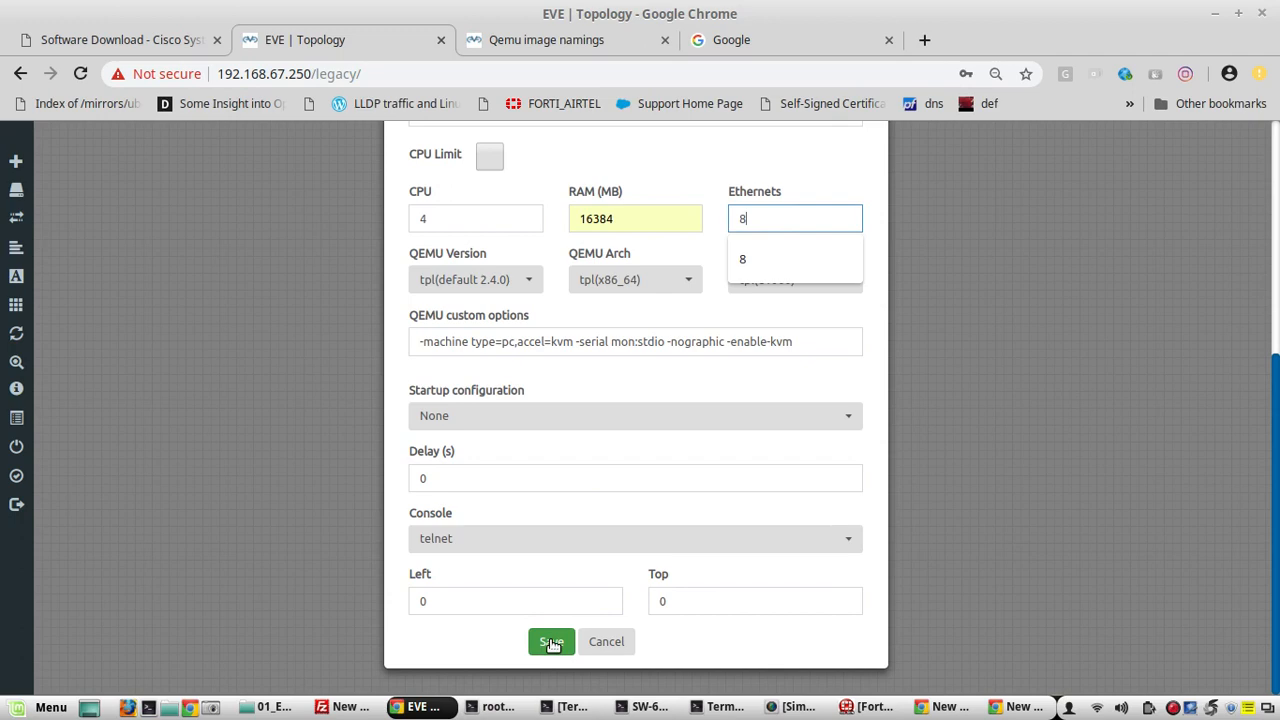
{"action": "left_click", "coordinate": [551, 641]}
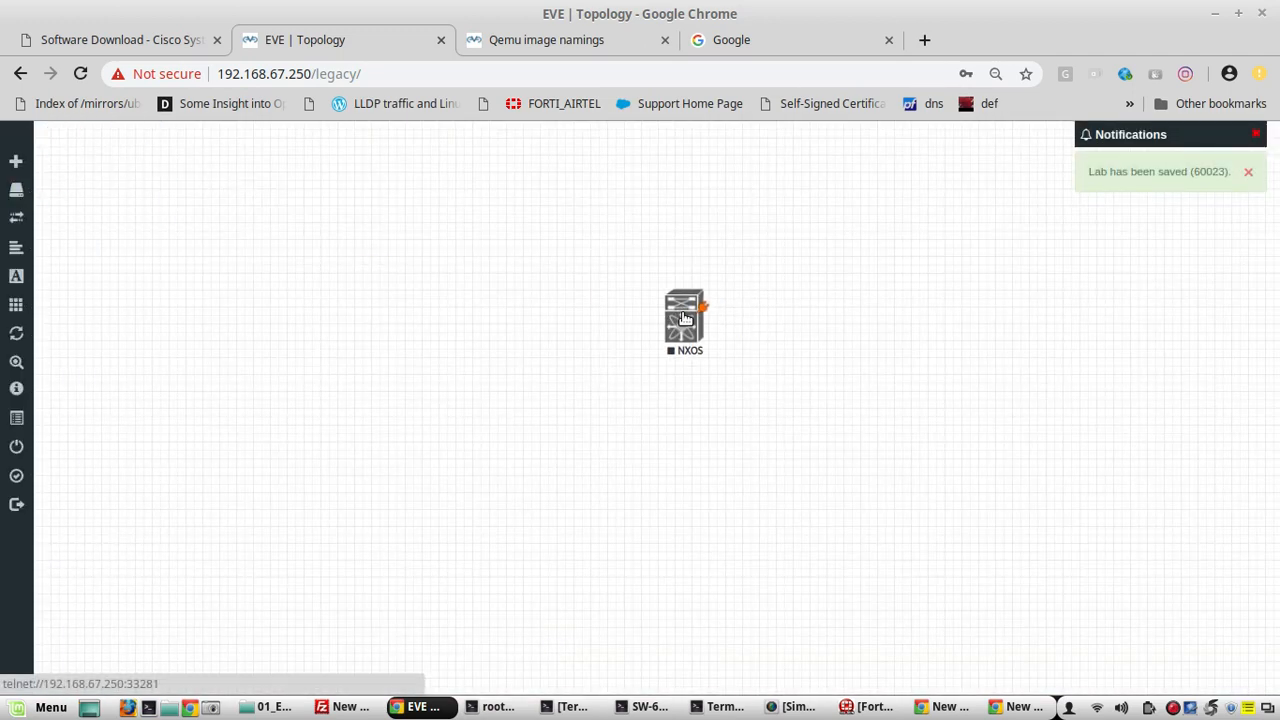
Step: Add a Management(Cloud0) network named Net to the lab
{"action": "left_click", "coordinate": [16, 161]}
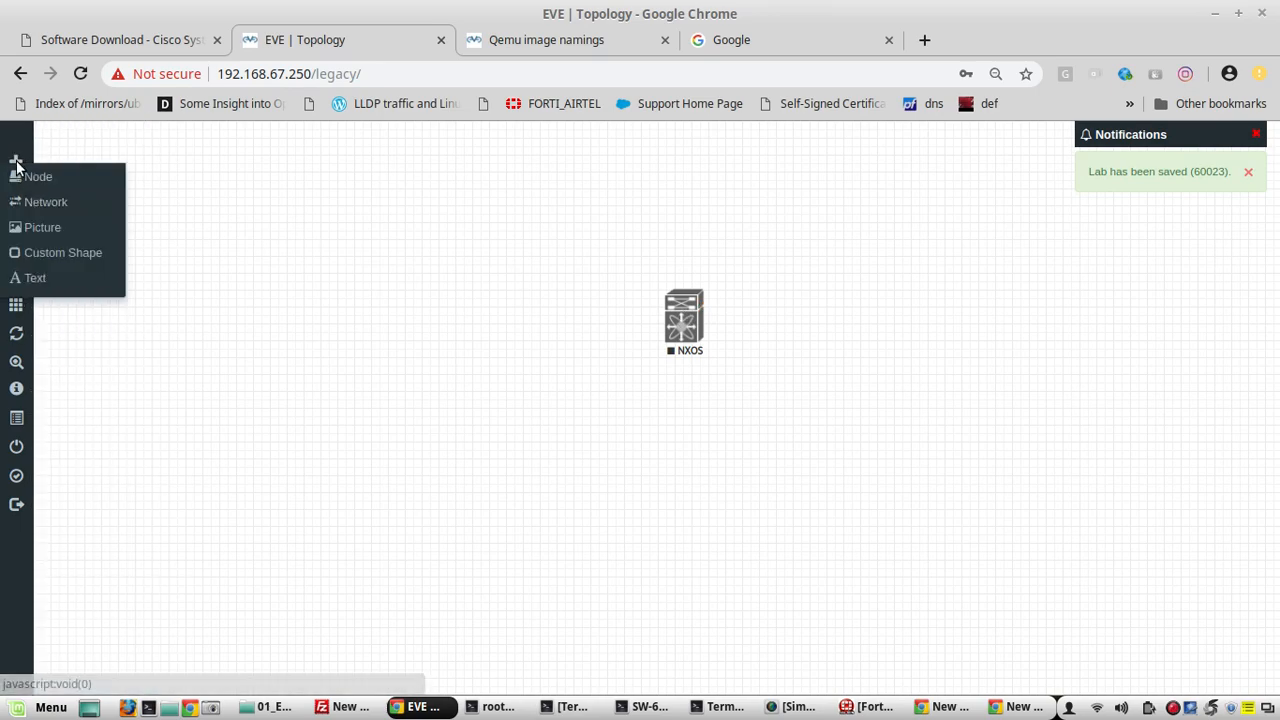
{"action": "left_click", "coordinate": [45, 201]}
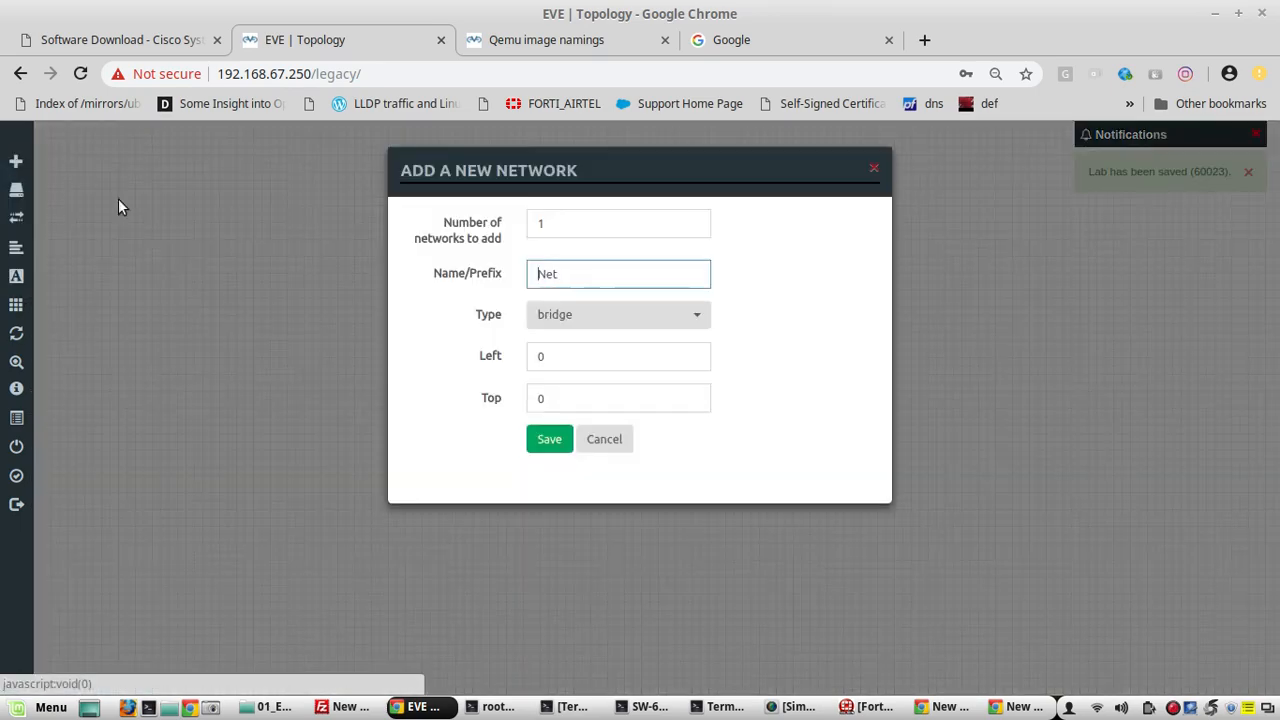
{"action": "left_click", "coordinate": [617, 314]}
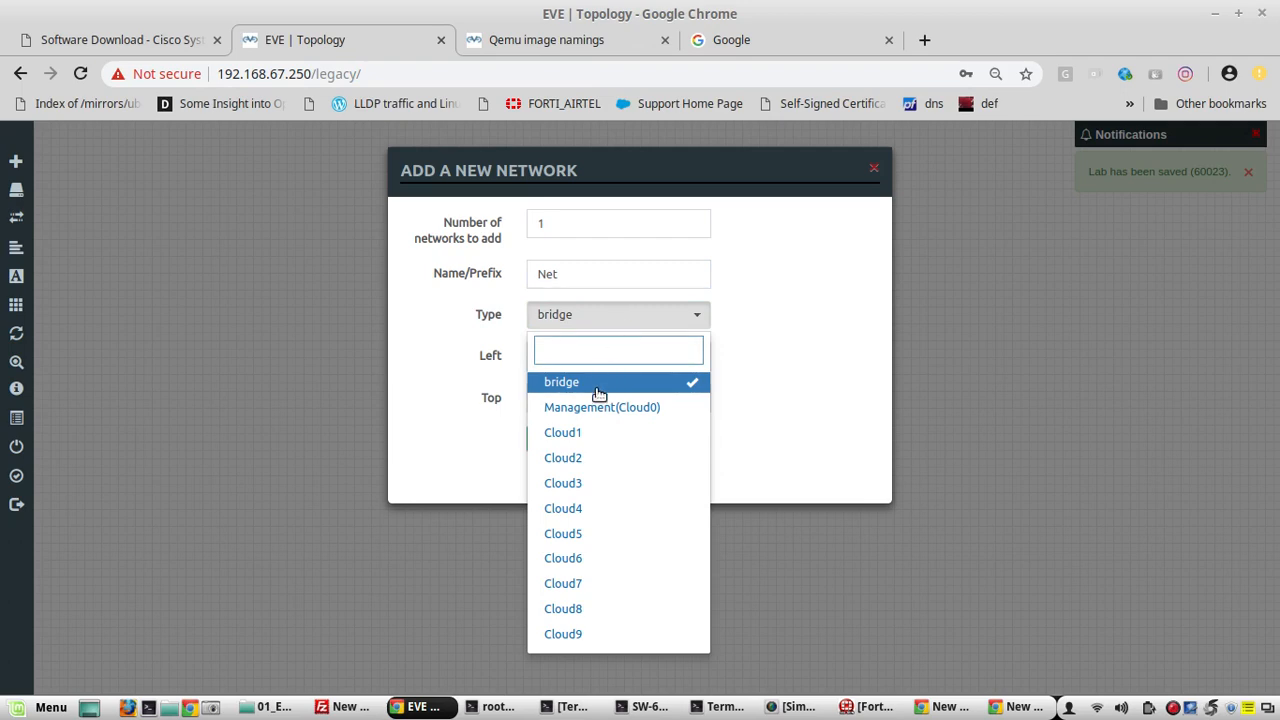
{"action": "left_click", "coordinate": [602, 407]}
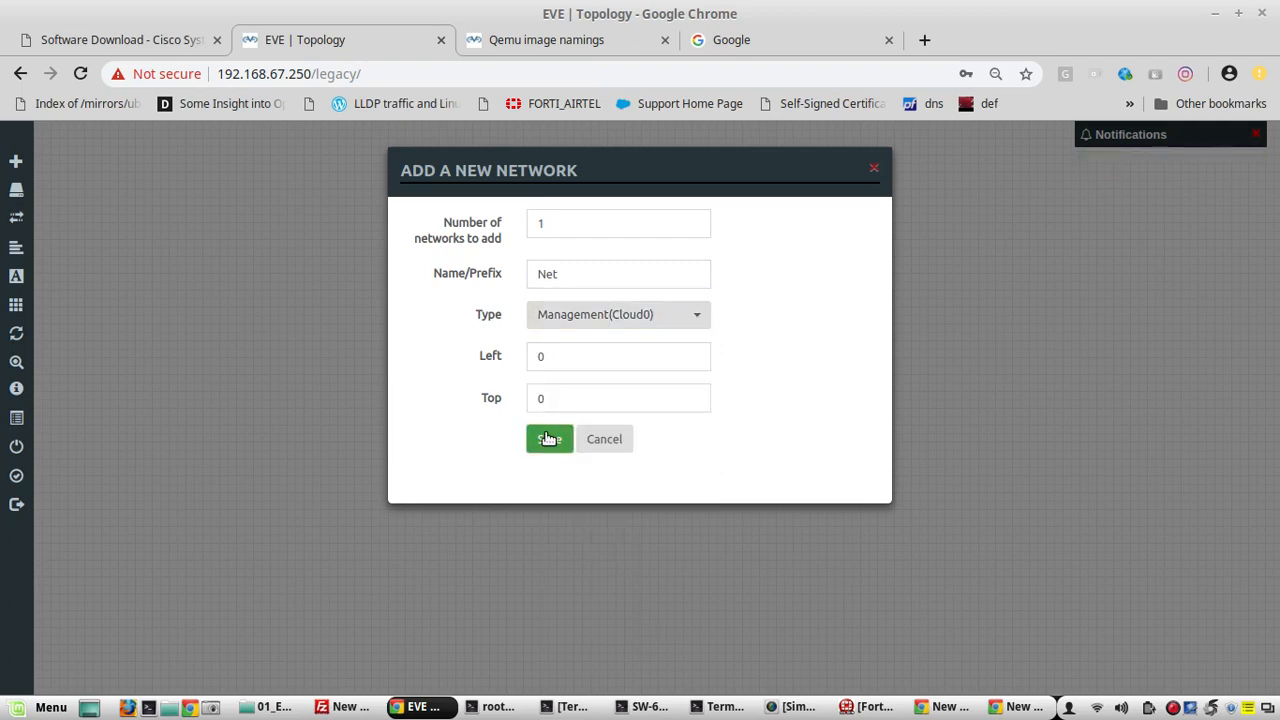
{"action": "left_click", "coordinate": [549, 439]}
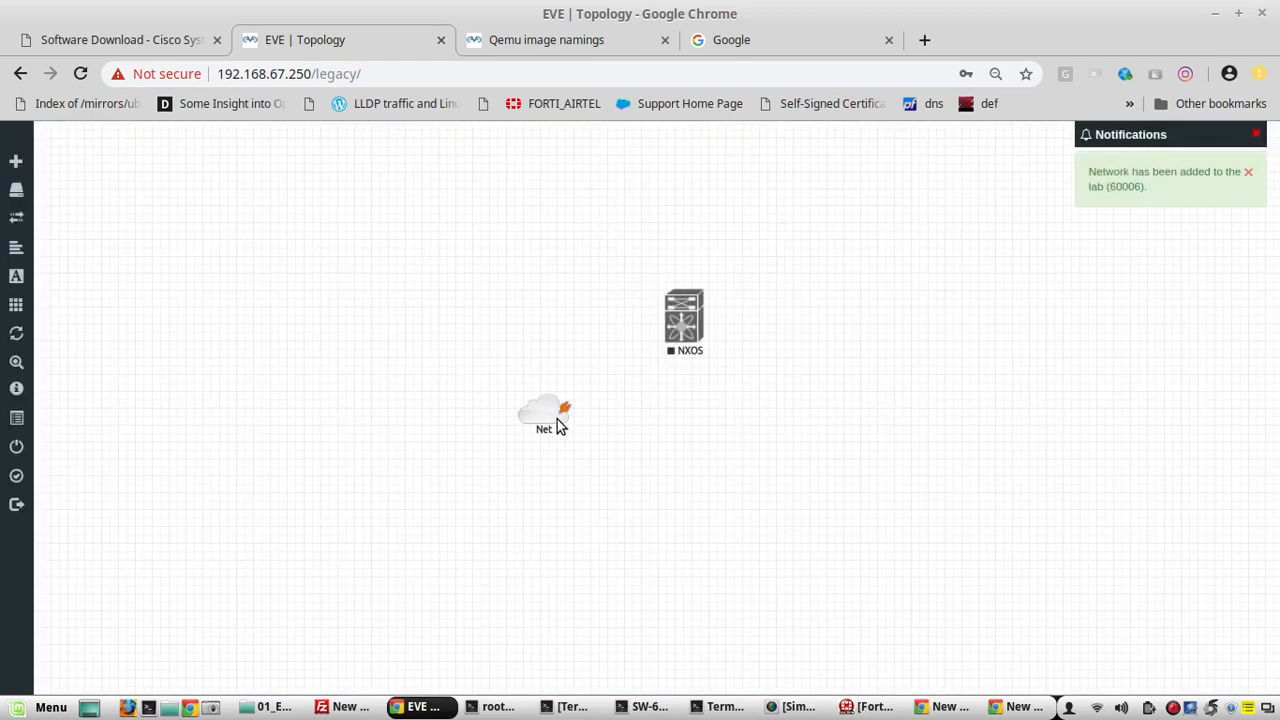
Step: Connect Net to the NXOS node's Mgmt0 interface
{"action": "left_click_drag", "start_coordinate": [544, 410], "coordinate": [684, 320]}
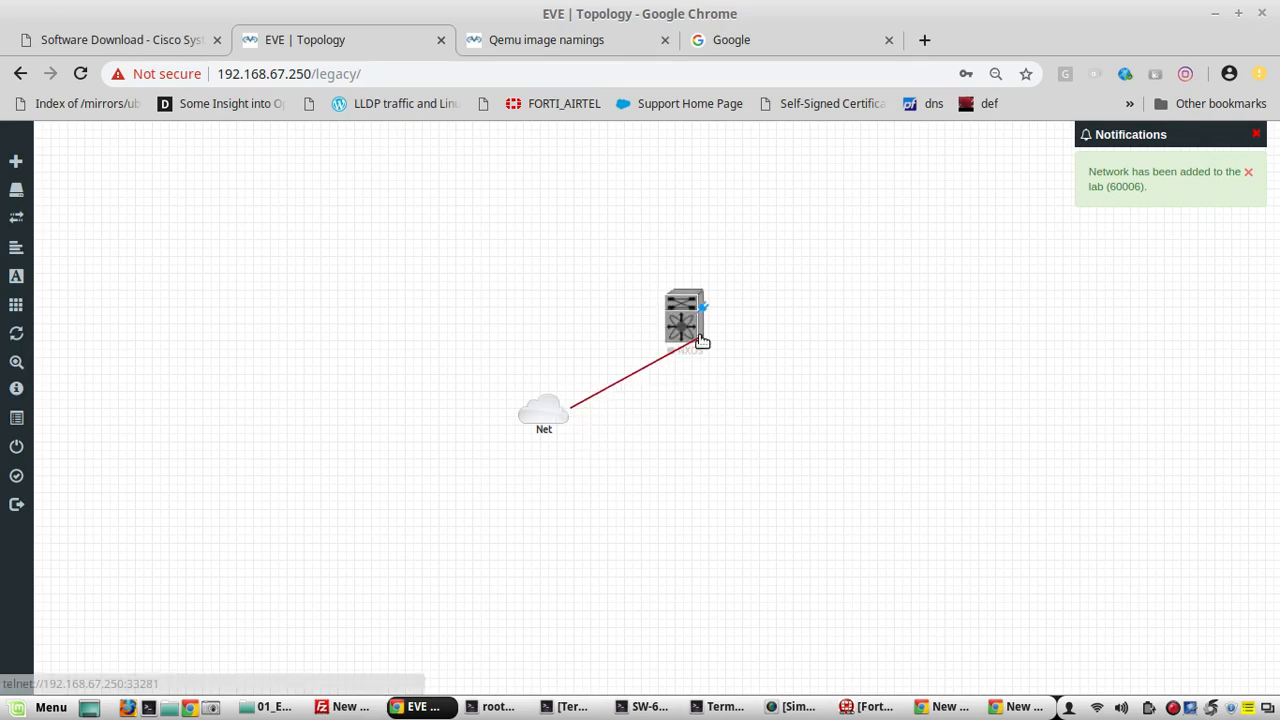
{"action": "left_click", "coordinate": [723, 346]}
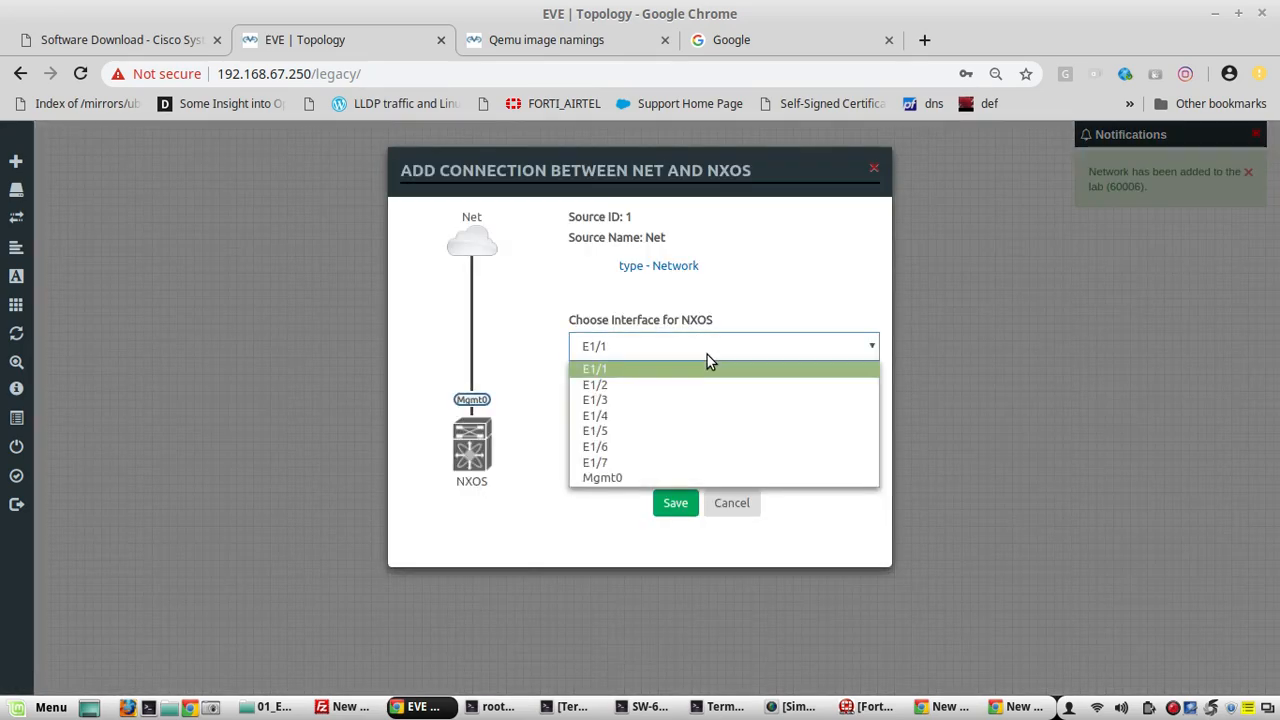
{"action": "left_click", "coordinate": [602, 477]}
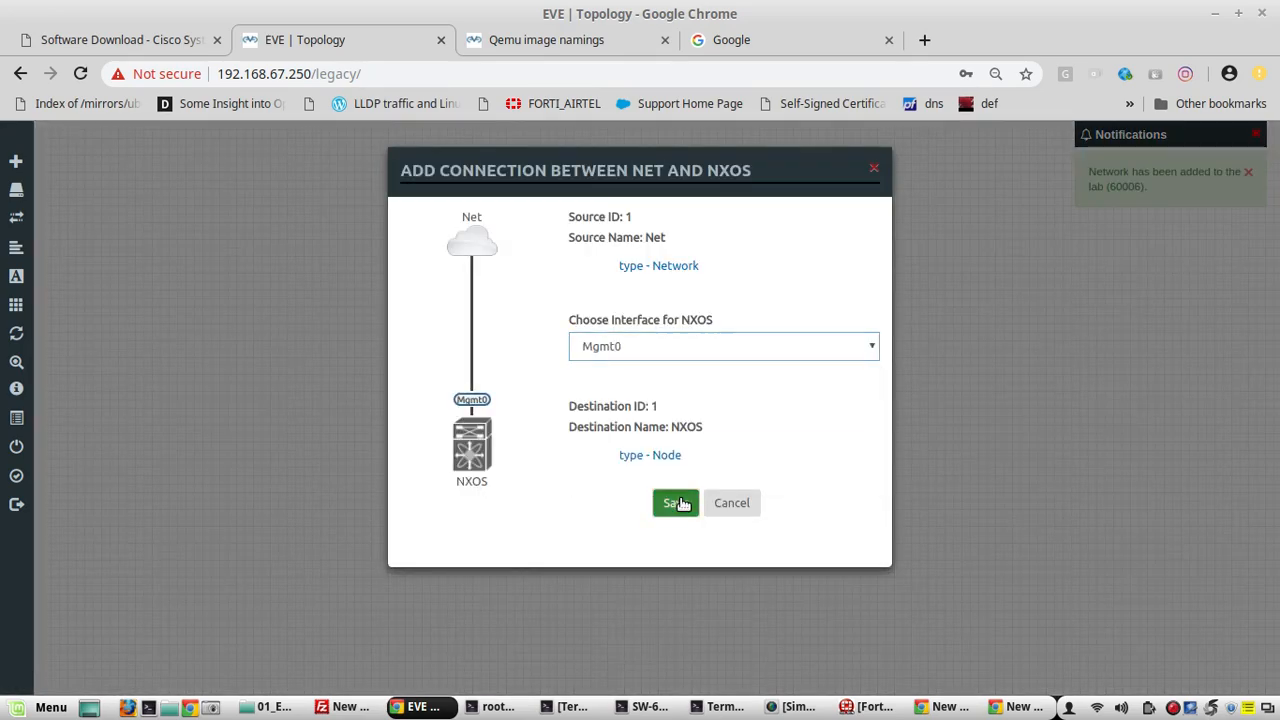
{"action": "left_click", "coordinate": [674, 502]}
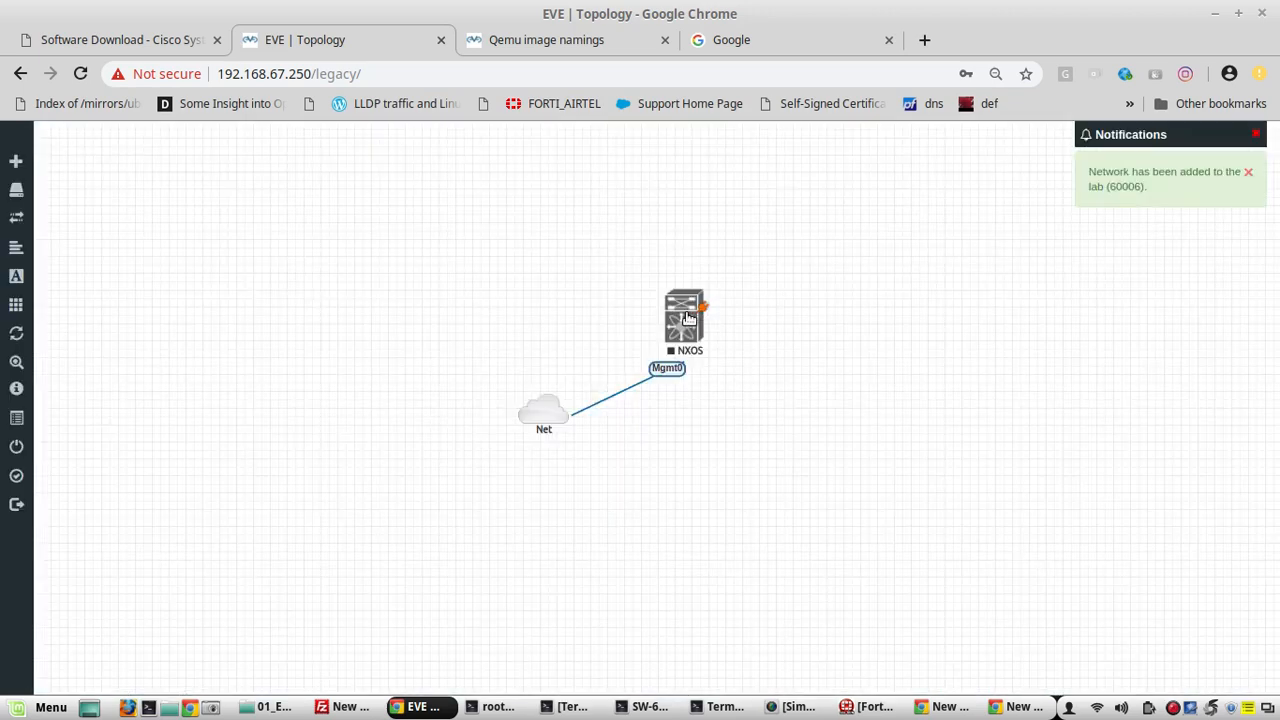
Step: Start the NXOS node and let its console link open via xdg-open
{"action": "right_click", "coordinate": [684, 315]}
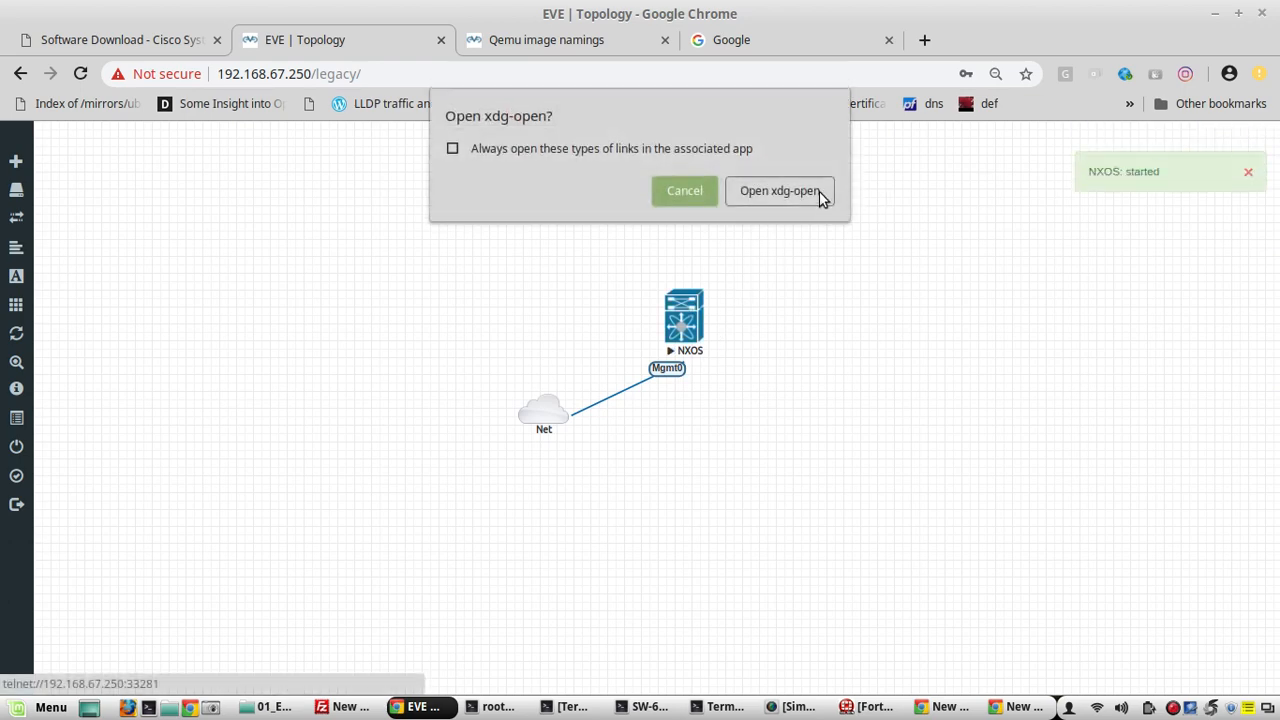
{"action": "left_click", "coordinate": [780, 191]}
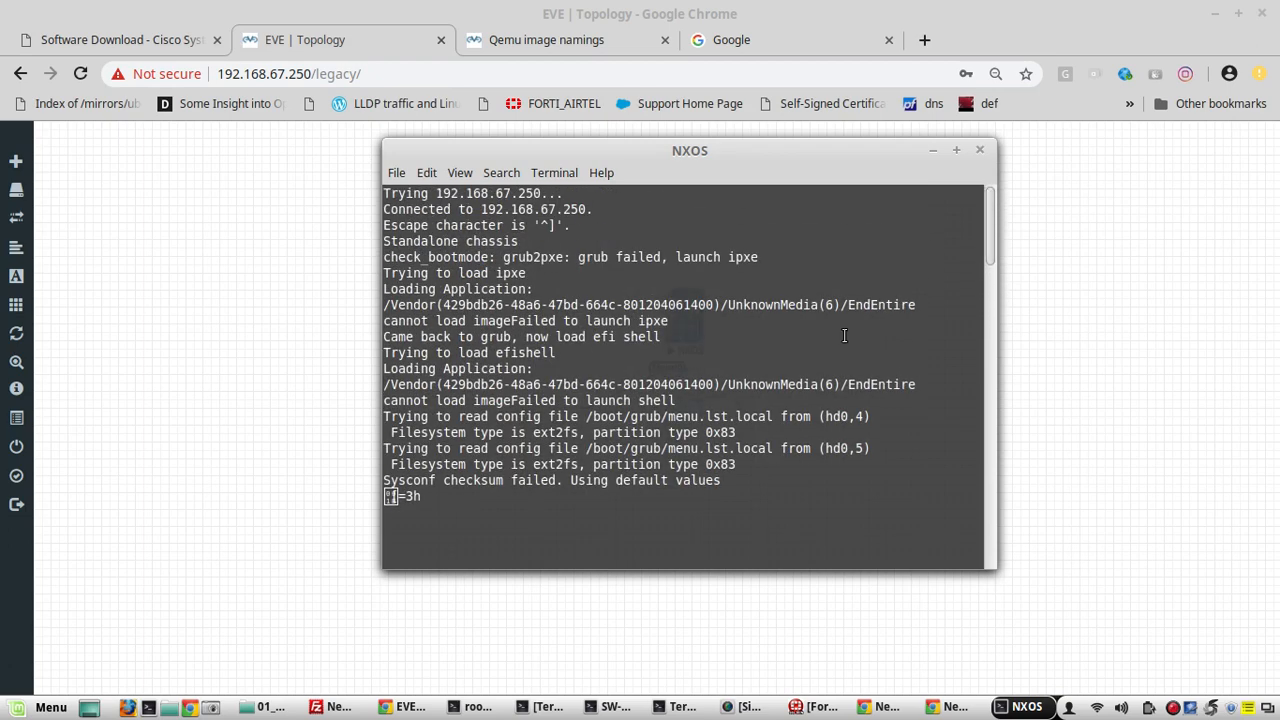
{"action": "mouse_move", "coordinate": [937, 245]}
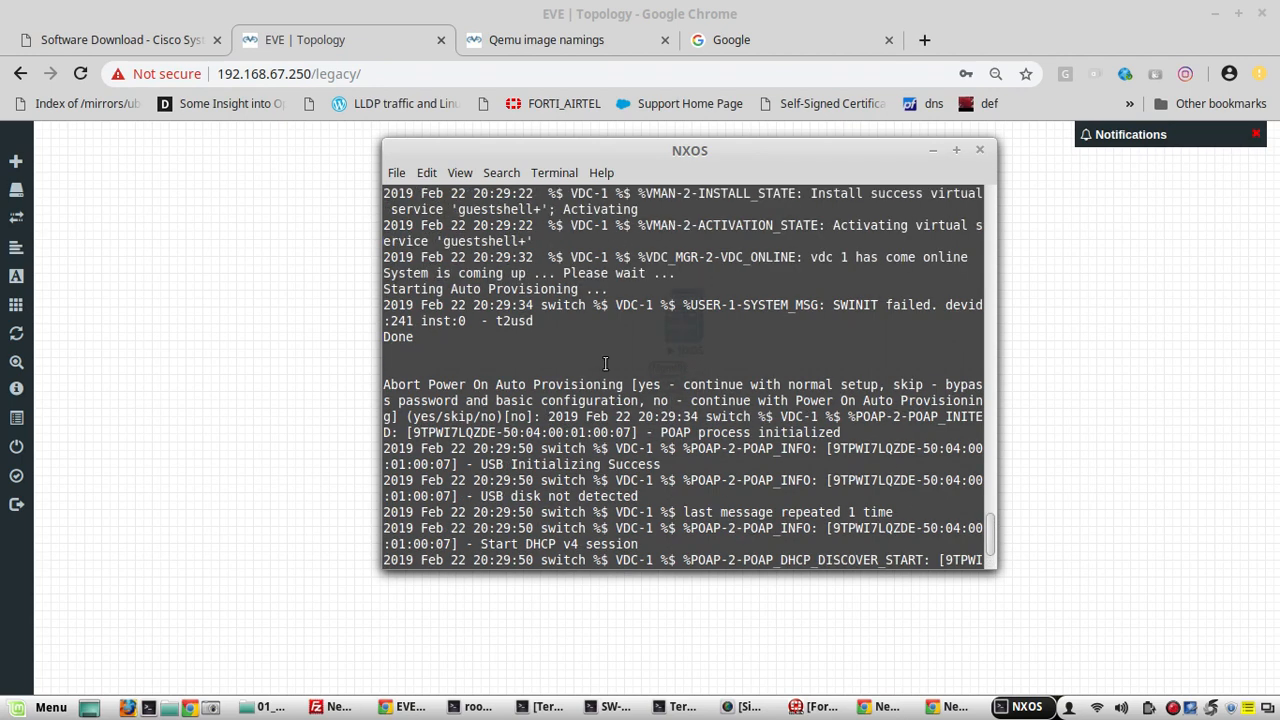
Step: Answer yes to abort POAP, finish admin setup, and decline the basic configuration dialog
{"action": "left_click_drag", "start_coordinate": [633, 384], "coordinate": [883, 384]}
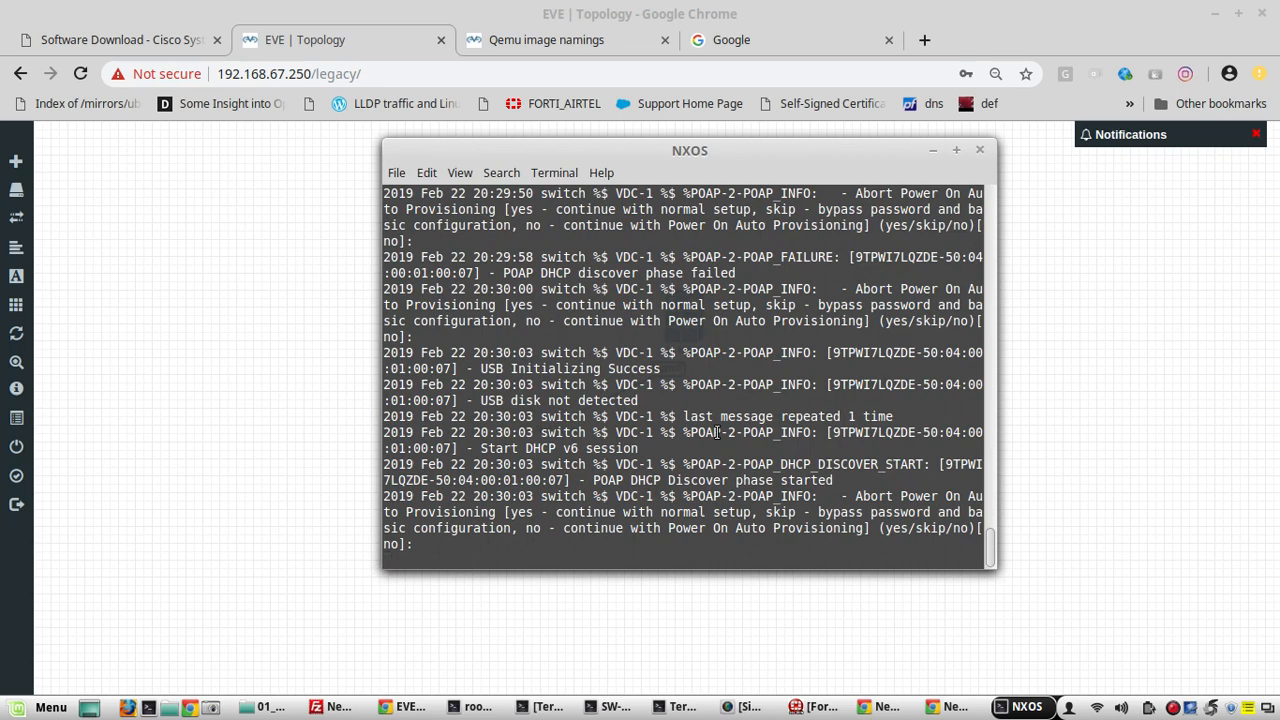
{"action": "type", "text": "yes"}
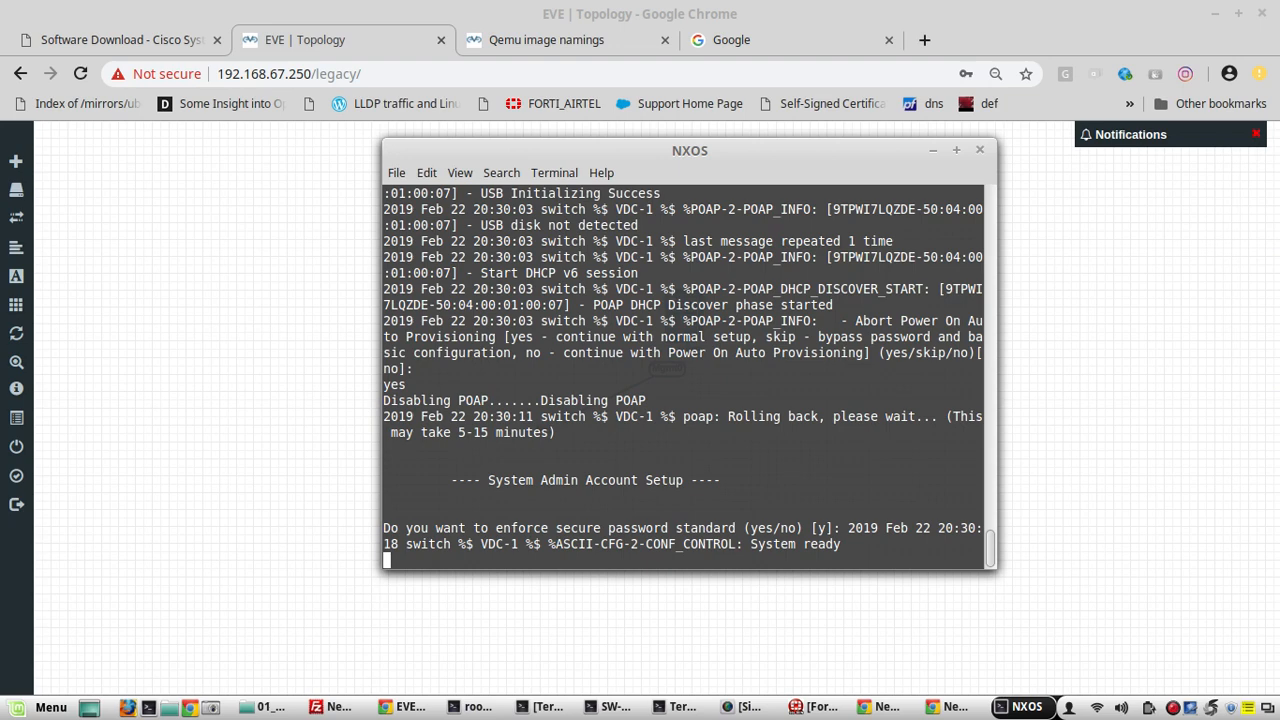
{"action": "type", "text": "n"}
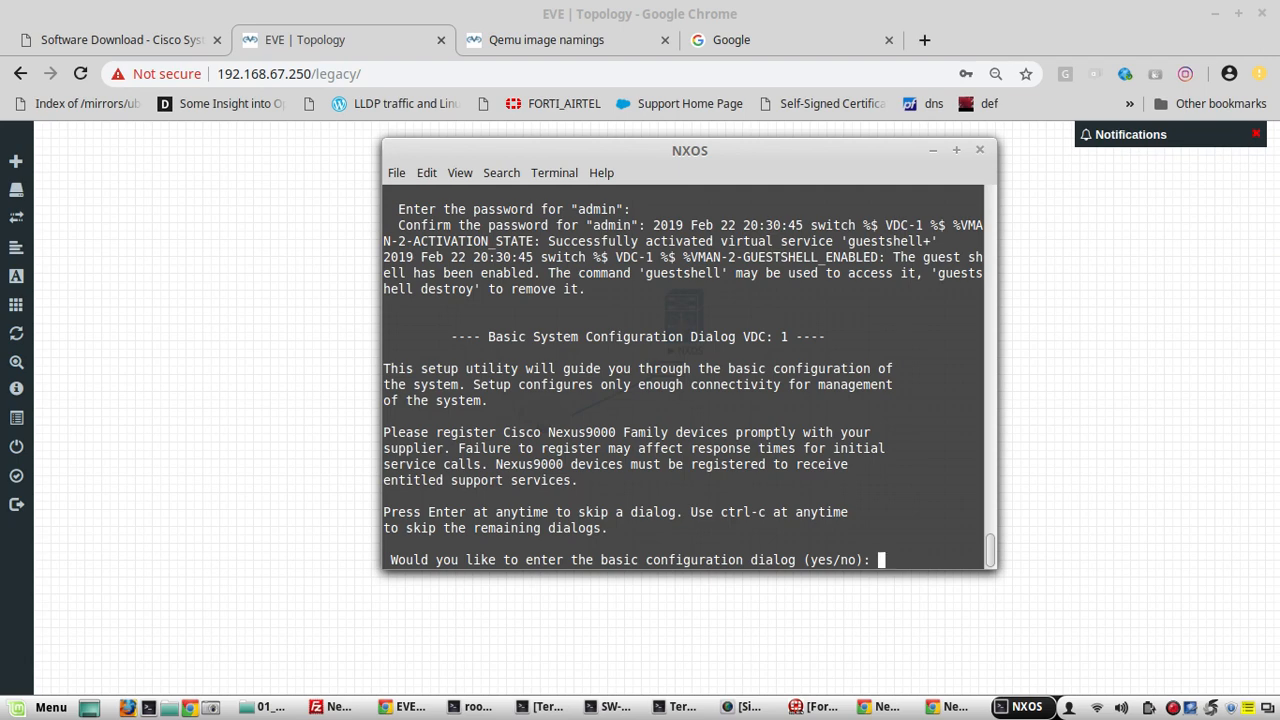
{"action": "type", "text": "no"}
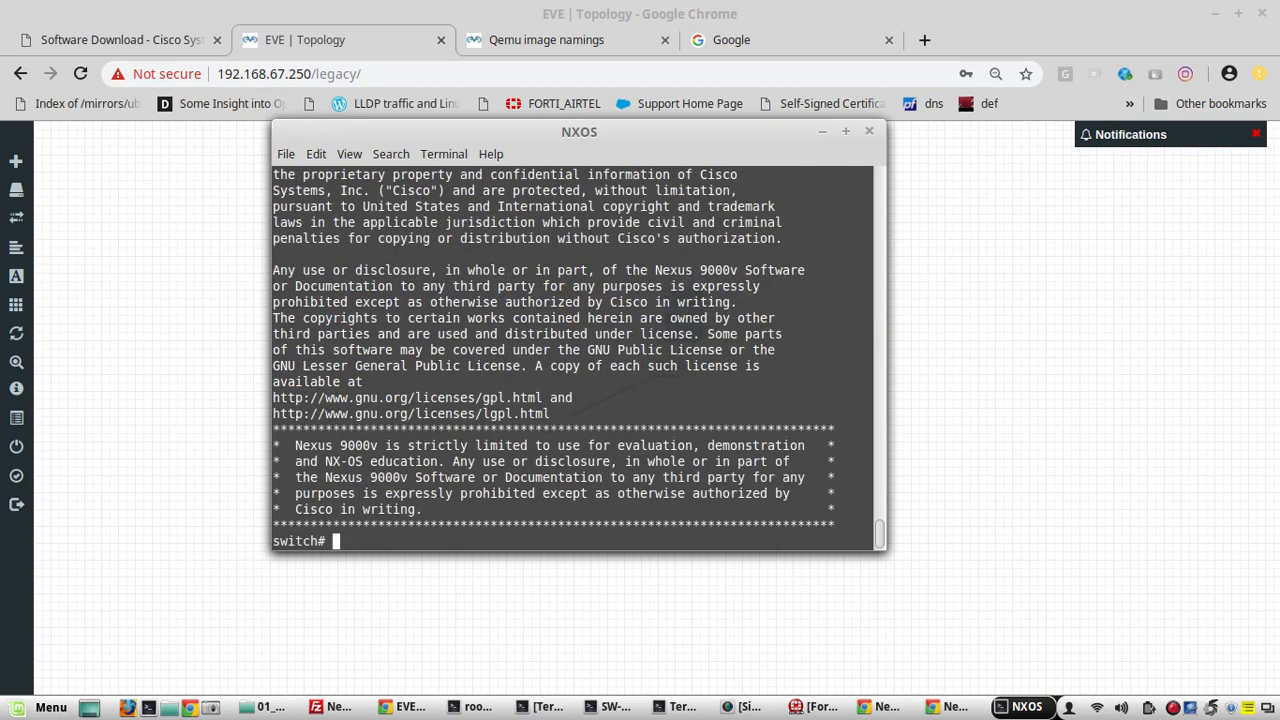
Step: Enter configuration mode and set the switch hostname to NXOS01
{"action": "type", "text": "configure"}
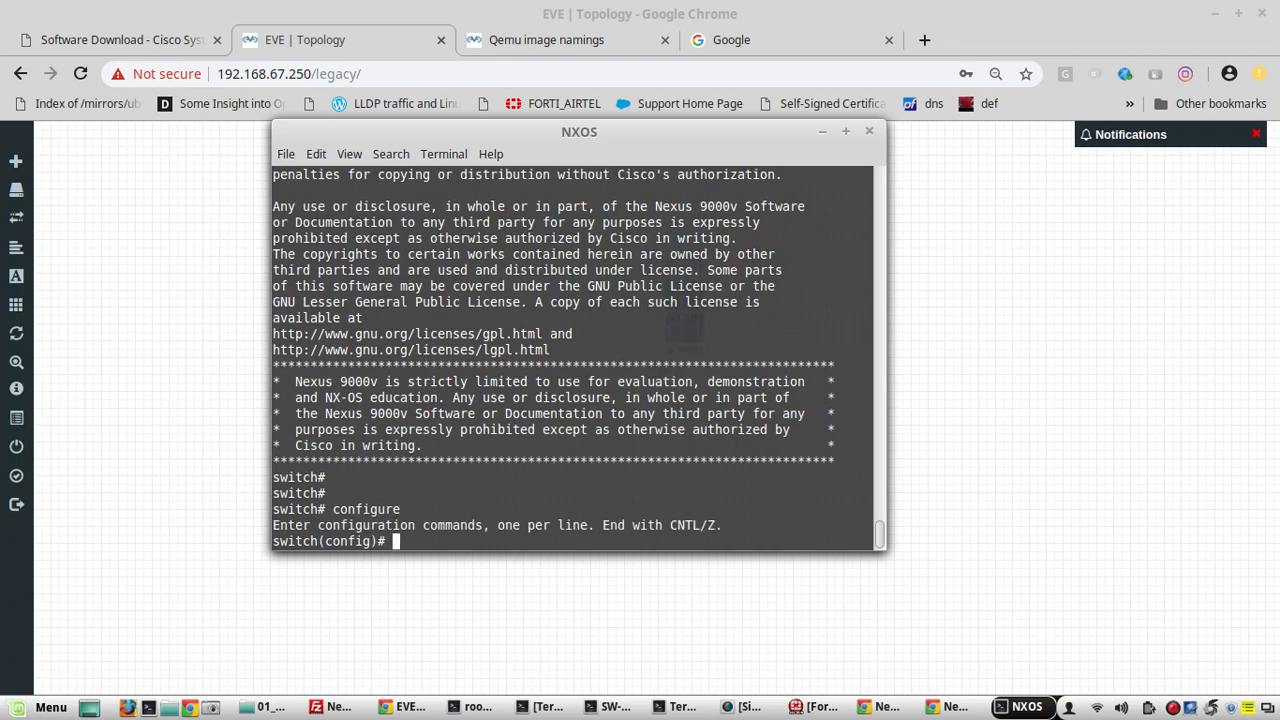
{"action": "type", "text": "hostname"}
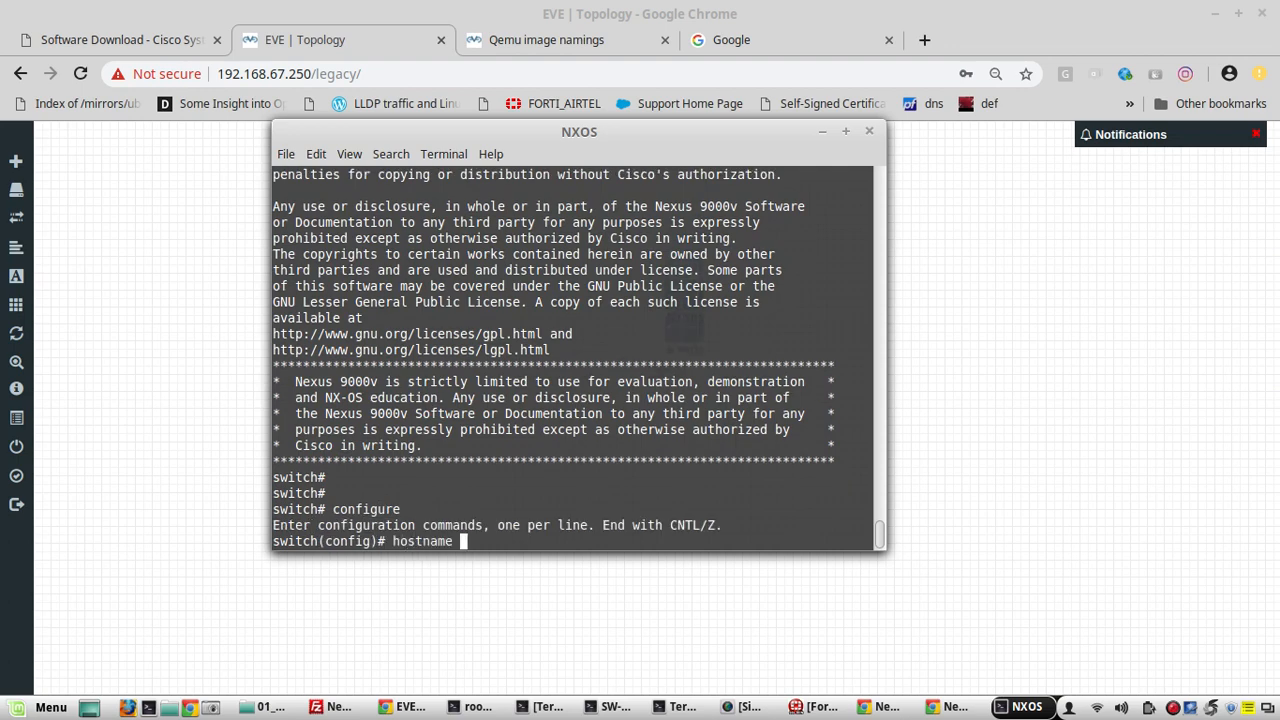
{"action": "type", "text": "NXOS01"}
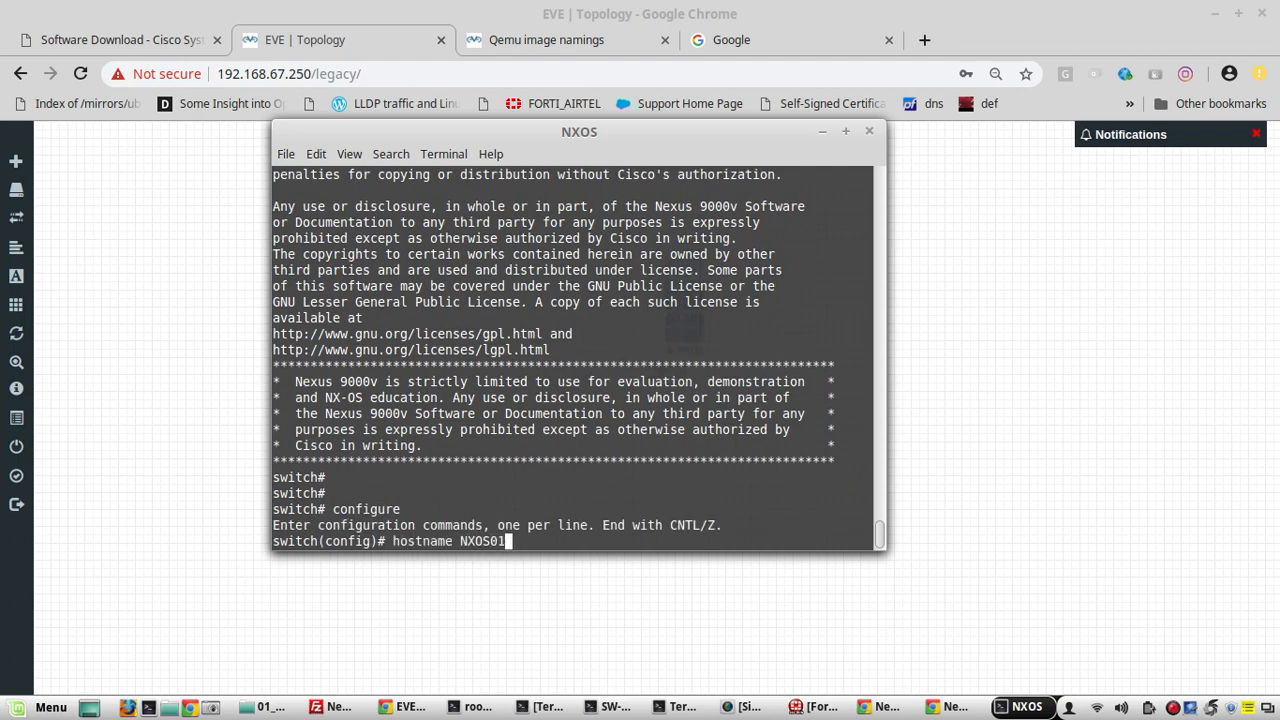
{"action": "type", "text": "user"}
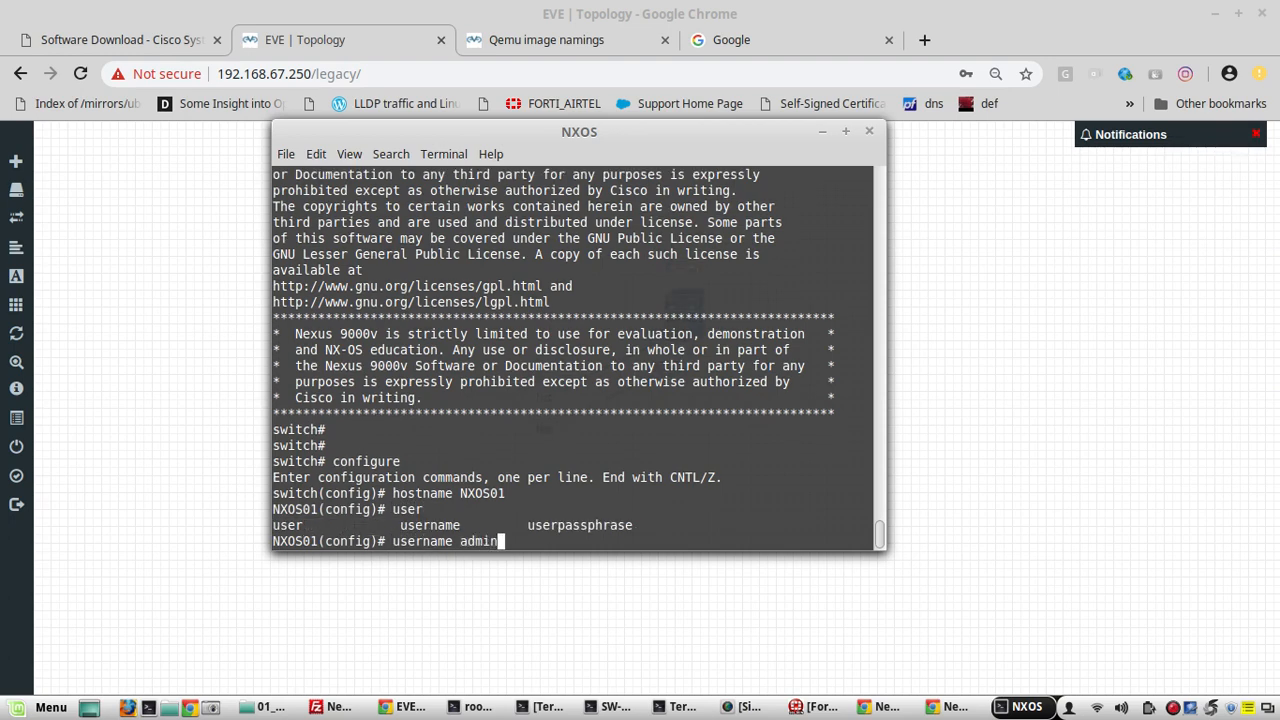
{"action": "type", "text": "1 pass"}
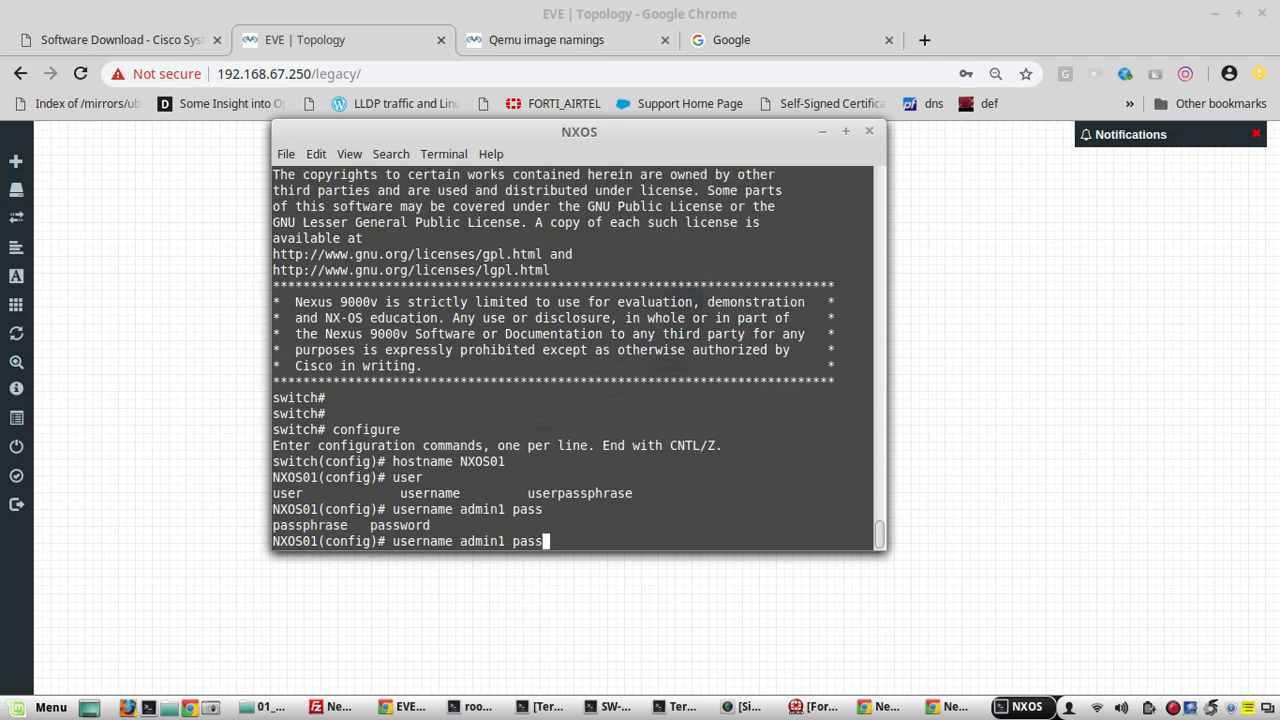
{"action": "type", "text": "word admin1"}
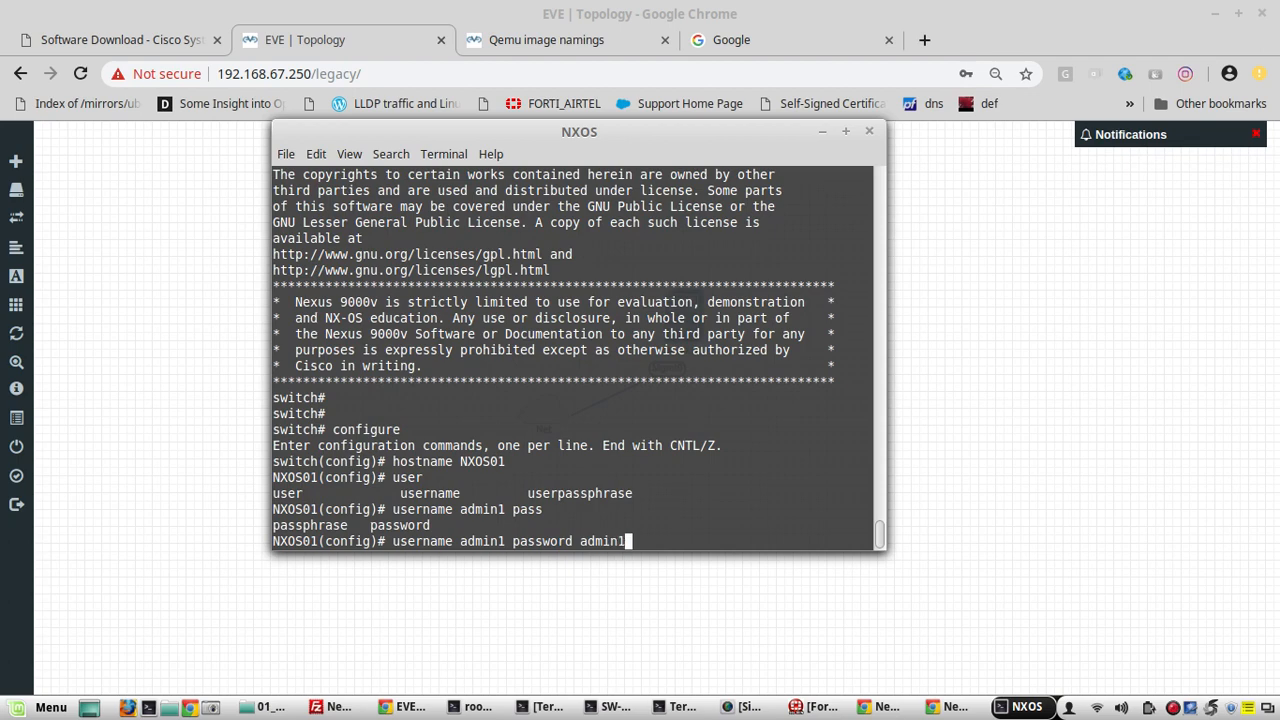
{"action": "type", "text": "pri"}
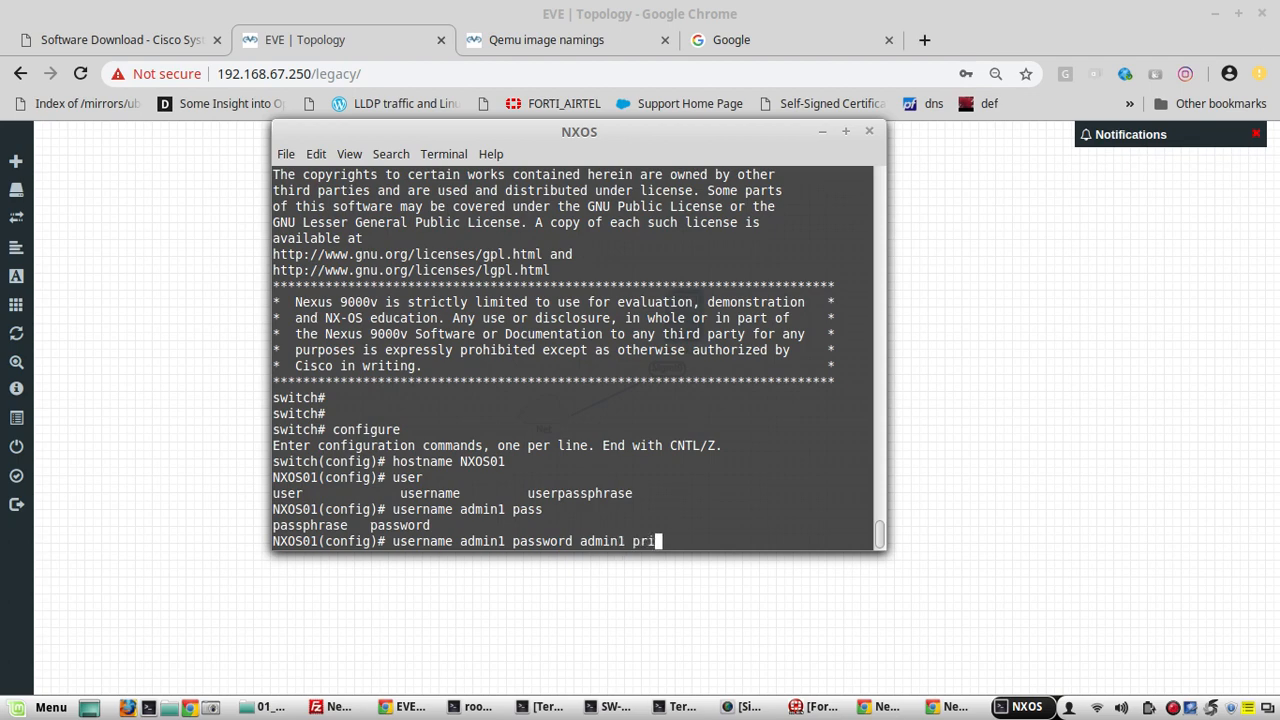
{"action": "type", "text": "role"}
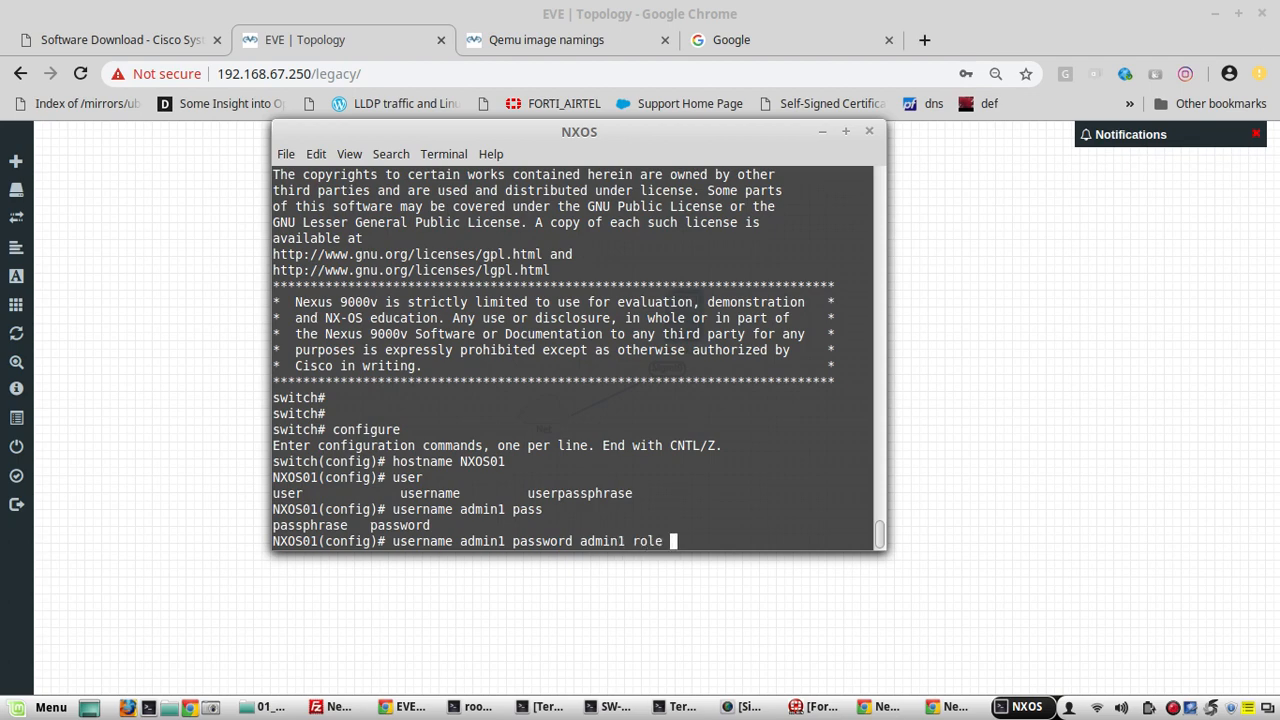
{"action": "type", "text": "network-adm"}
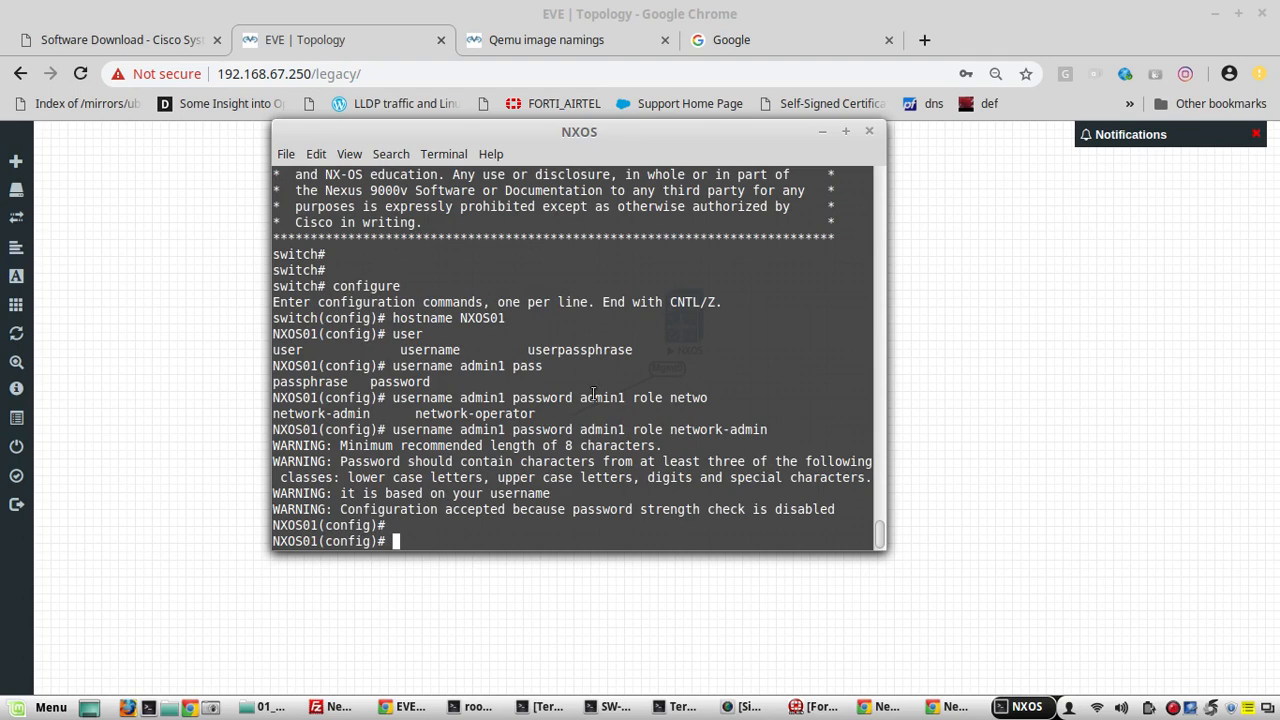
Step: Page through the running configuration to the mgmt0 interface and console lines
{"action": "type", "text": "inter"}
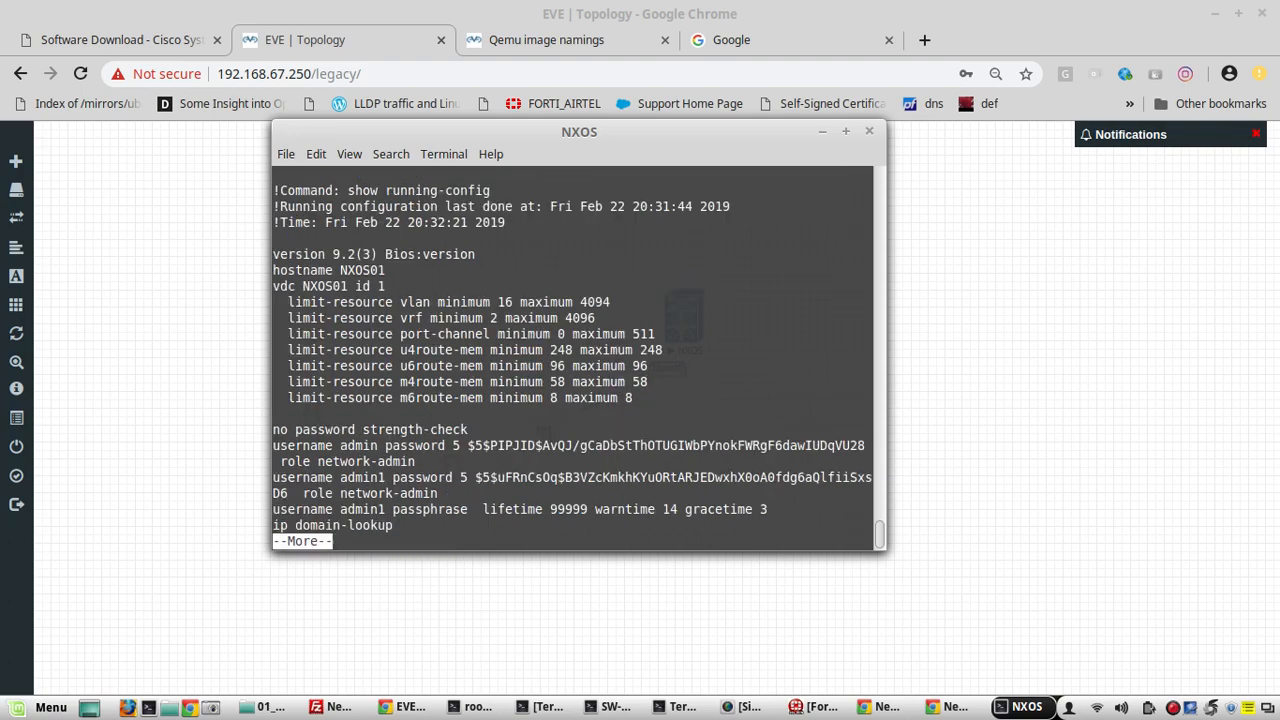
{"action": "key", "text": "space"}
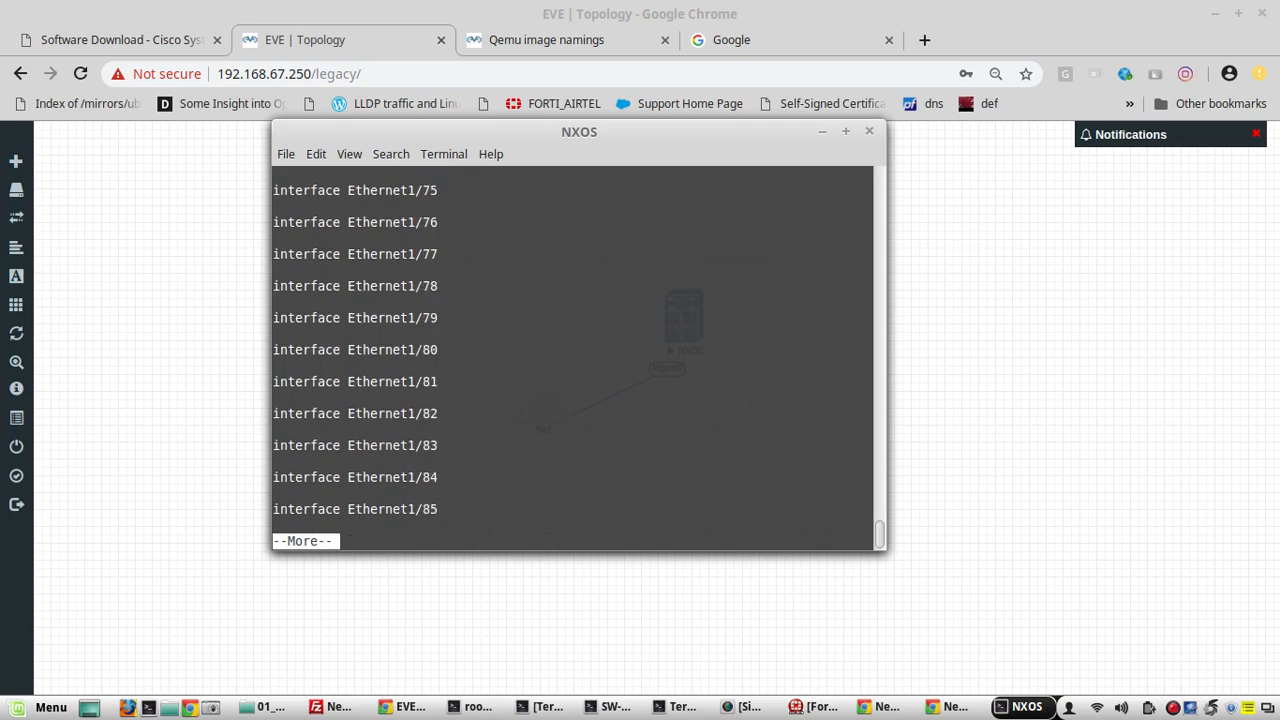
{"action": "key", "text": "space"}
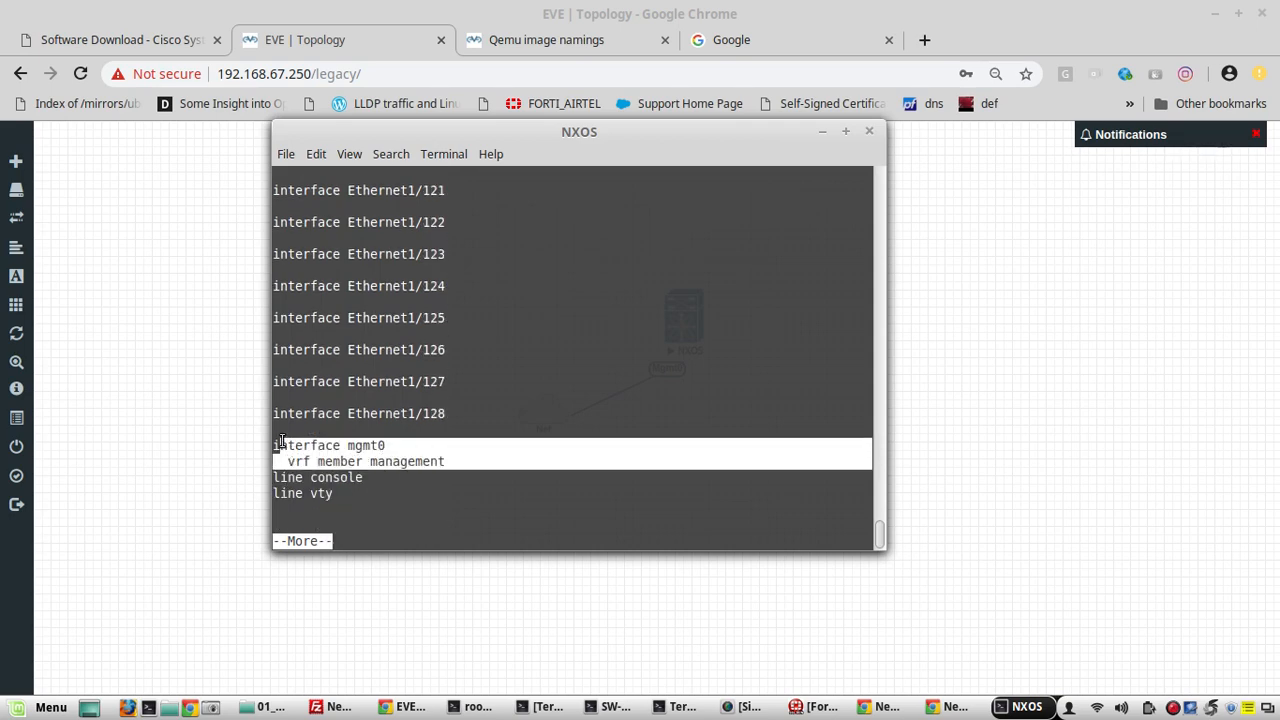
{"action": "key", "text": "space"}
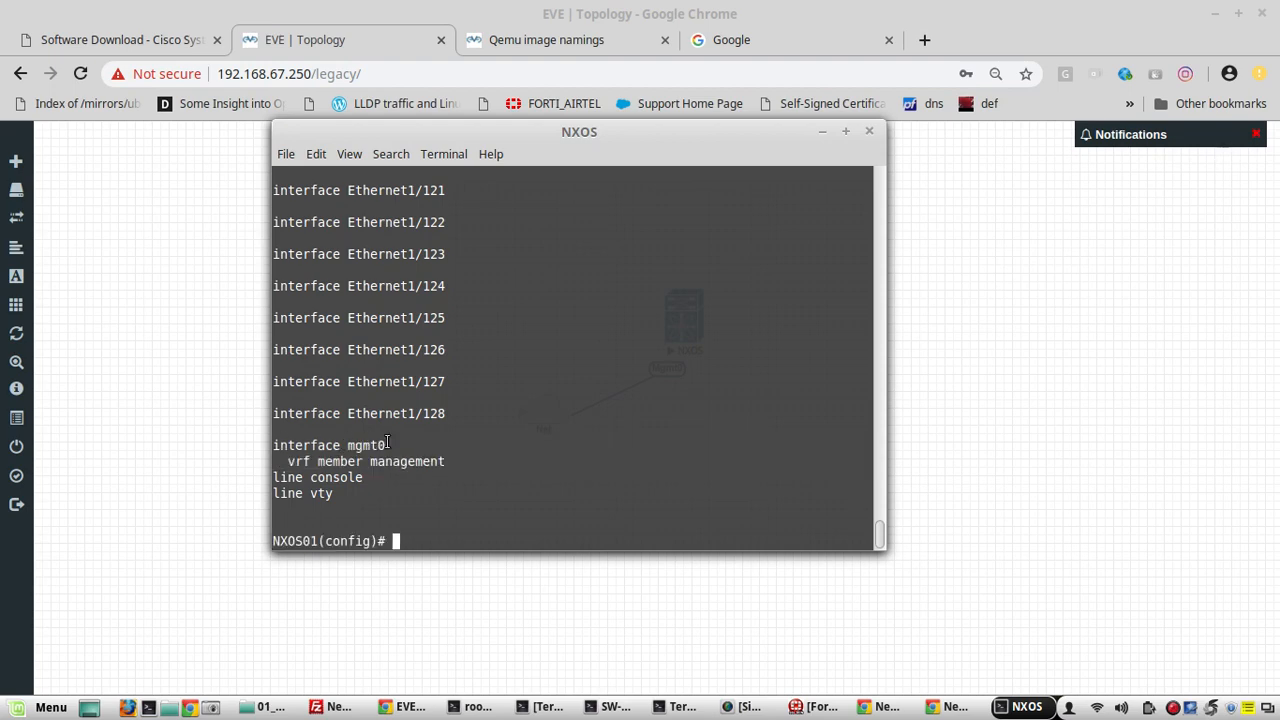
Step: Give mgmt0 the address 192.168.67.200/24 and enable it with no shutdown
{"action": "type", "text": "int m0"}
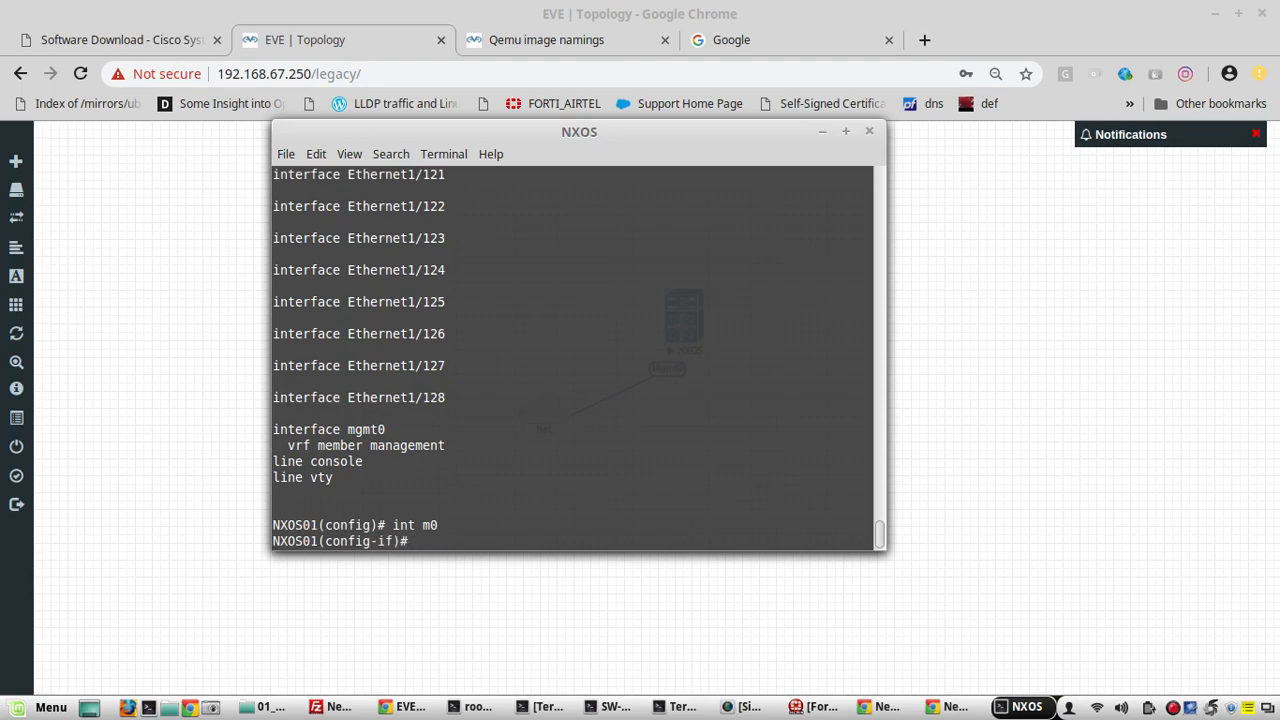
{"action": "type", "text": "ip address 1"}
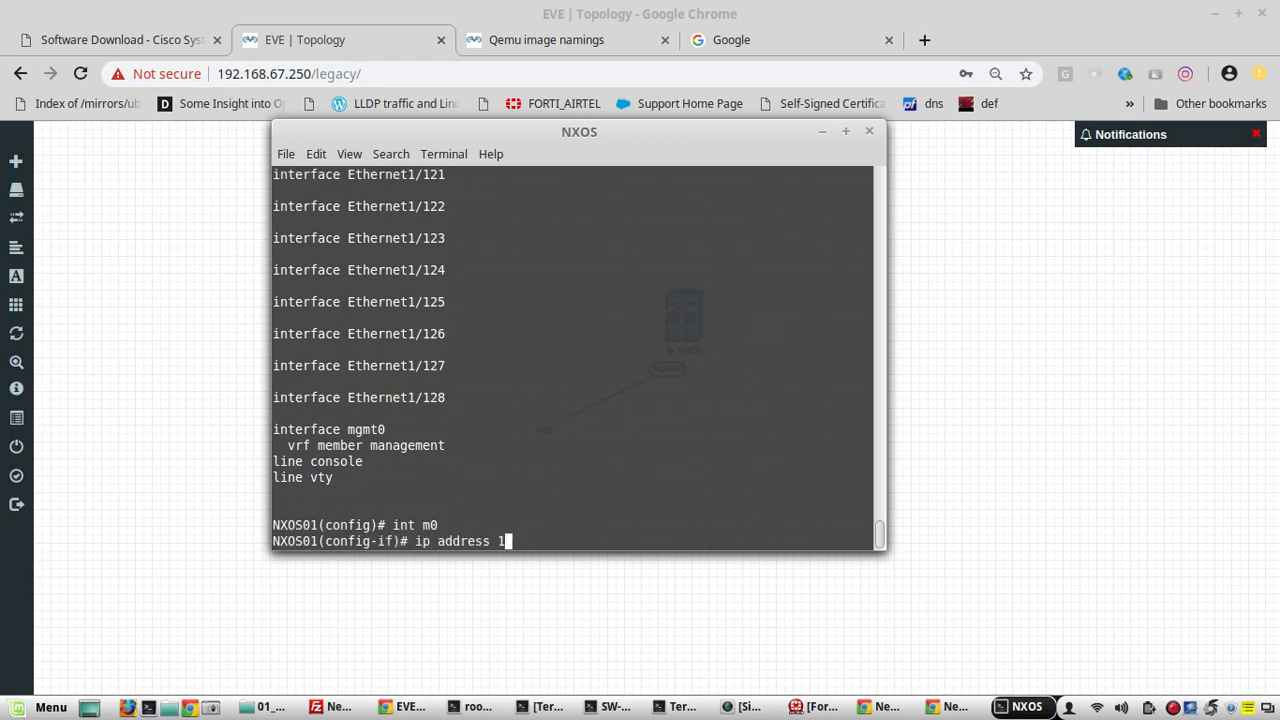
{"action": "type", "text": "92.168.67.200/24"}
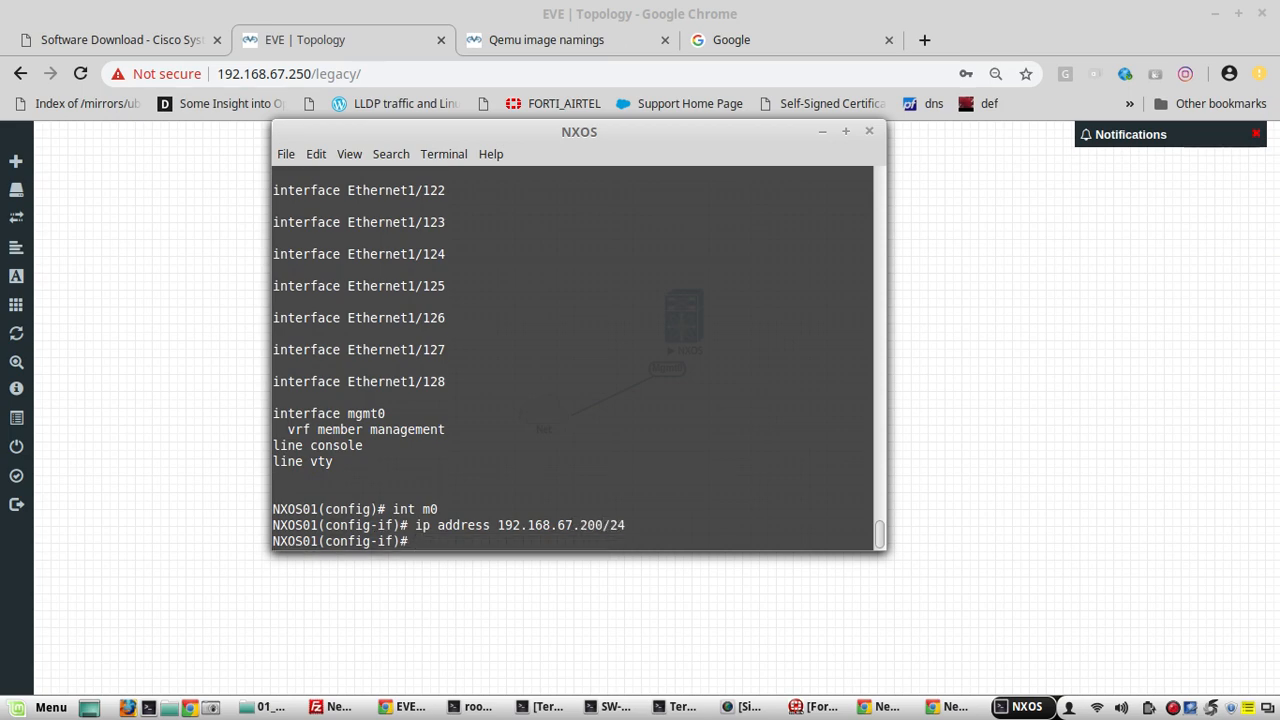
{"action": "mouse_move", "coordinate": [577, 383]}
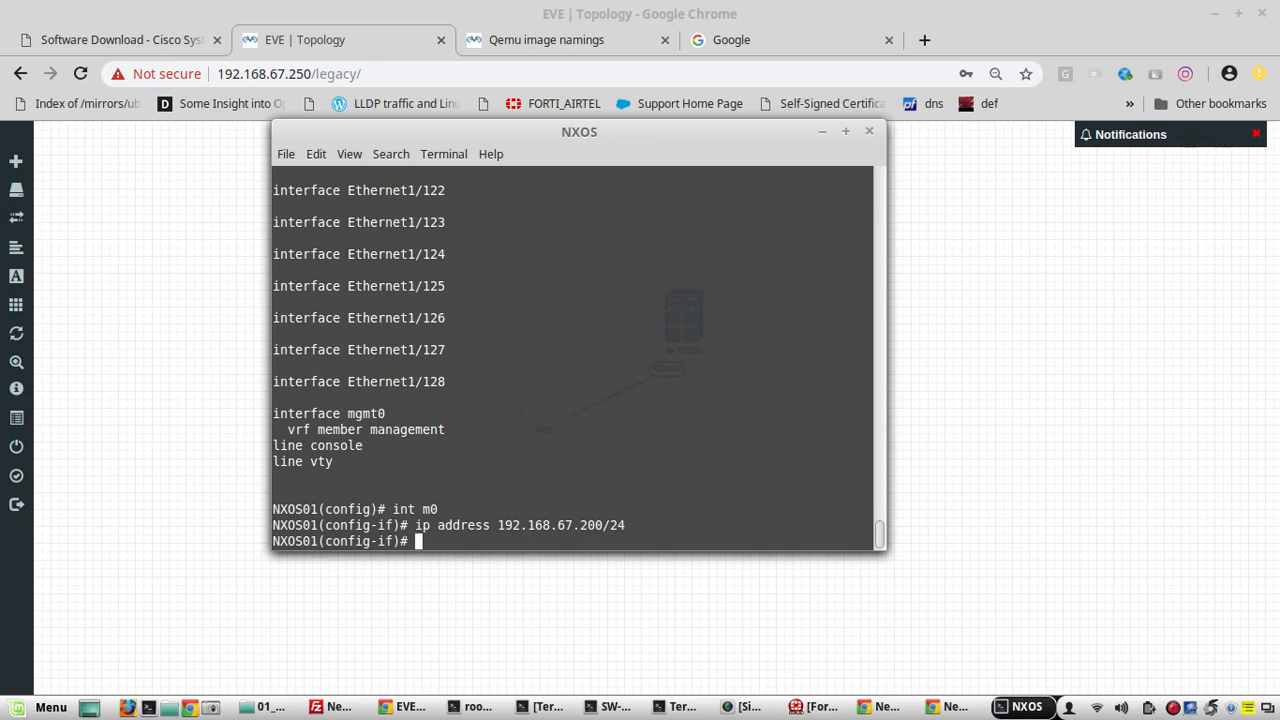
{"action": "type", "text": "no shutdown"}
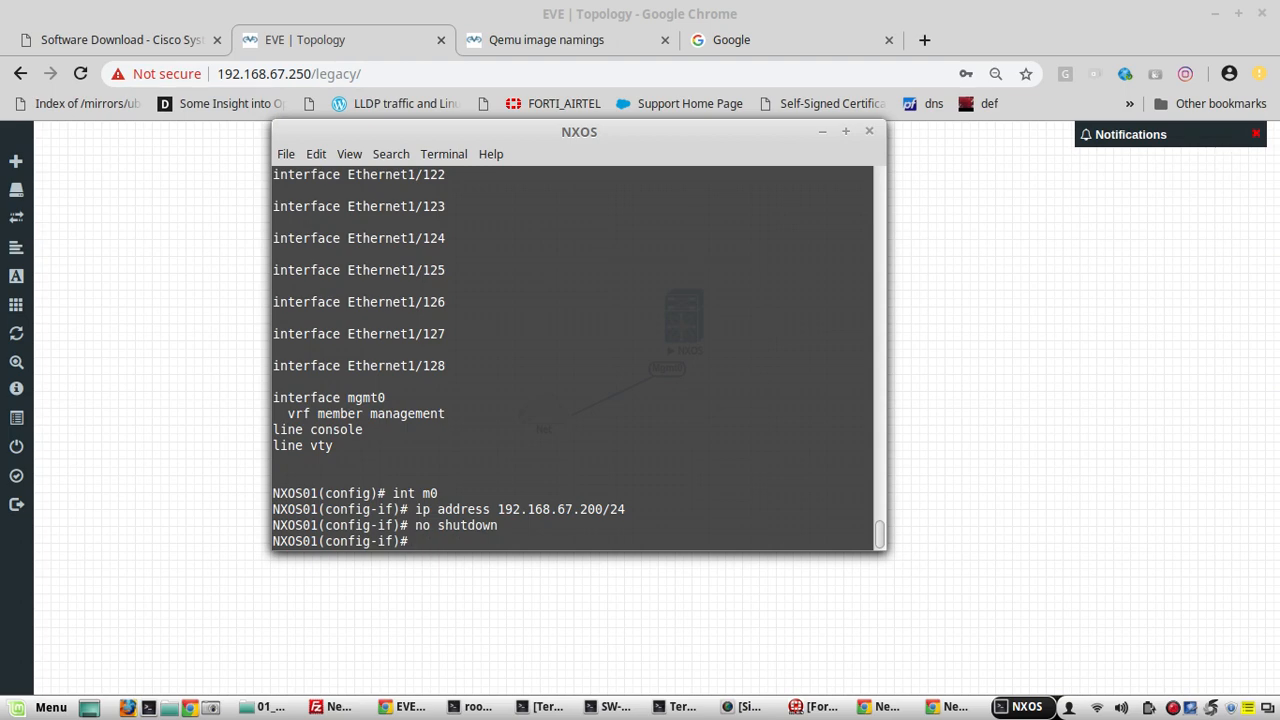
Step: Add a management VRF default route 0/0 via 192.168.67.254
{"action": "type", "text": "vrf context management"}
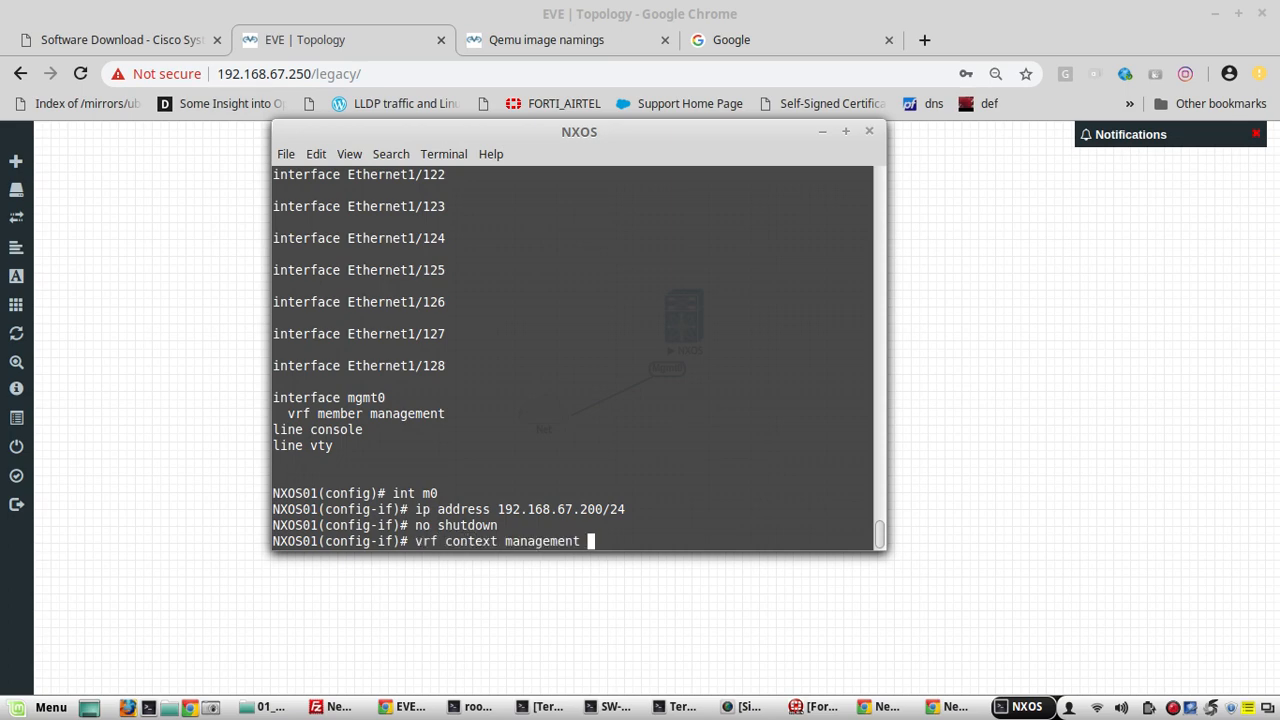
{"action": "type", "text": "ip"}
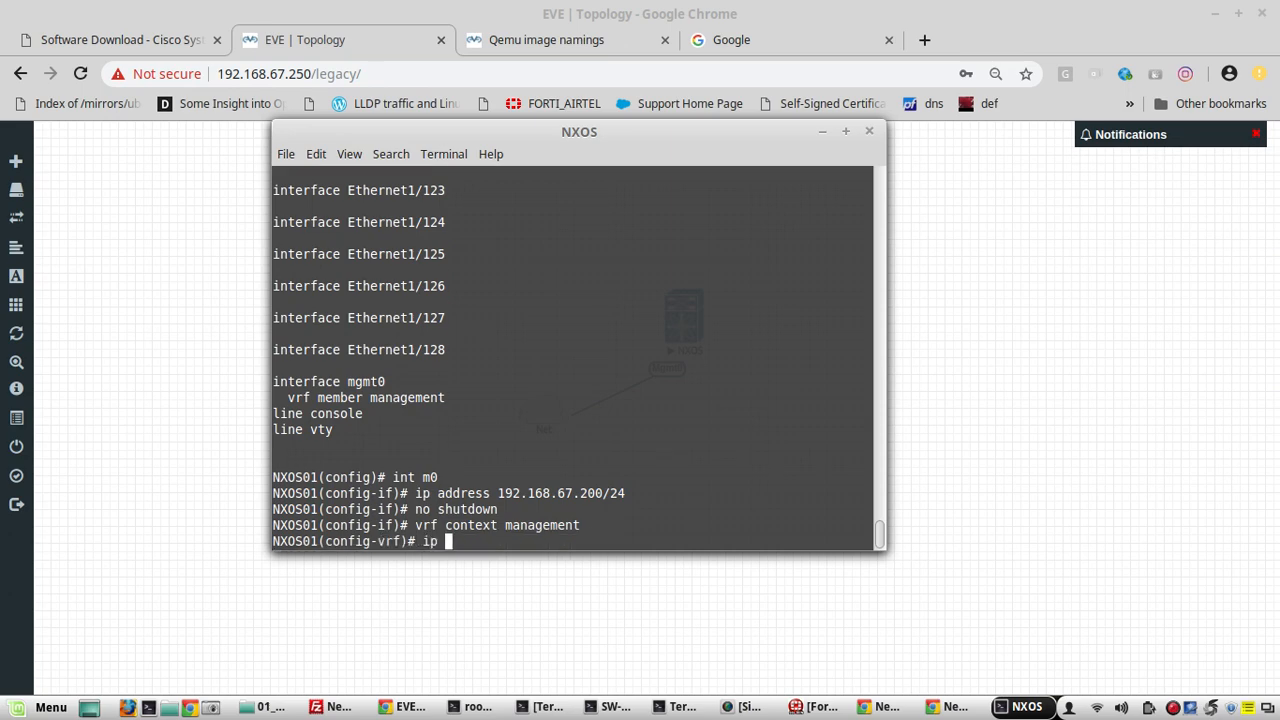
{"action": "type", "text": "route 0"}
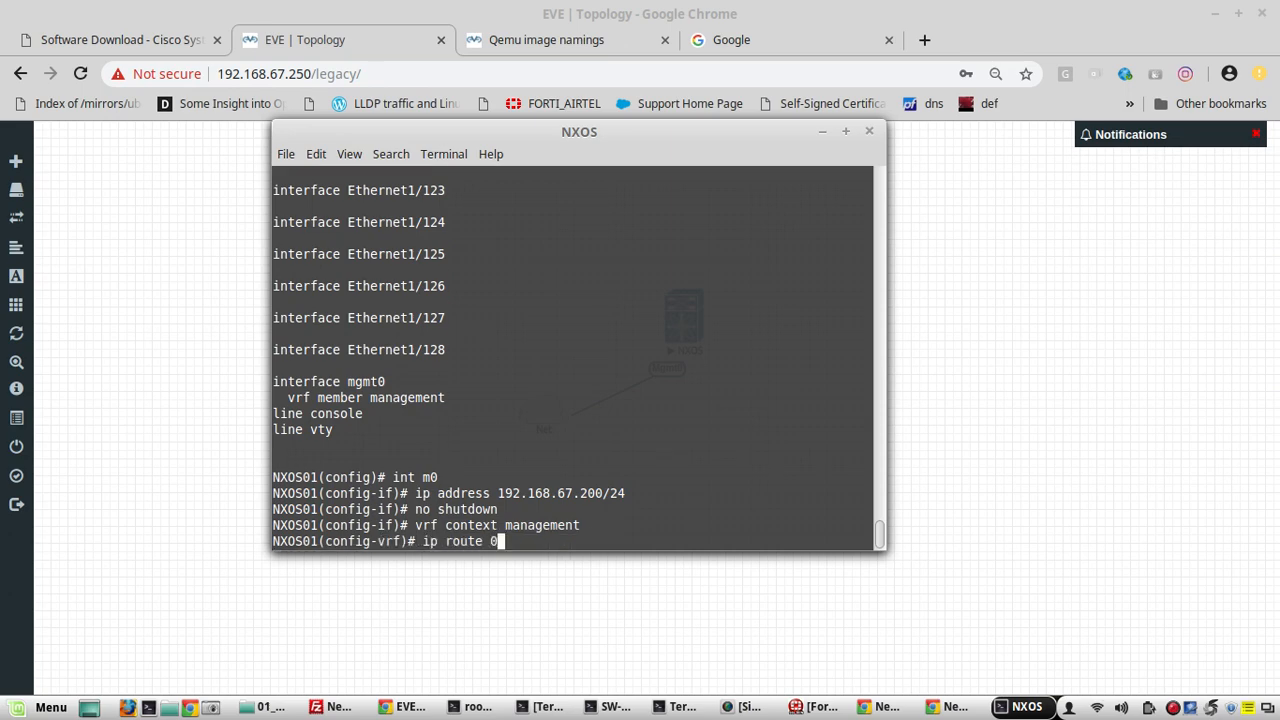
{"action": "type", "text": "/0 192.168.67"}
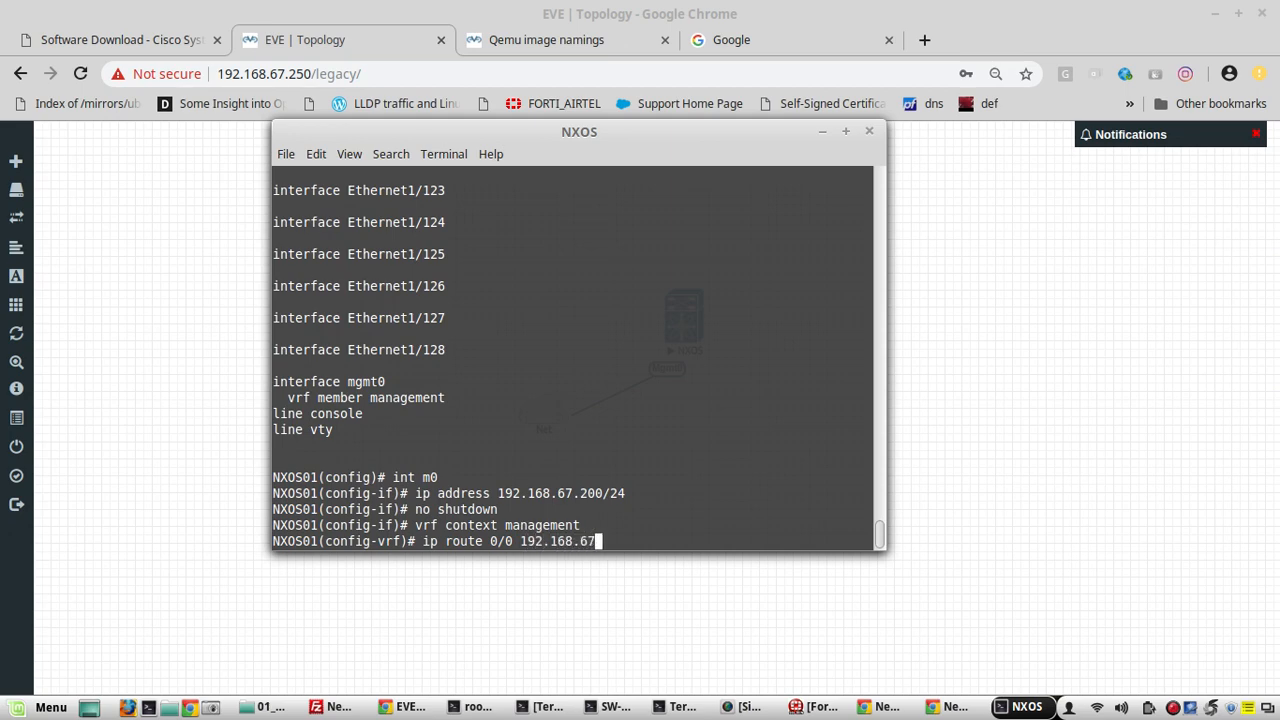
{"action": "type", "text": ".254"}
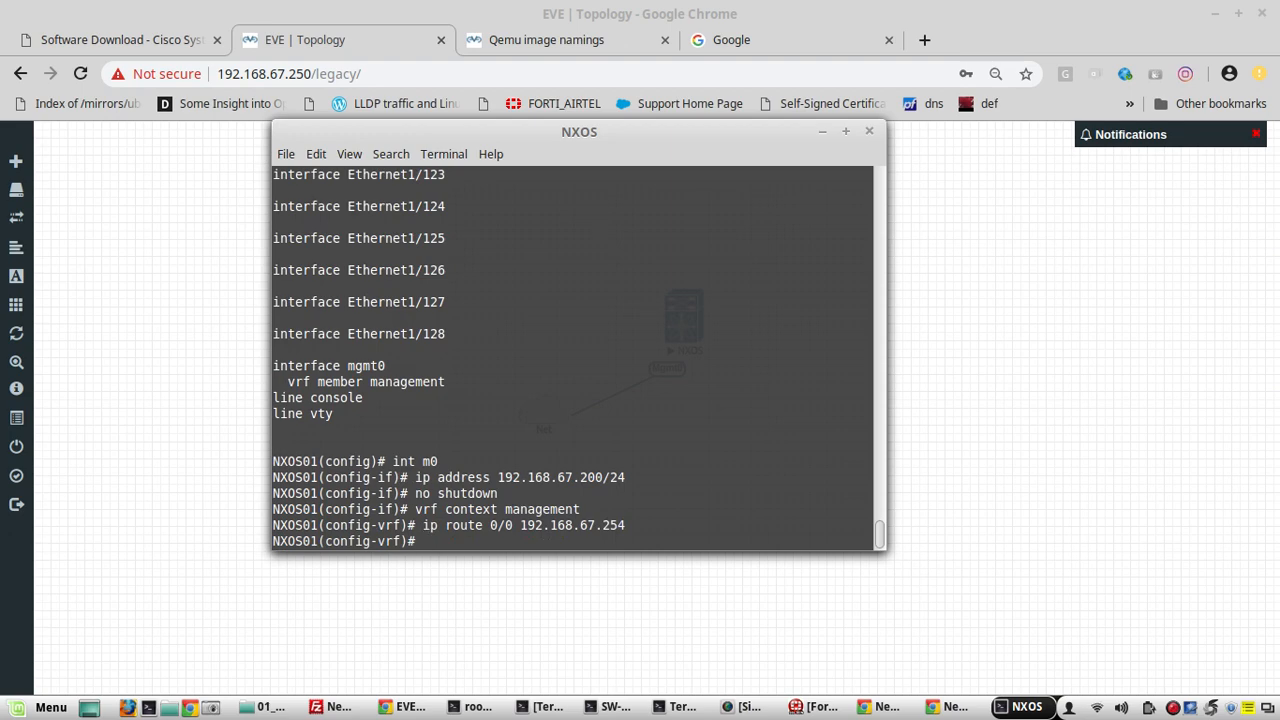
{"action": "mouse_move", "coordinate": [605, 695]}
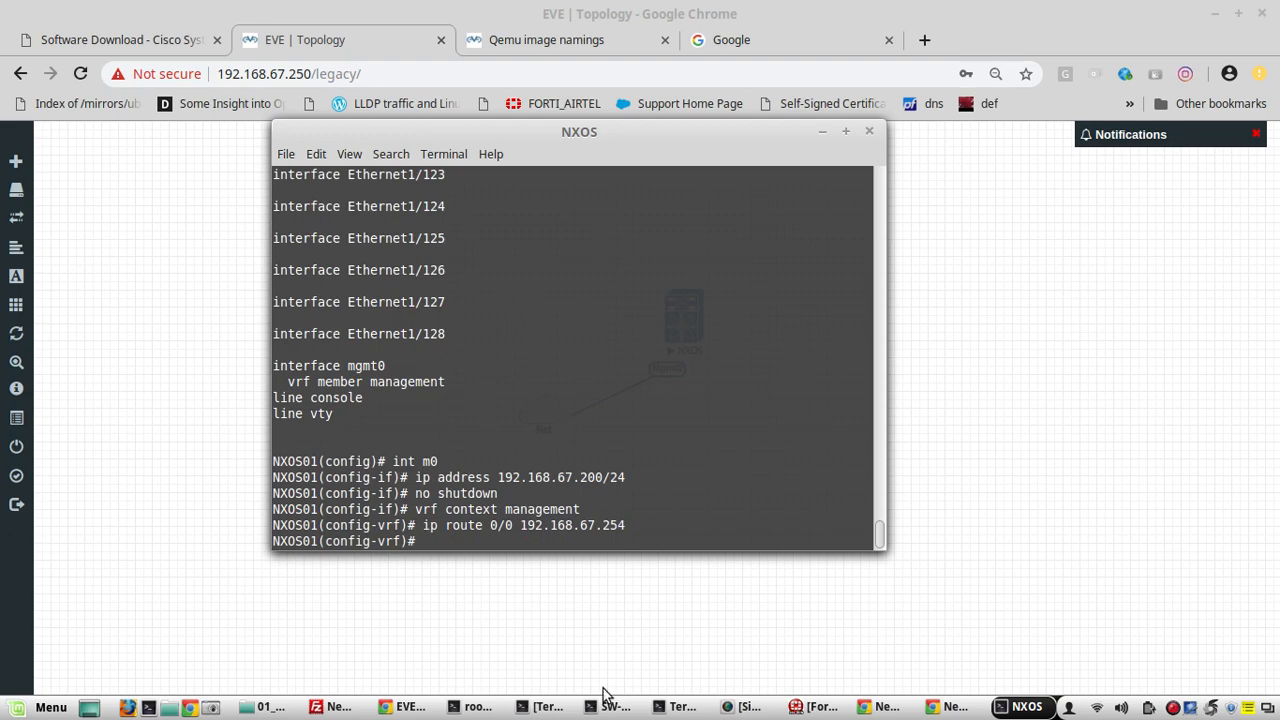
{"action": "mouse_move", "coordinate": [611, 706]}
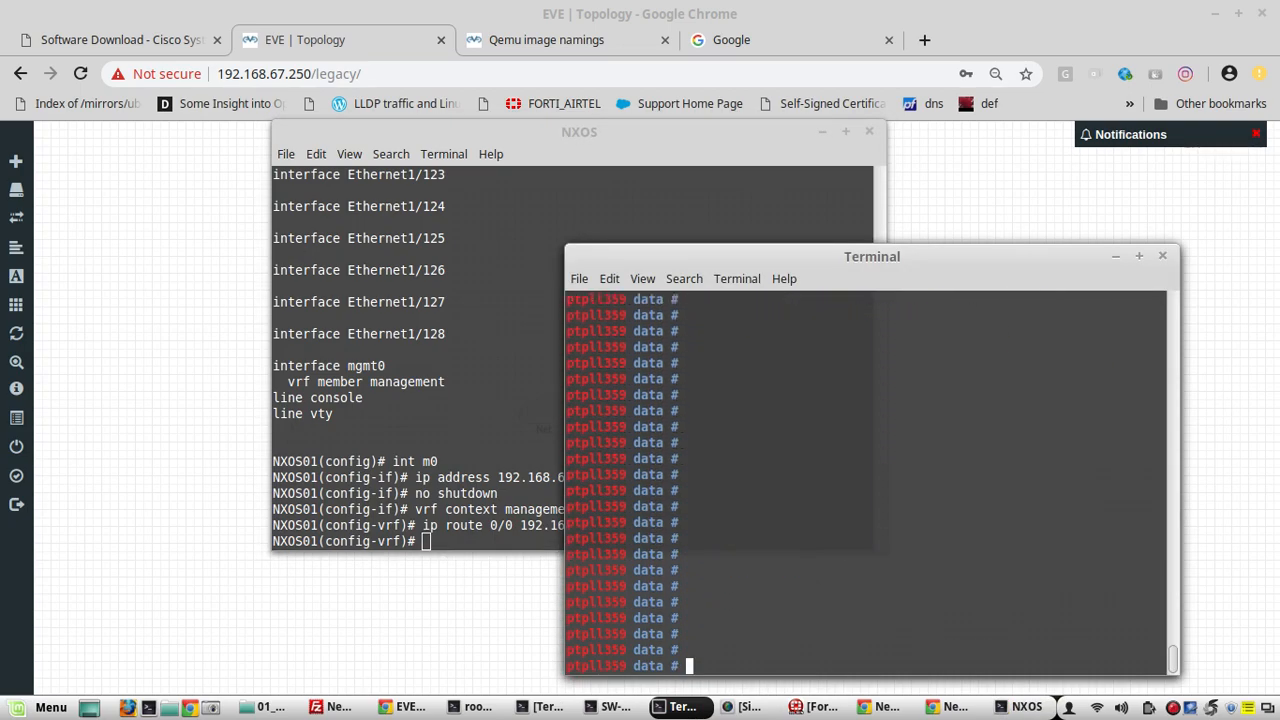
Step: Ping 192.168.67.200 from the local terminal, then stop the ping
{"action": "left_click_drag", "start_coordinate": [871, 256], "coordinate": [922, 98]}
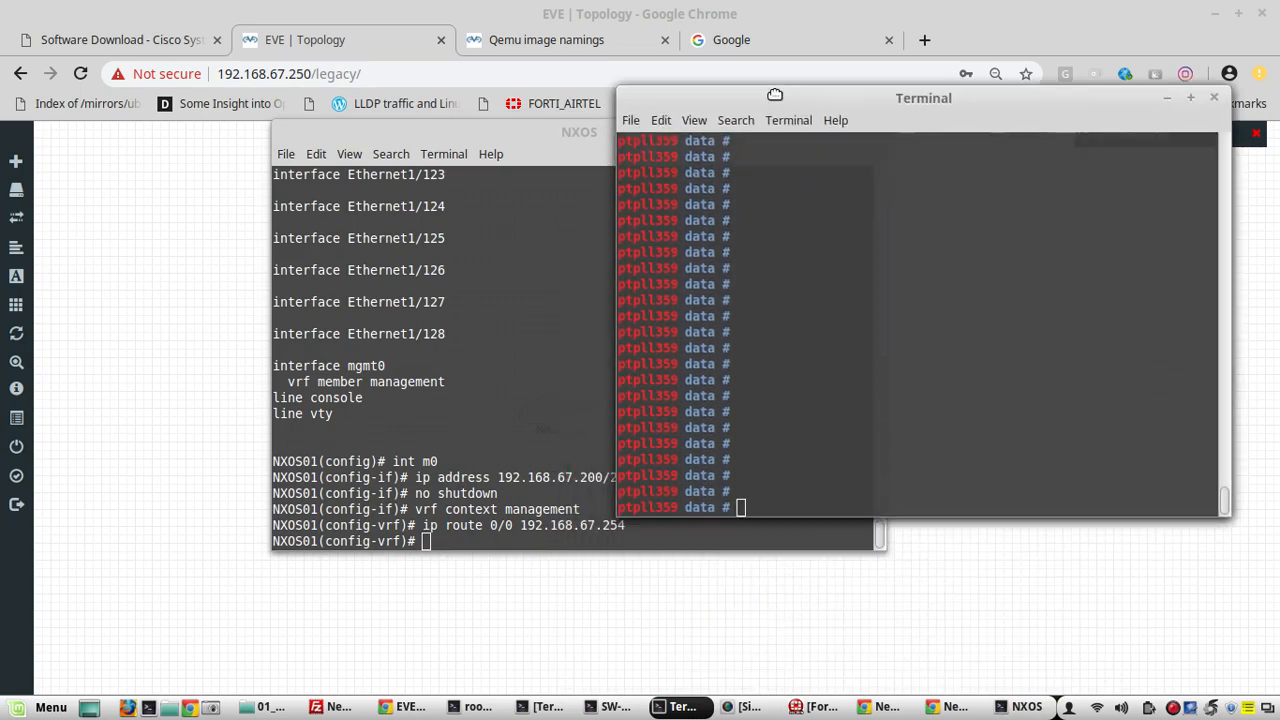
{"action": "type", "text": "ping 192.168.67.200"}
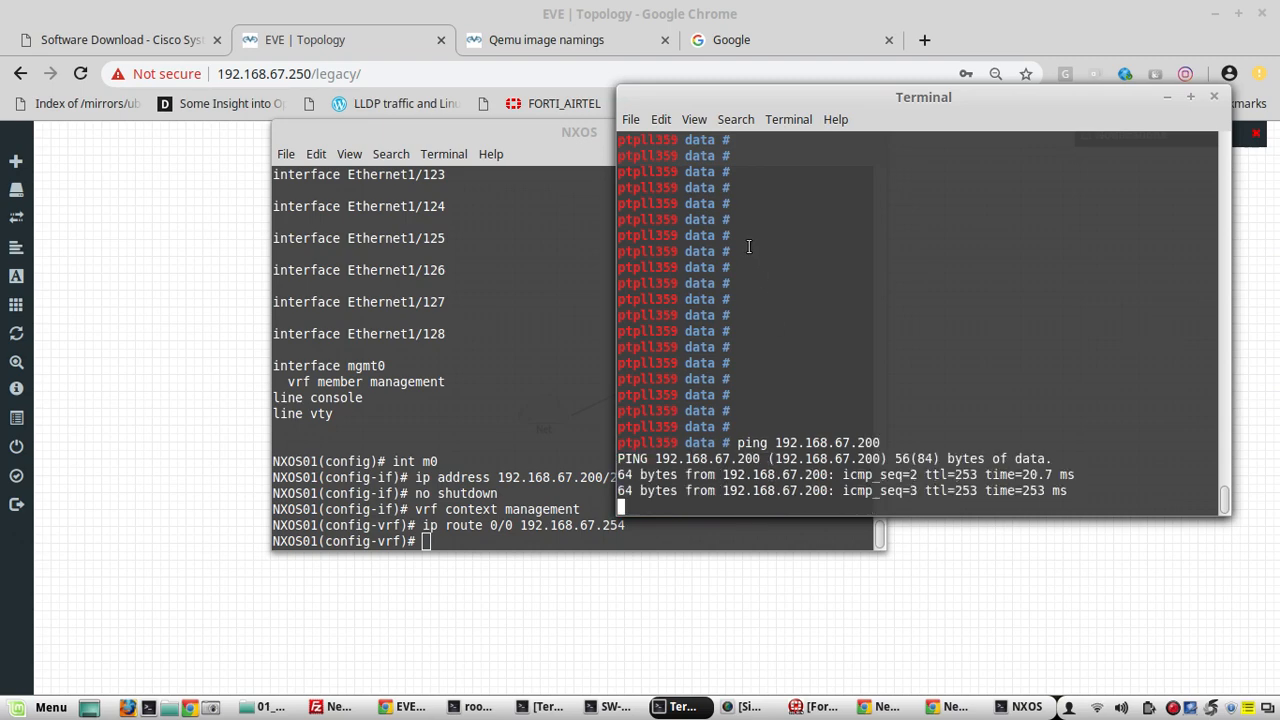
{"action": "key", "text": "ctrl+c"}
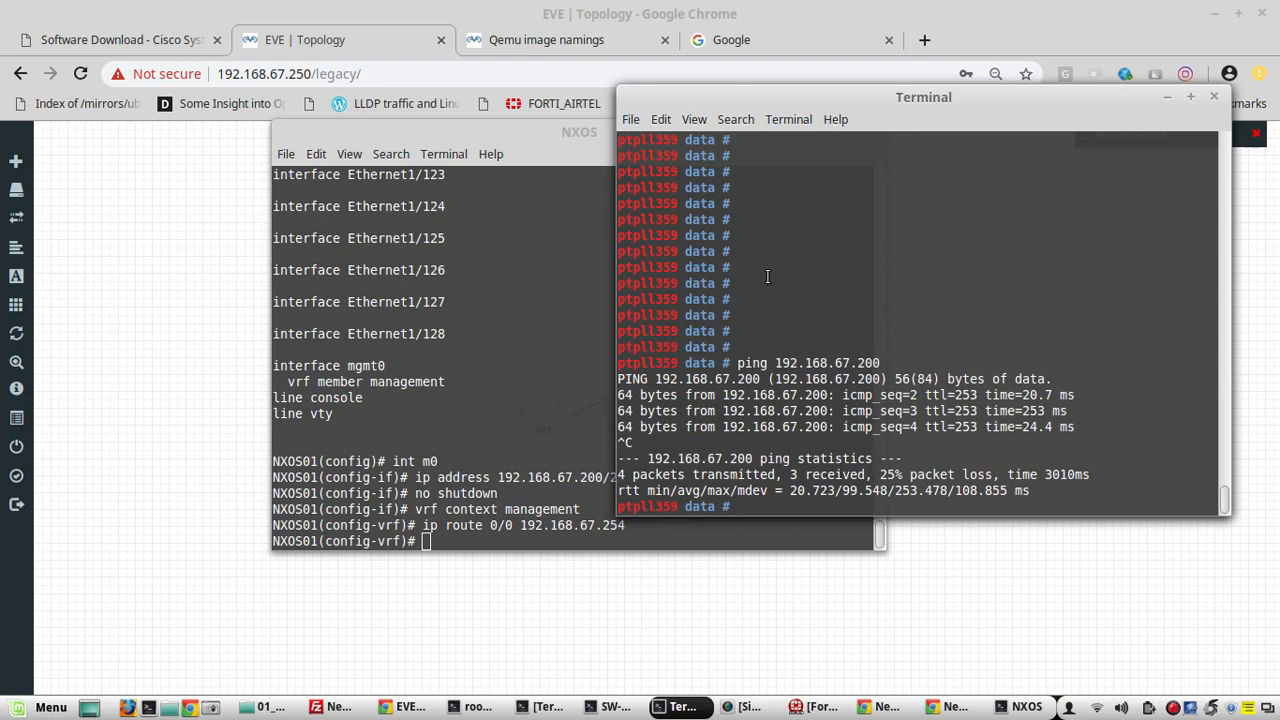
Step: Attempt SSH as admin1 to 192.168.67.200 and clear the stale host key
{"action": "type", "text": "ssh"}
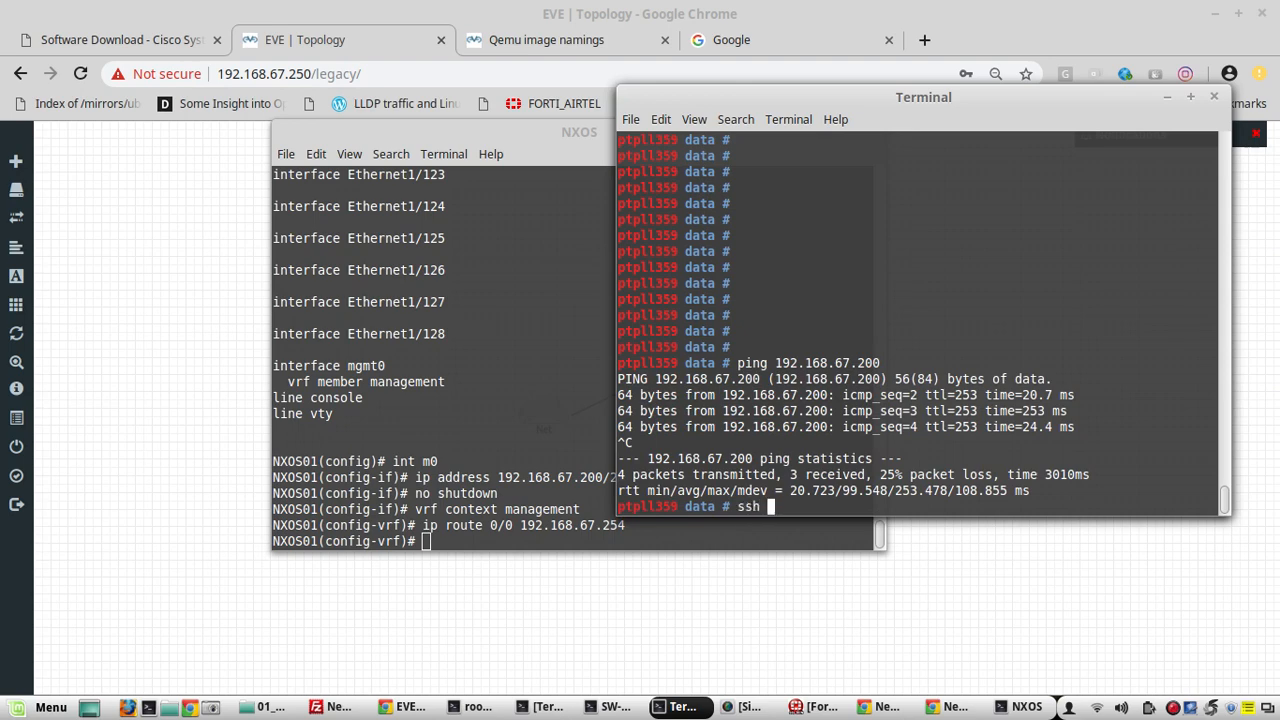
{"action": "type", "text": "admin1@192."}
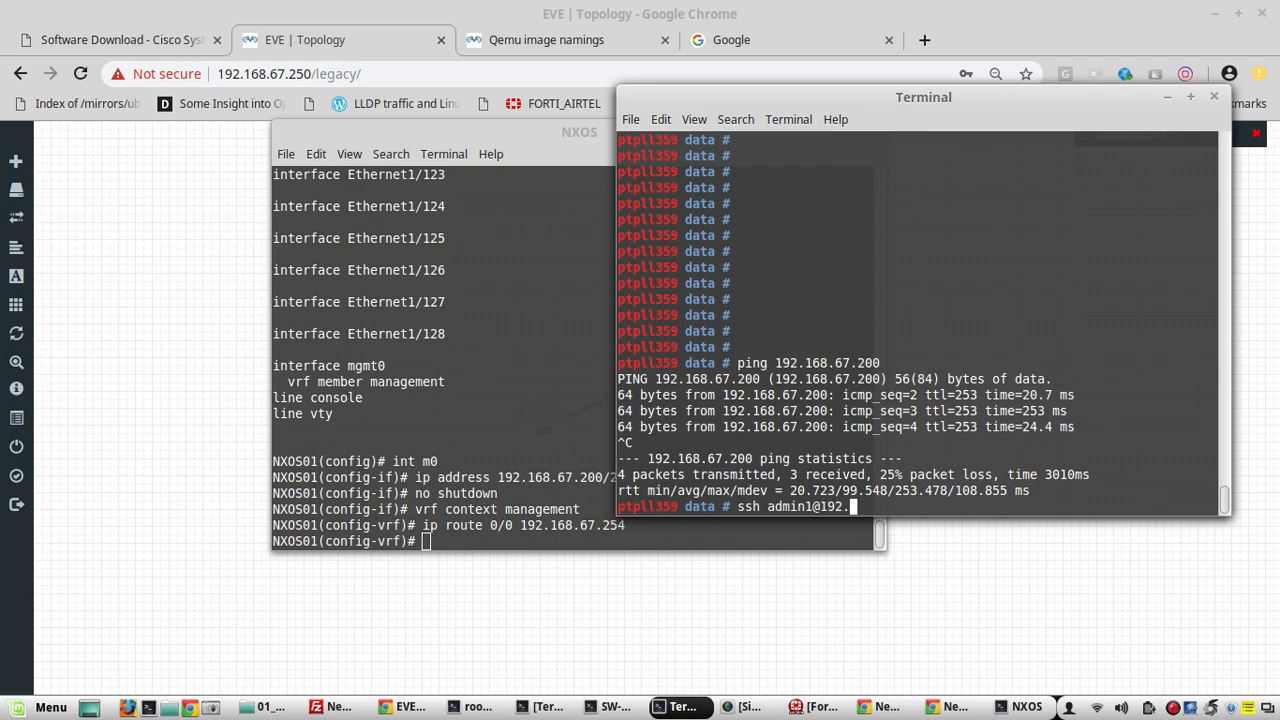
{"action": "type", "text": "68.67.200"}
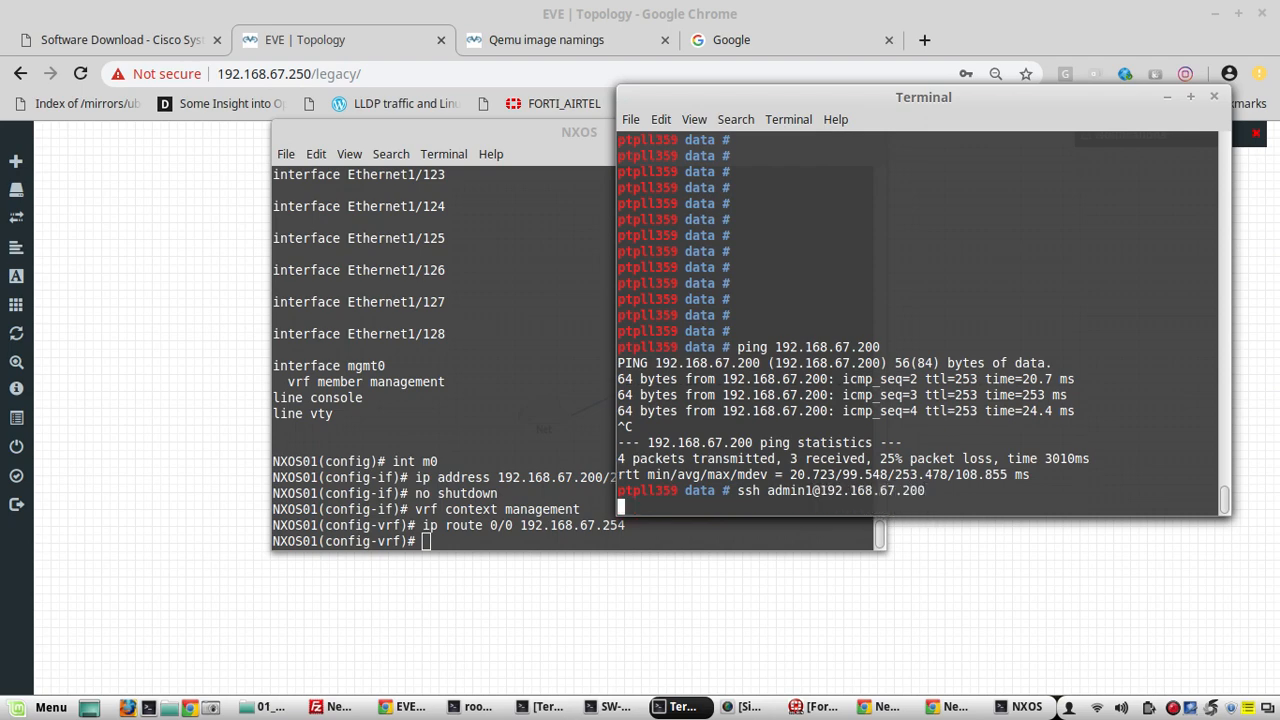
{"action": "key", "text": "Return"}
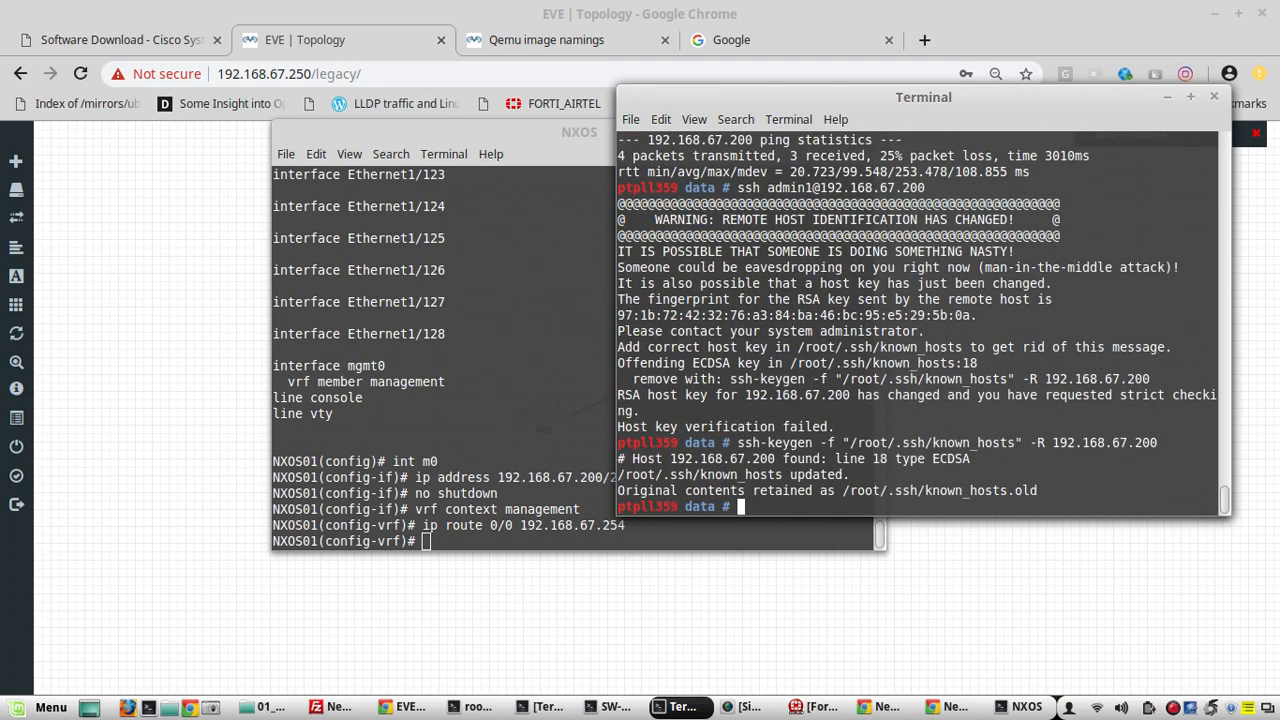
{"action": "key", "text": "Return"}
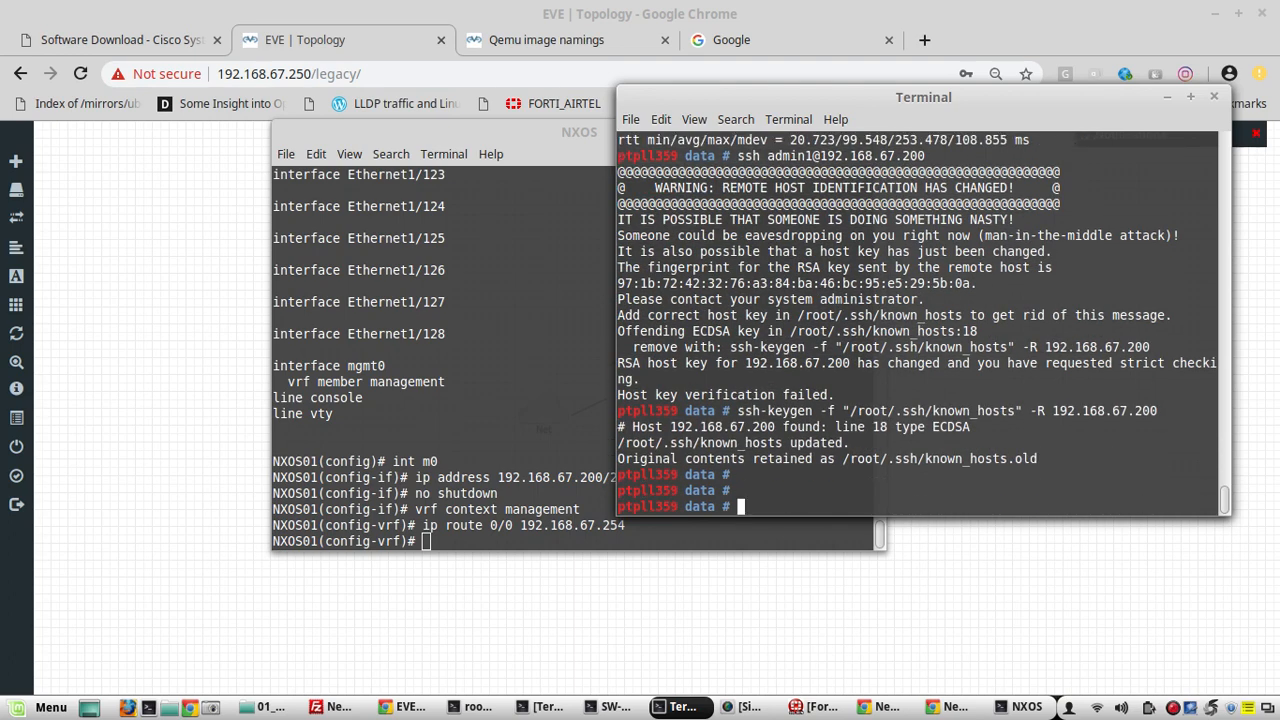
{"action": "type", "text": "ssh admin1@192.168.67.200"}
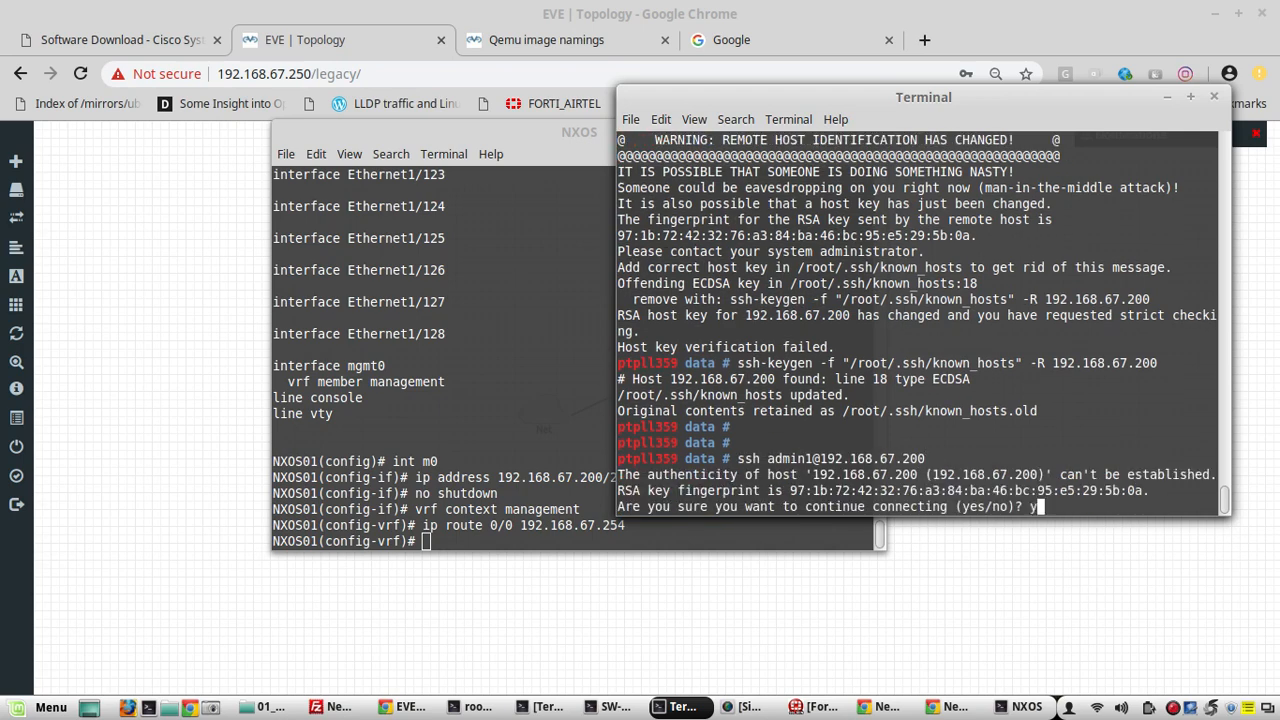
{"action": "type", "text": "es"}
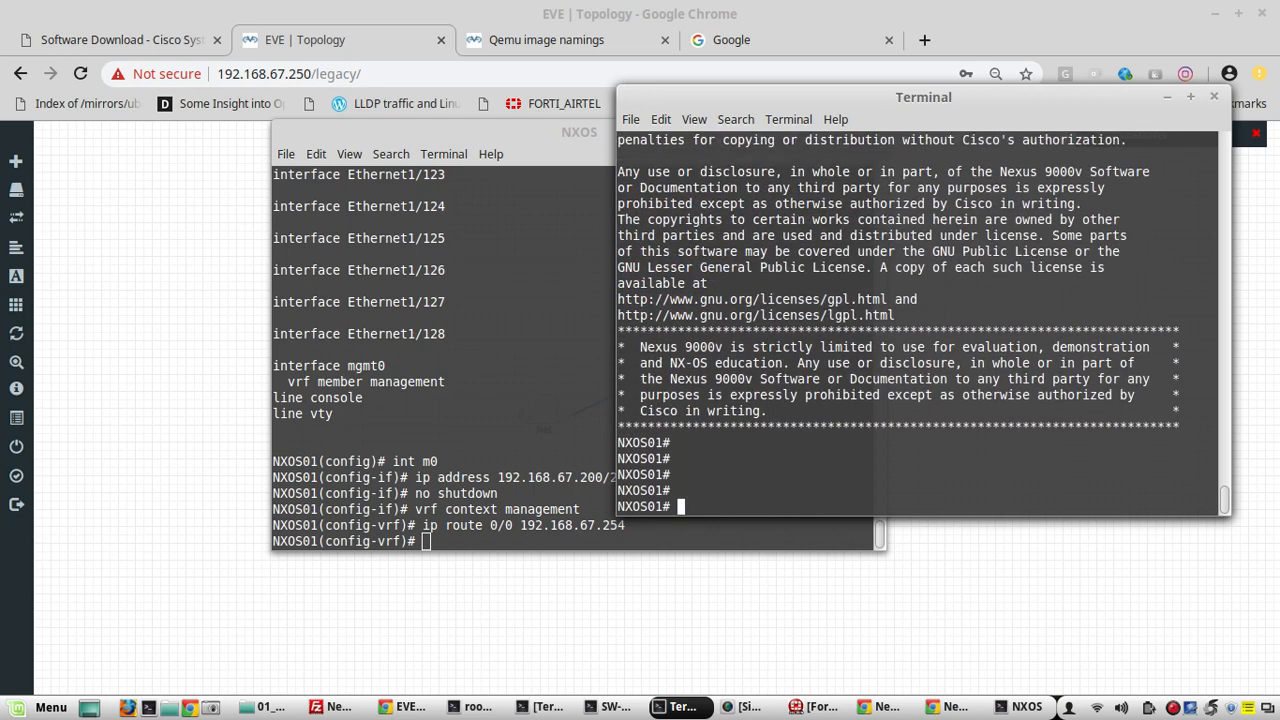
{"action": "type", "text": "wr"}
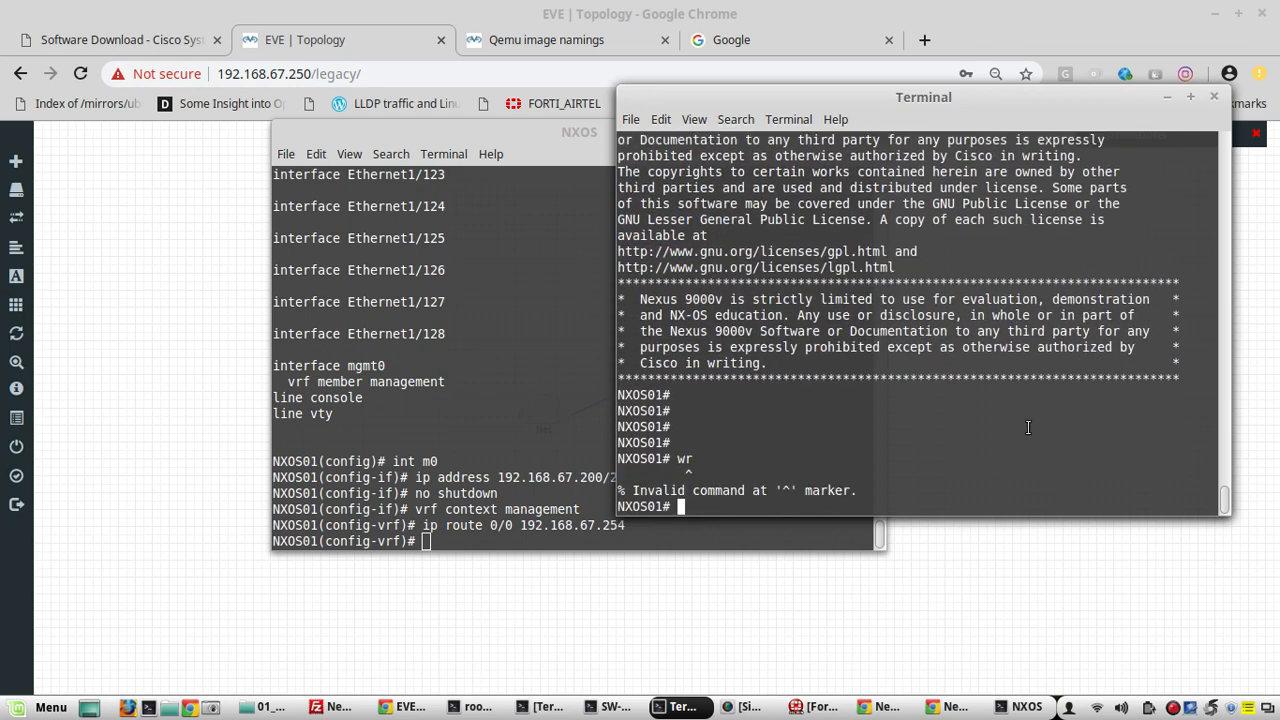
{"action": "type", "text": "copy running-config"}
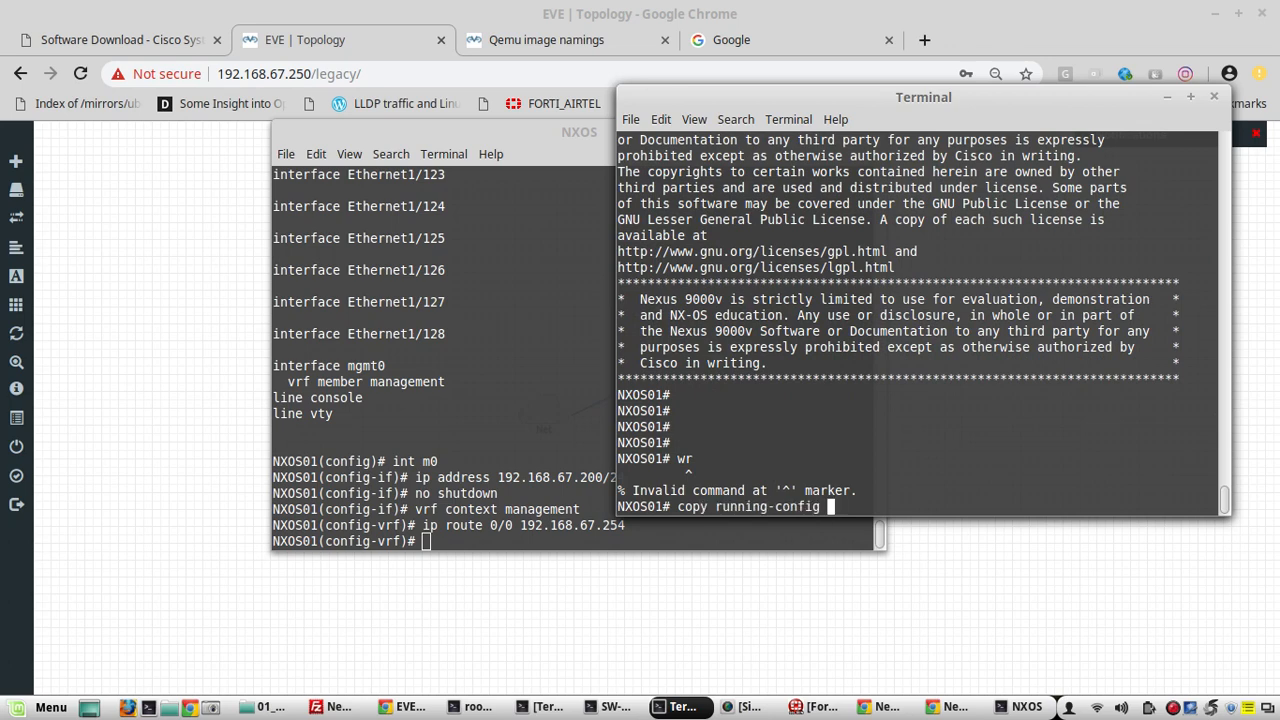
{"action": "key", "text": "Return"}
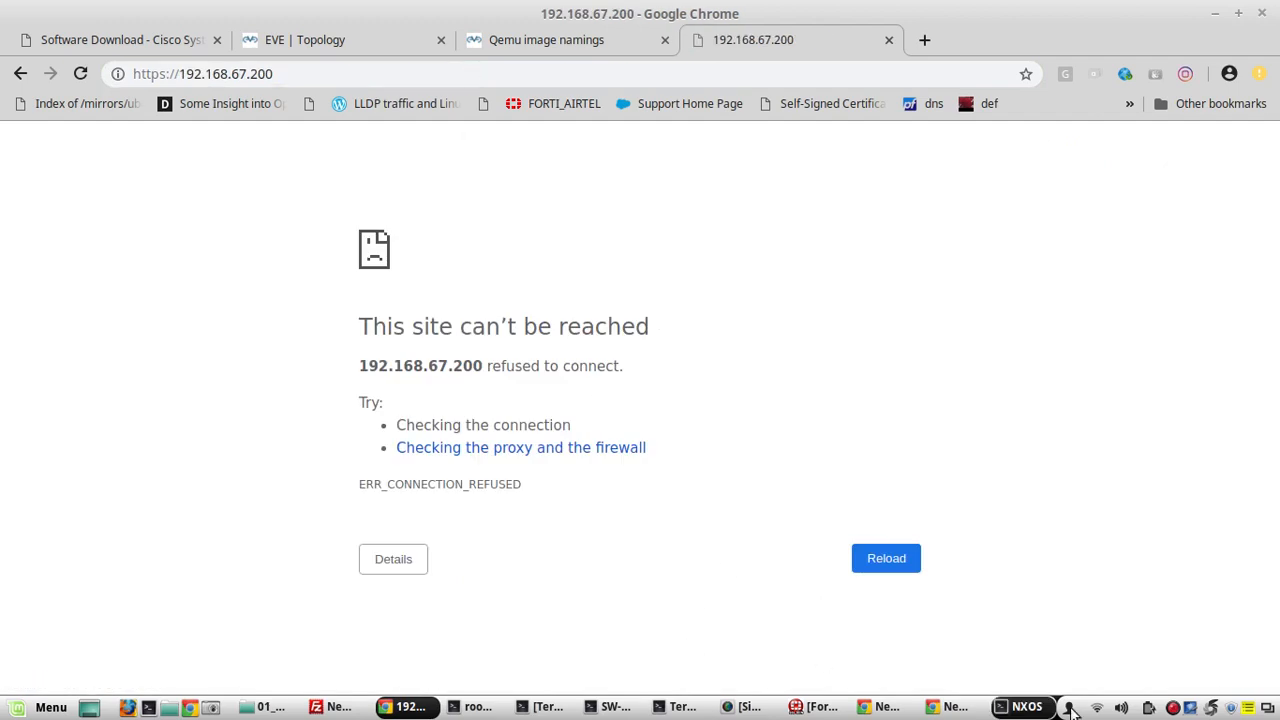
Step: Back in the NXOS console, exit and enable feature nxapi
{"action": "left_click", "coordinate": [1025, 706]}
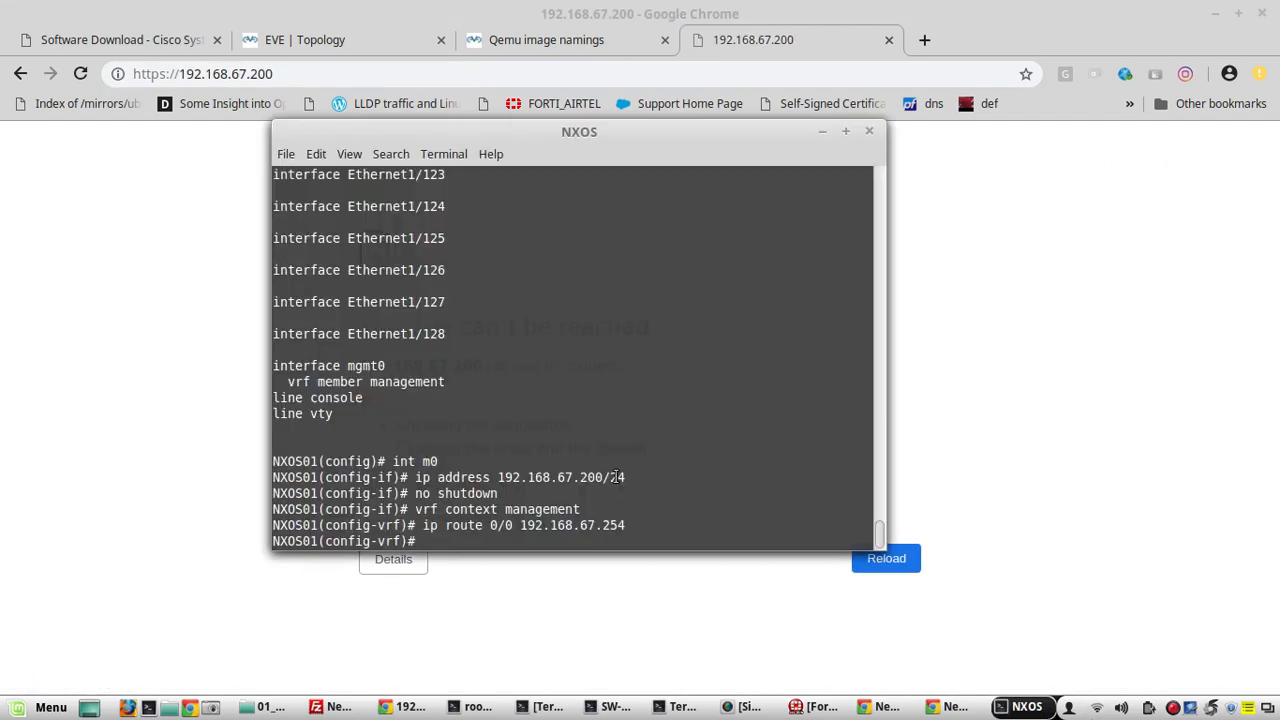
{"action": "type", "text": "exit"}
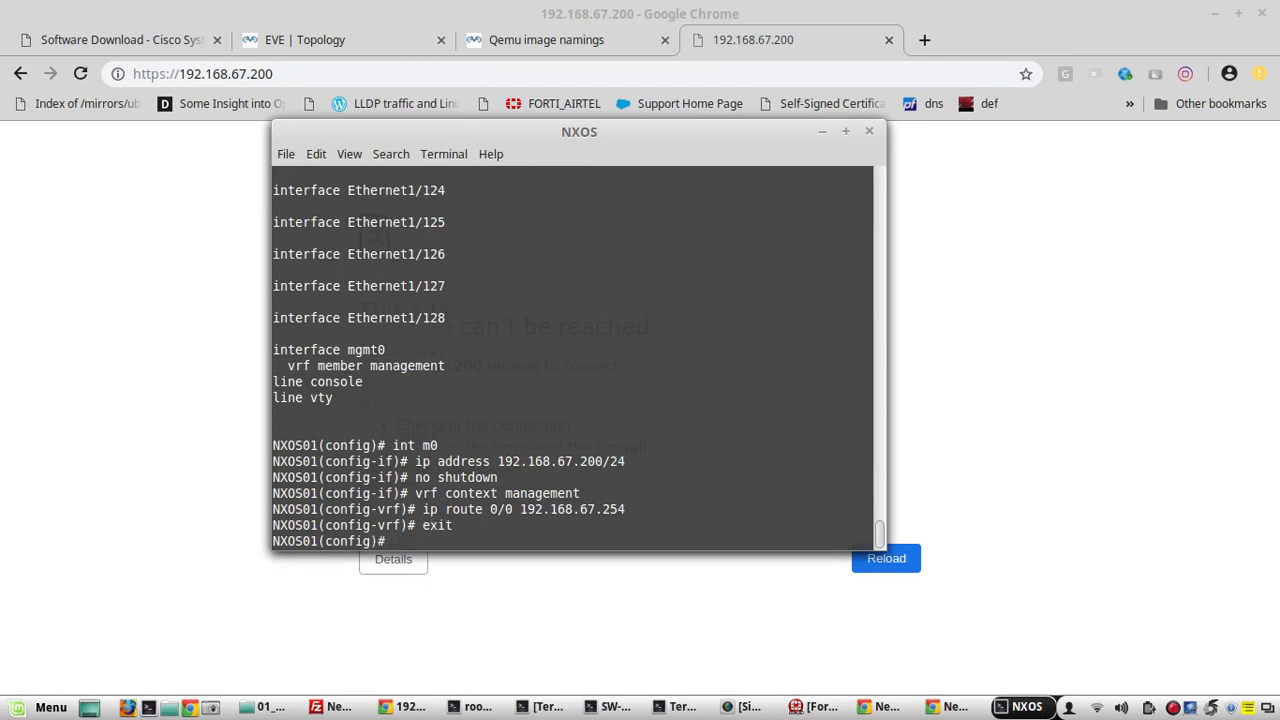
{"action": "type", "text": "feature"}
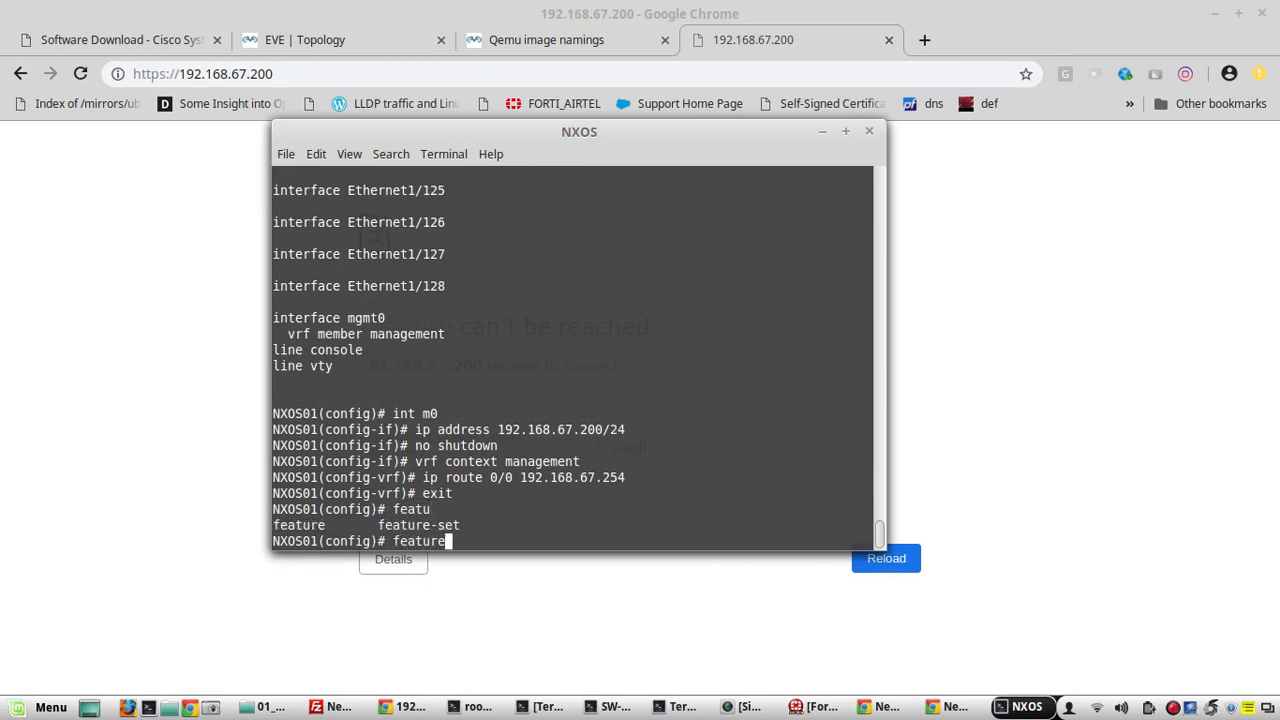
{"action": "type", "text": "nxapi"}
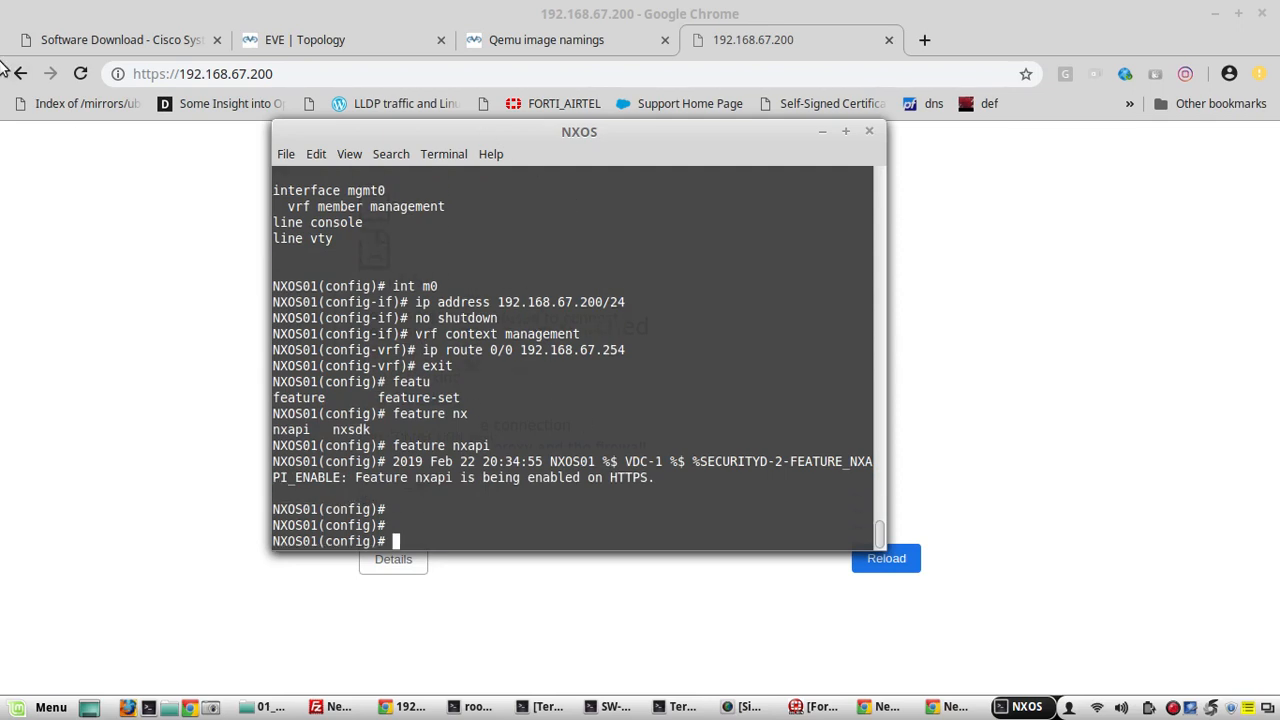
{"action": "left_click", "coordinate": [81, 73]}
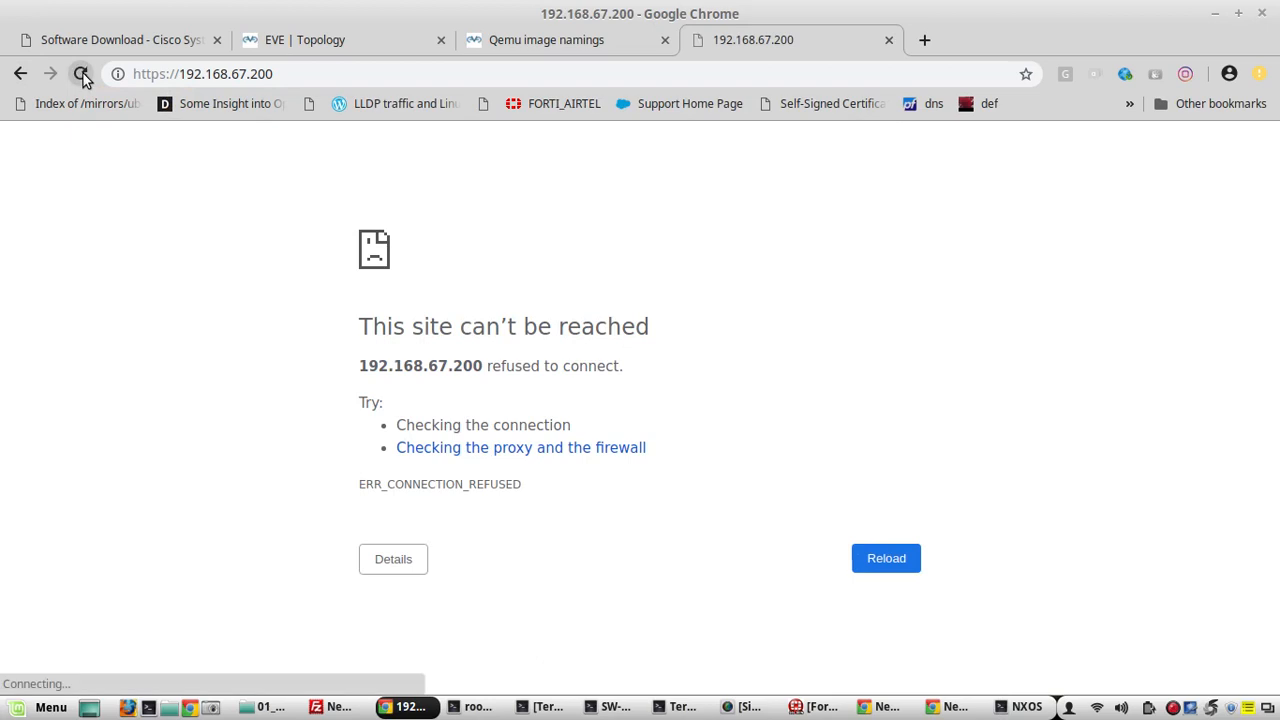
{"action": "left_click", "coordinate": [82, 73]}
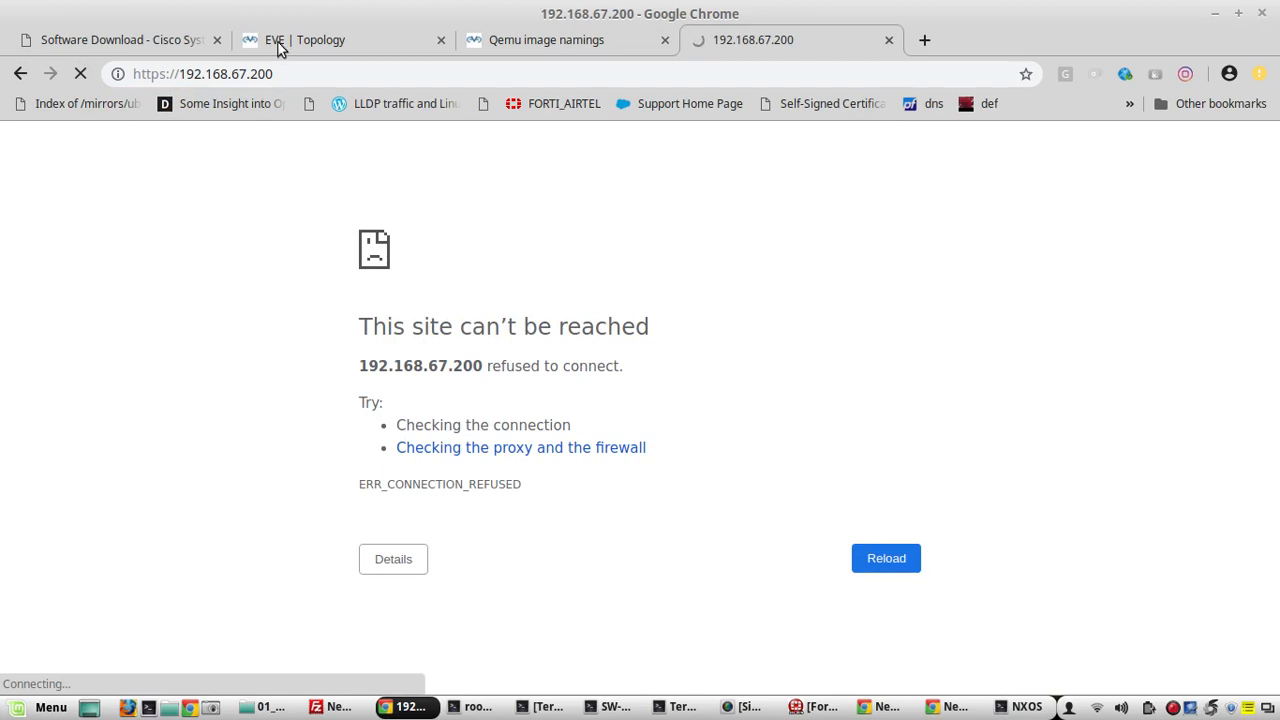
{"action": "left_click", "coordinate": [203, 73]}
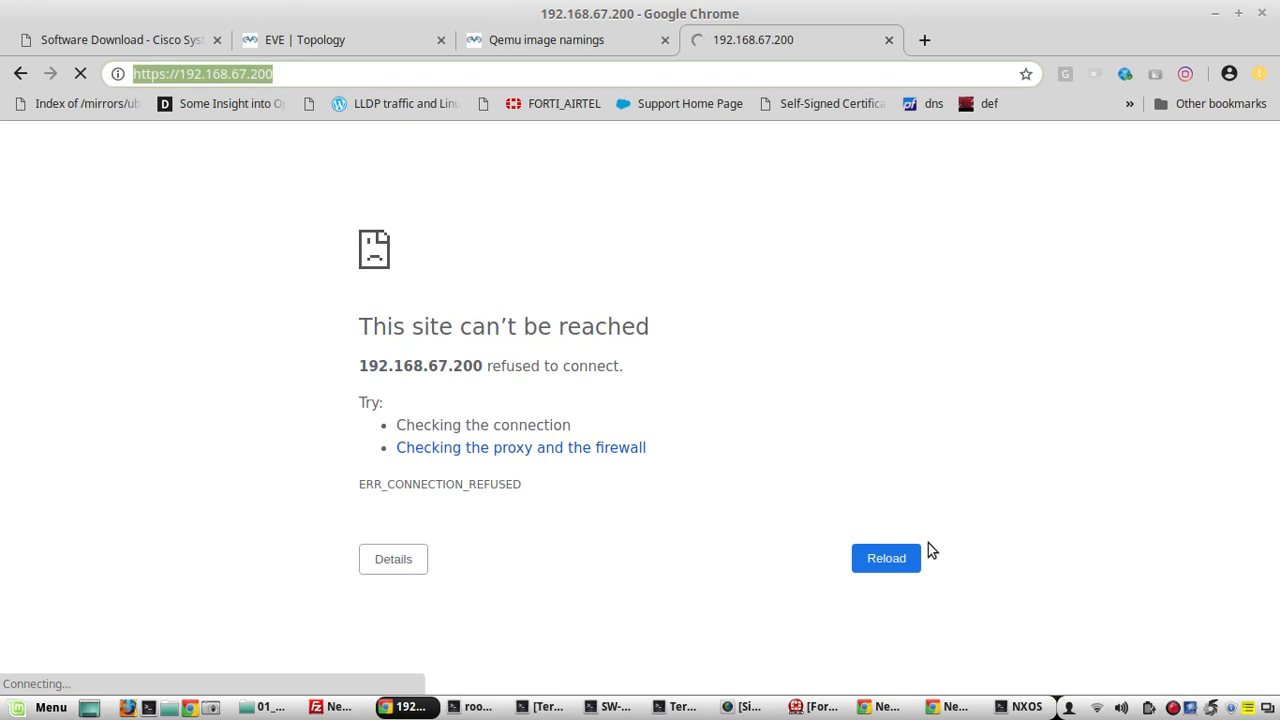
{"action": "mouse_move", "coordinate": [840, 468]}
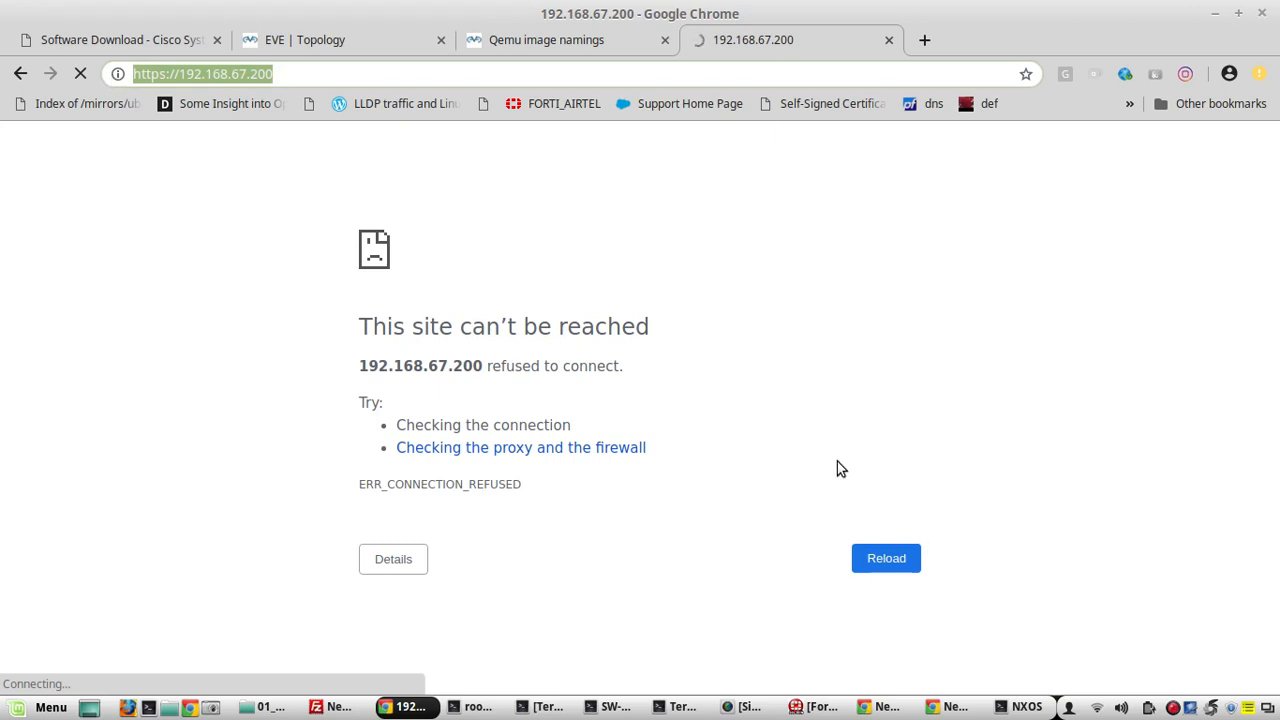
{"action": "left_click", "coordinate": [885, 558]}
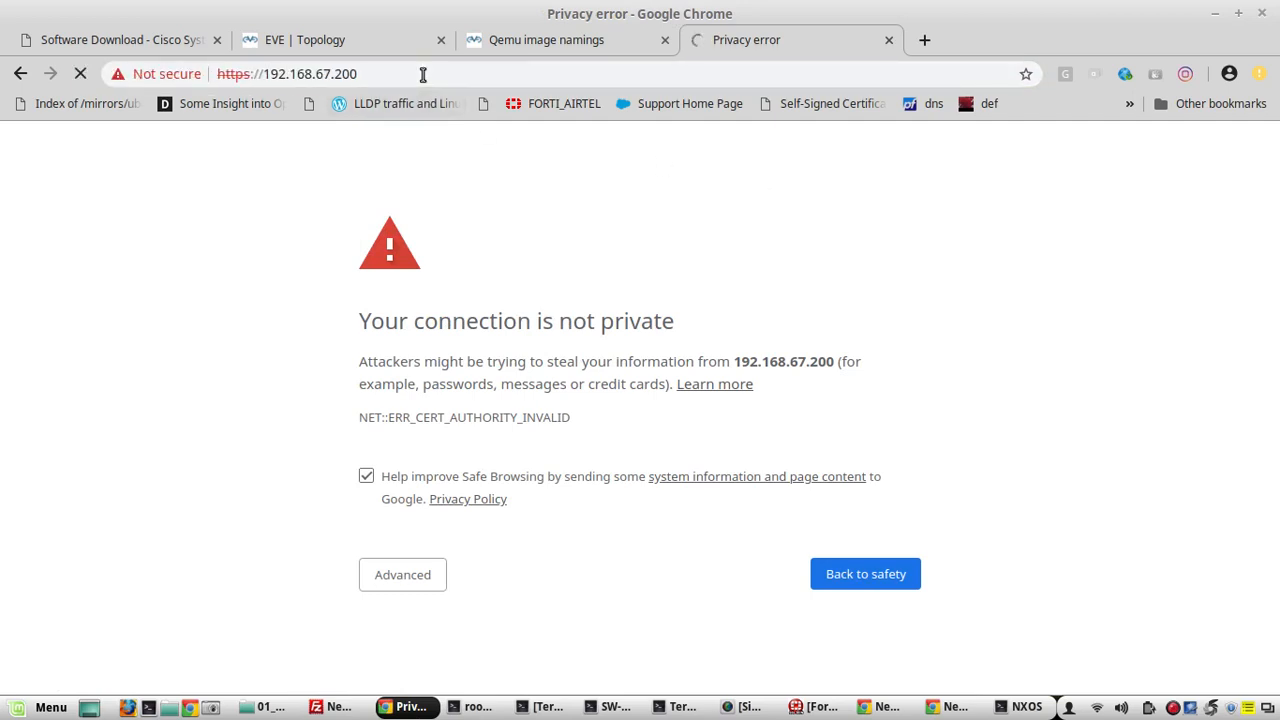
{"action": "left_click", "coordinate": [402, 574]}
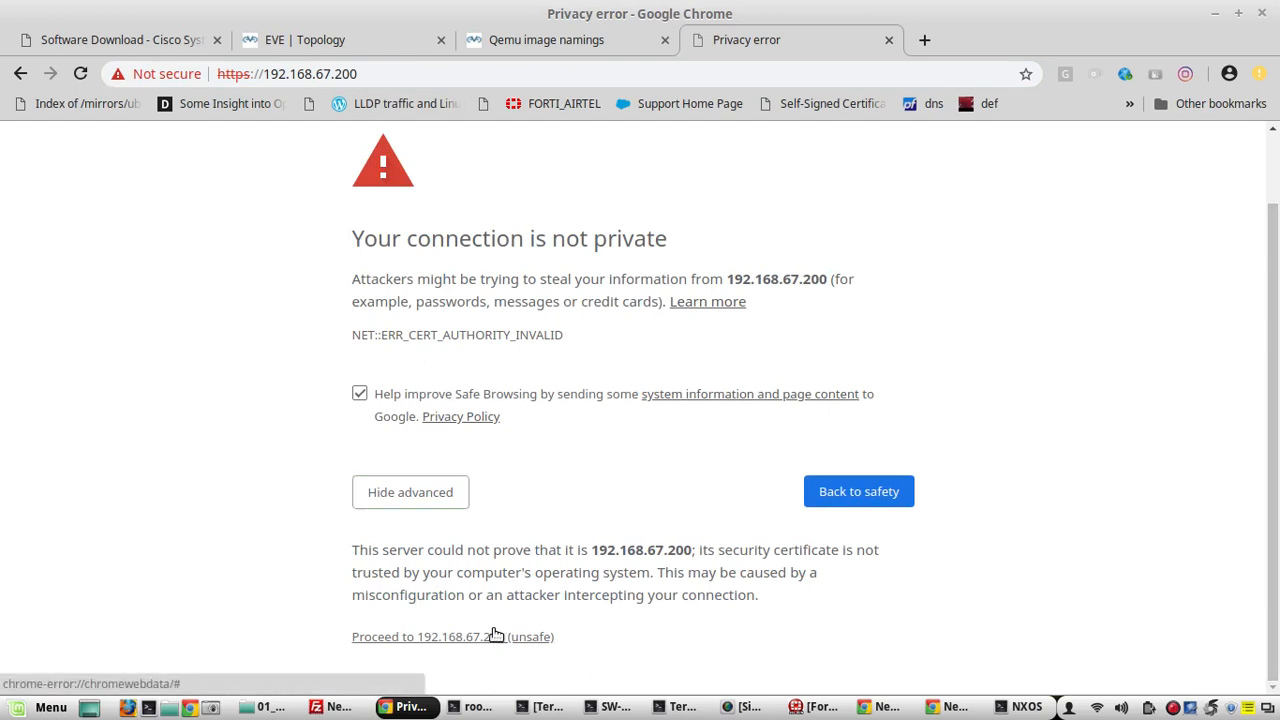
Step: Proceed past the certificate warning, select the sandbox URL, and bring up Chrome's menu
{"action": "left_click", "coordinate": [420, 636]}
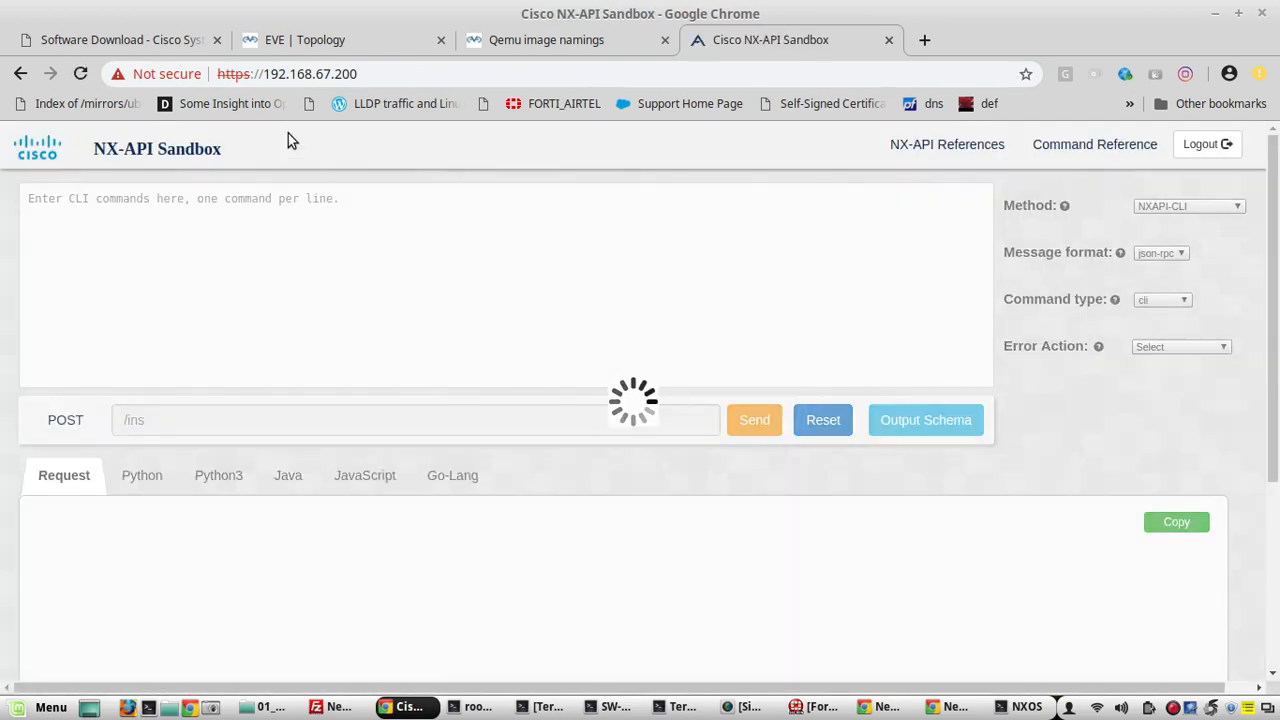
{"action": "mouse_move", "coordinate": [608, 264]}
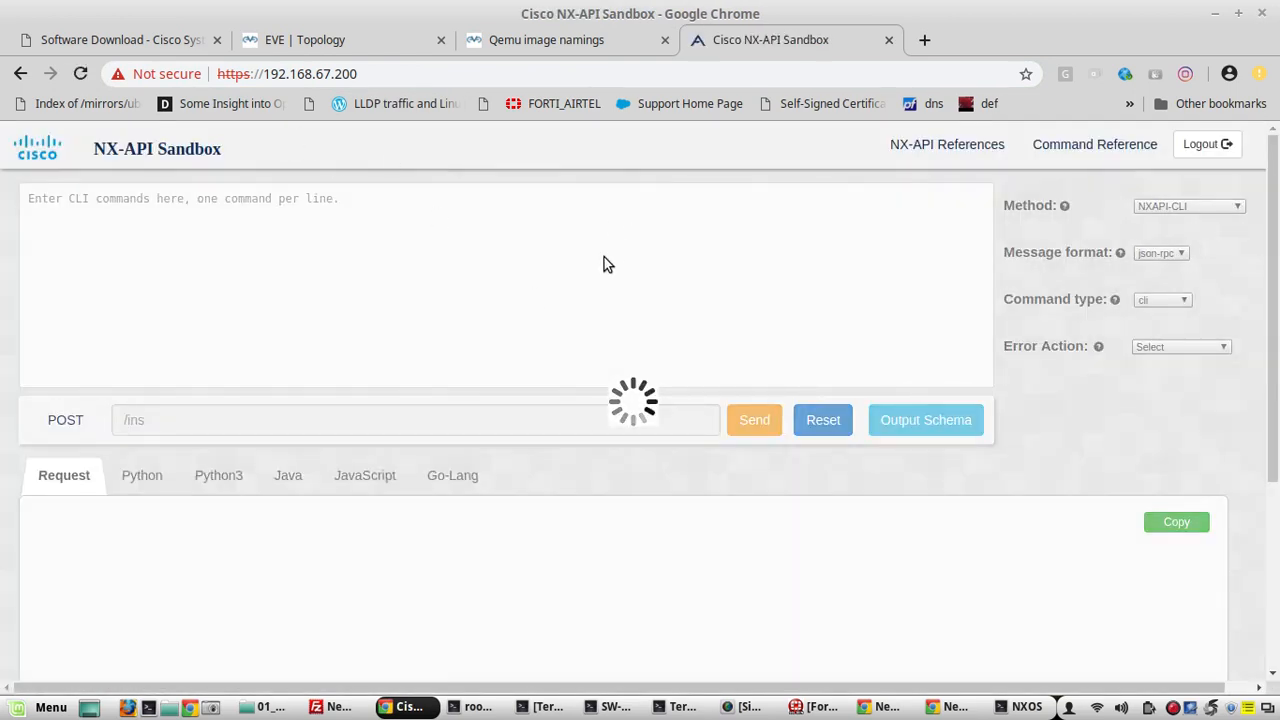
{"action": "mouse_move", "coordinate": [591, 308]}
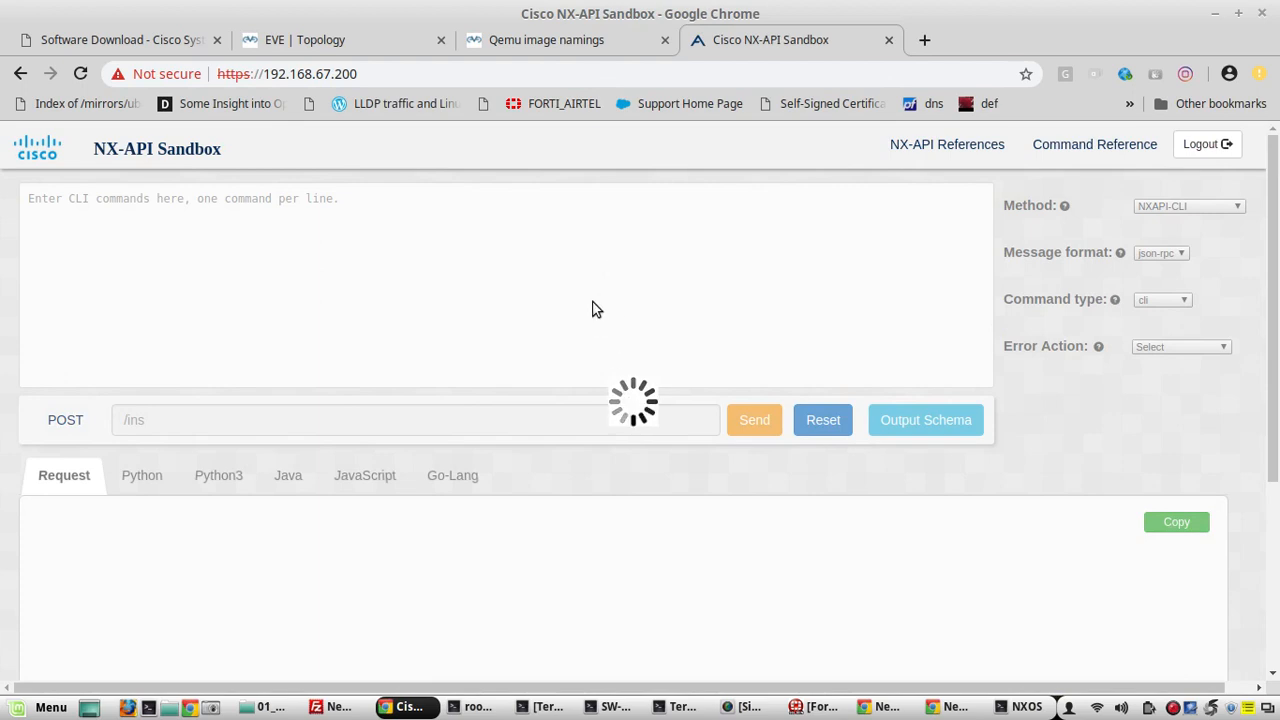
{"action": "mouse_move", "coordinate": [1275, 210]}
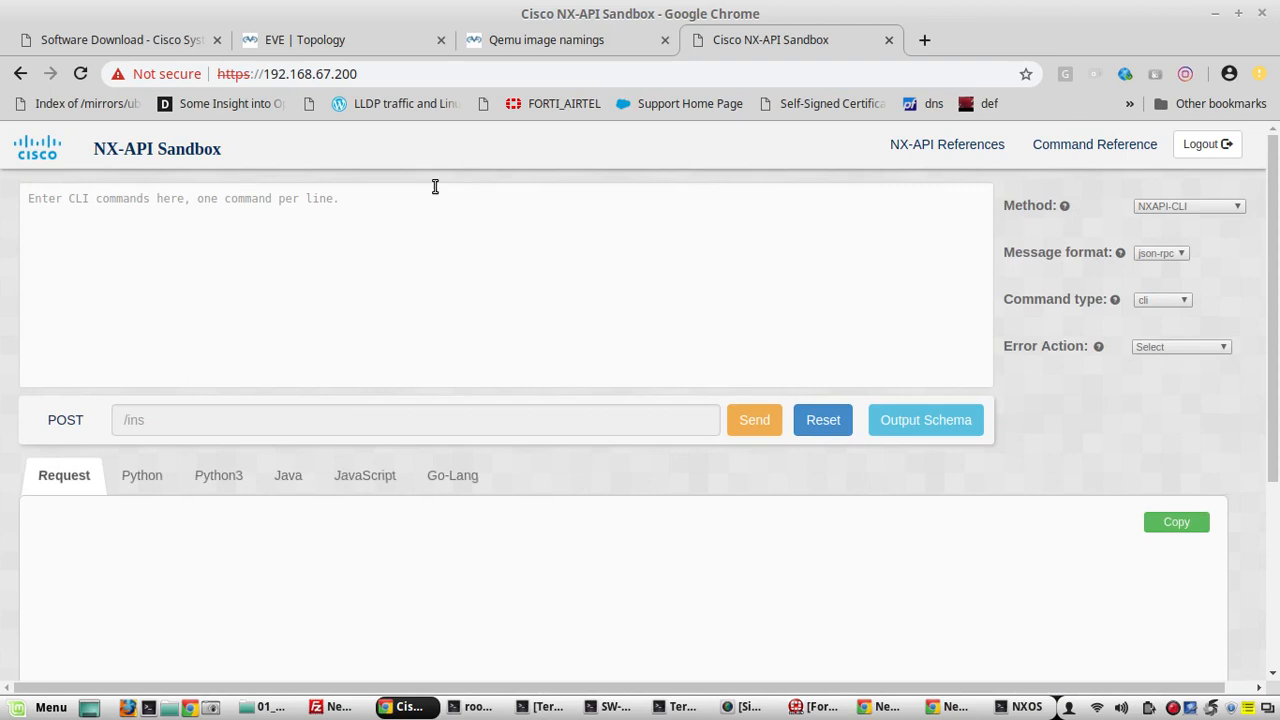
{"action": "left_click", "coordinate": [287, 73]}
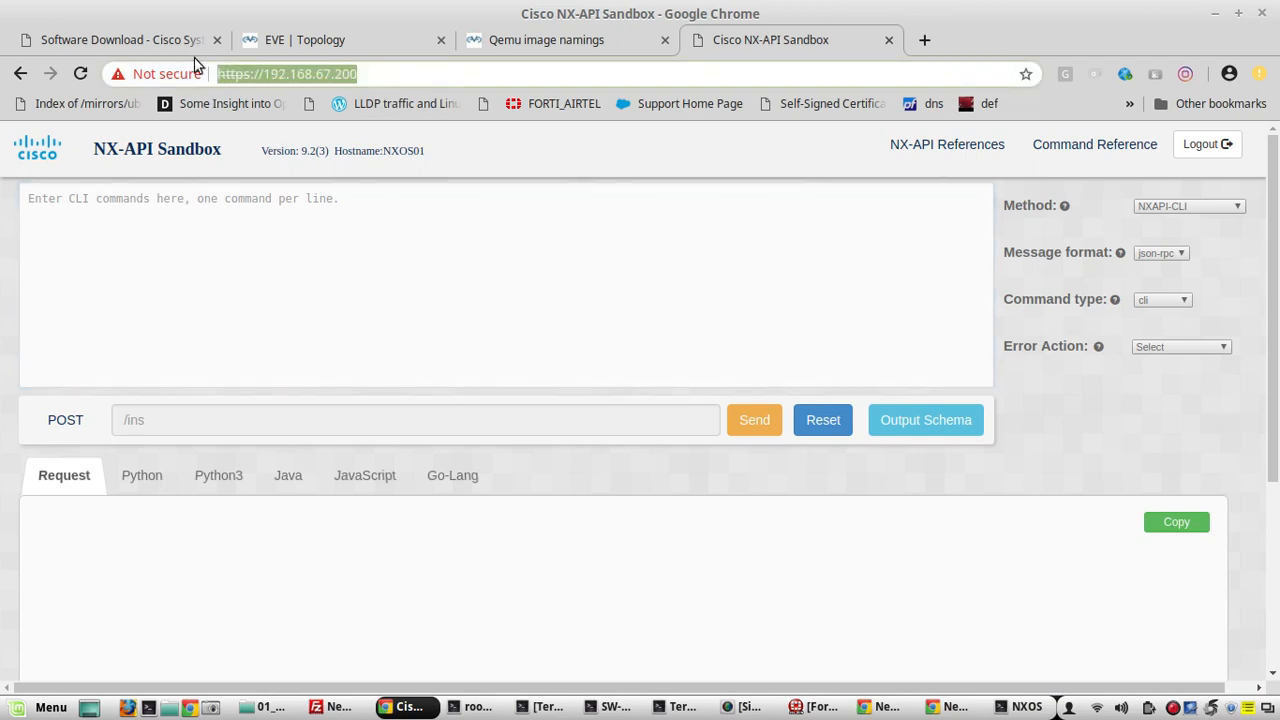
{"action": "mouse_move", "coordinate": [1260, 78]}
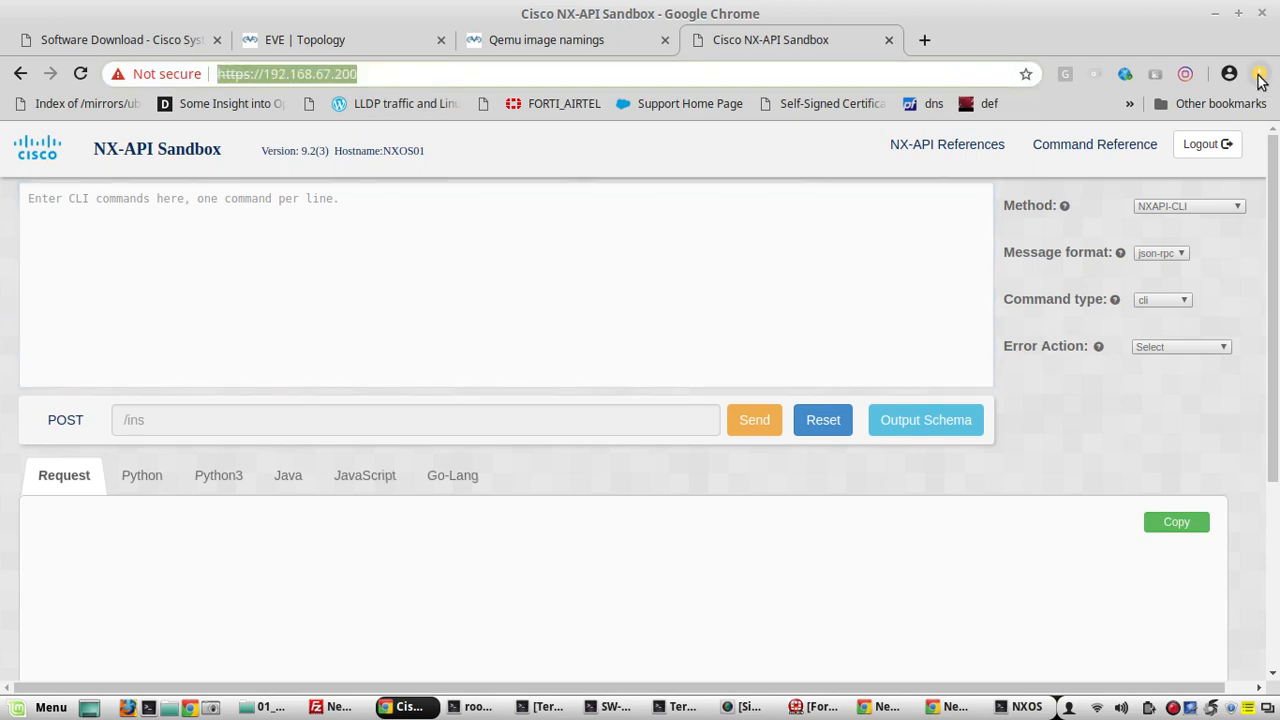
{"action": "left_click", "coordinate": [1259, 73]}
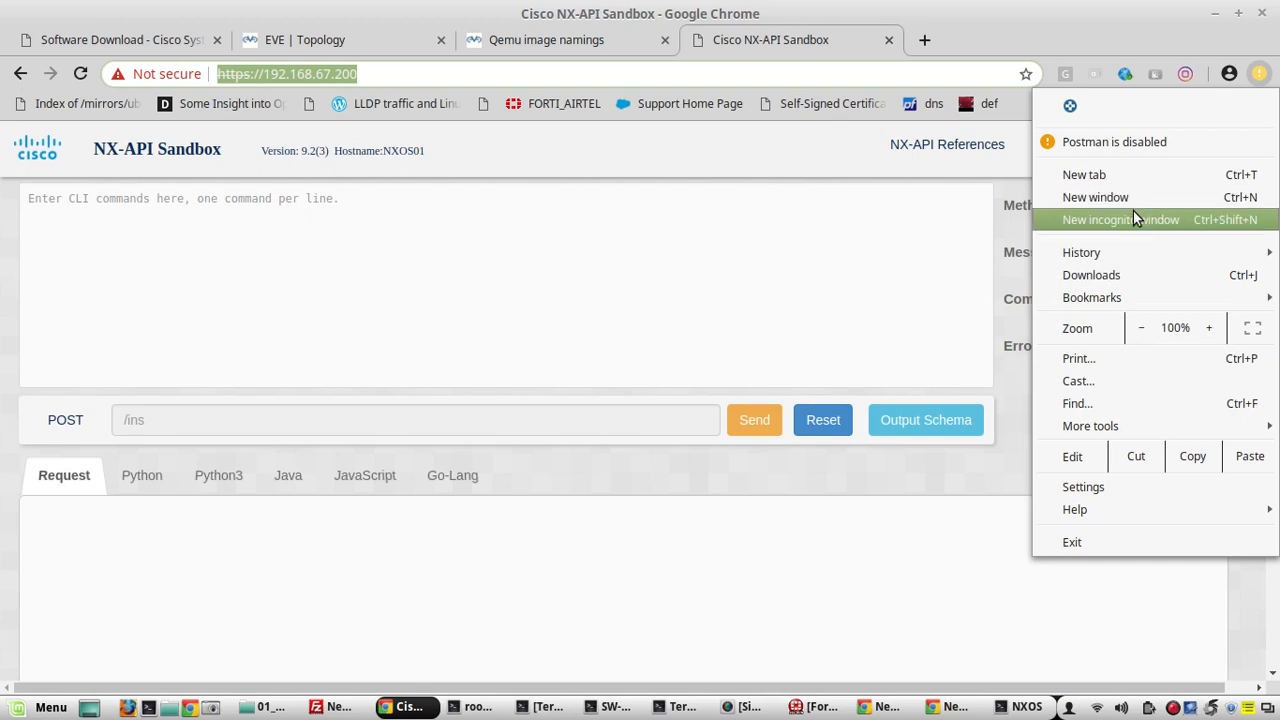
Step: Sign in as admin from a new incognito window at 192.168.67.200
{"action": "left_click", "coordinate": [1120, 219]}
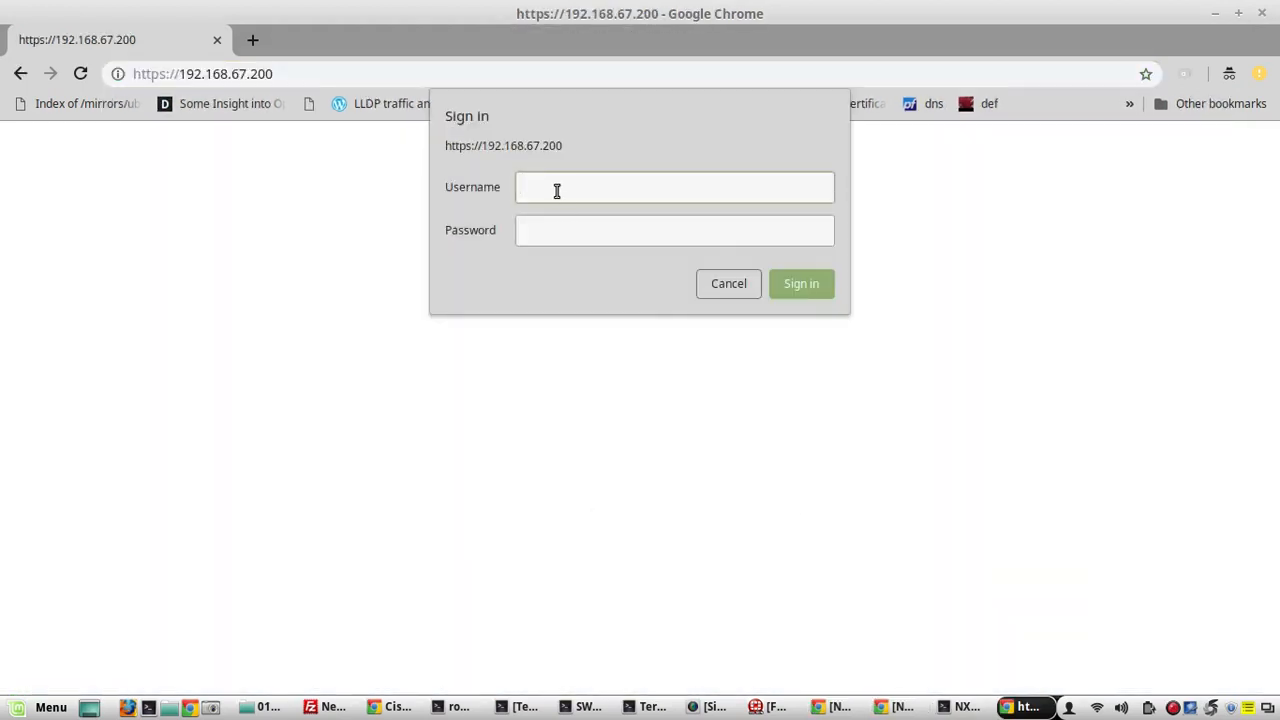
{"action": "type", "text": "admin"}
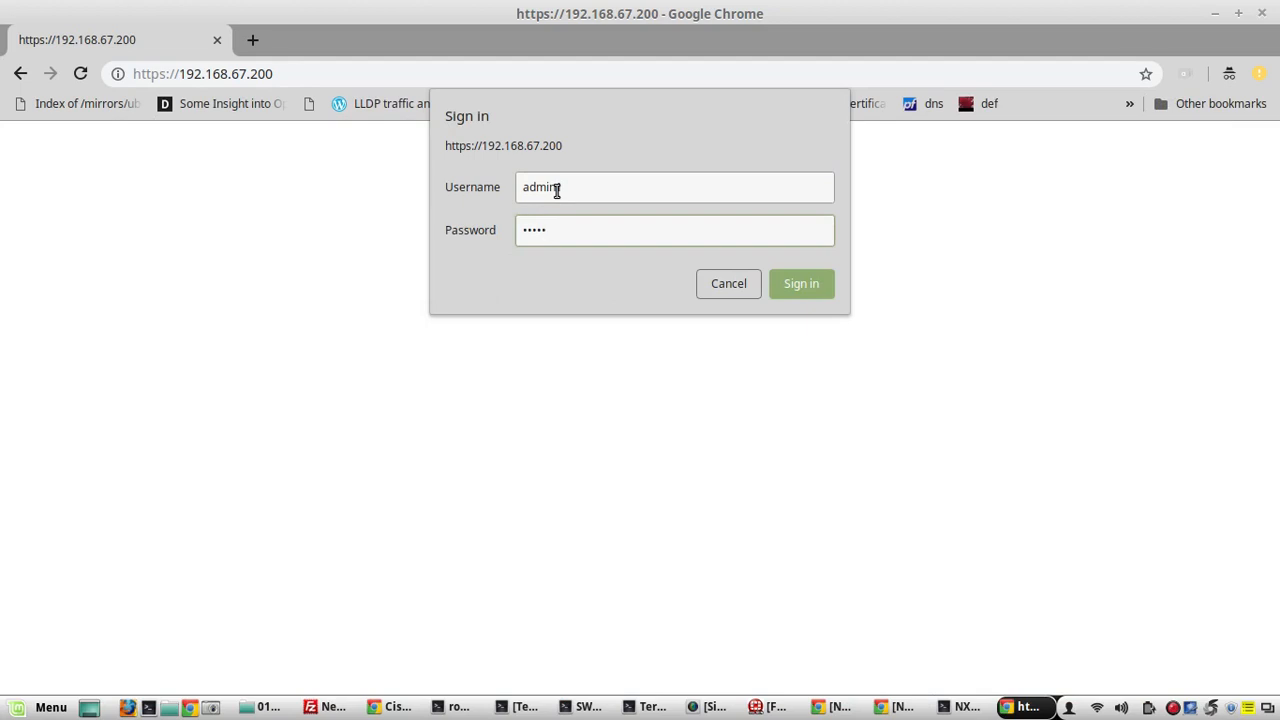
{"action": "left_click", "coordinate": [800, 283]}
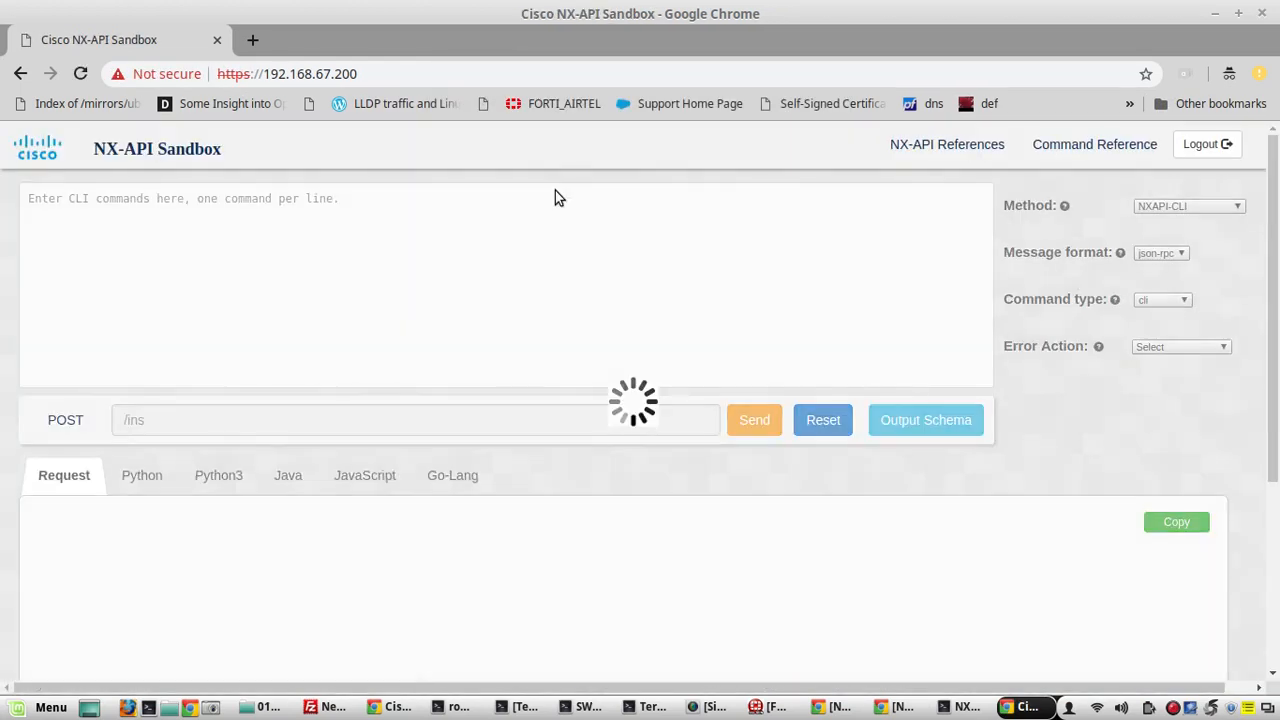
{"action": "mouse_move", "coordinate": [210, 205]}
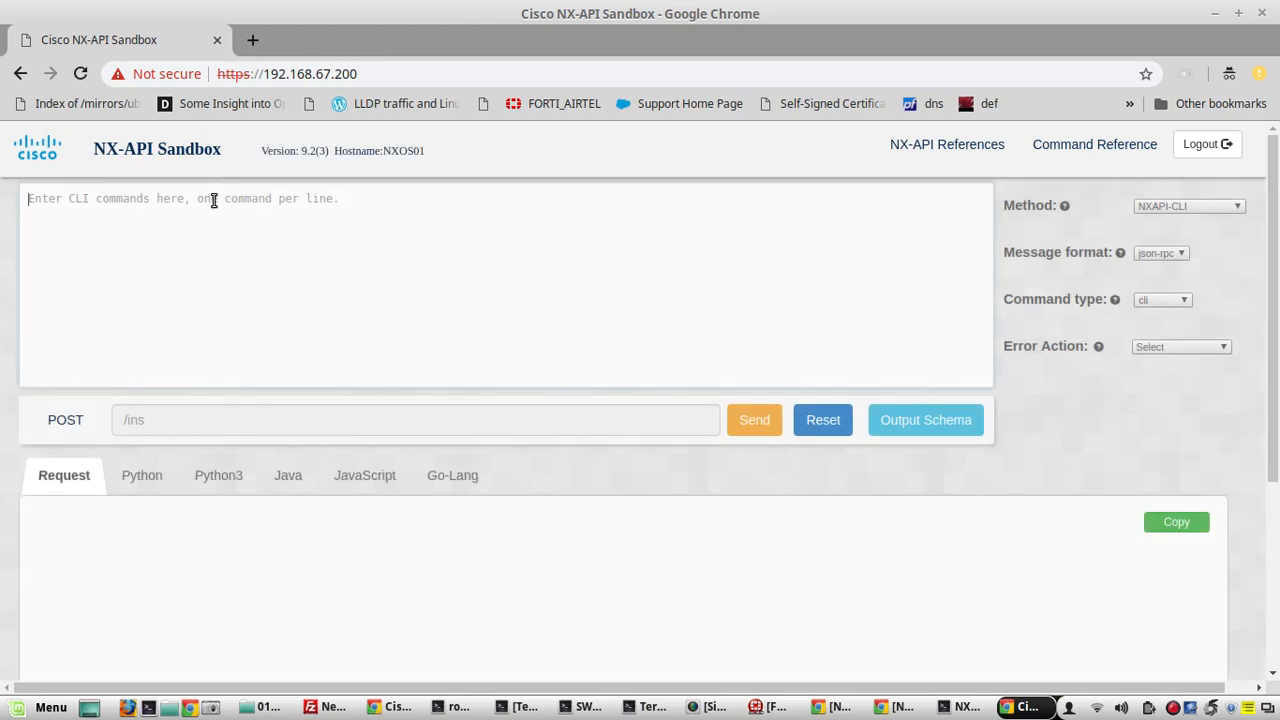
Step: Enter 'show version' in the NX-API Sandbox command box
{"action": "type", "text": "show"}
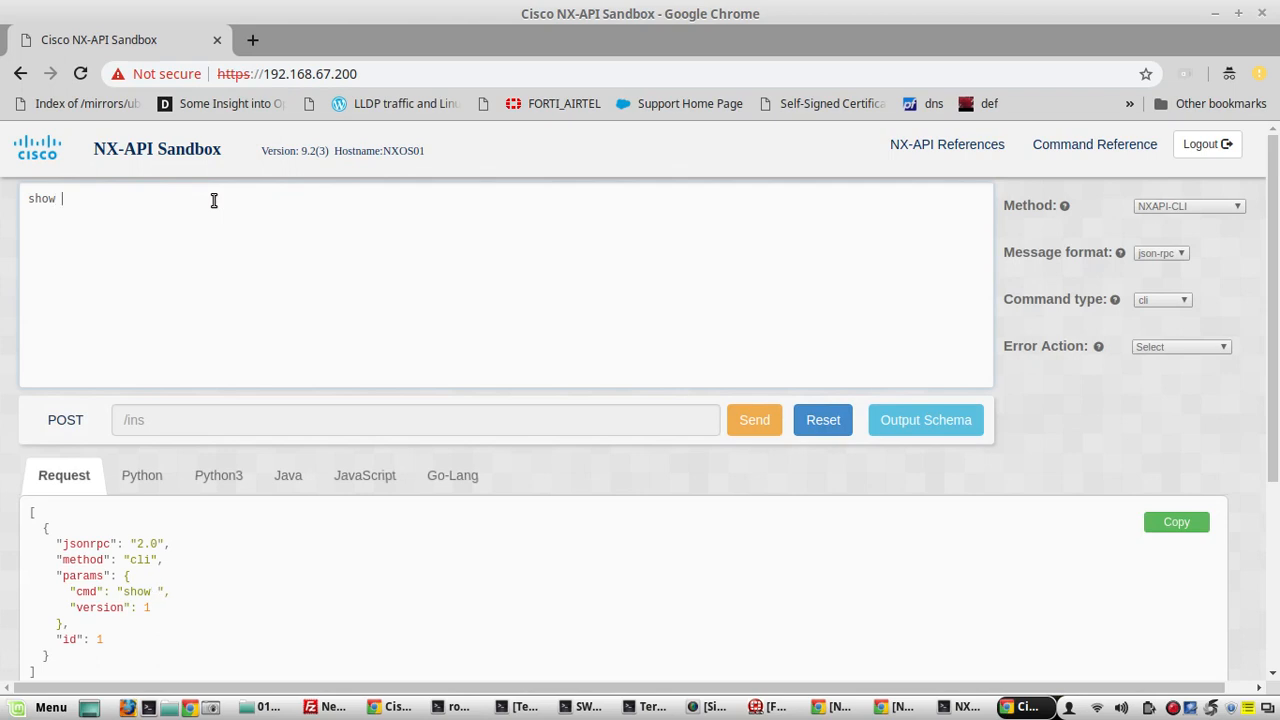
{"action": "type", "text": "ver"}
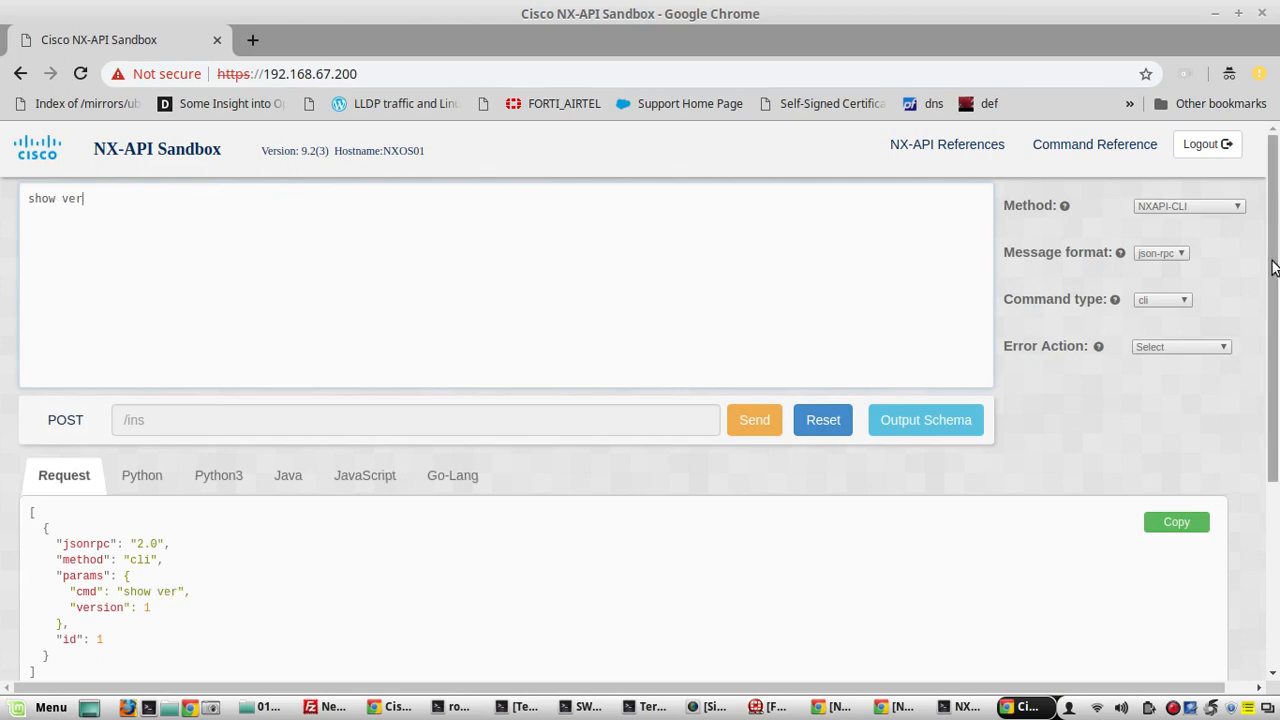
{"action": "type", "text": "sio"}
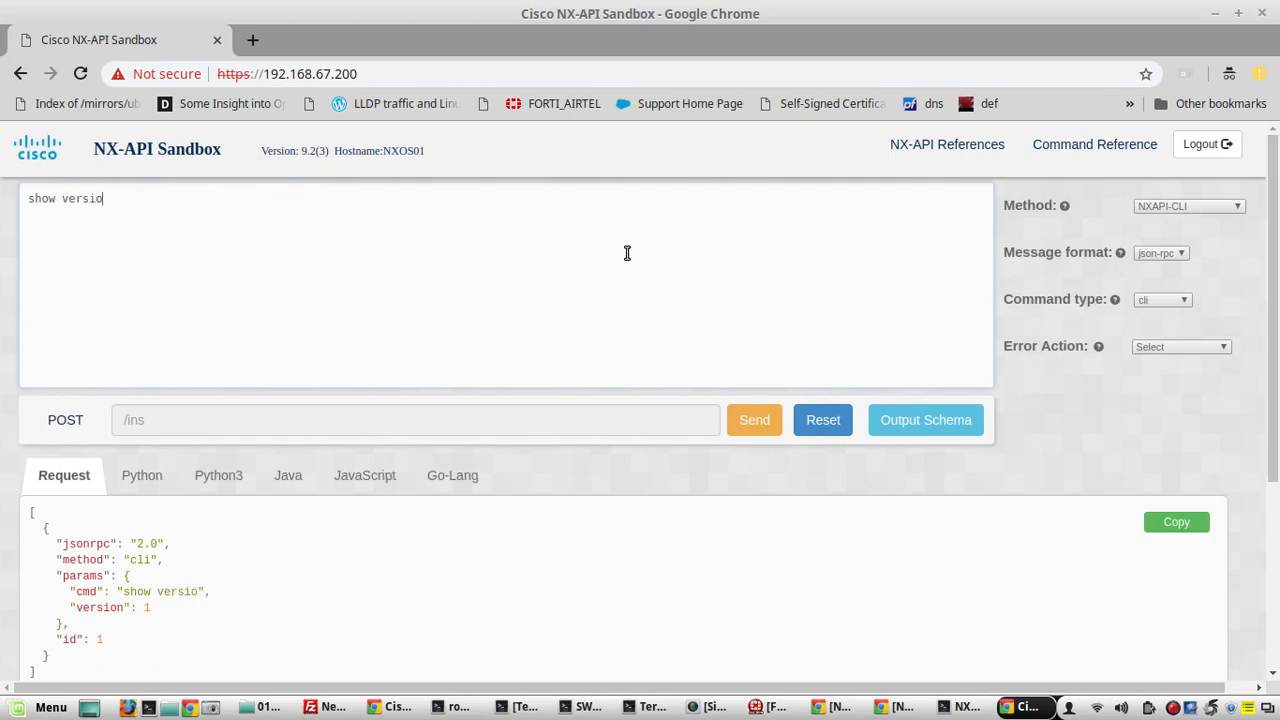
{"action": "type", "text": "n"}
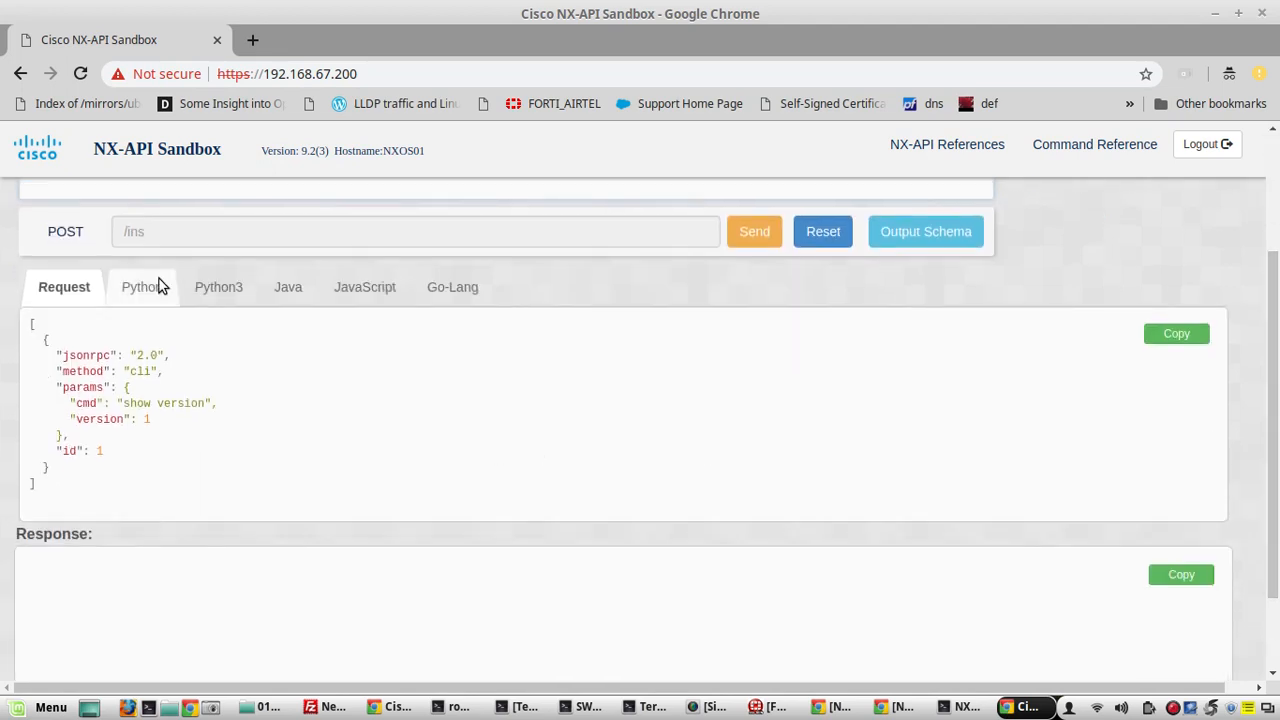
Step: Preview the generated request as Python and Java code, then return to the JSON request
{"action": "left_click", "coordinate": [218, 287]}
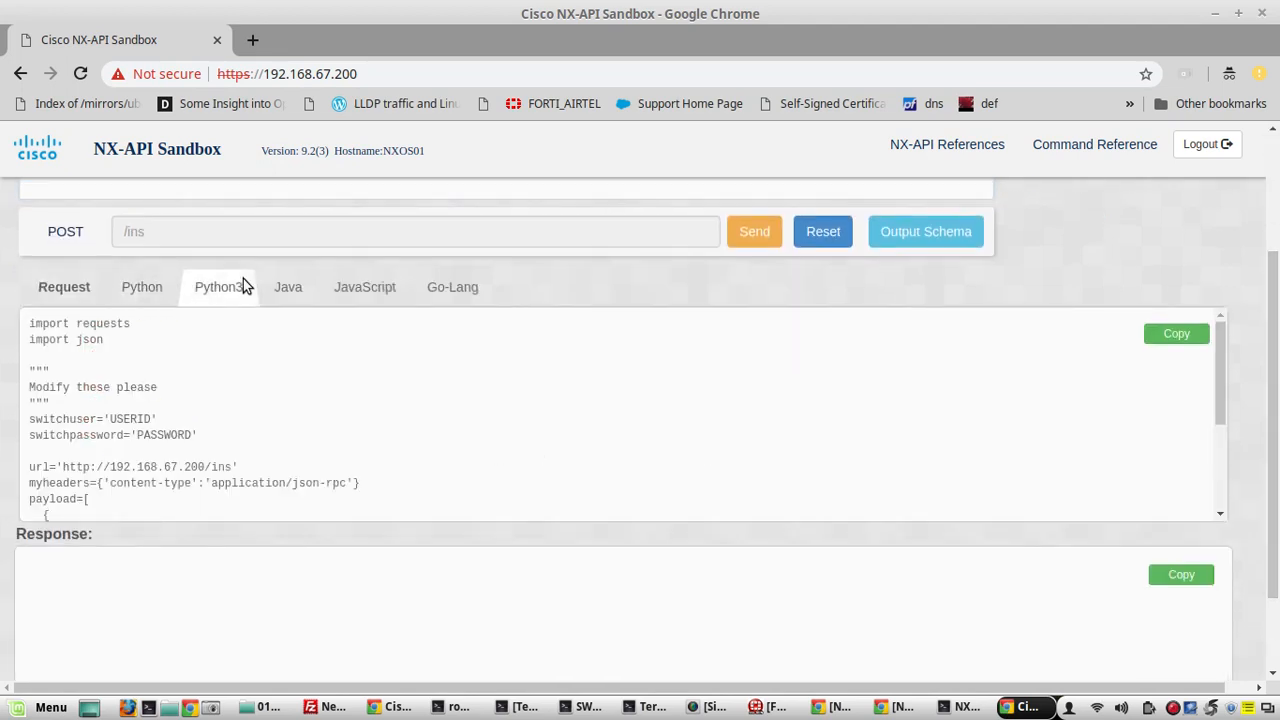
{"action": "left_click", "coordinate": [288, 287]}
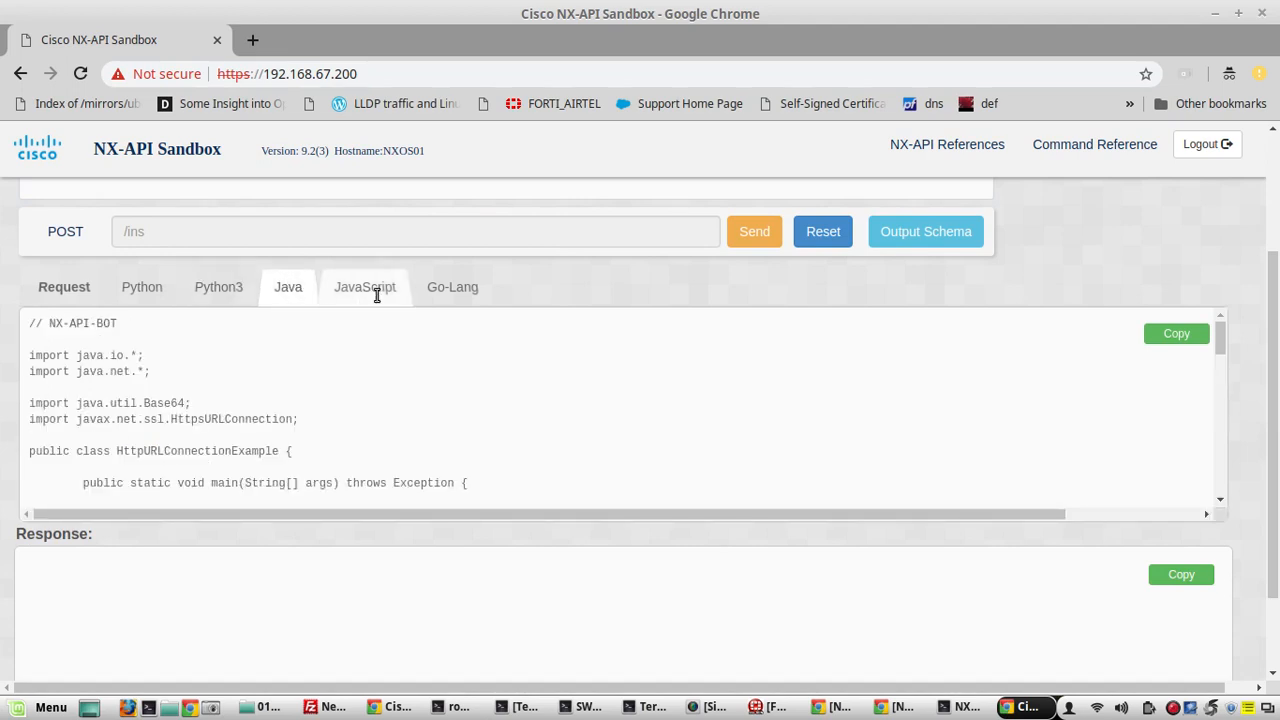
{"action": "left_click", "coordinate": [64, 287]}
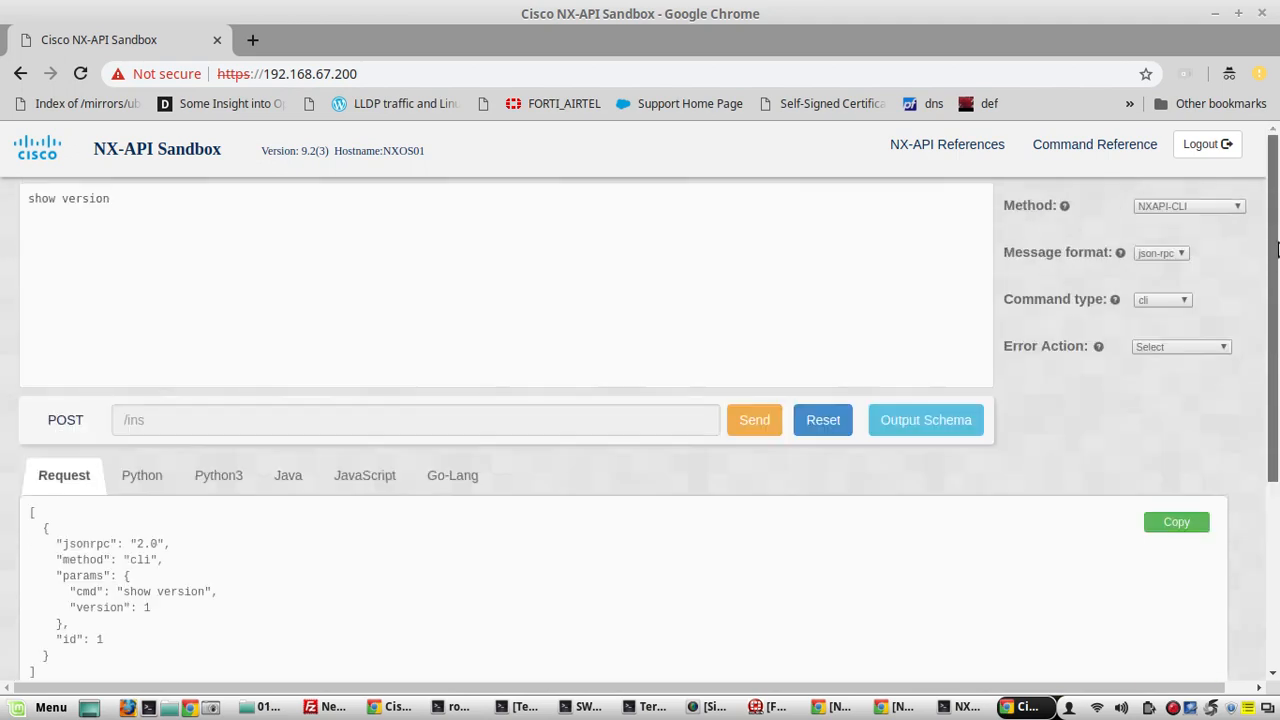
{"action": "scroll", "scroll_direction": "down", "scroll_amount": 3}
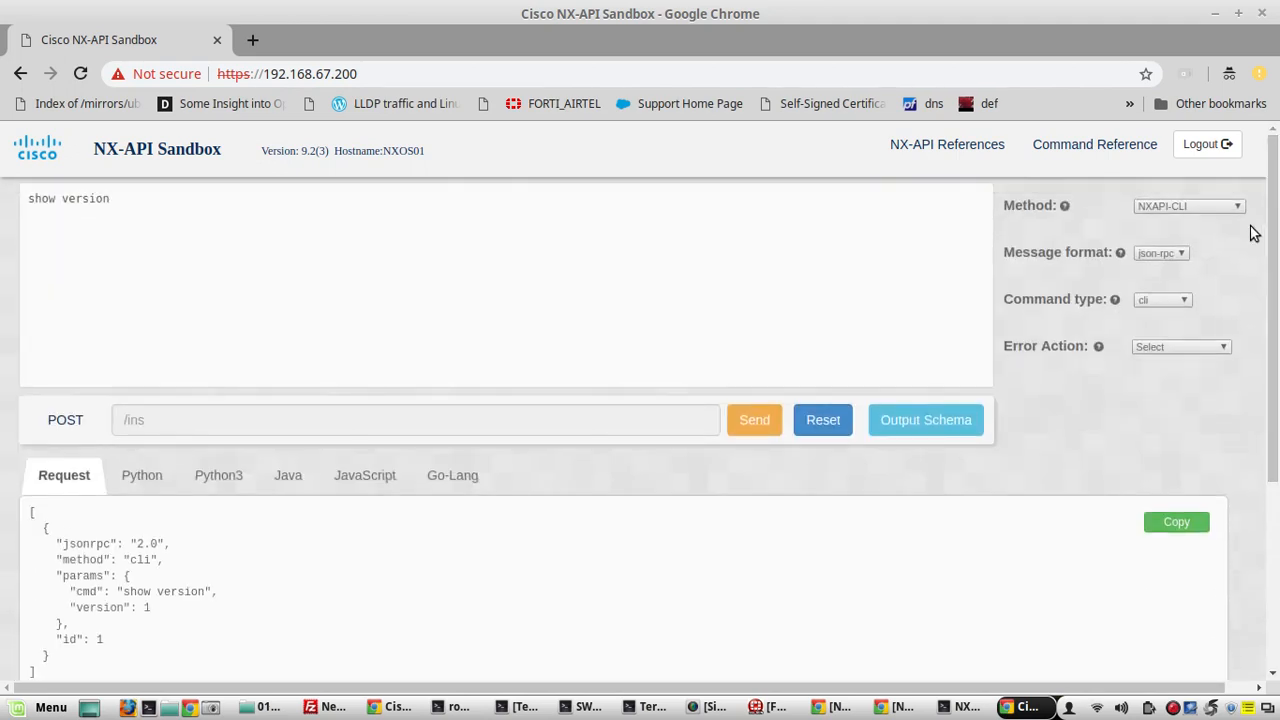
{"action": "left_click", "coordinate": [1188, 206]}
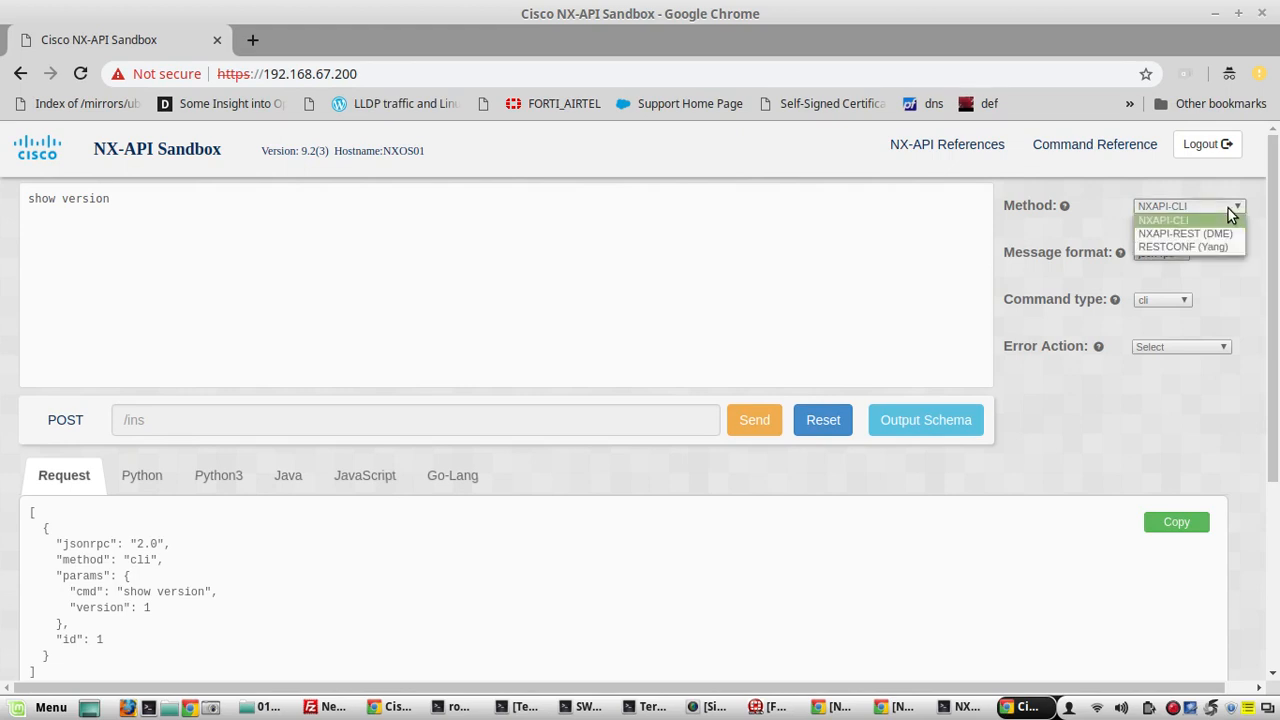
{"action": "left_click", "coordinate": [1163, 220]}
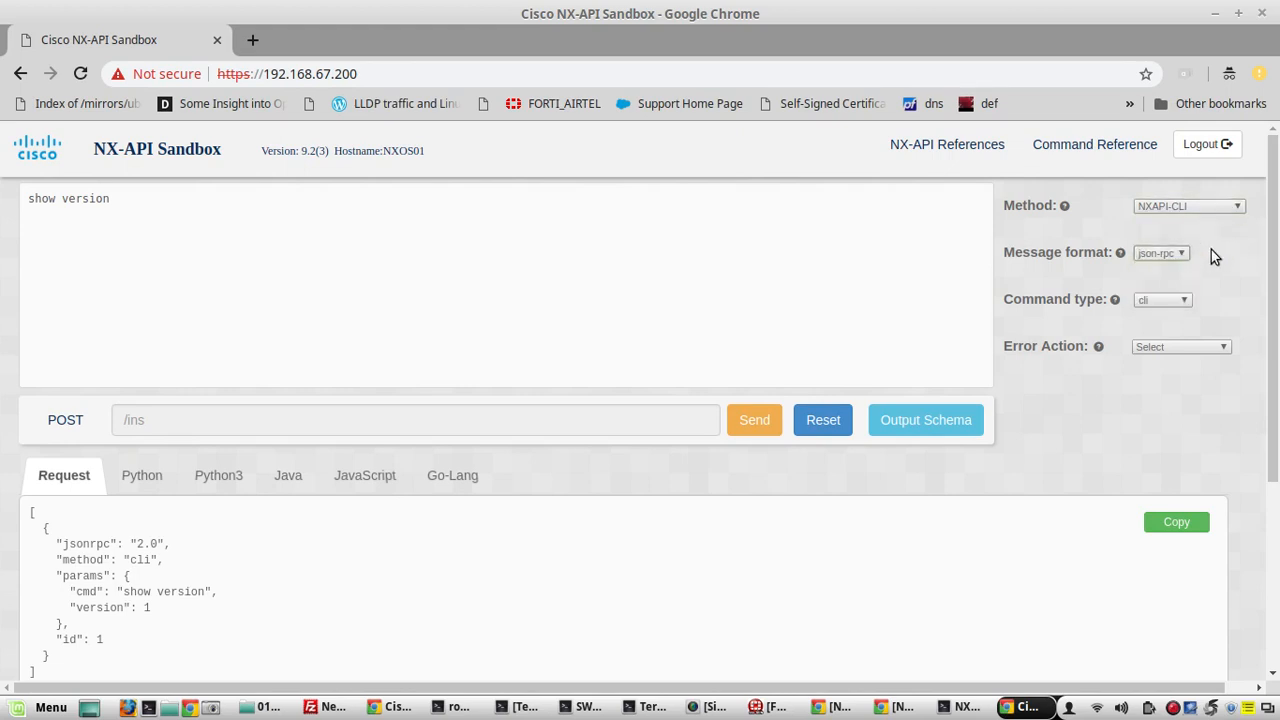
{"action": "left_click", "coordinate": [1160, 252]}
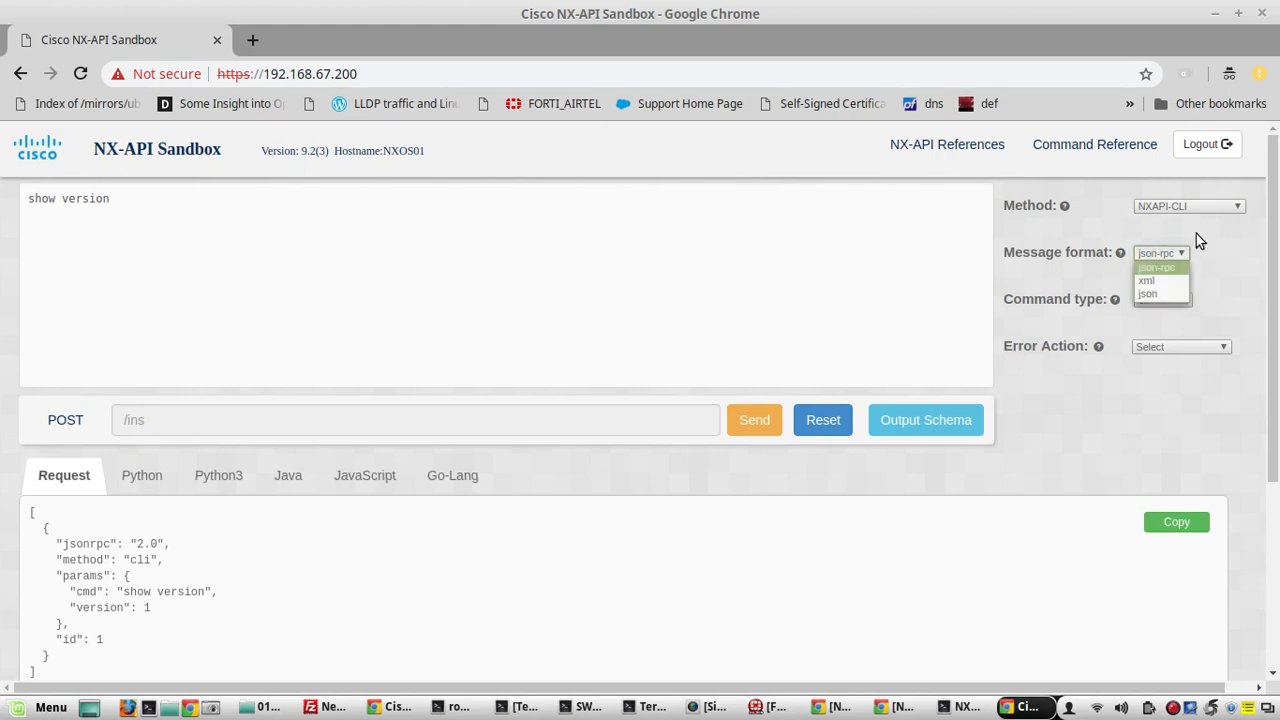
{"action": "left_click", "coordinate": [1156, 267]}
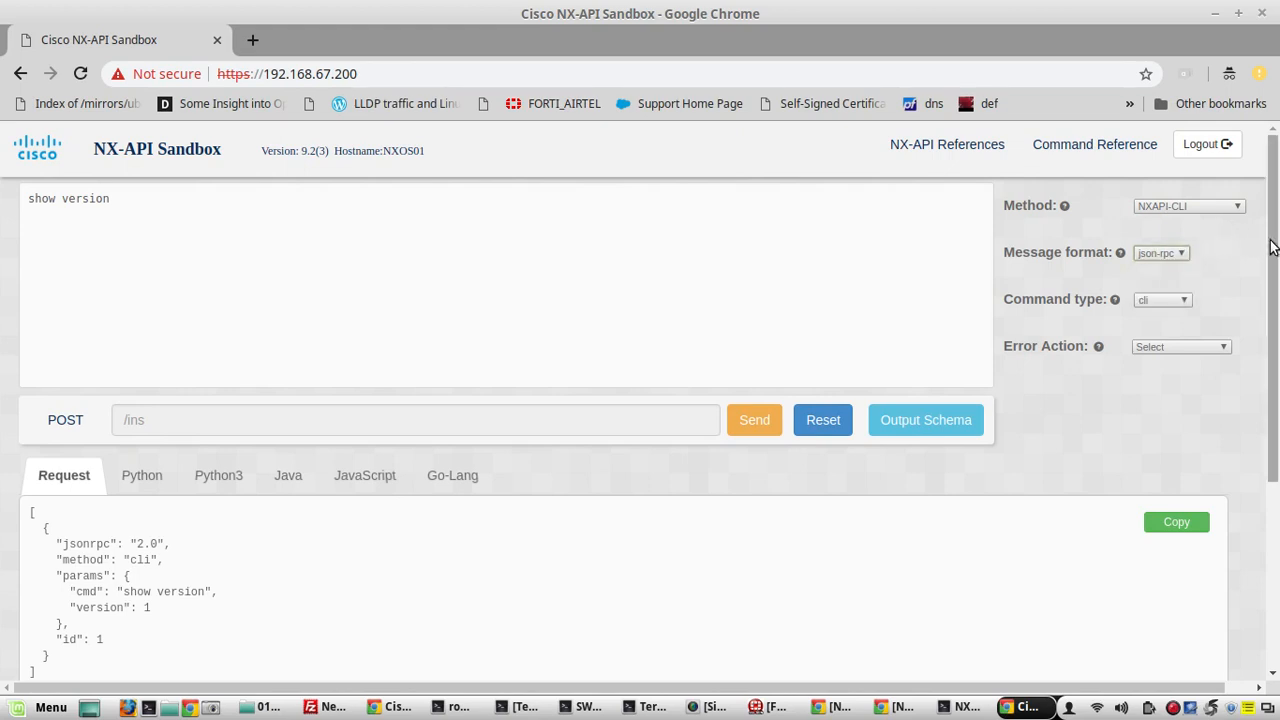
{"action": "scroll", "scroll_direction": "down", "scroll_amount": 3}
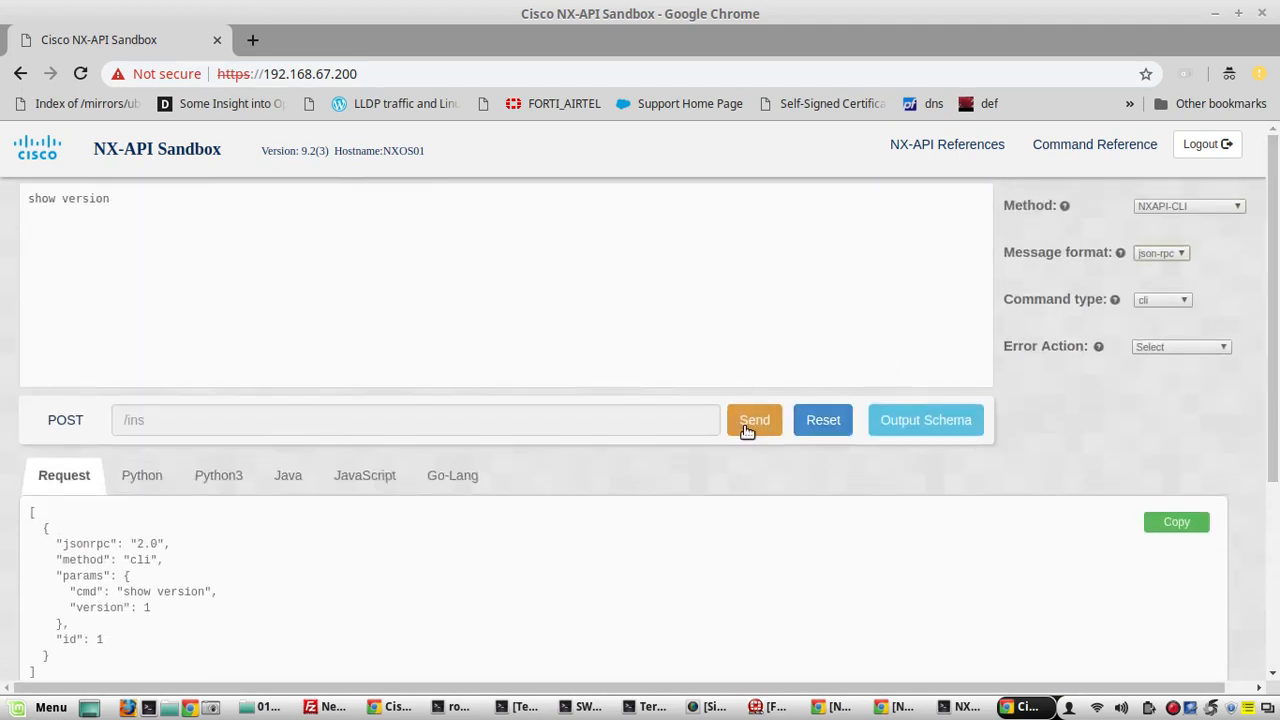
Step: Send the show version request and scroll to NXOS01's JSON response showing NX-OS 9.2(3)
{"action": "left_click", "coordinate": [754, 419]}
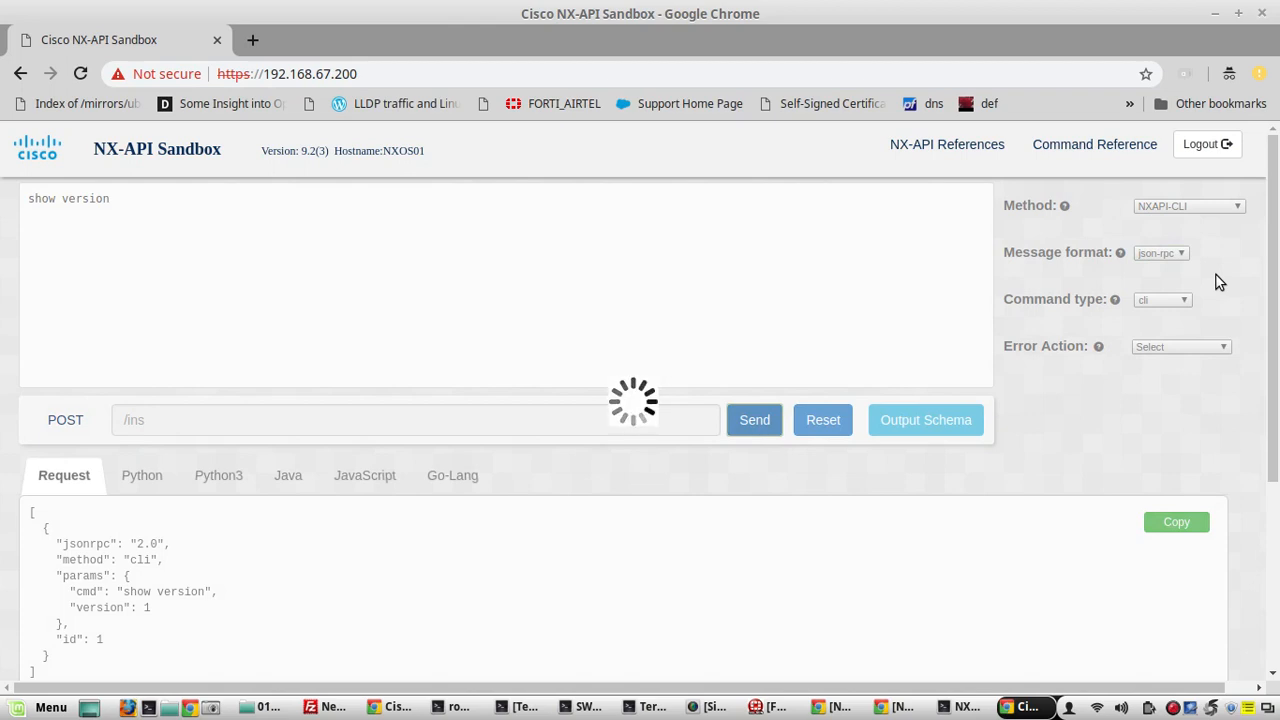
{"action": "mouse_move", "coordinate": [1258, 260]}
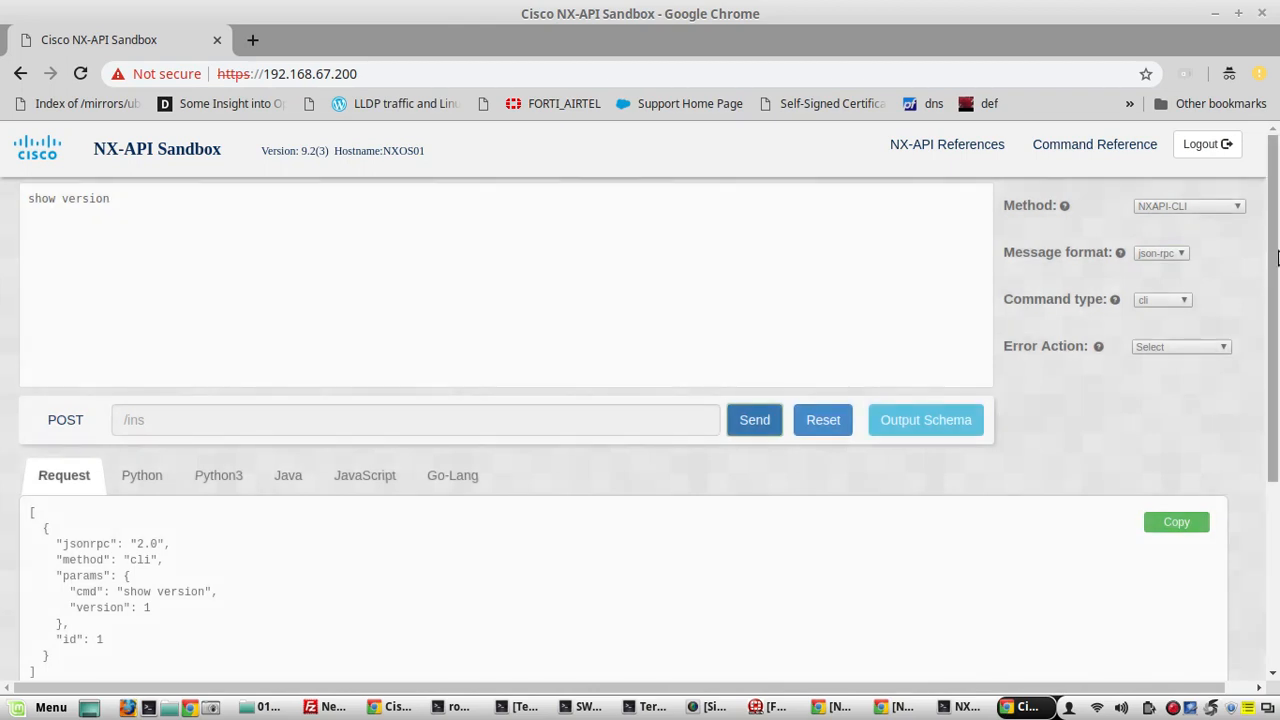
{"action": "left_click", "coordinate": [754, 419]}
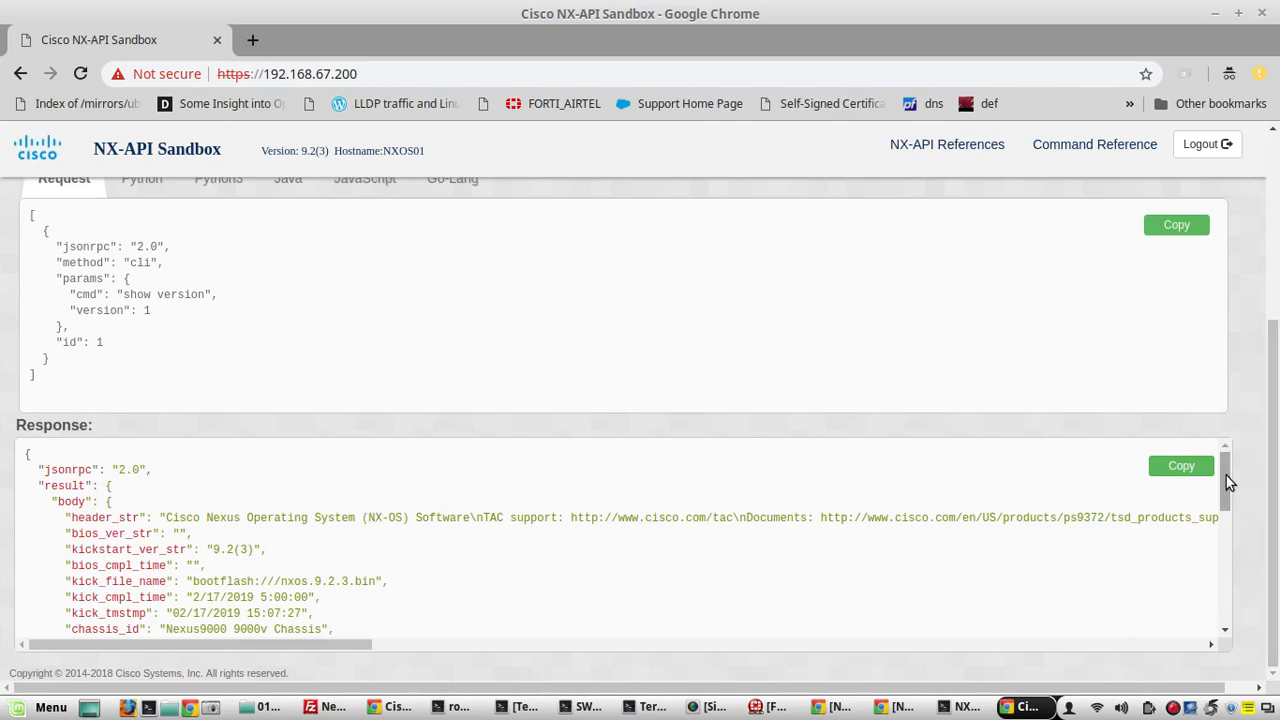
{"action": "scroll", "scroll_direction": "down", "scroll_amount": 3}
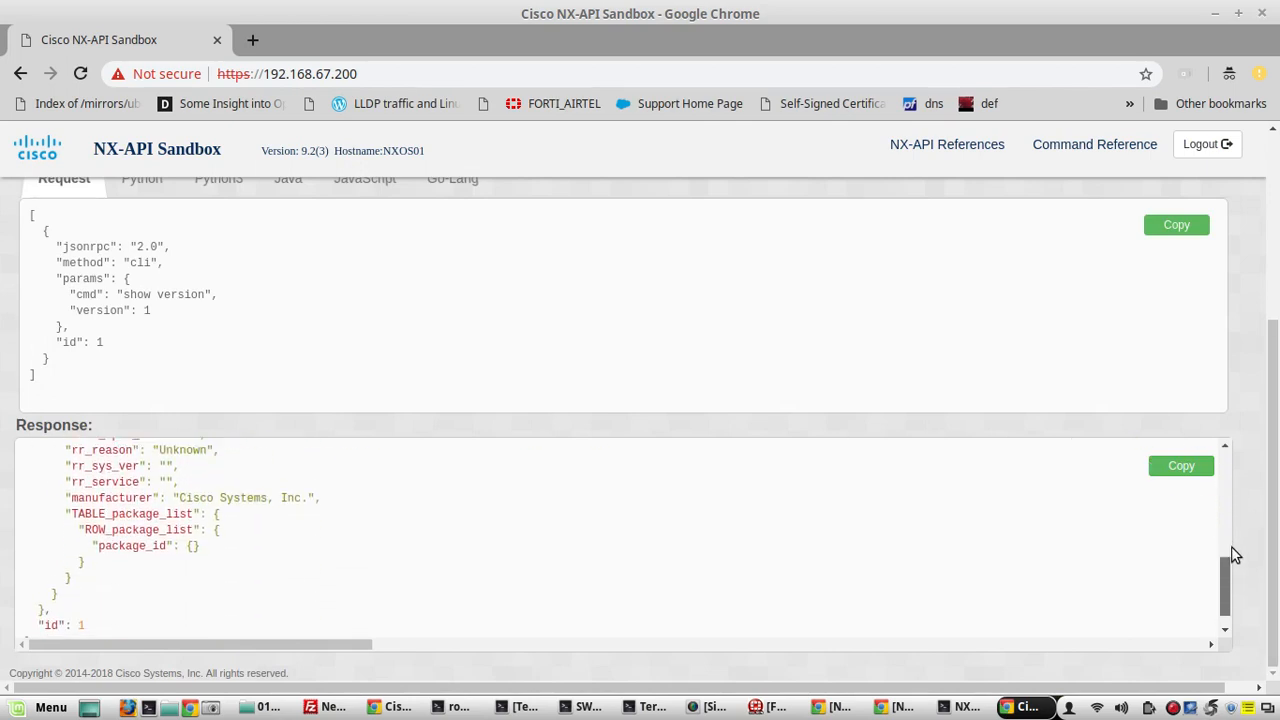